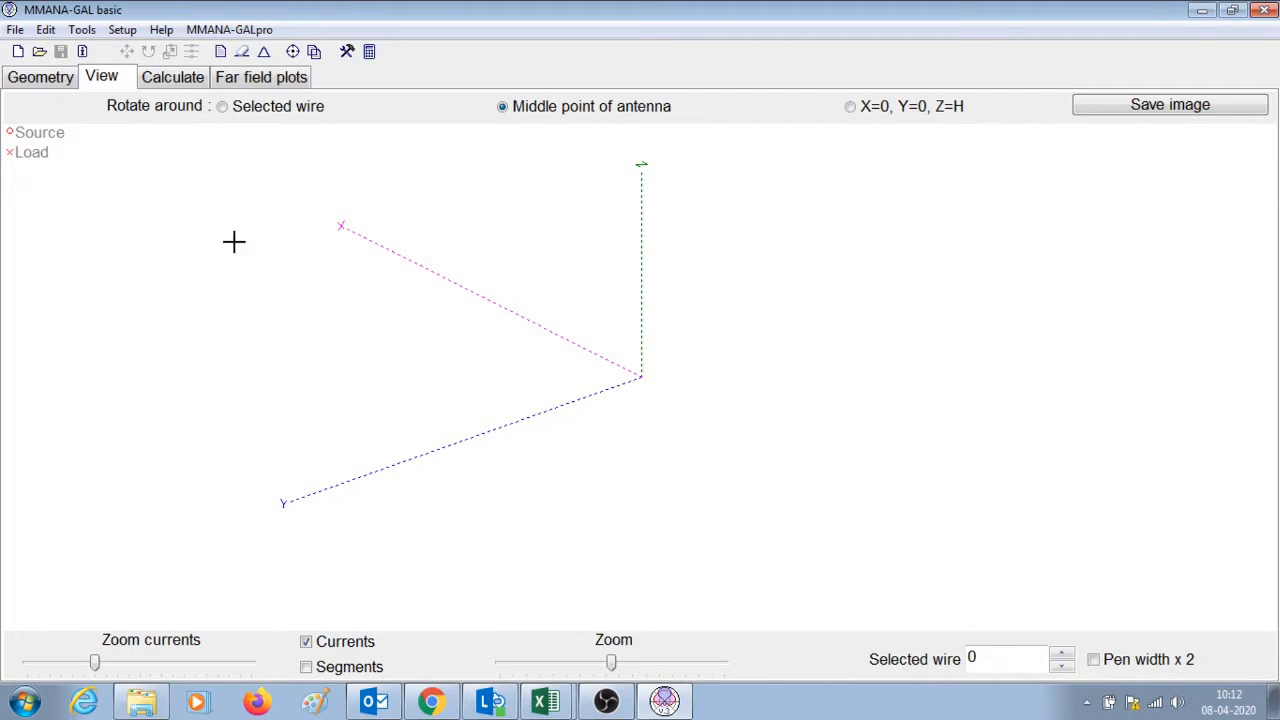
Step: Name the new antenna '40m vertical' and set its design frequency to 7.1 MHz
left_click(40, 76)
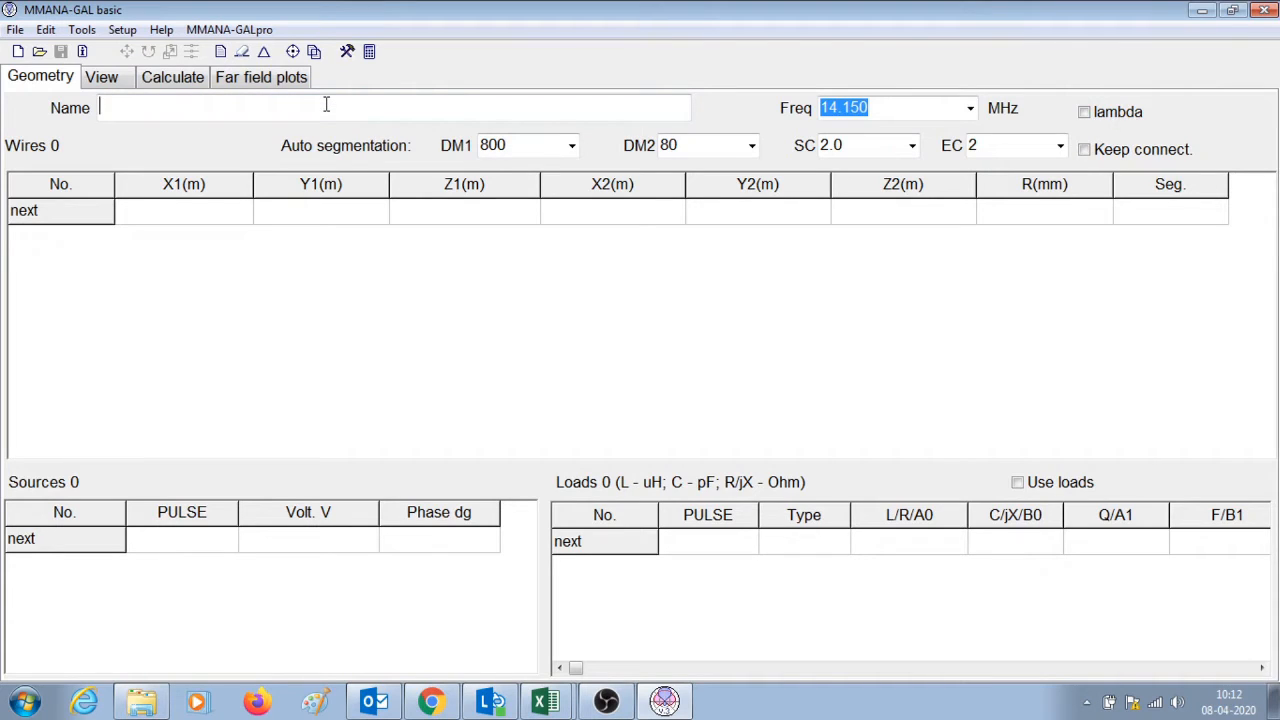
type("40m ve")
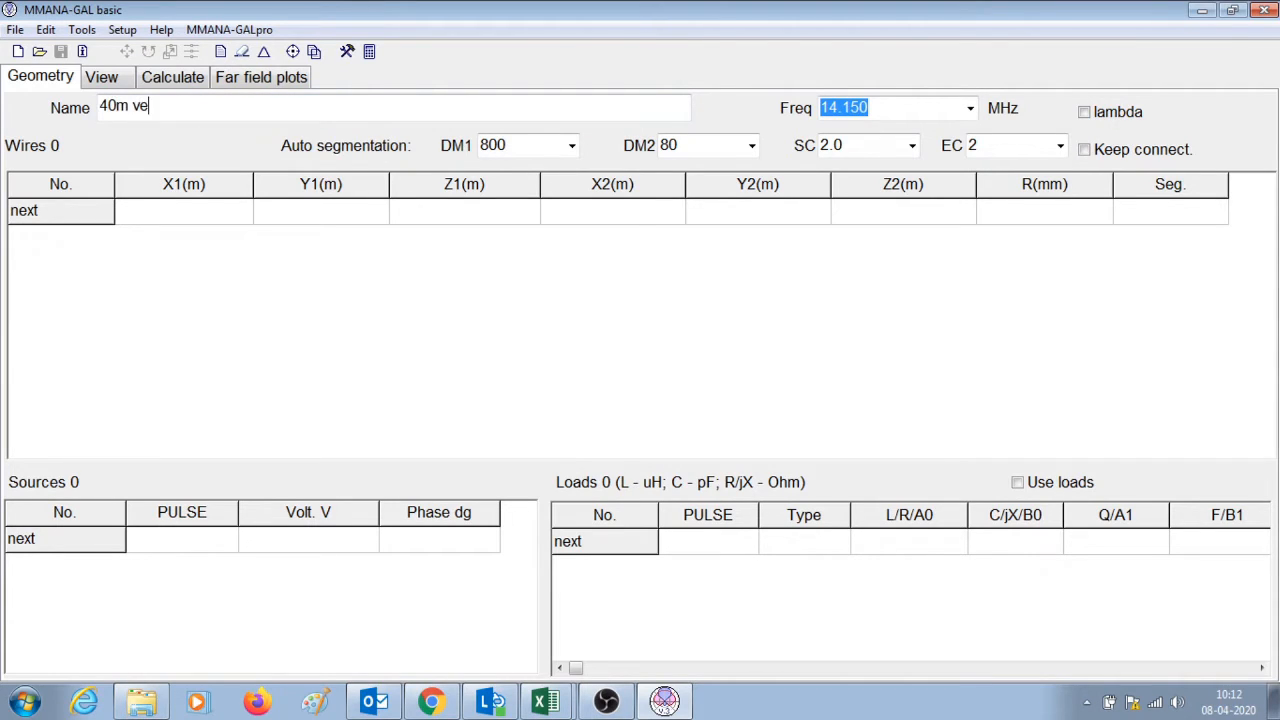
type("rtical")
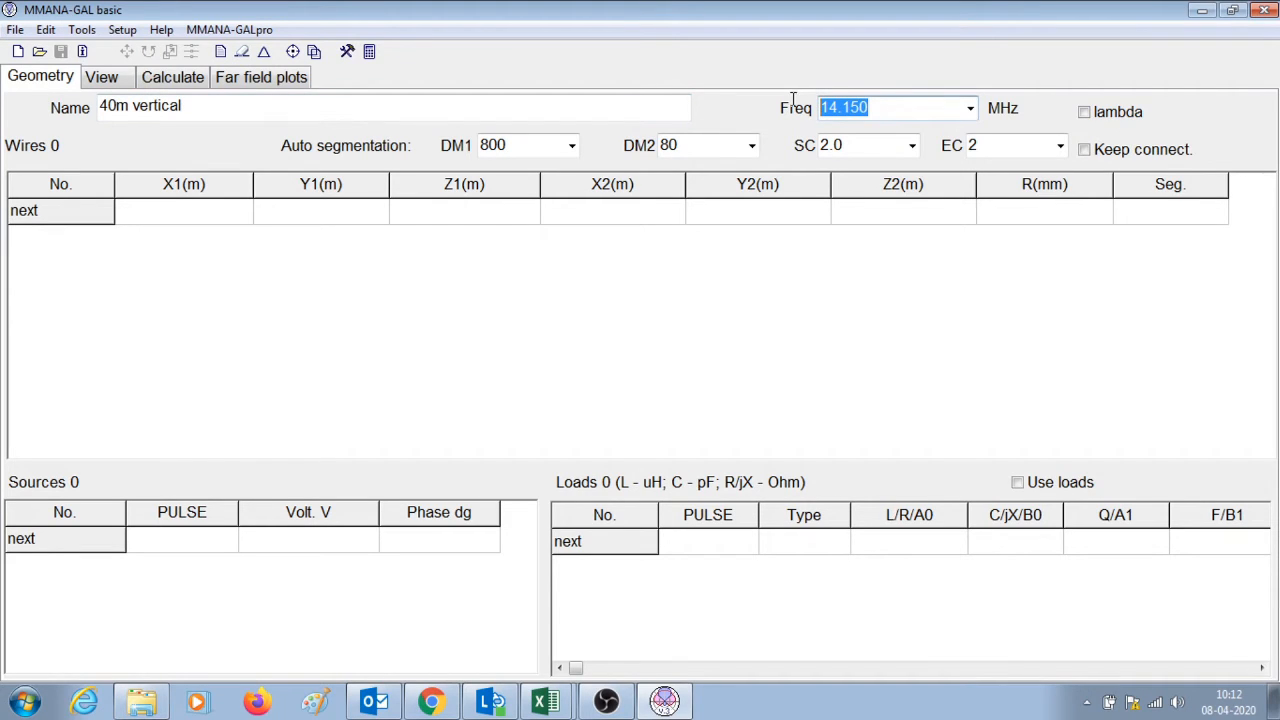
type("7.1")
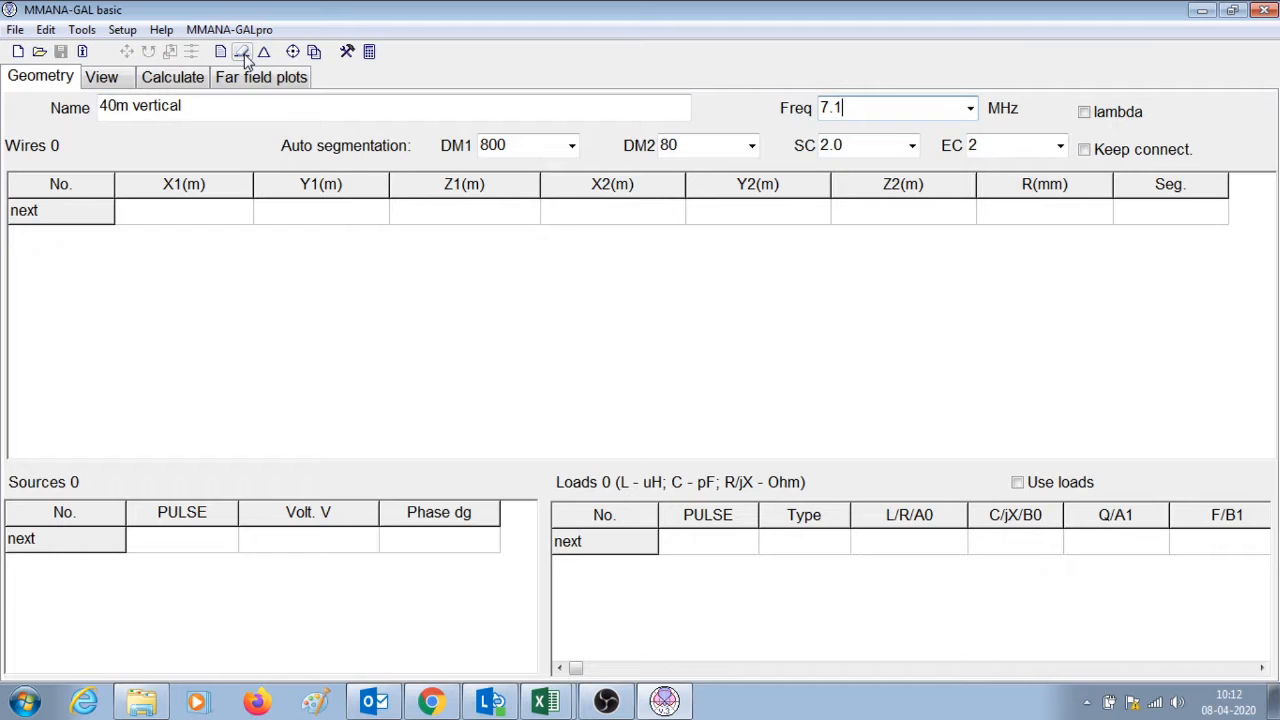
Step: In the wire editor's X–Z view, draw a 10 m wire straight up the Z axis from the origin
left_click(242, 52)
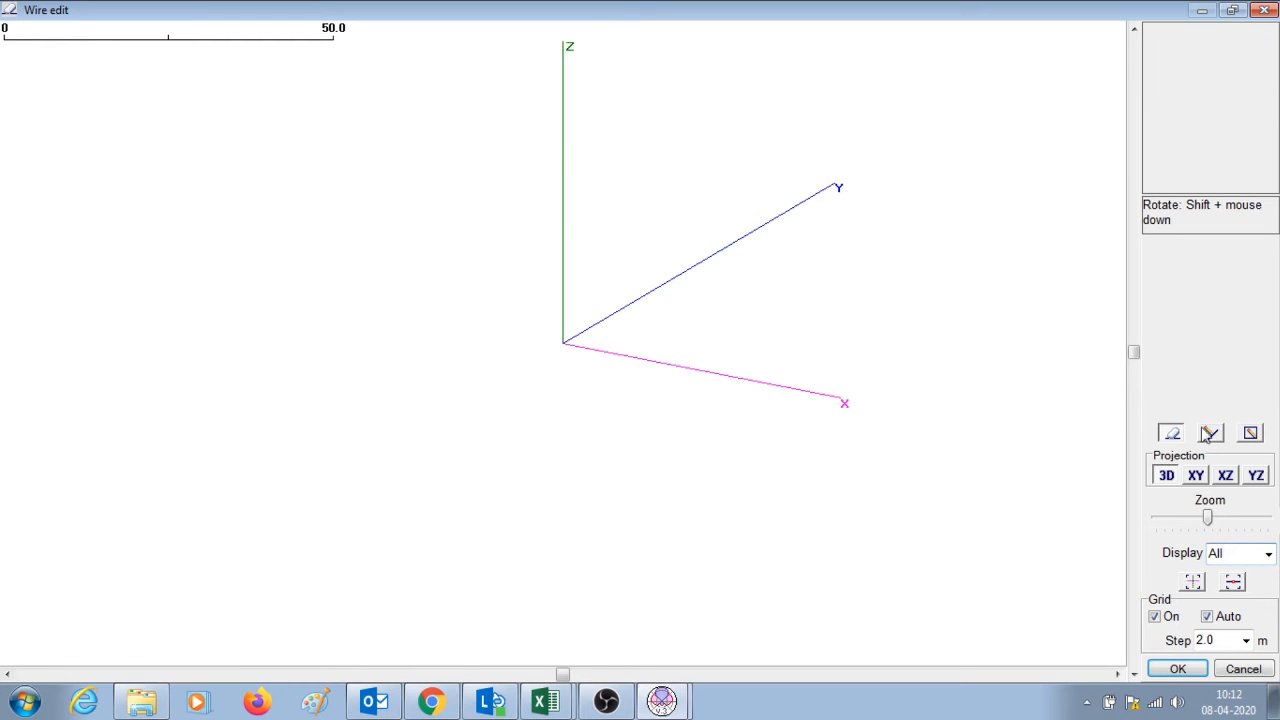
left_click(1224, 476)
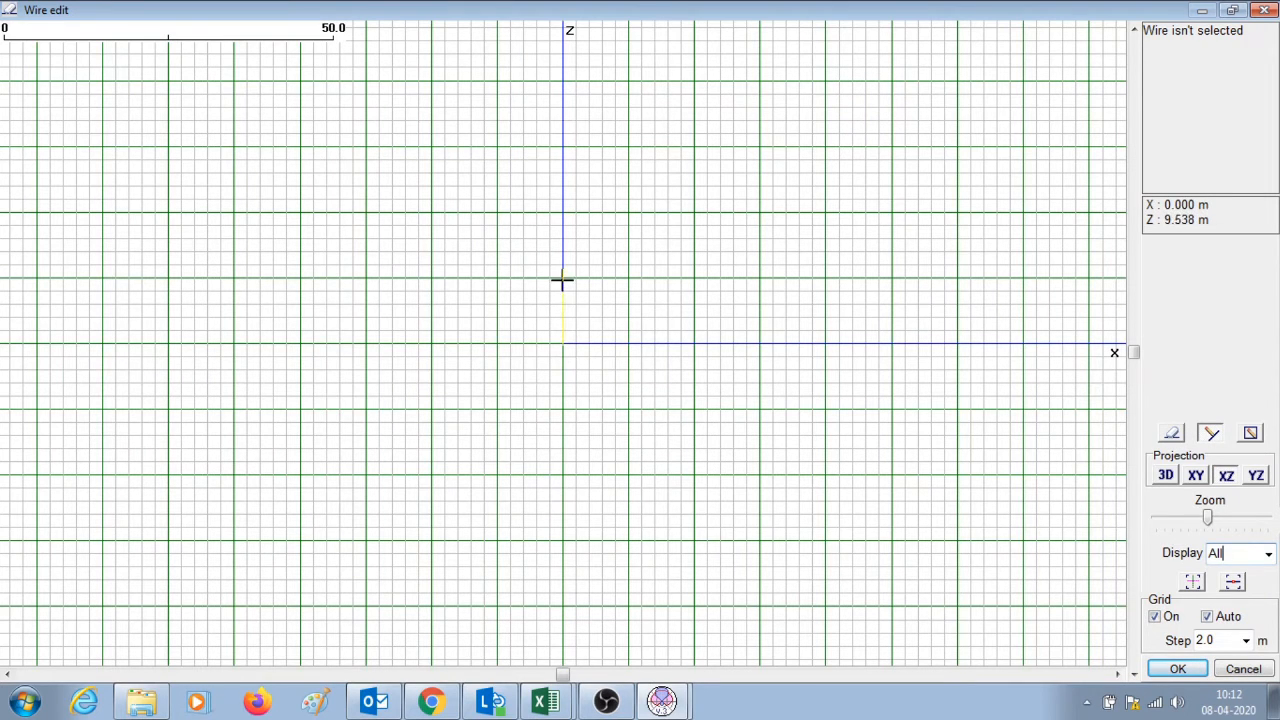
left_click(564, 310)
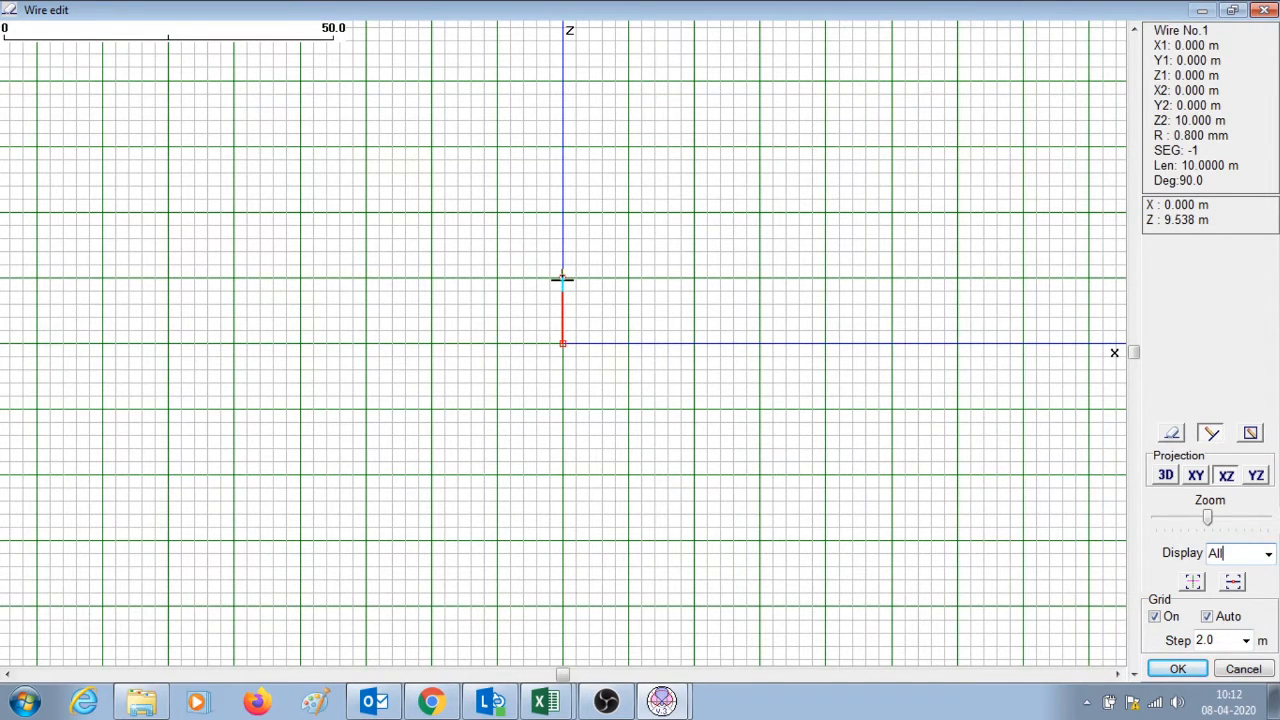
mouse_move(1152, 96)
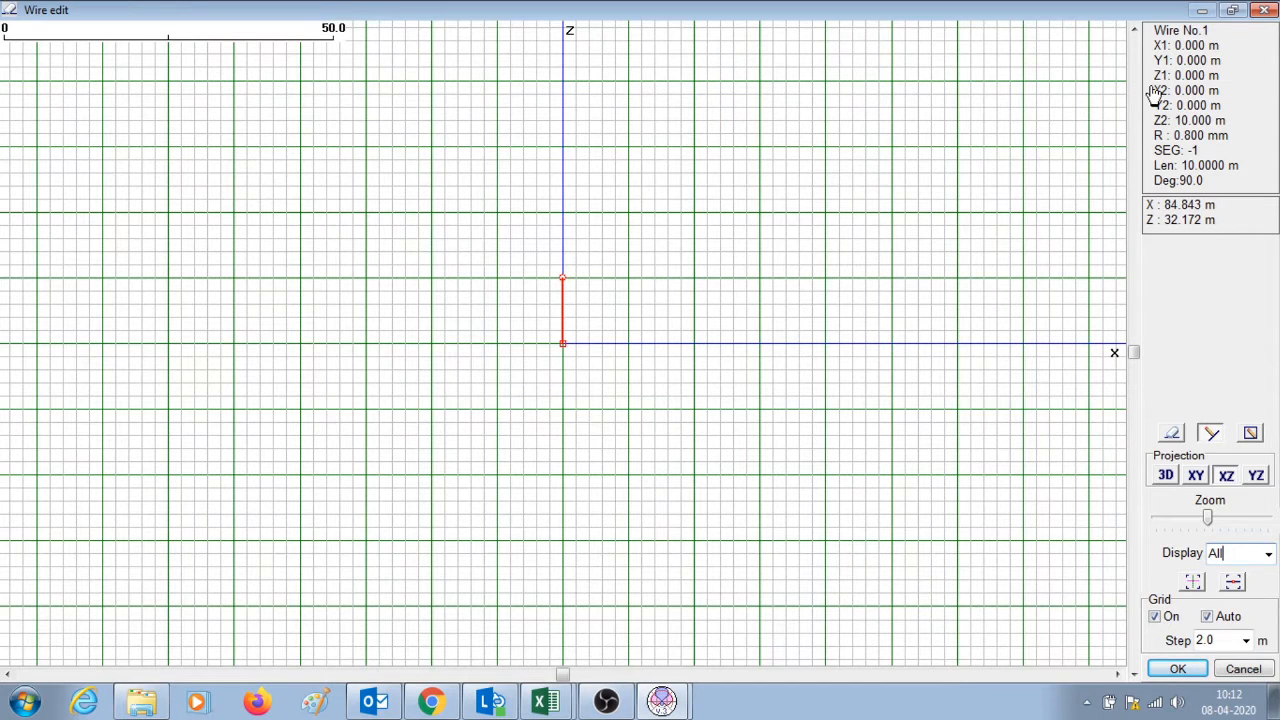
mouse_move(1164, 40)
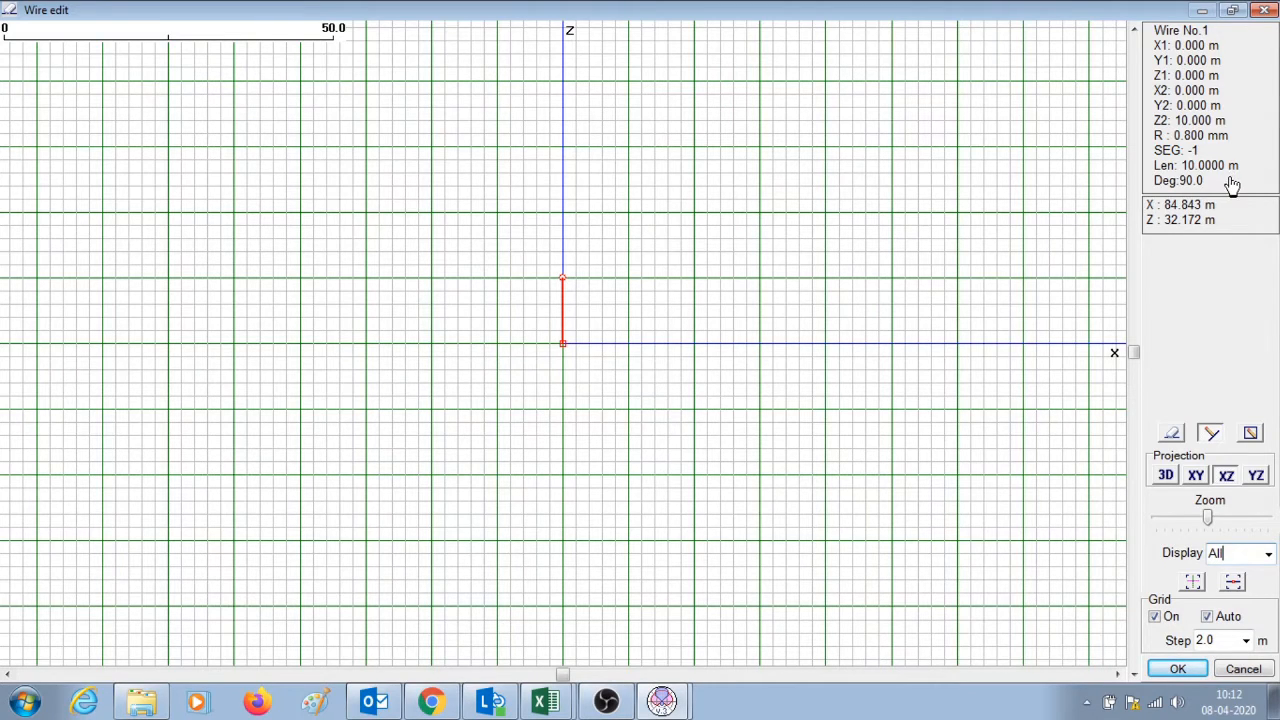
left_click_drag(1208, 516, 1218, 516)
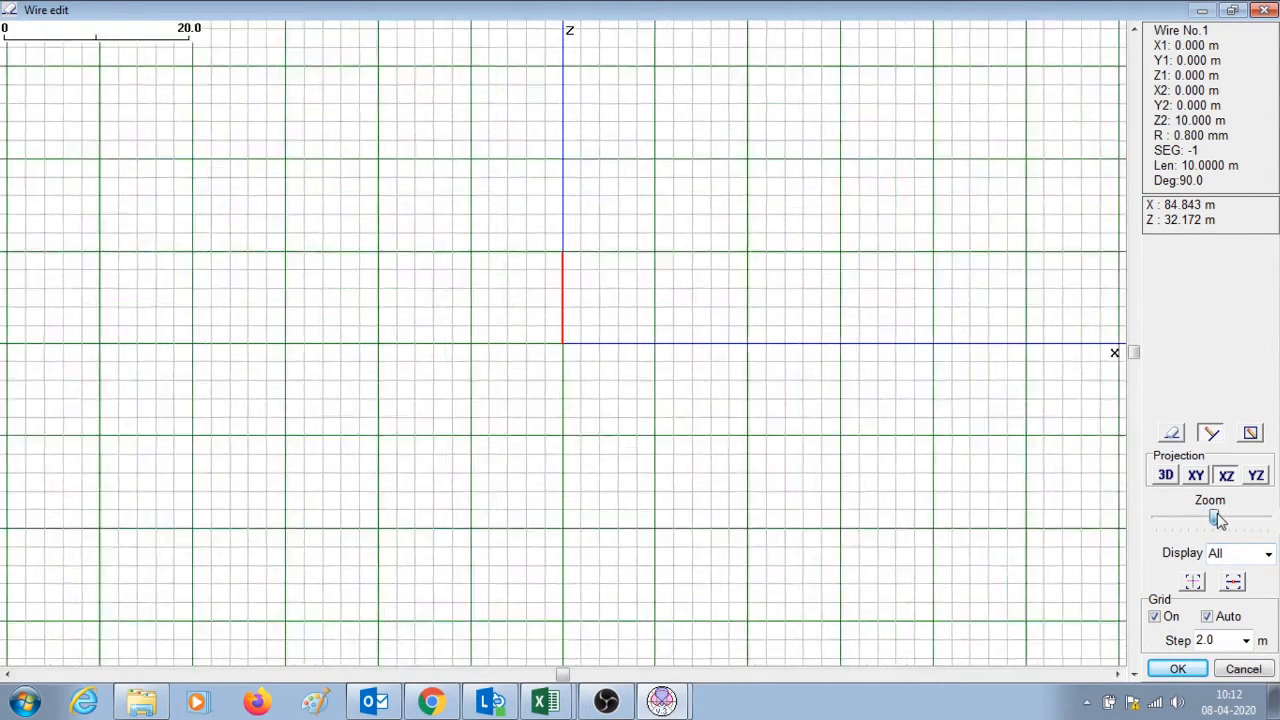
left_click_drag(1214, 516, 1224, 516)
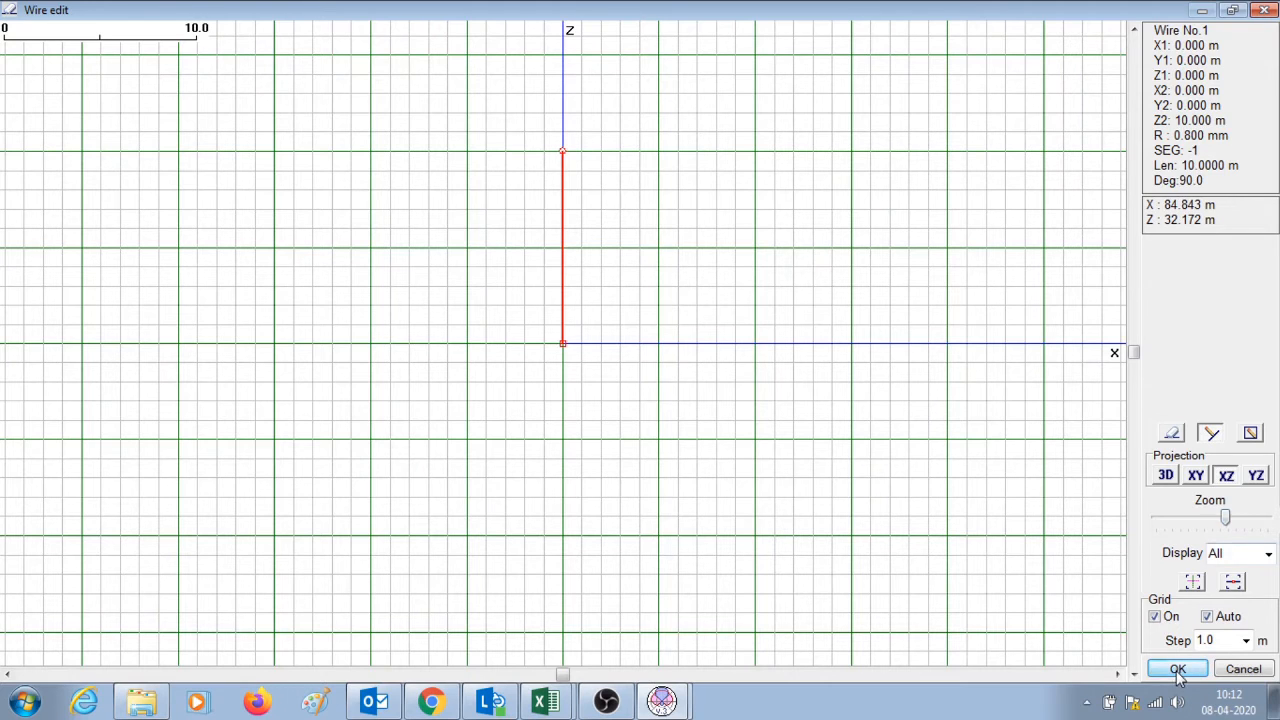
Step: Accept the drawn wire, check it in the 3D view, and add a source at w1
left_click(1176, 668)
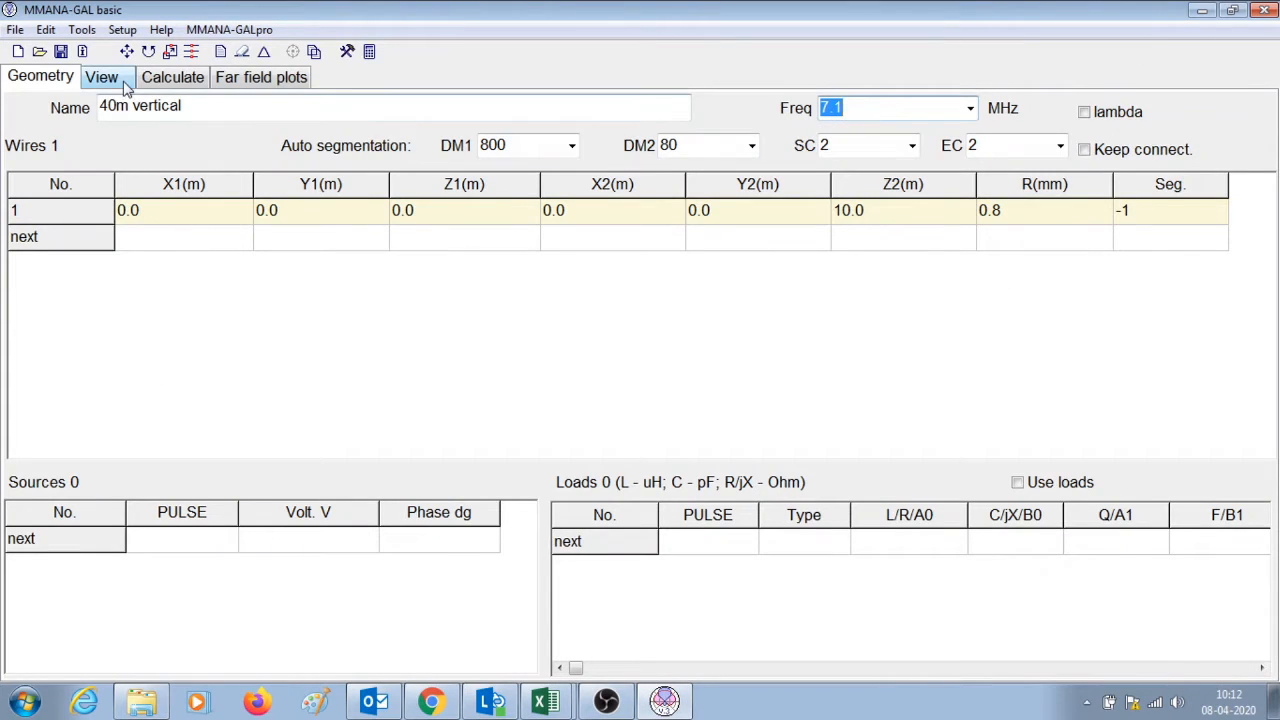
left_click(100, 76)
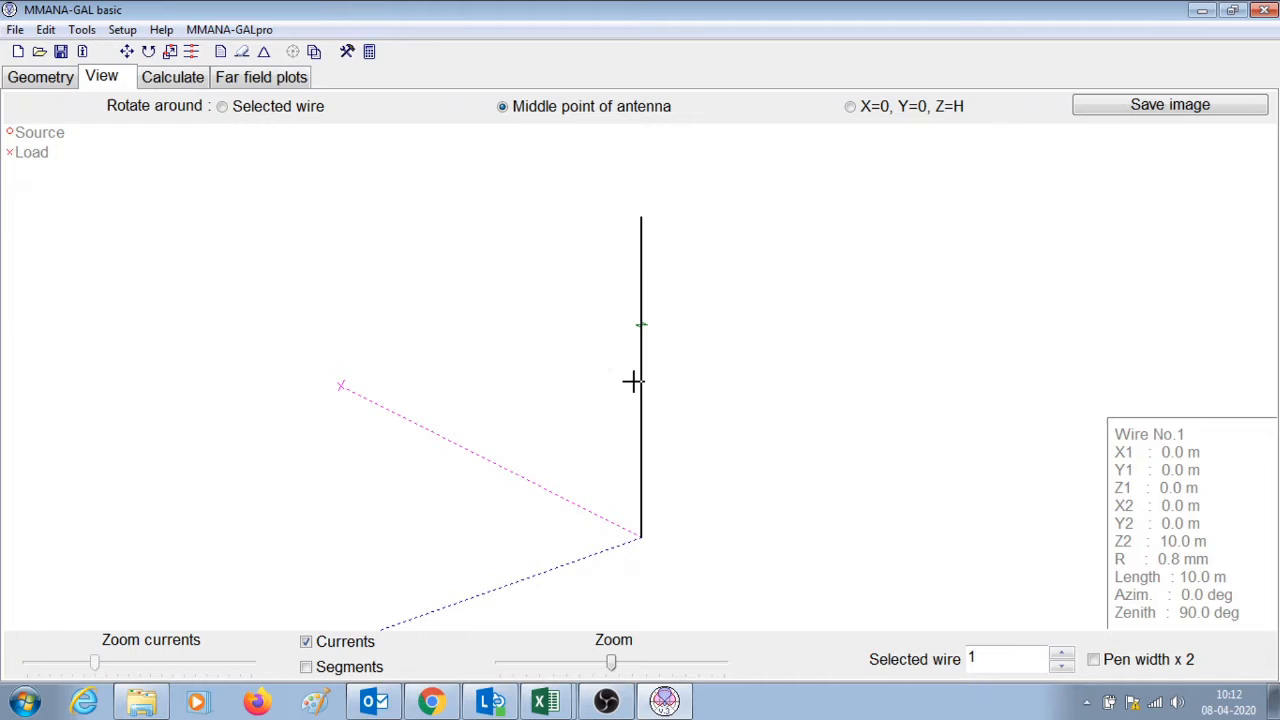
mouse_move(640, 234)
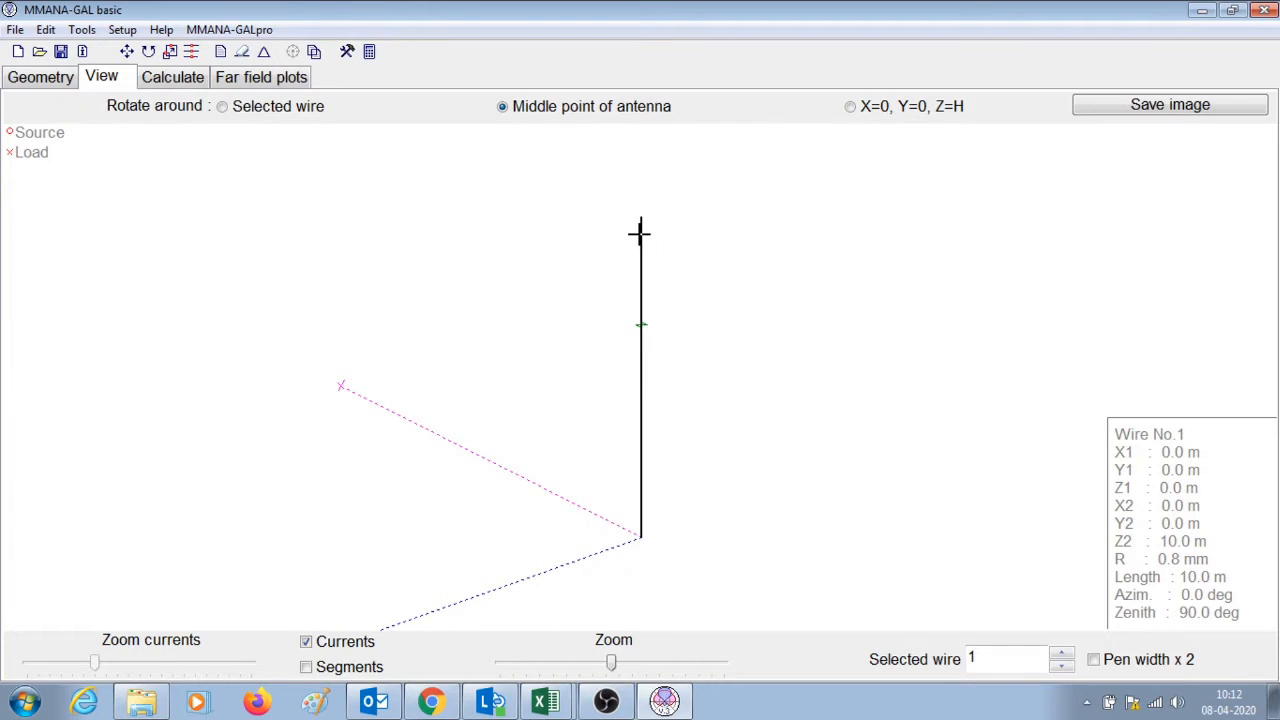
mouse_move(1136, 576)
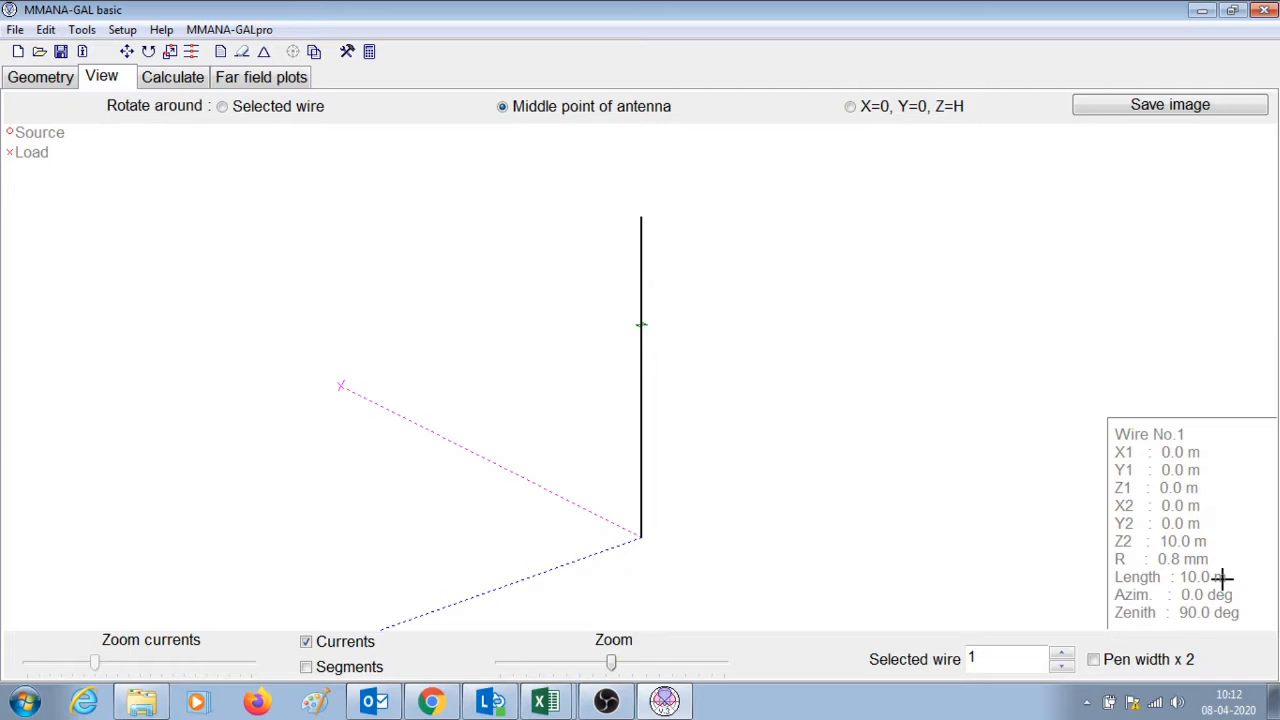
mouse_move(710, 644)
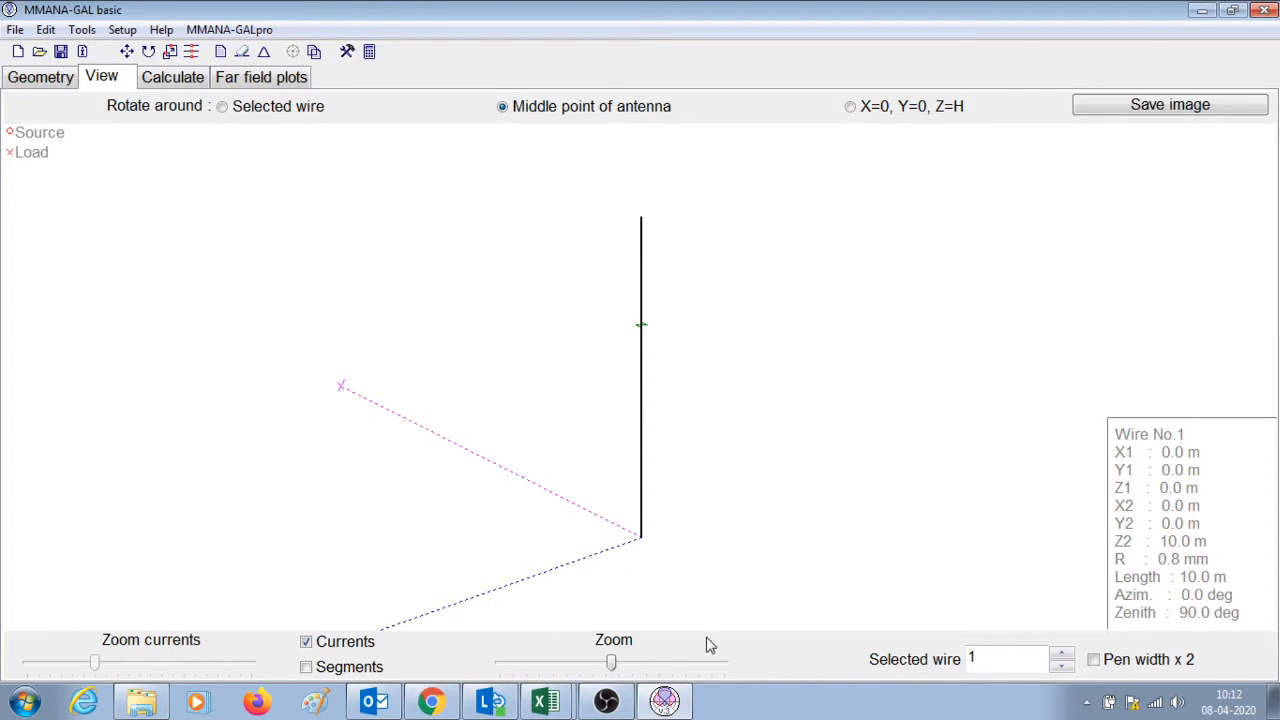
mouse_move(682, 584)
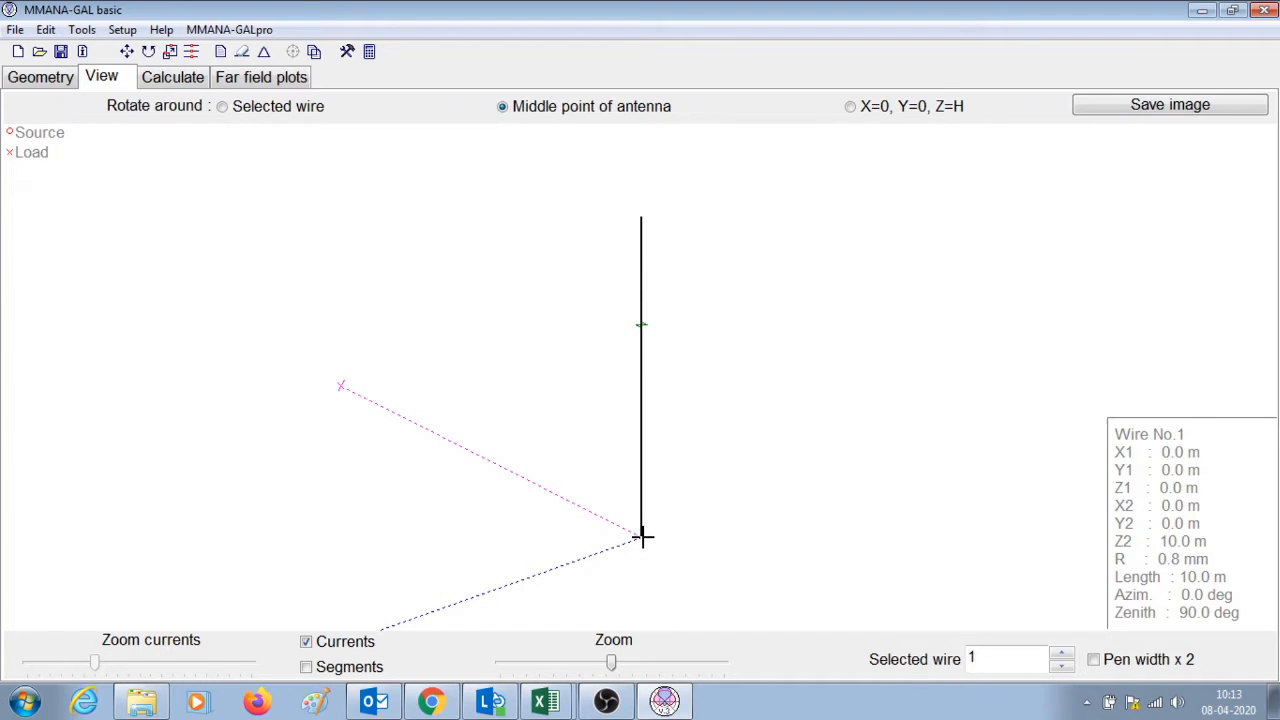
left_click(40, 76)
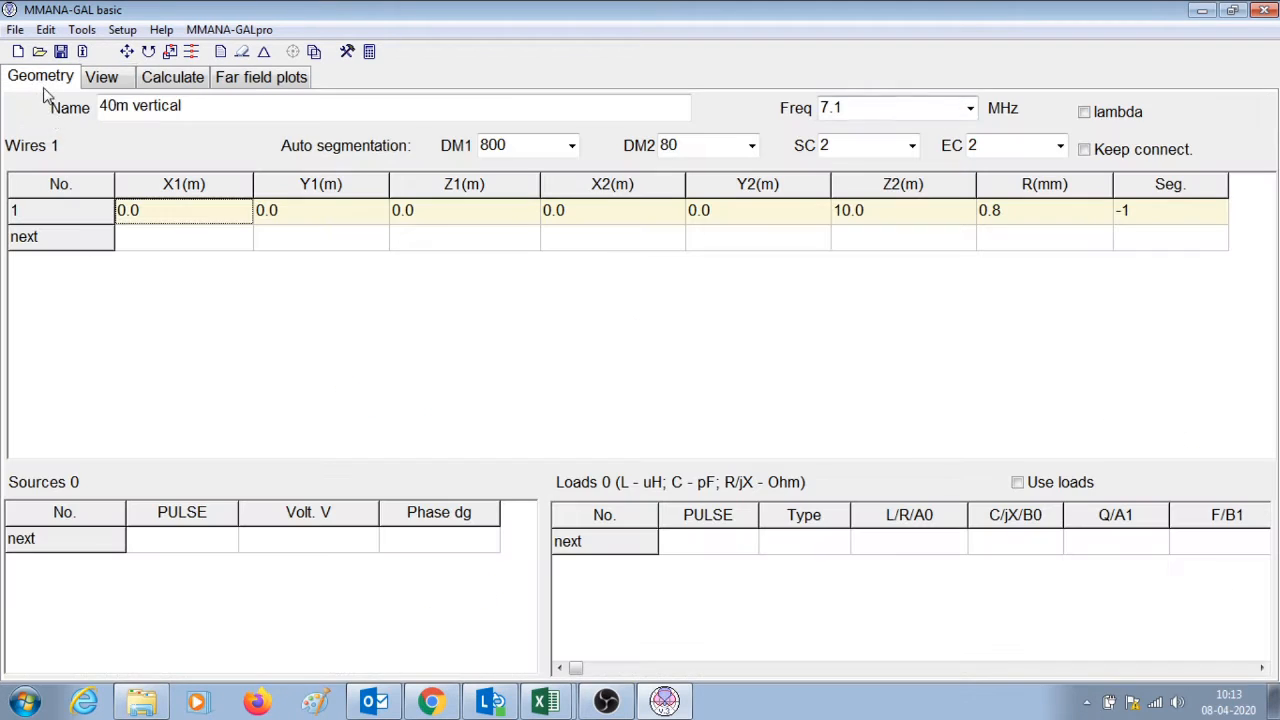
type("w1")
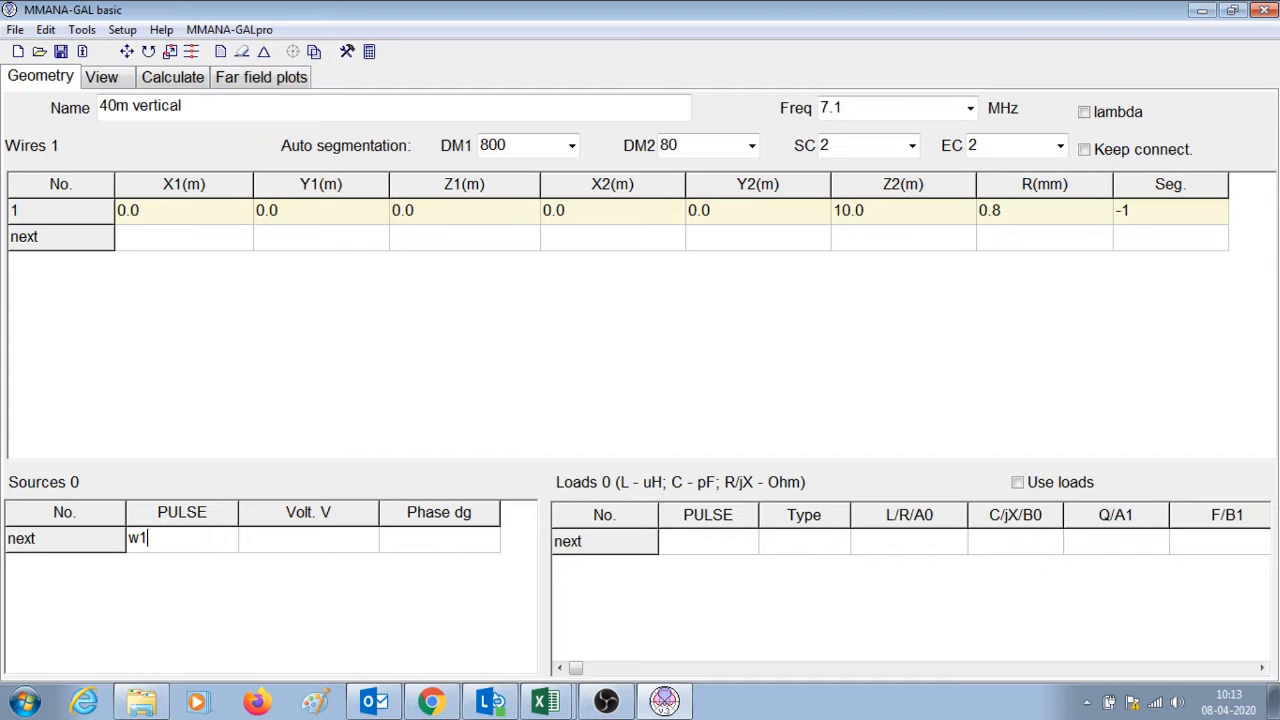
key("Return")
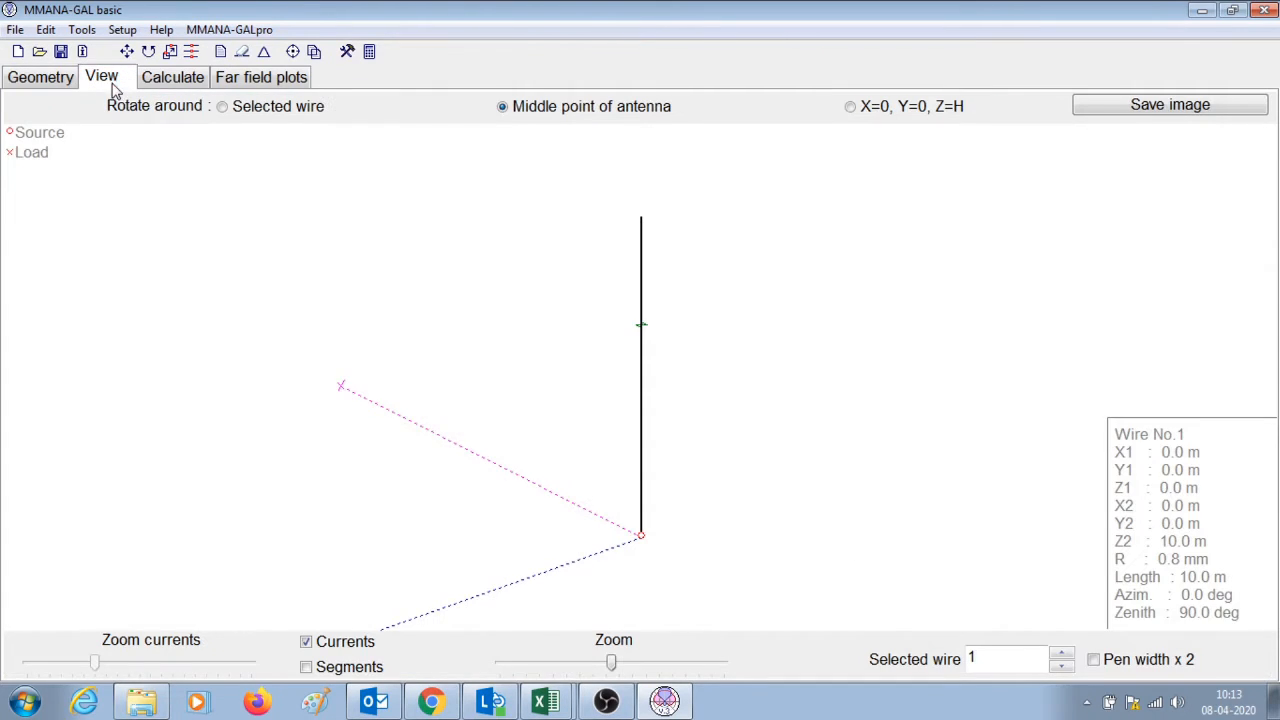
mouse_move(642, 548)
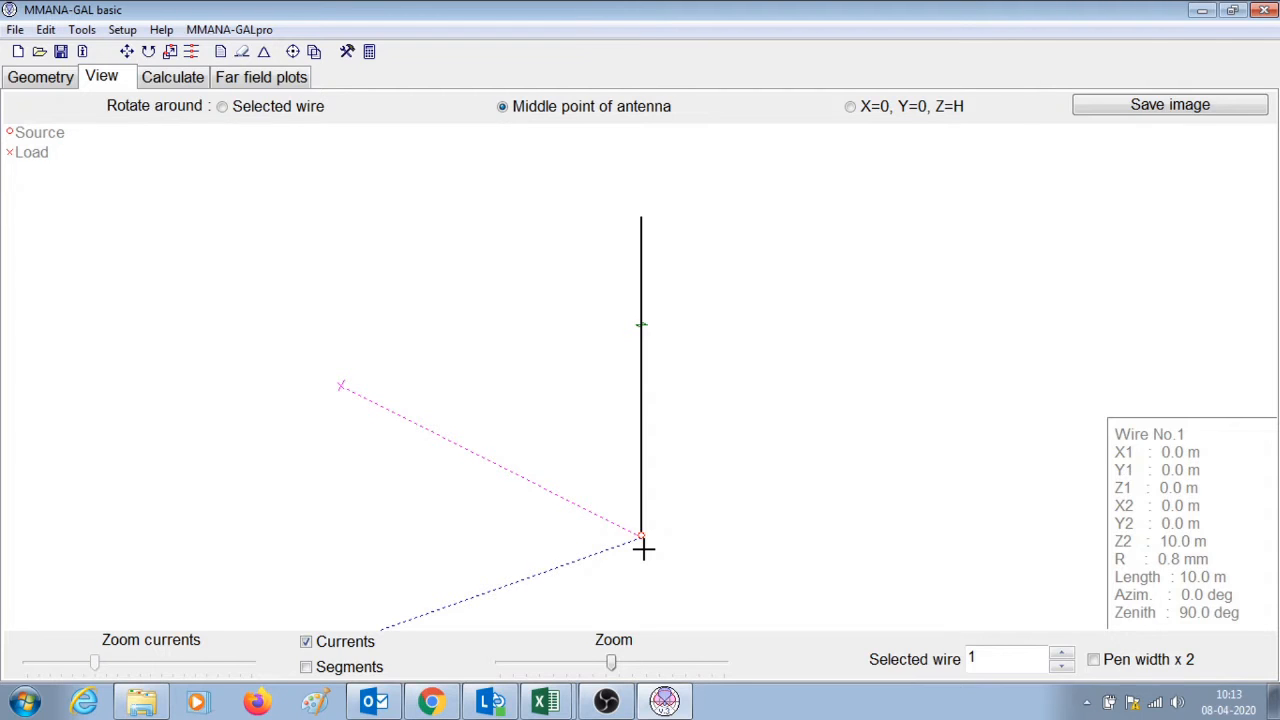
Step: Choose Real ground on the Calculate page and bring up its ground setup dialog
left_click(172, 76)
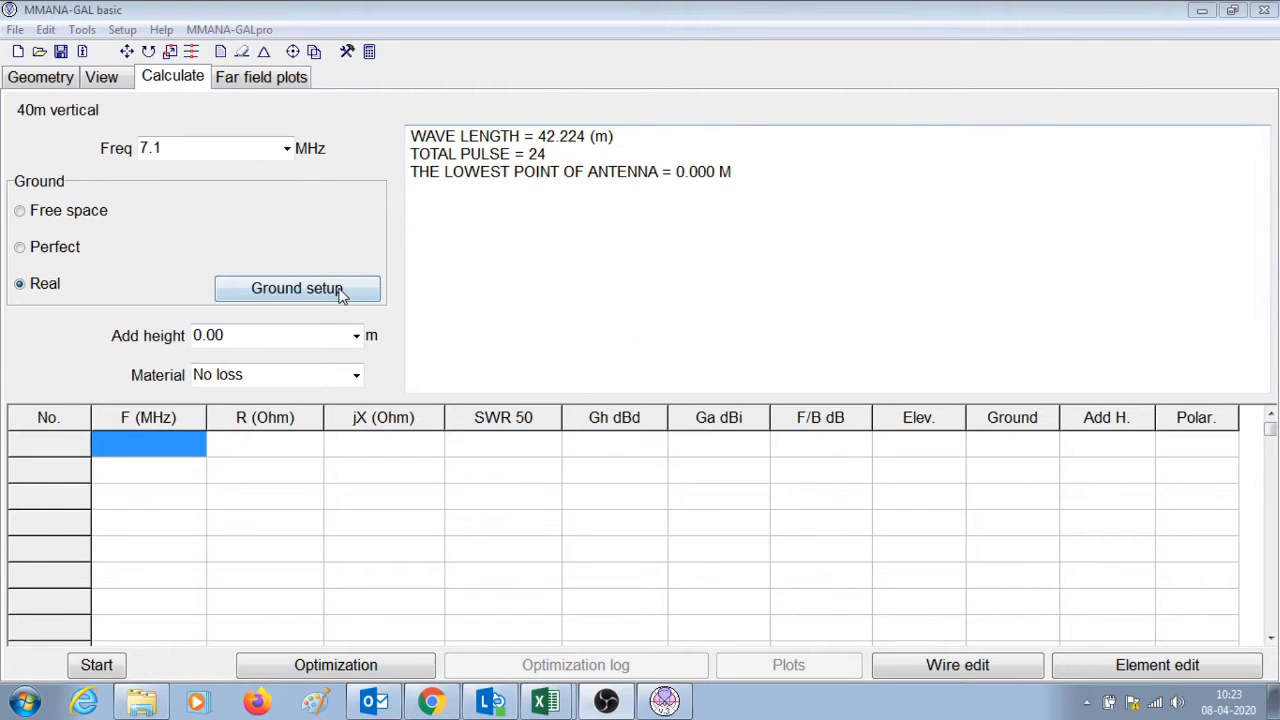
mouse_move(338, 304)
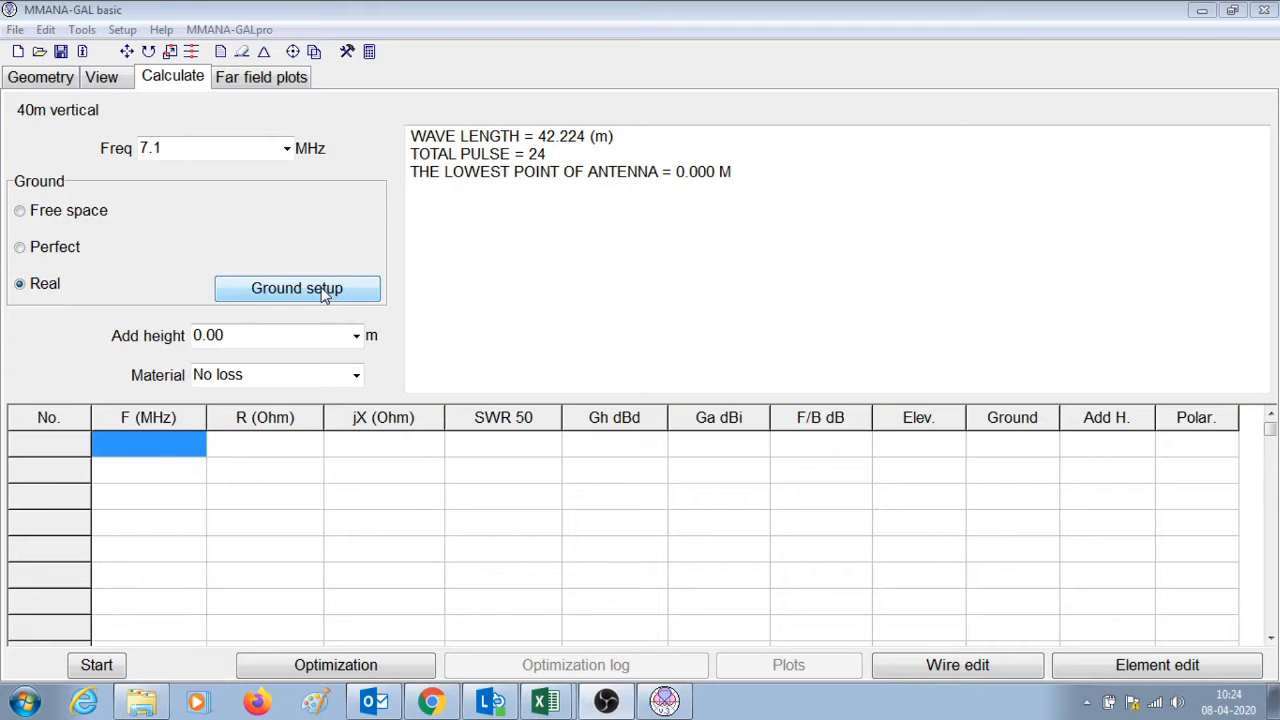
left_click(296, 288)
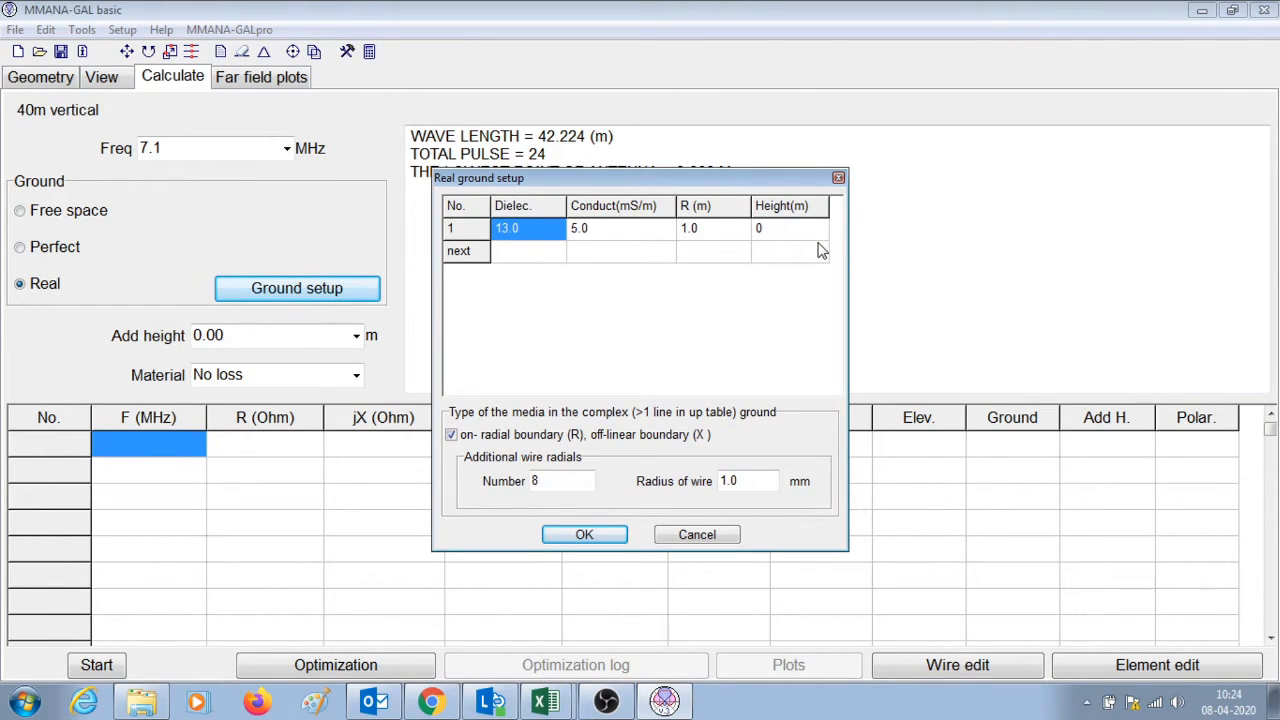
mouse_move(432, 700)
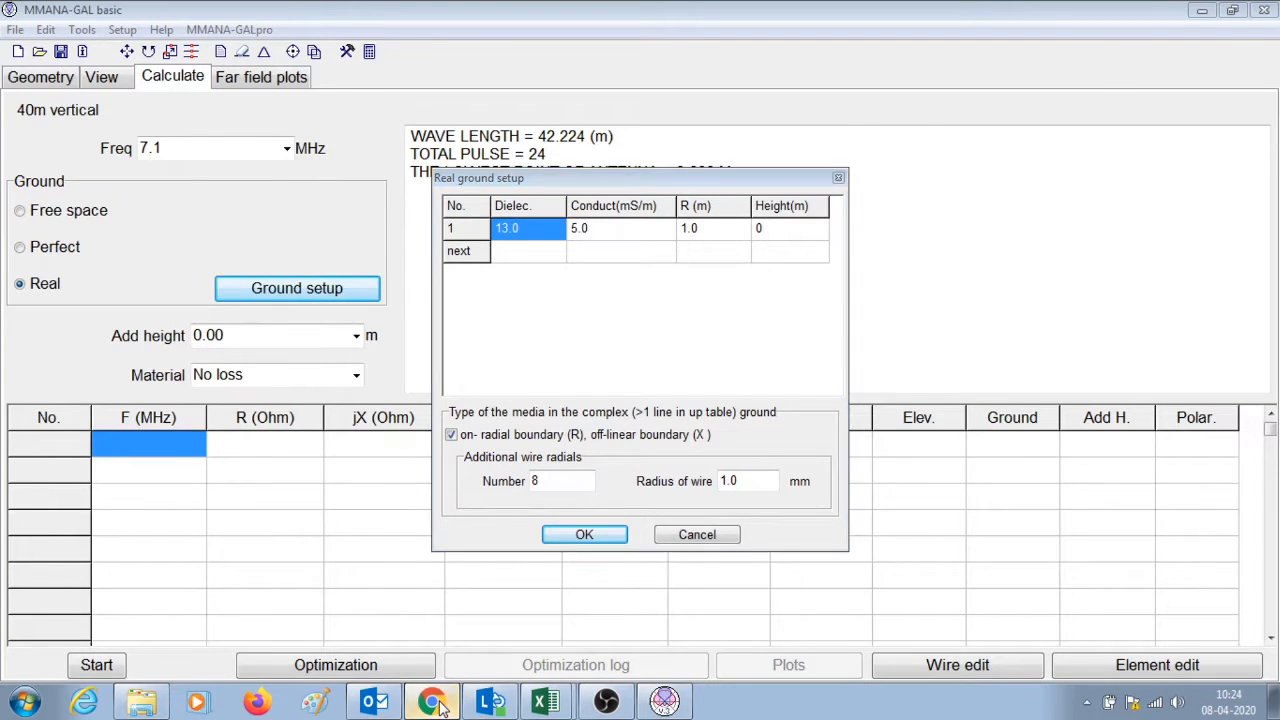
Step: Switch to Chrome to read the dry-field ground constants (dielectric 13, conductivity 5 mS/m)
left_click(432, 700)
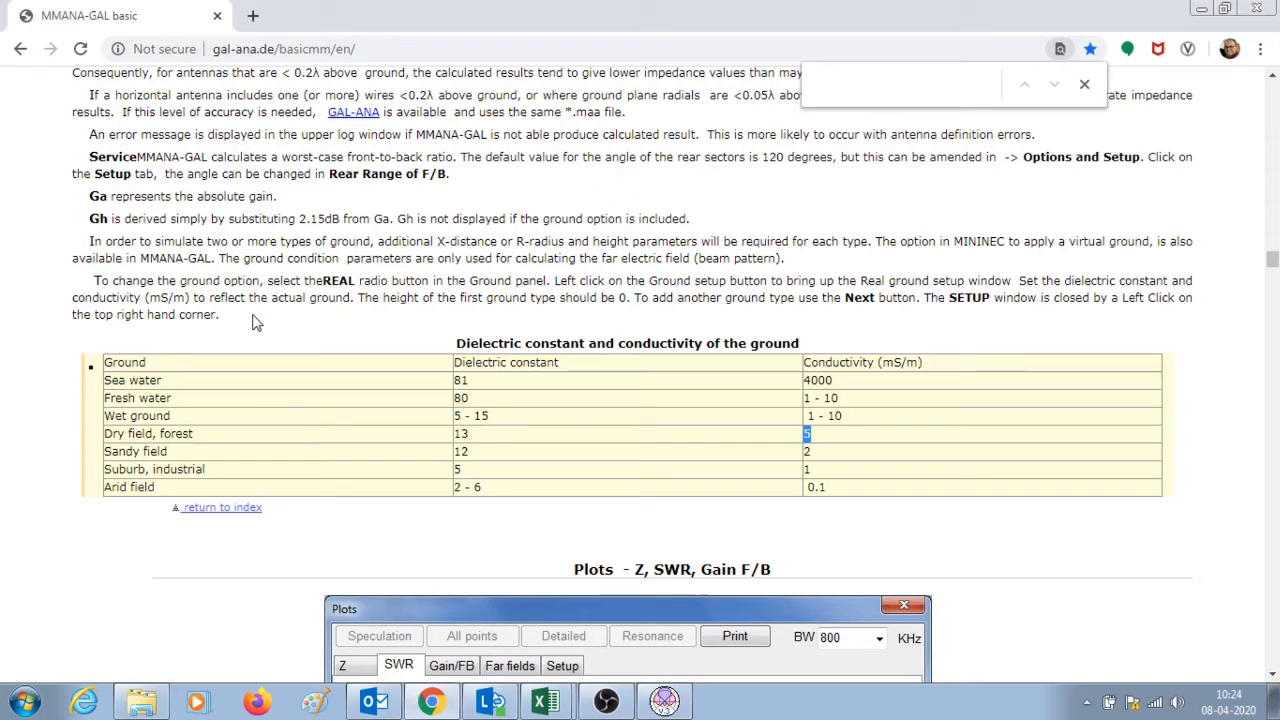
mouse_move(518, 488)
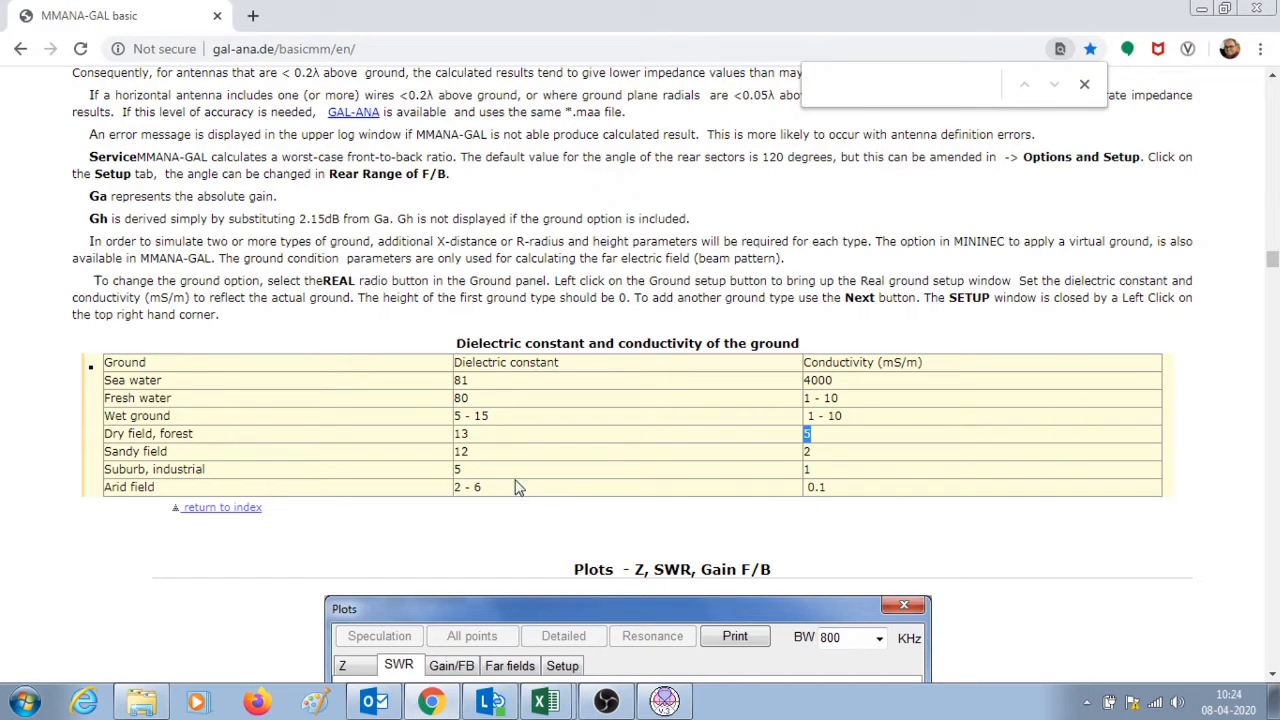
mouse_move(764, 392)
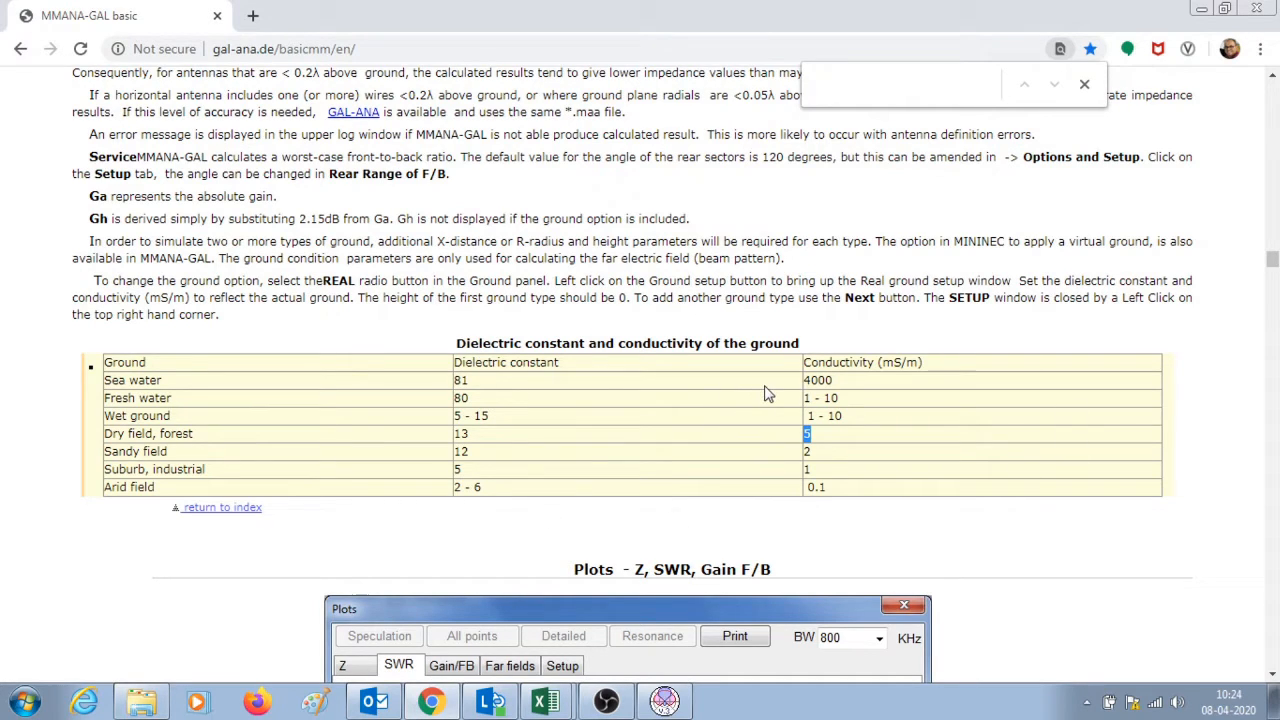
mouse_move(210, 388)
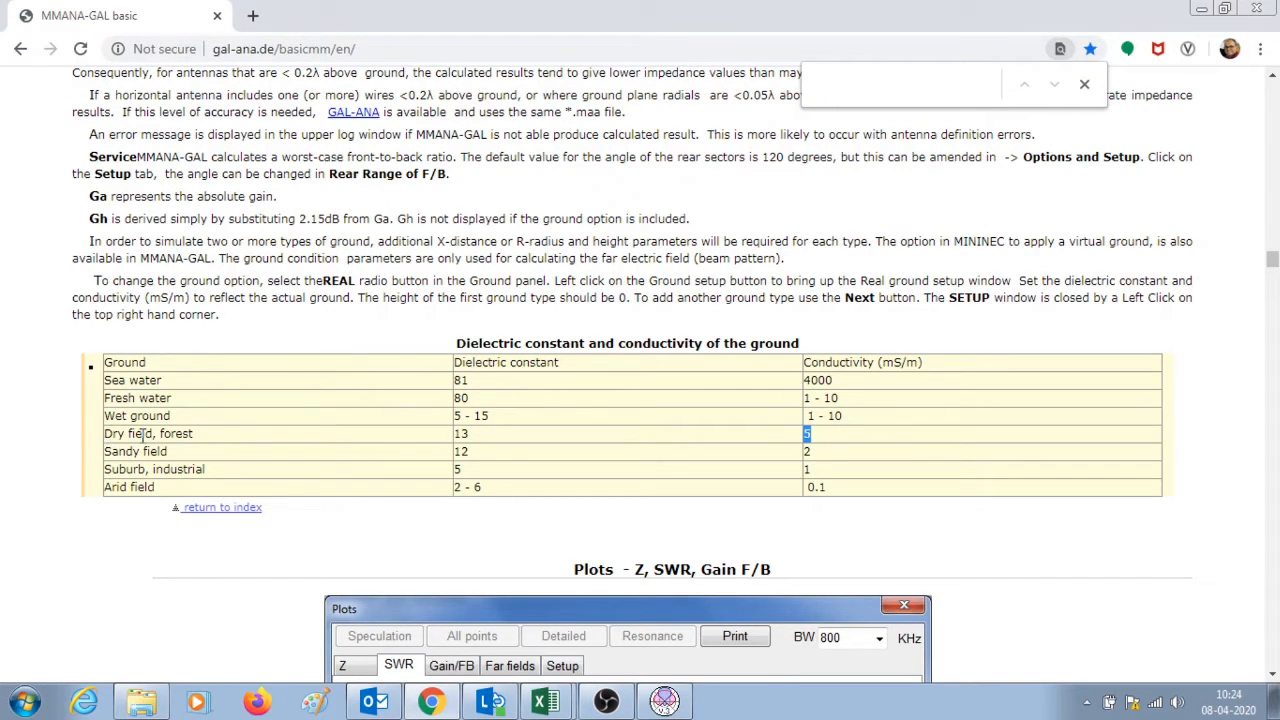
mouse_move(476, 440)
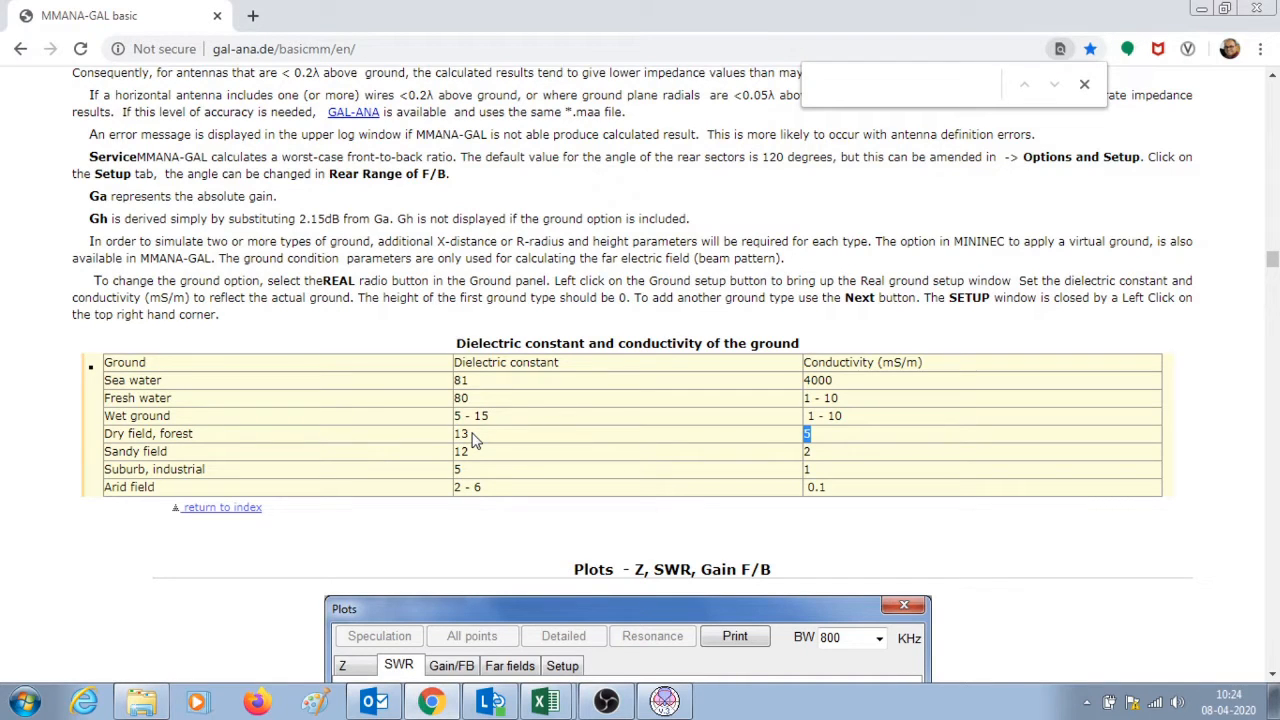
mouse_move(548, 648)
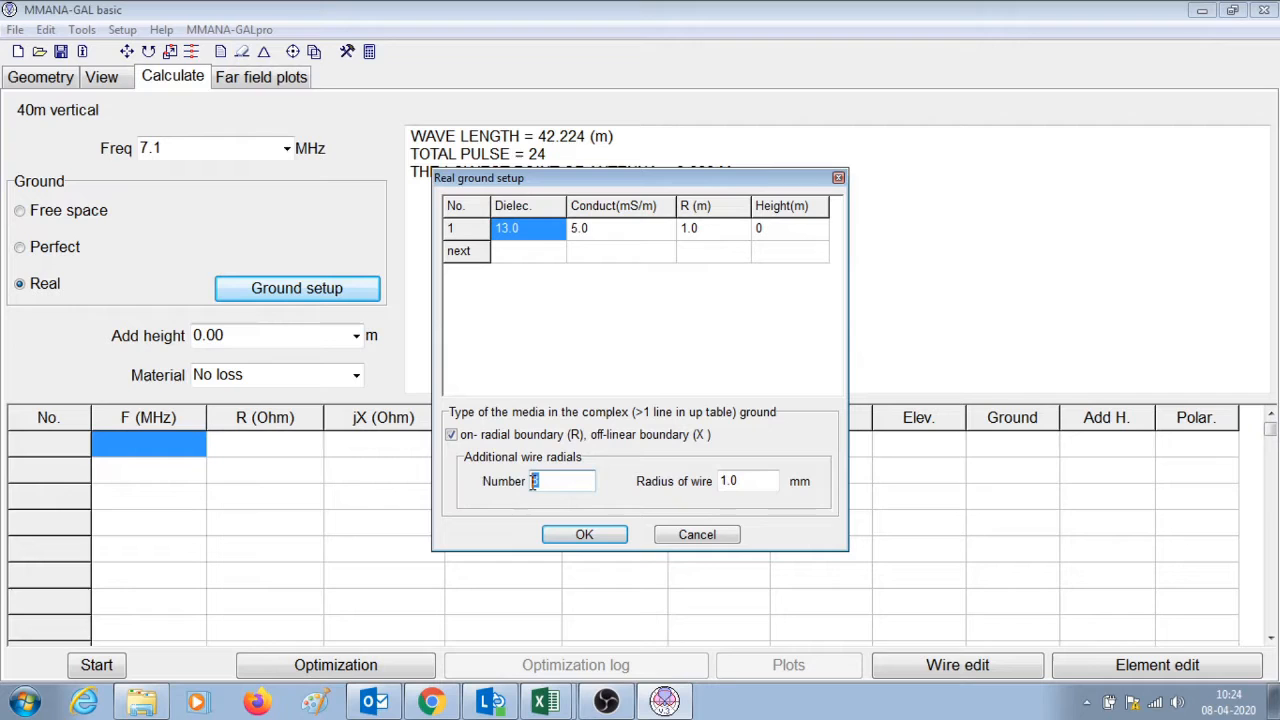
mouse_move(548, 504)
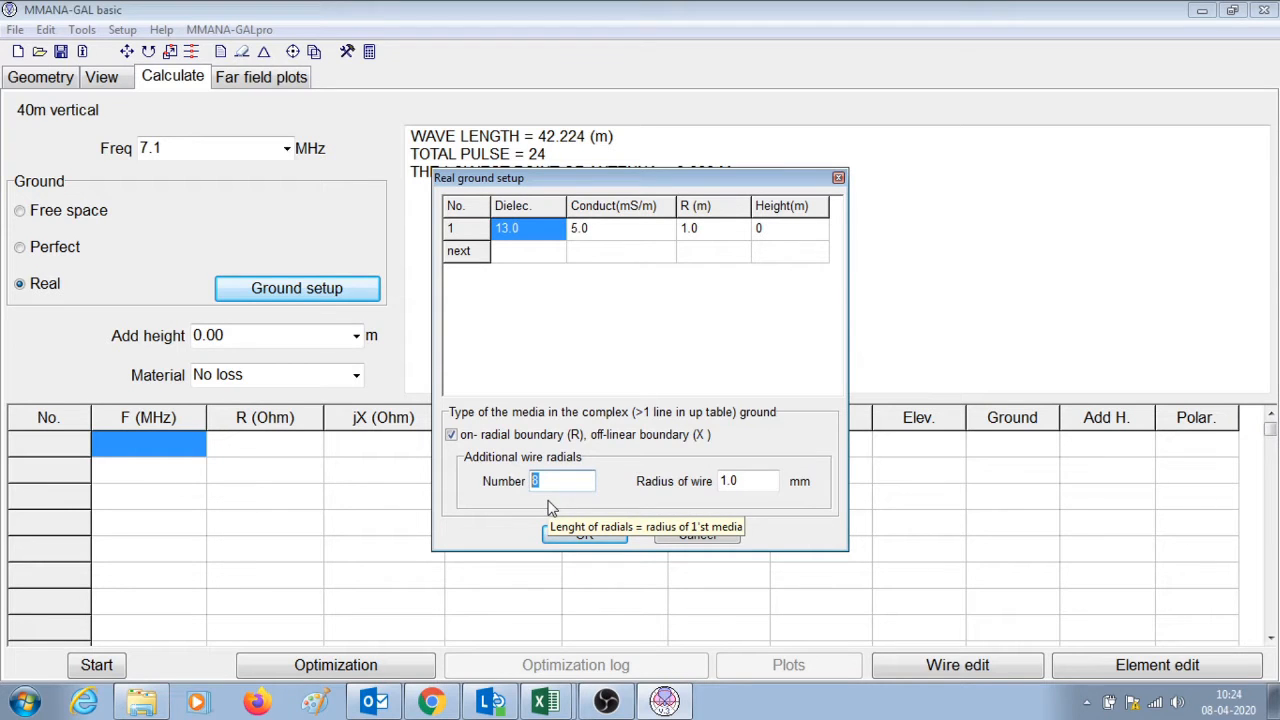
Step: Confirm the real ground settings and set the wire material to Cu wire
left_click(748, 480)
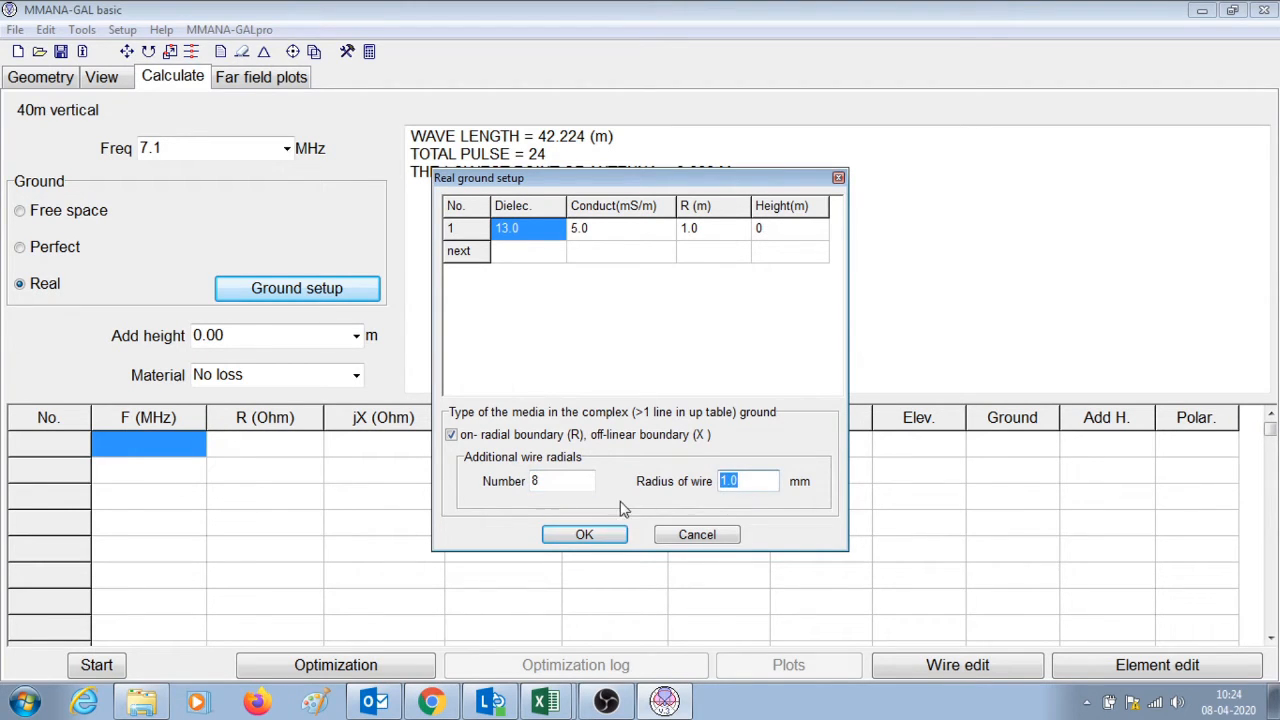
left_click(584, 534)
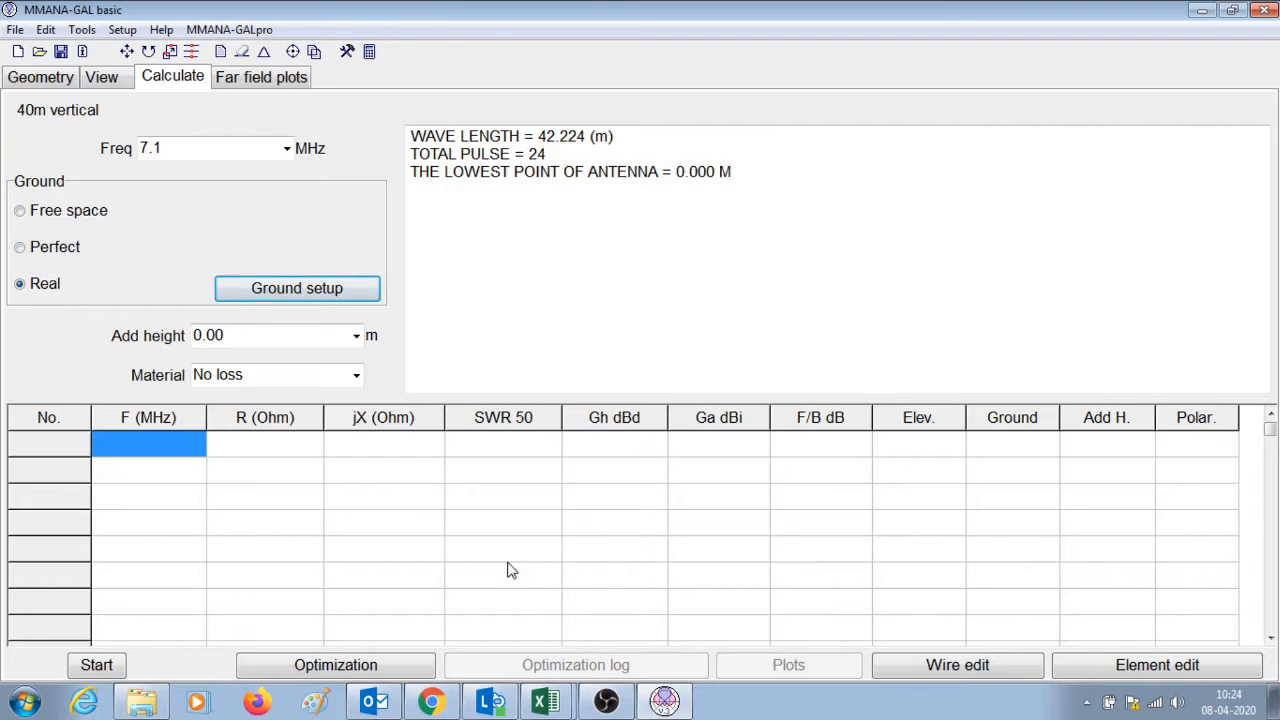
left_click(356, 376)
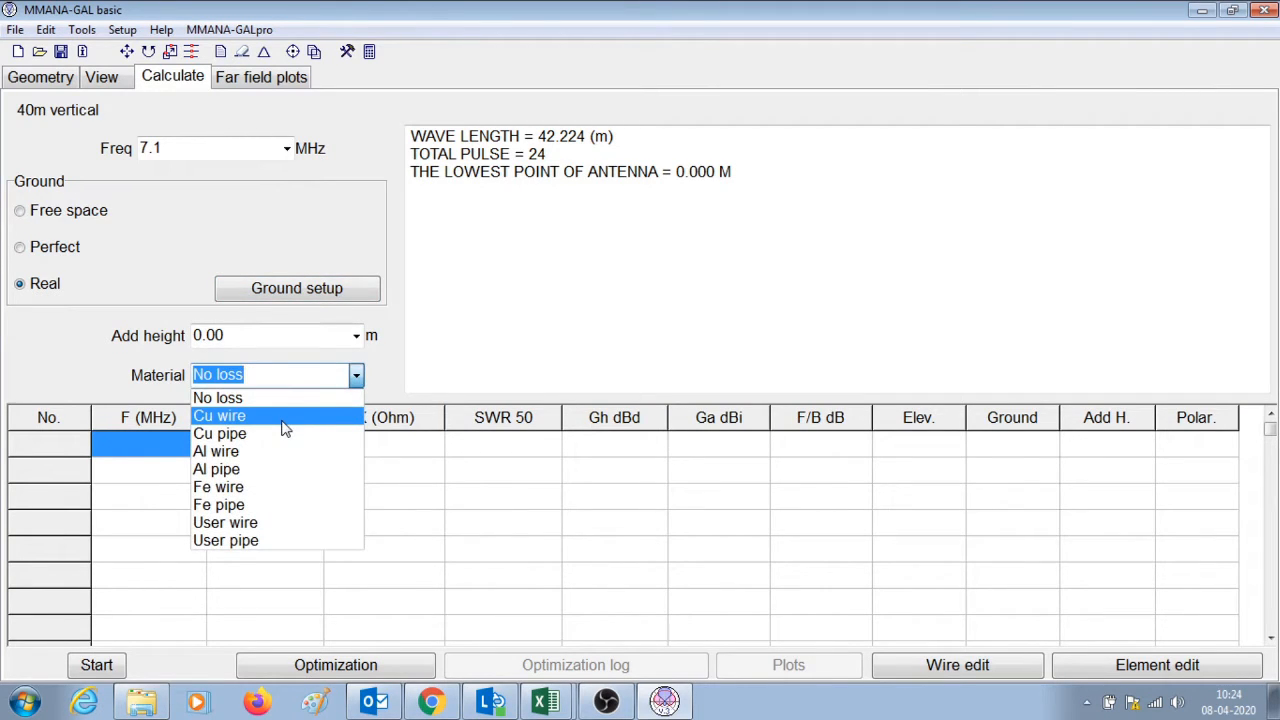
left_click(220, 414)
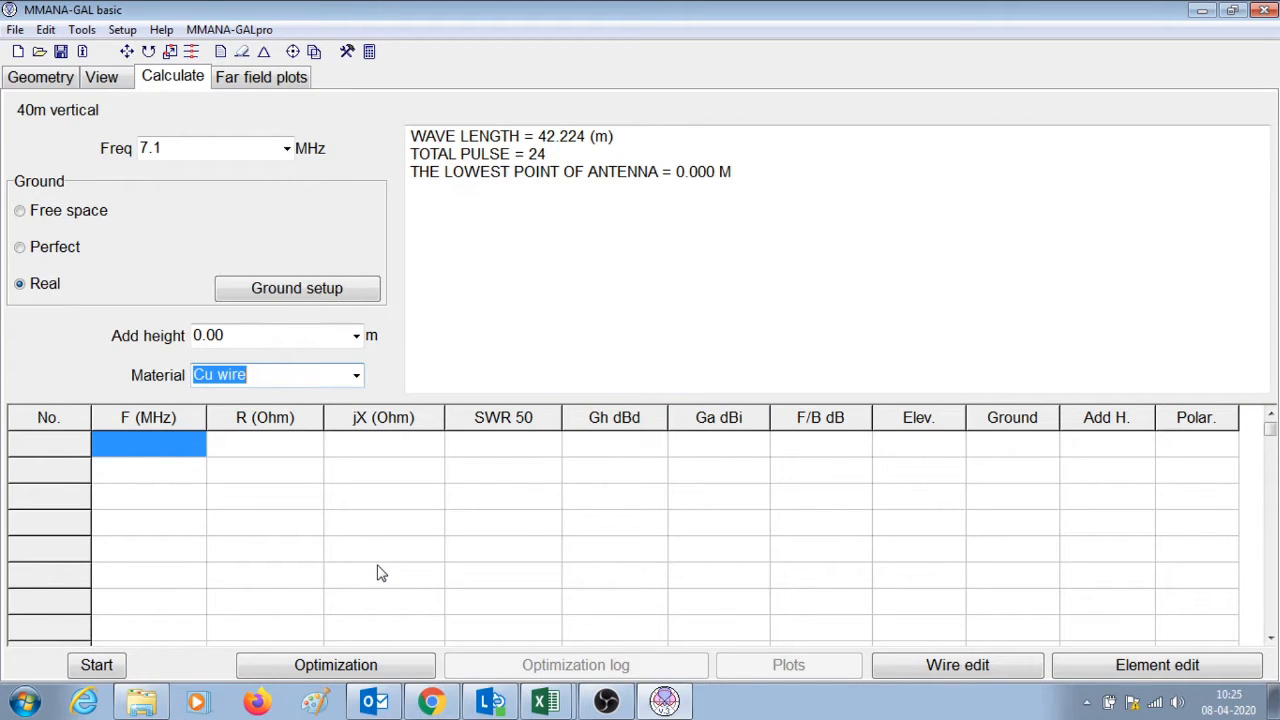
Step: Run the calculation of the vertical at 7.1 MHz
left_click(96, 664)
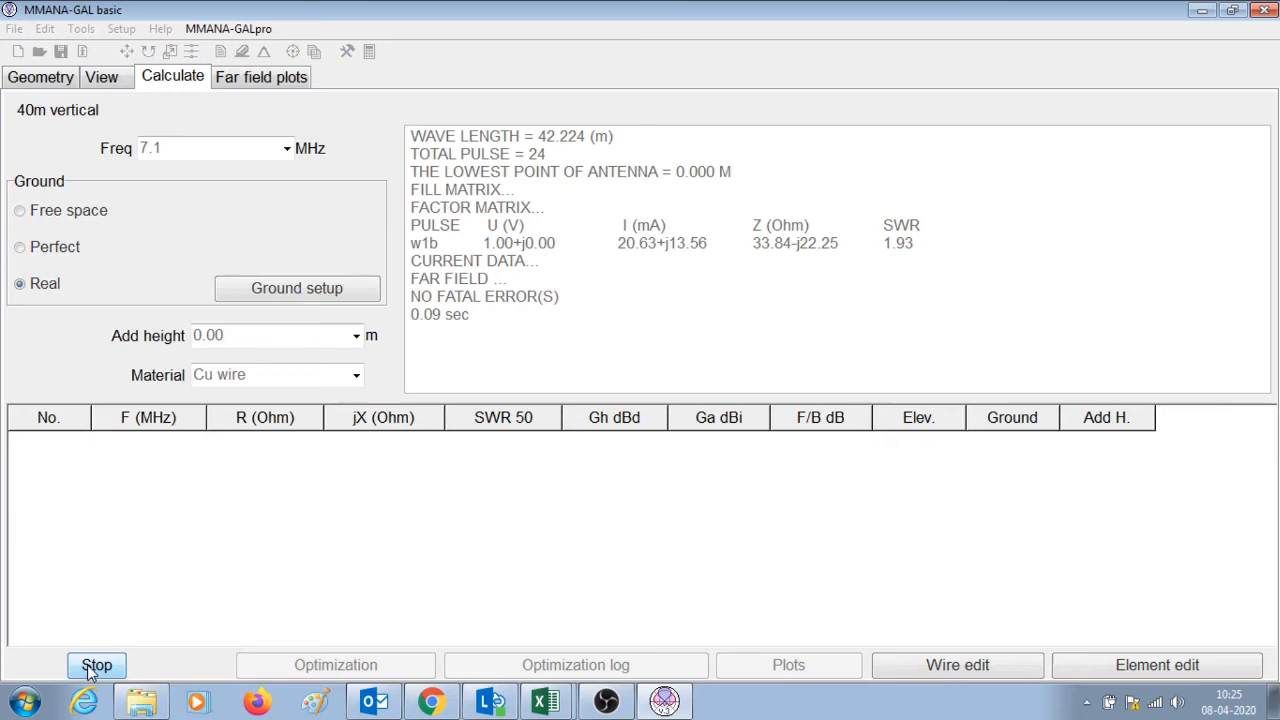
left_click(96, 664)
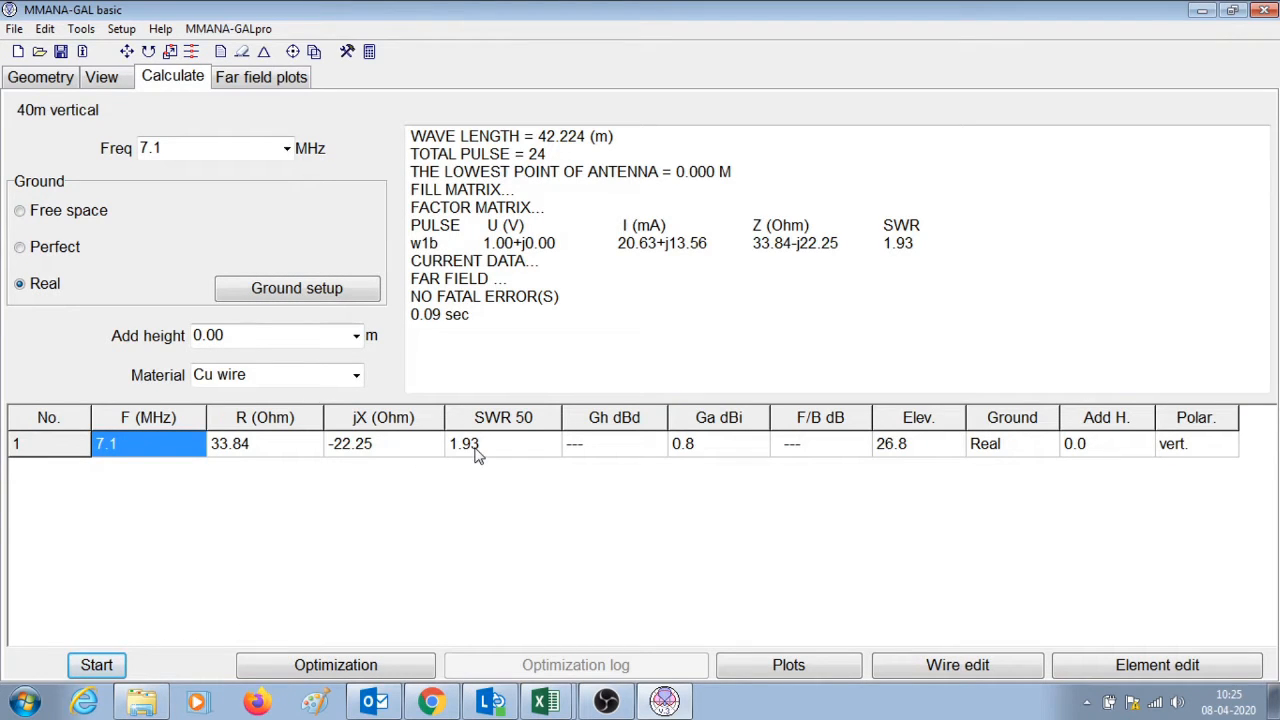
left_click(504, 444)
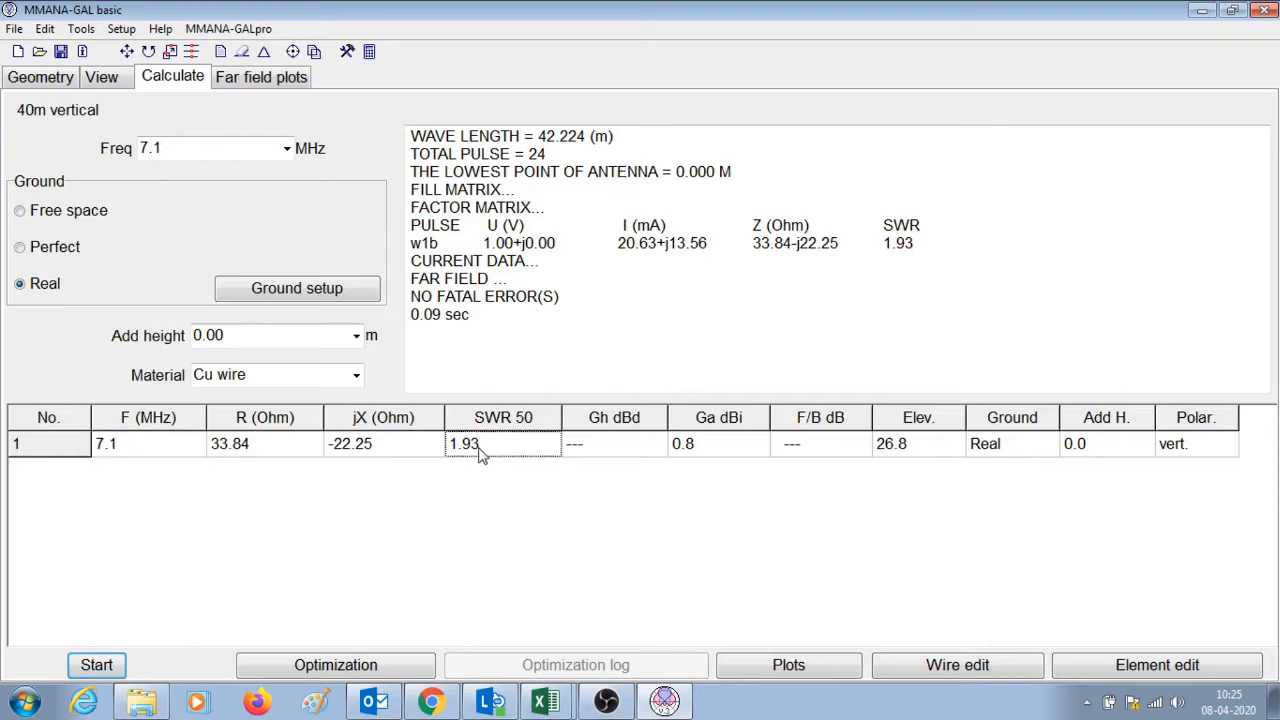
mouse_move(520, 536)
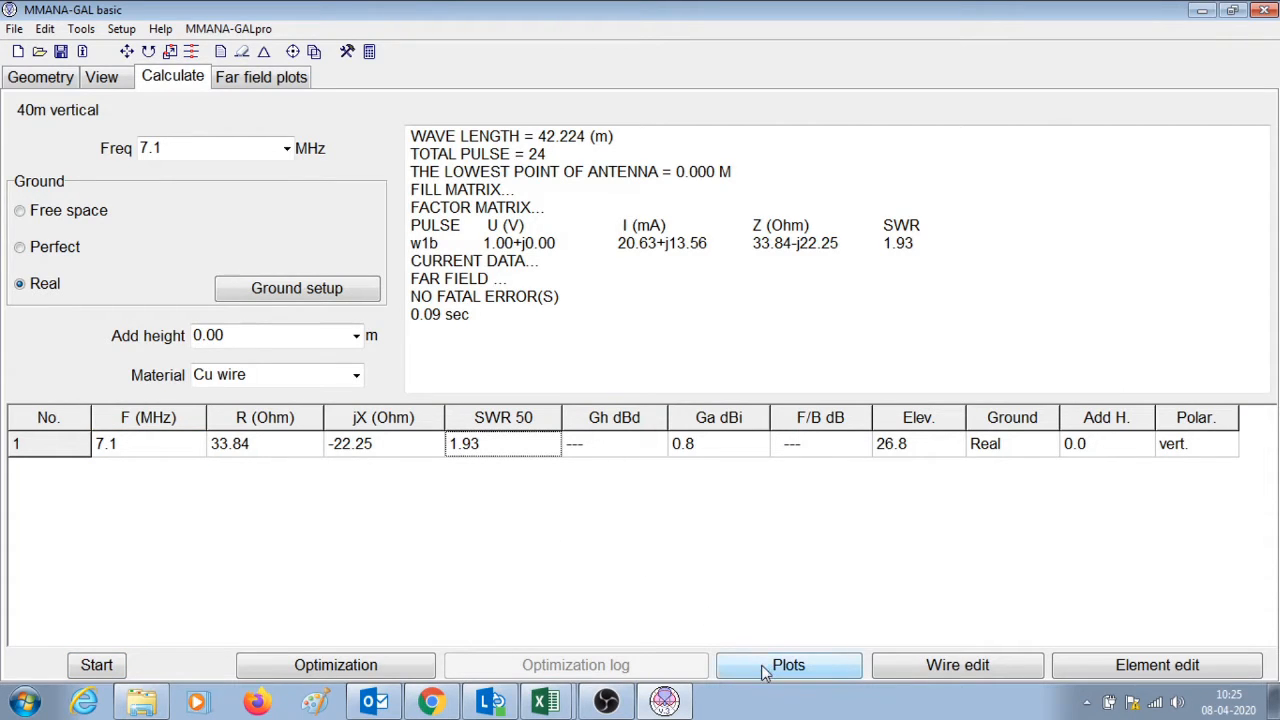
Step: Plot the SWR curve around resonance with a 400 kHz bandwidth, writing frequencies to the tables
left_click(788, 664)
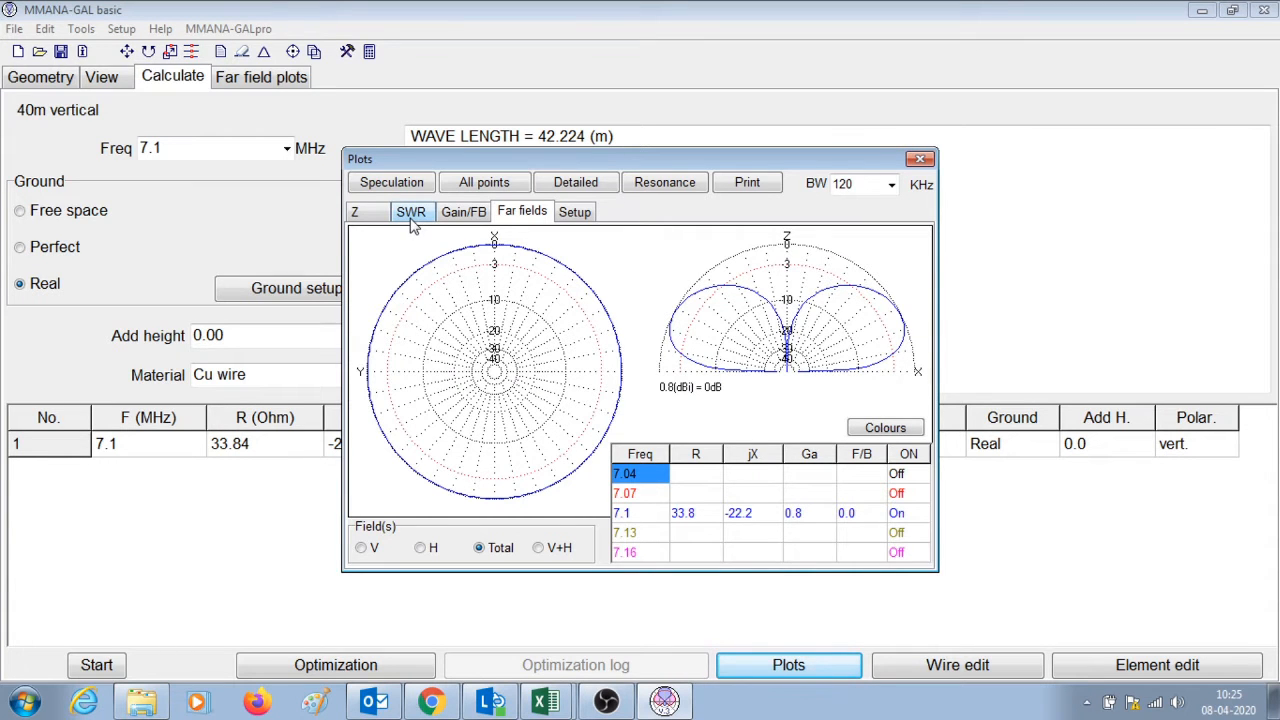
left_click(888, 184)
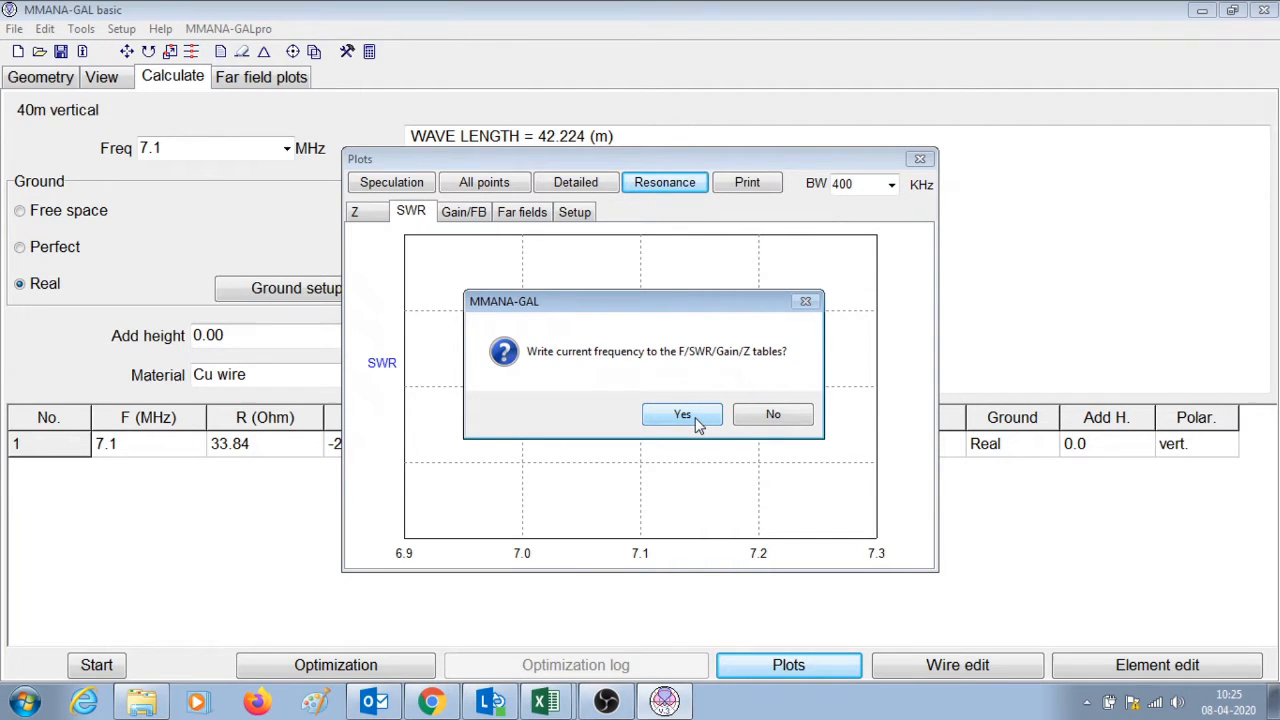
left_click(684, 414)
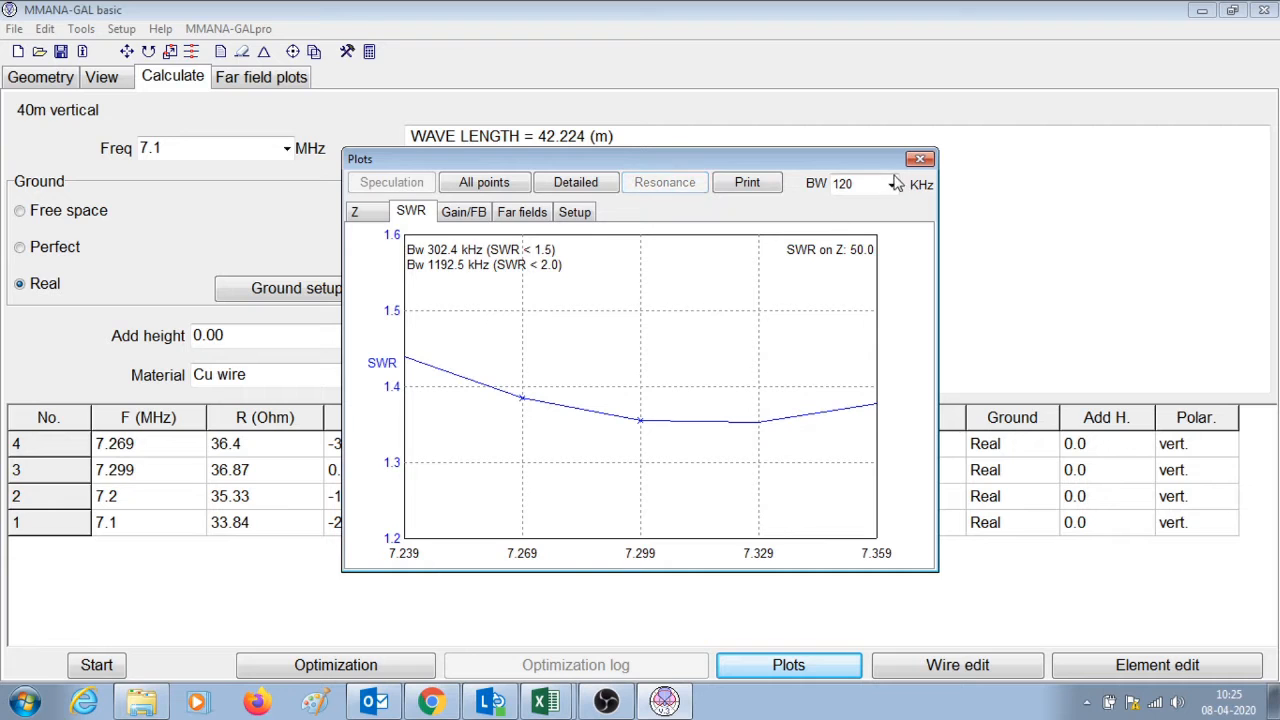
left_click(664, 182)
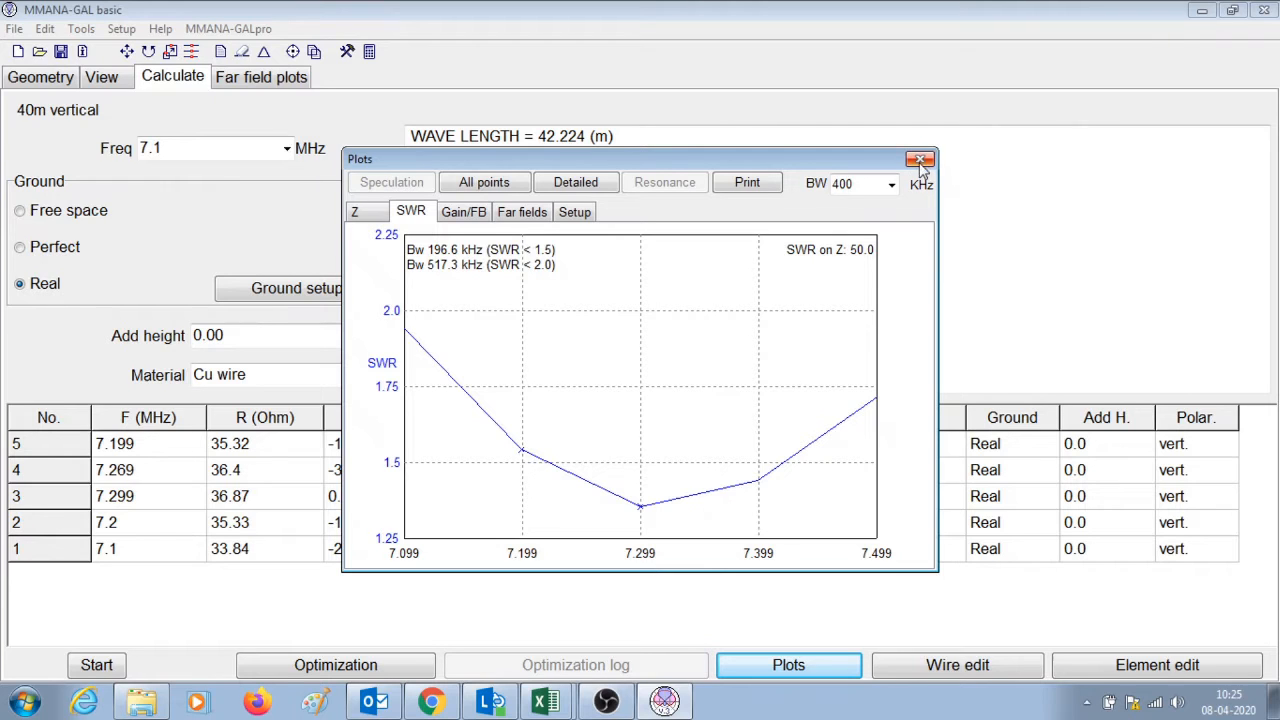
mouse_move(920, 160)
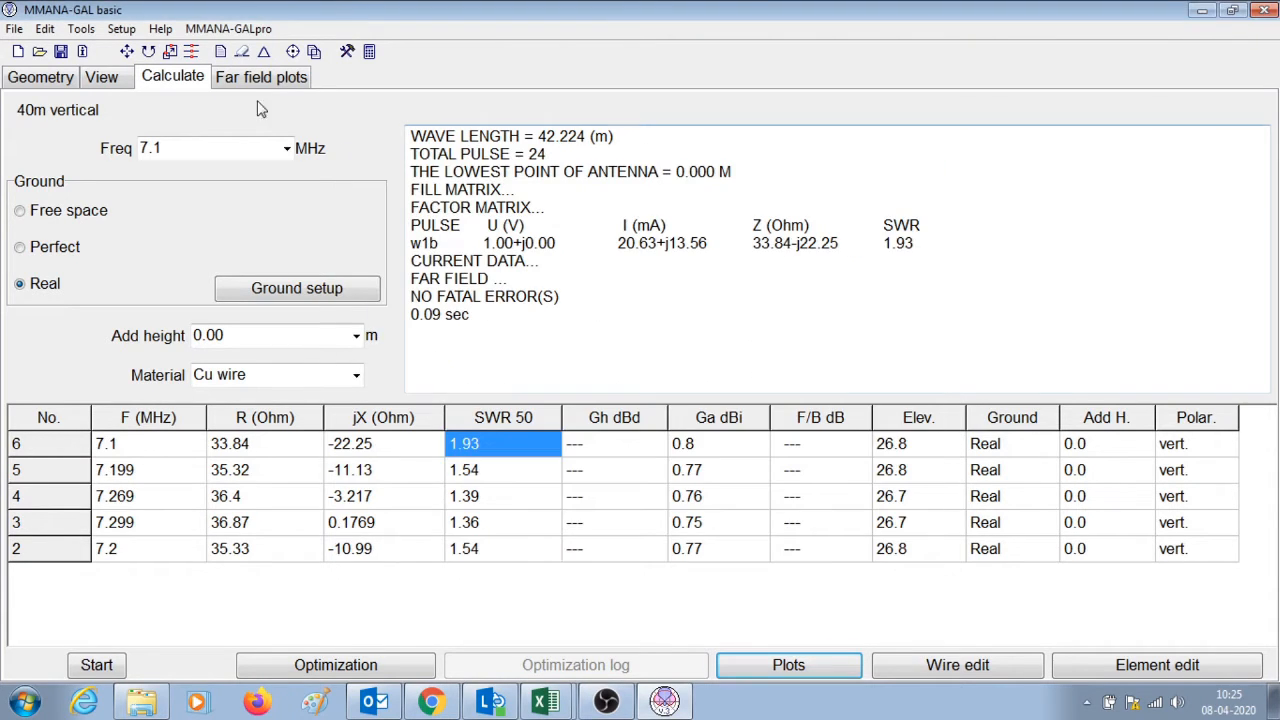
Step: Wire-scale the vertical to resonate at 7.1 MHz (about 10.28 m) and reset Freq to 7.1
left_click(40, 76)
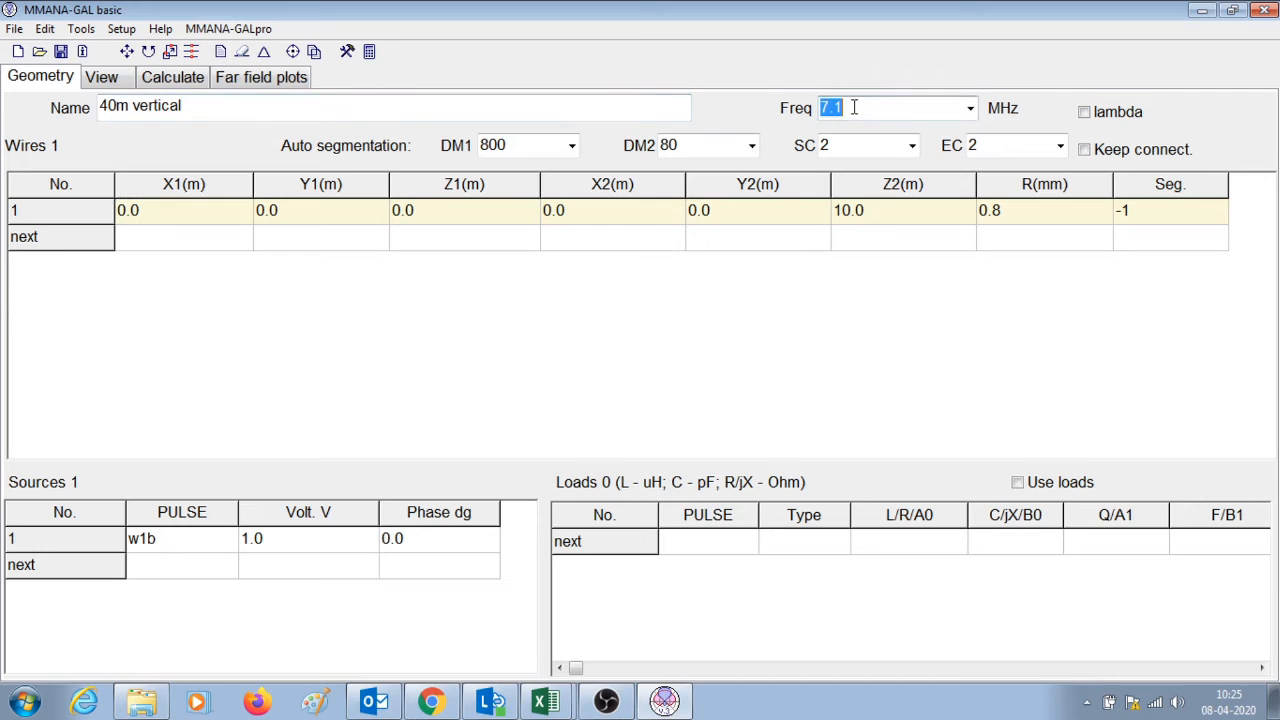
type("7.299")
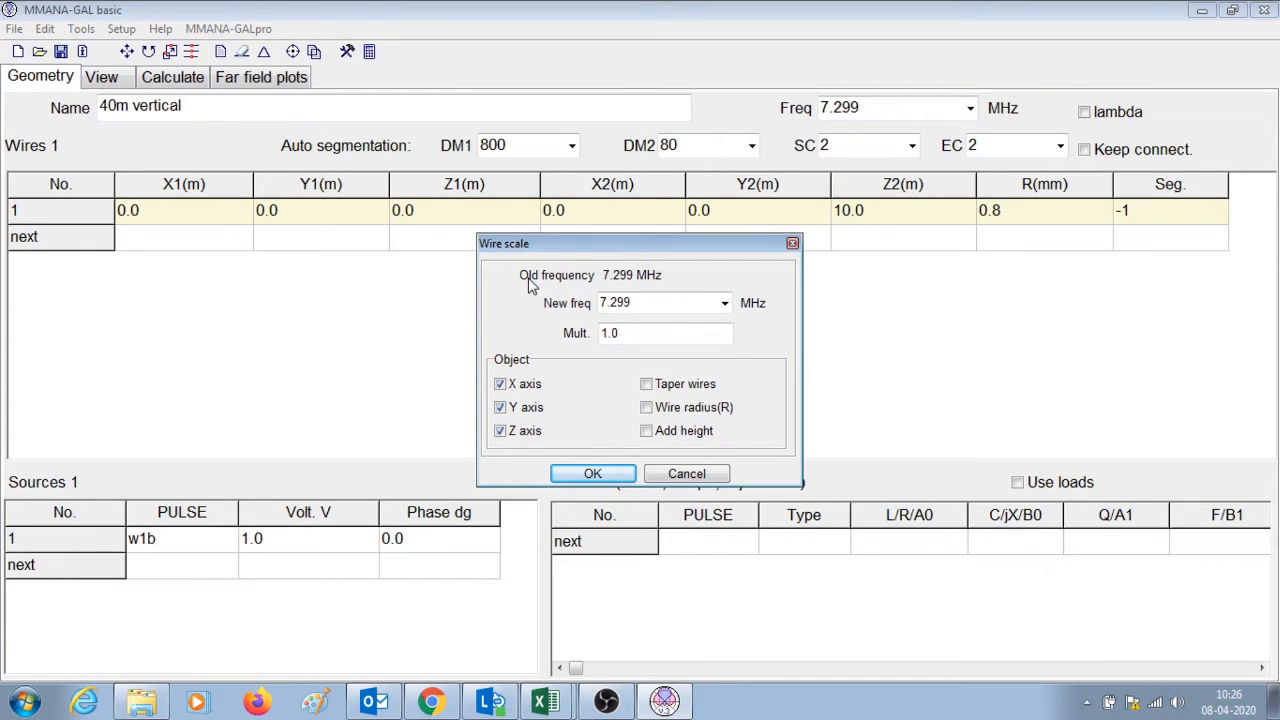
mouse_move(850, 114)
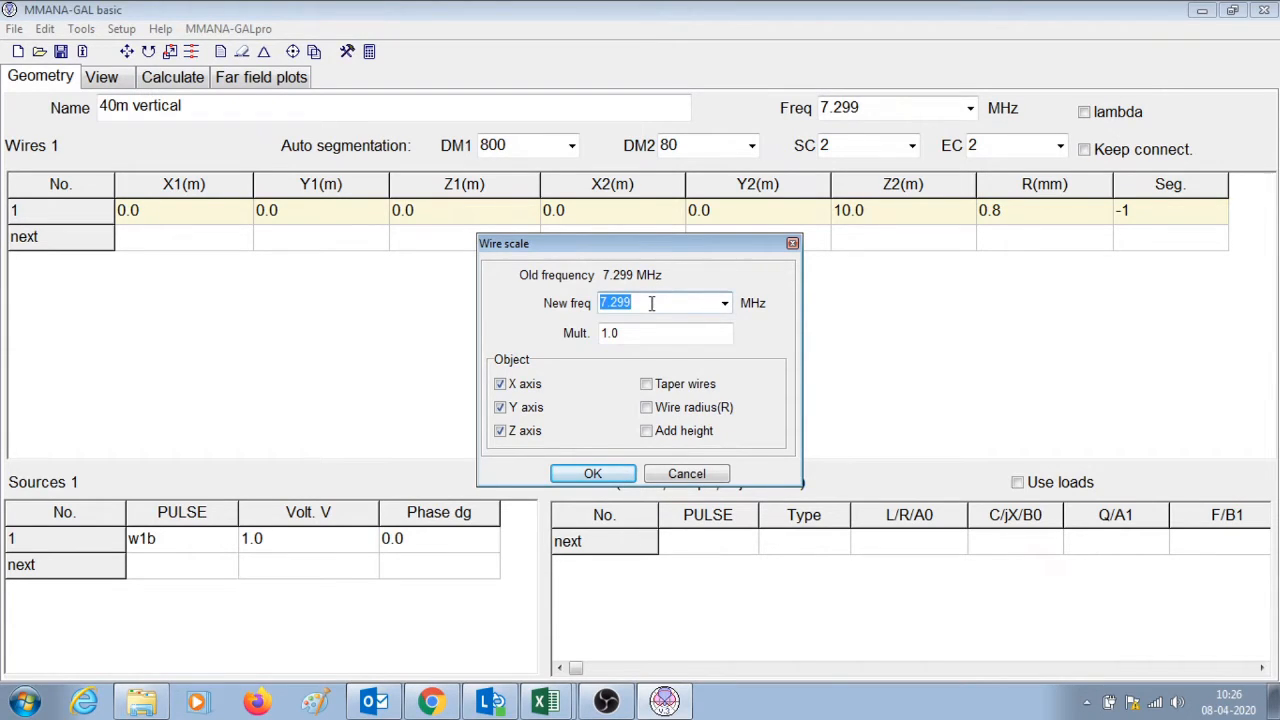
type("7.150")
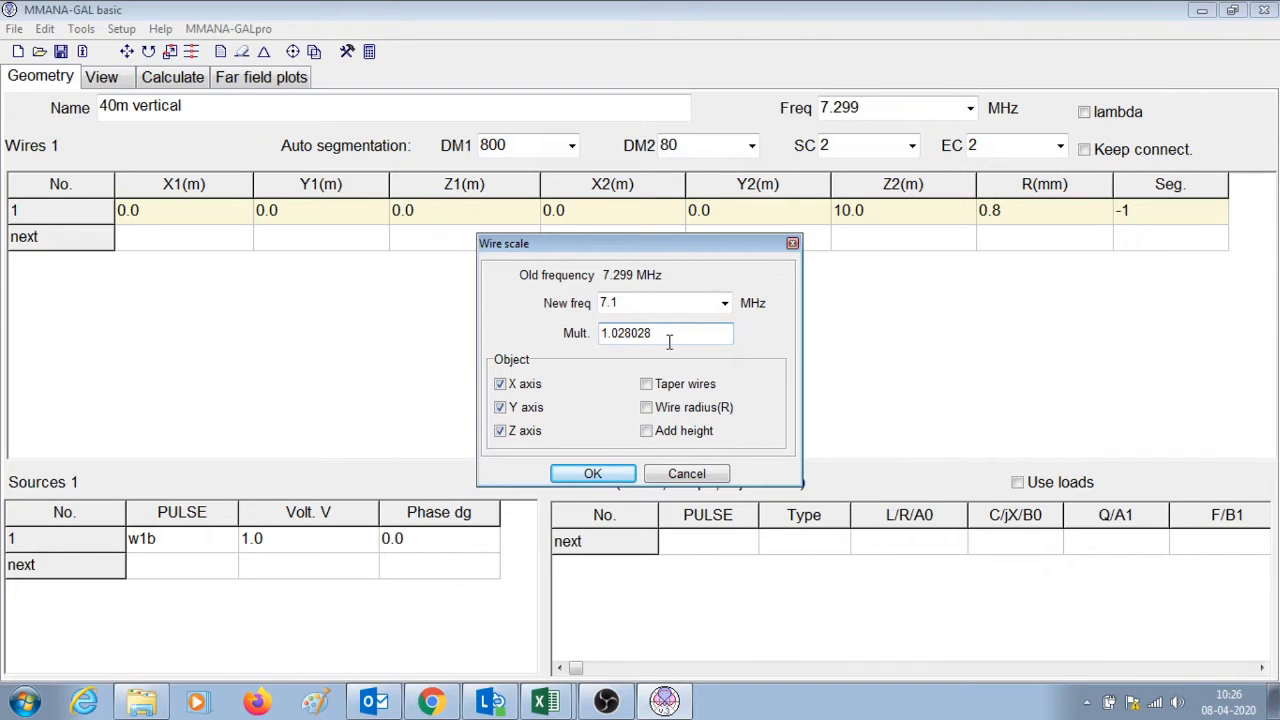
mouse_move(550, 456)
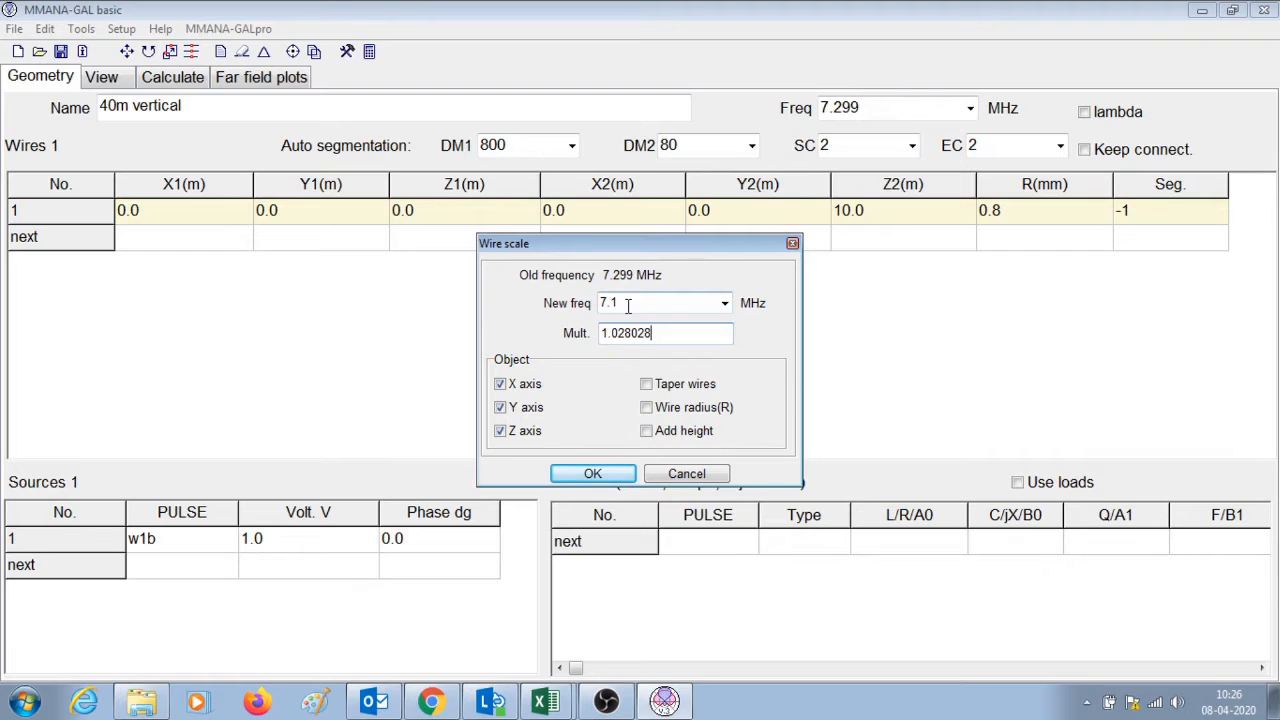
left_click(592, 472)
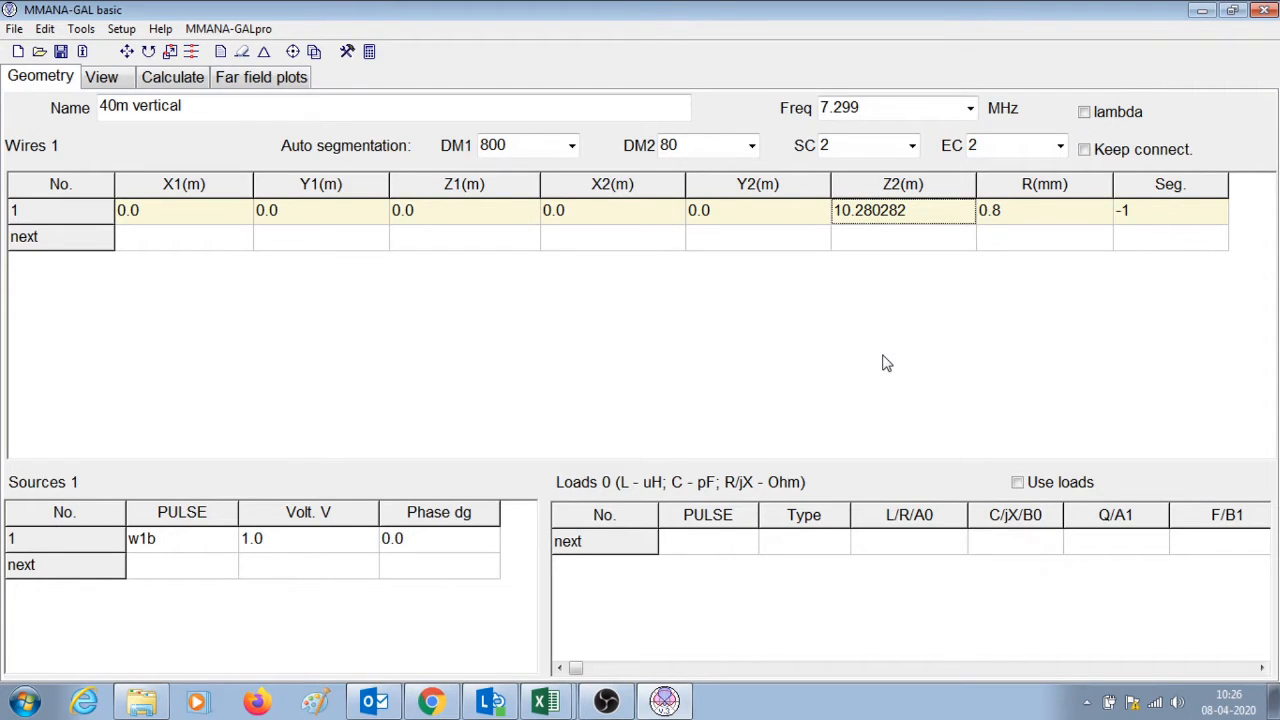
mouse_move(844, 240)
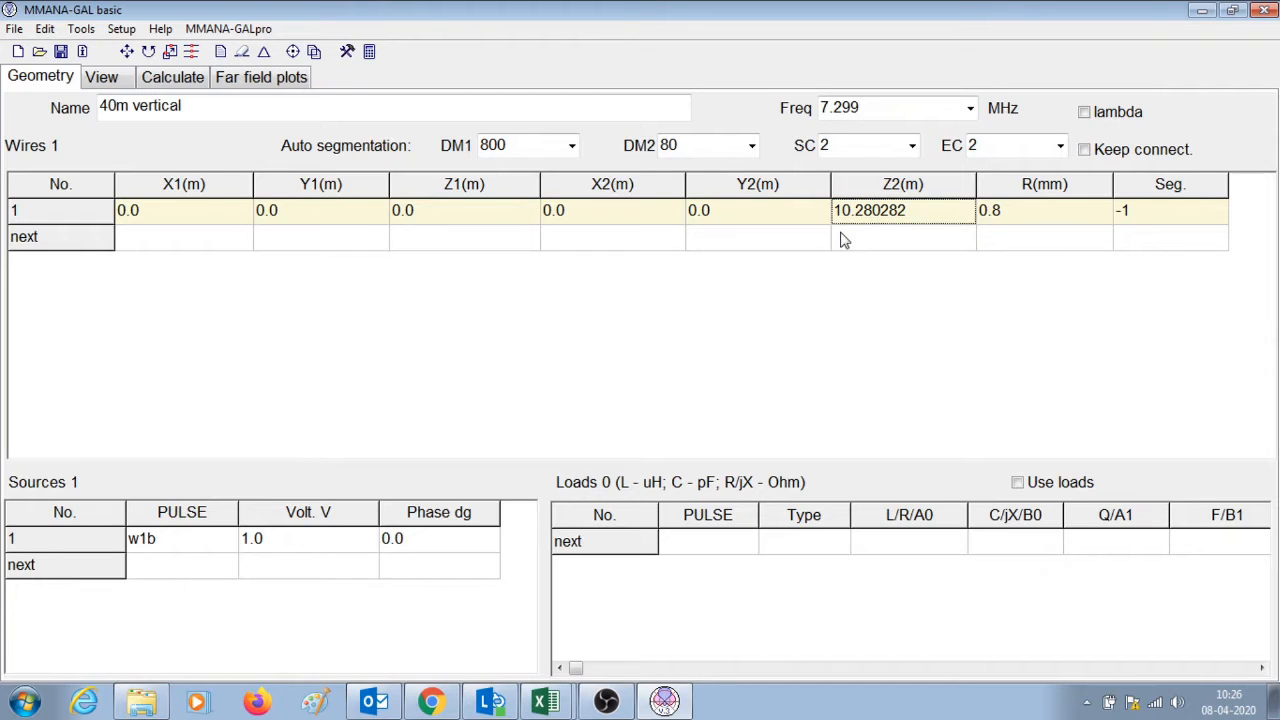
mouse_move(848, 232)
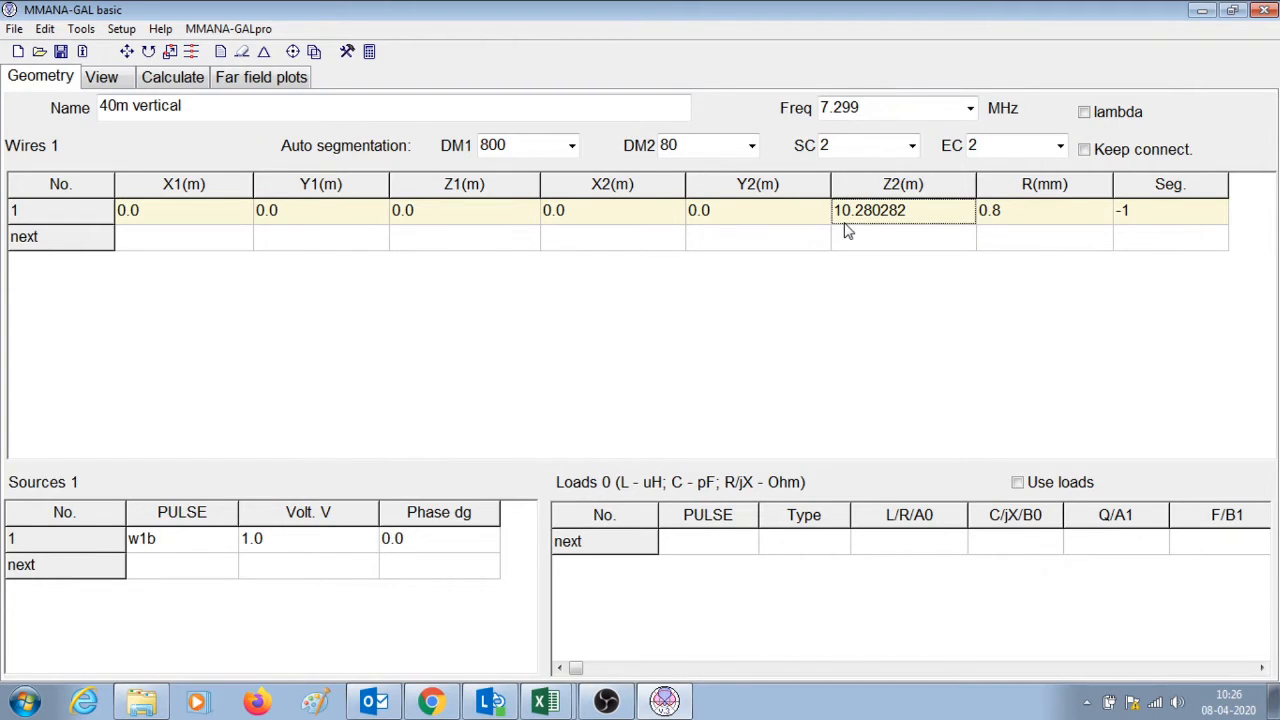
mouse_move(872, 228)
type("7")
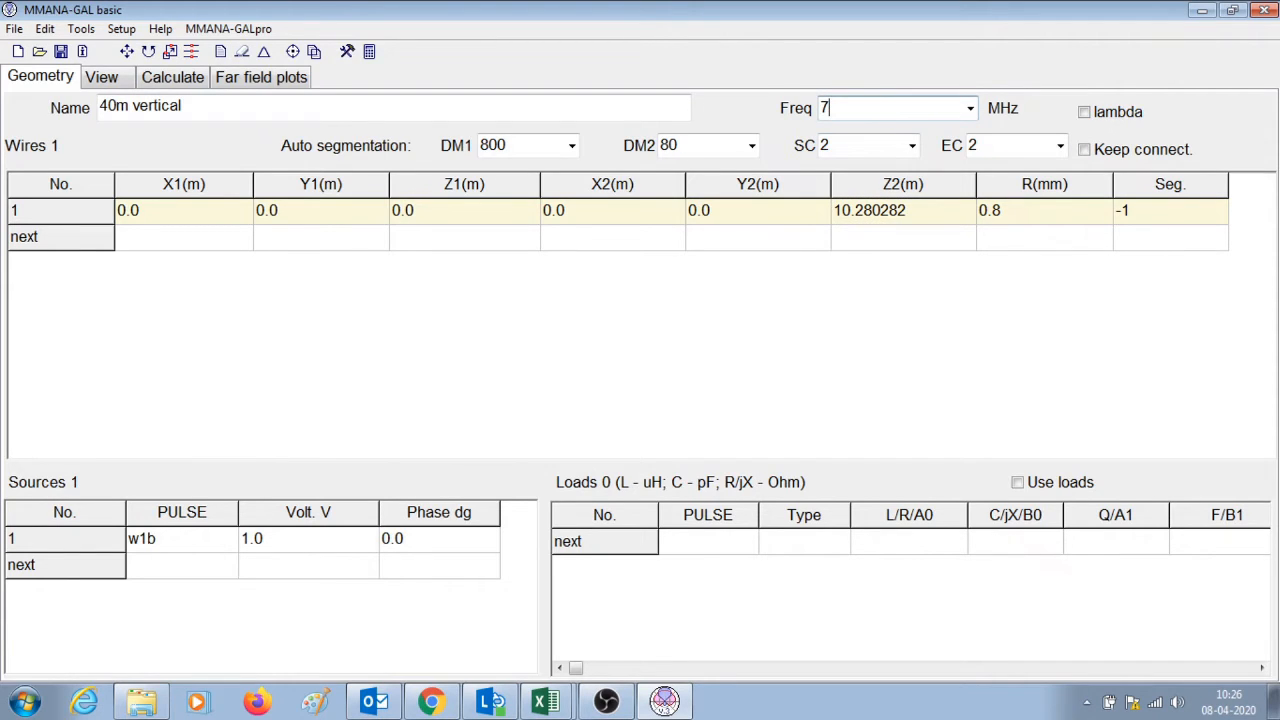
type(".1")
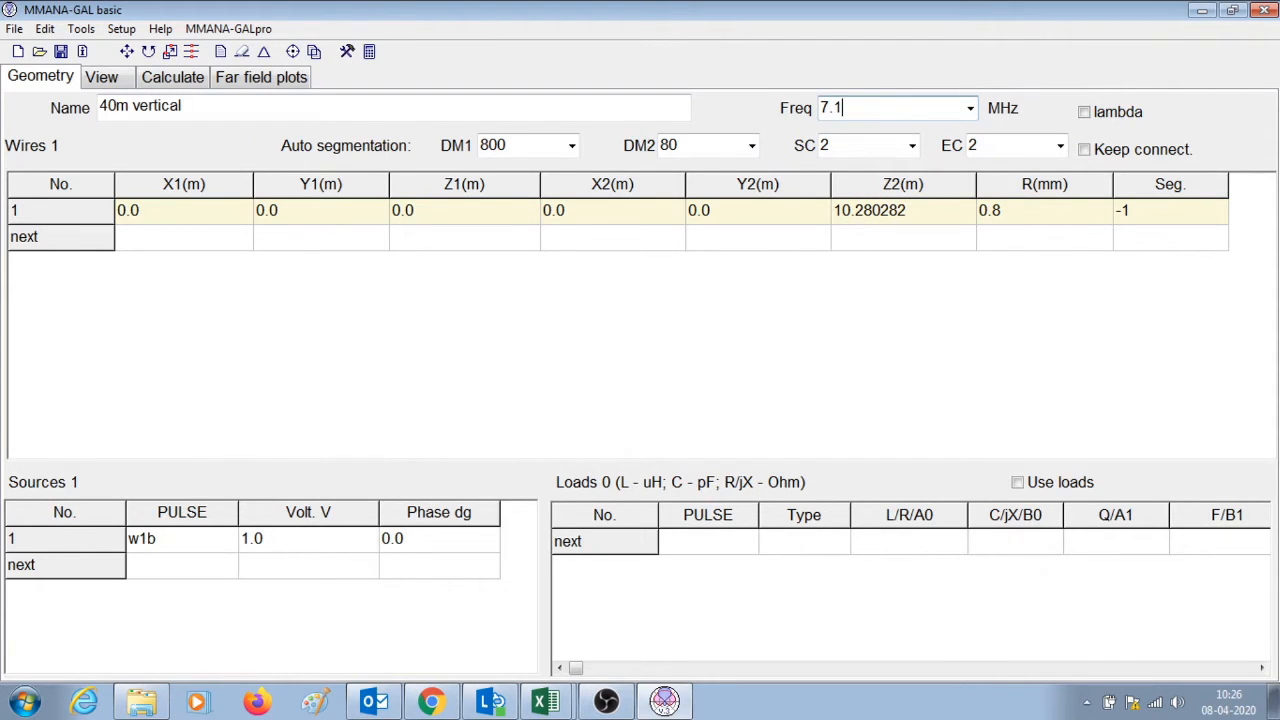
mouse_move(100, 76)
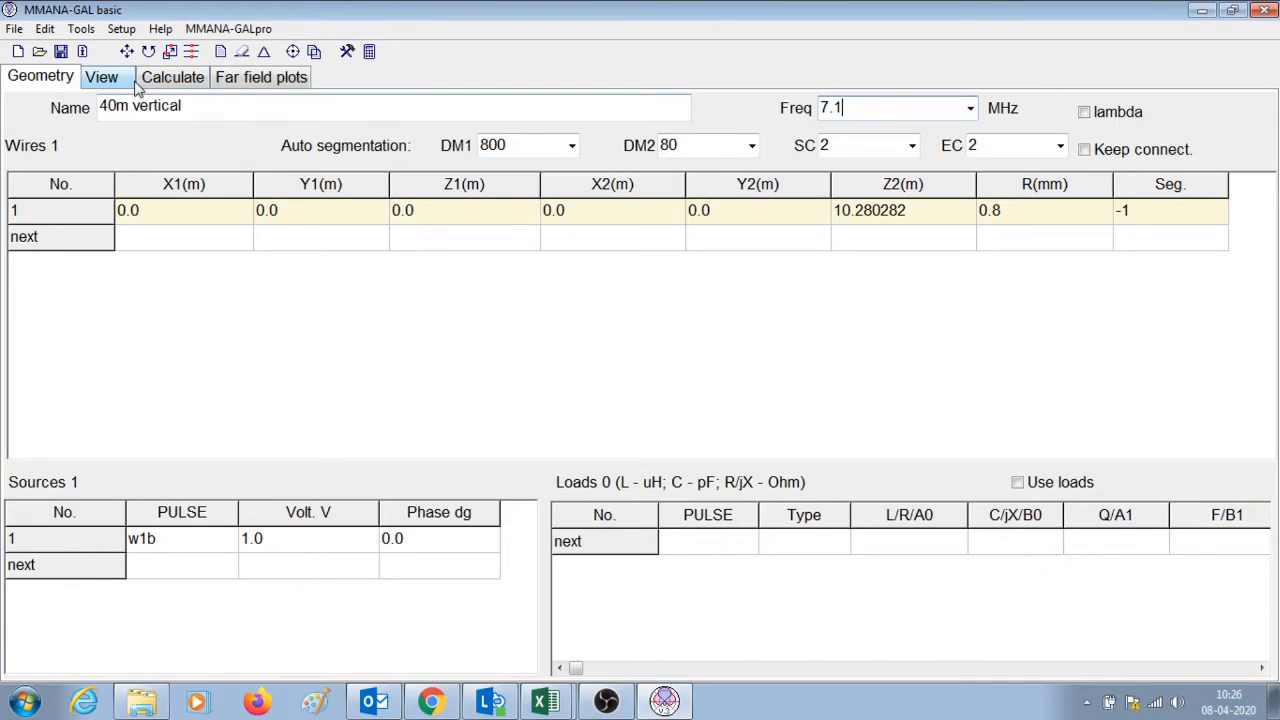
Step: Recalculate the rescaled vertical at 7.1 MHz and bring up its plots
left_click(172, 76)
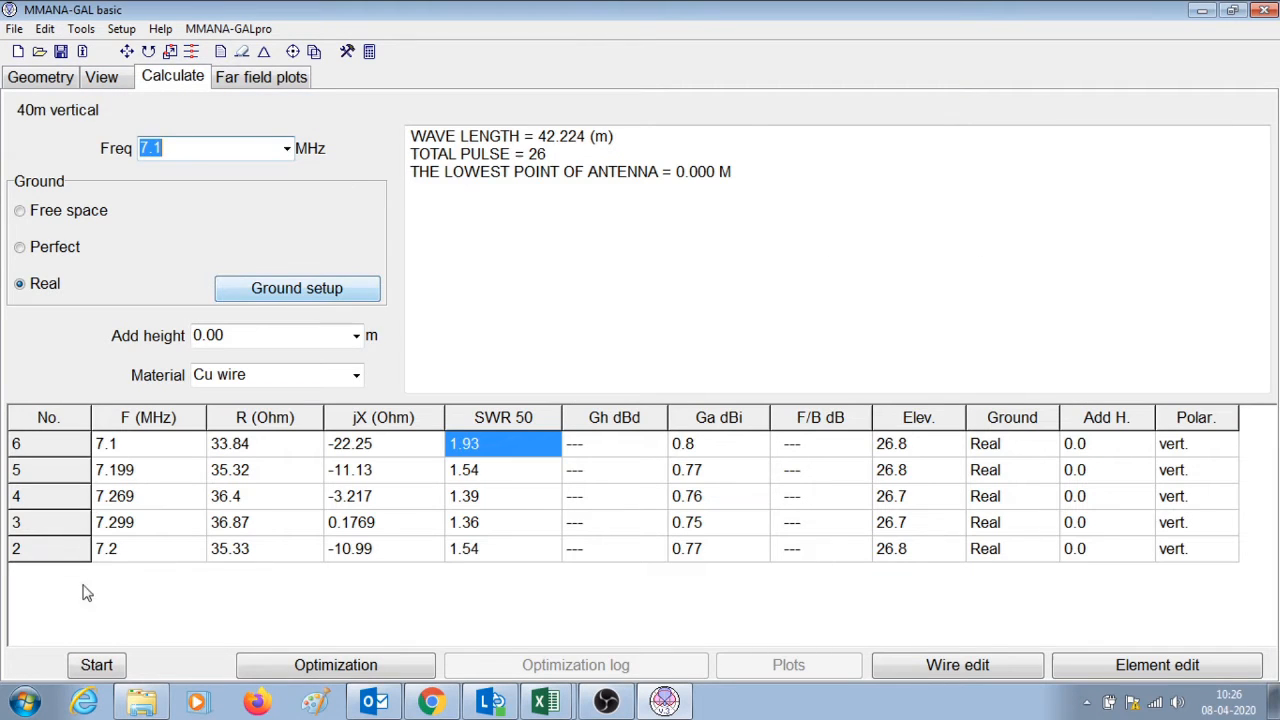
left_click(96, 664)
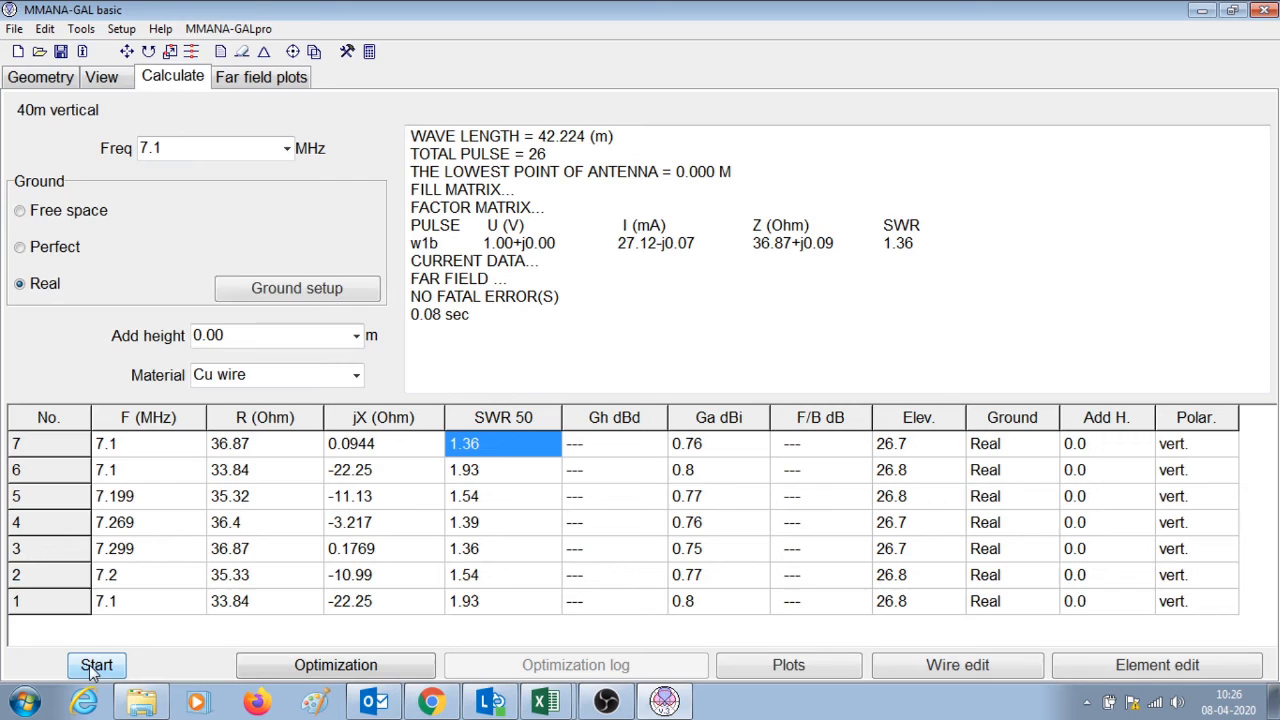
left_click(504, 470)
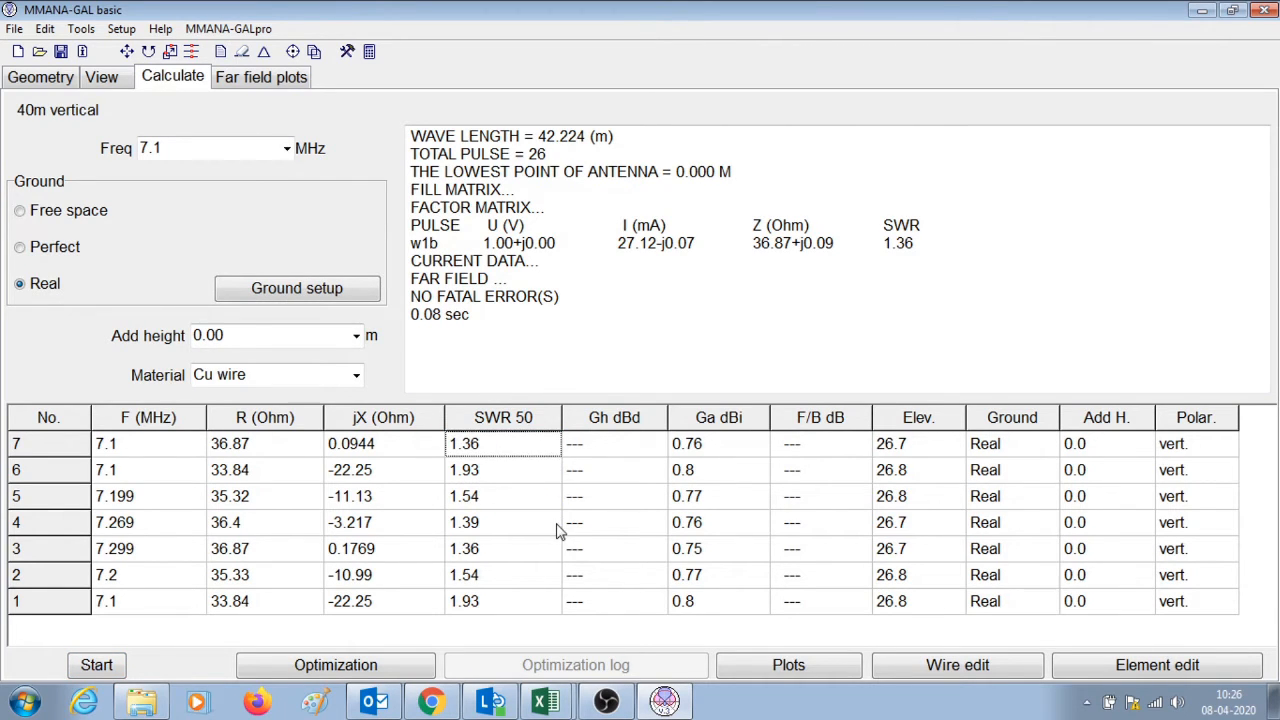
mouse_move(490, 478)
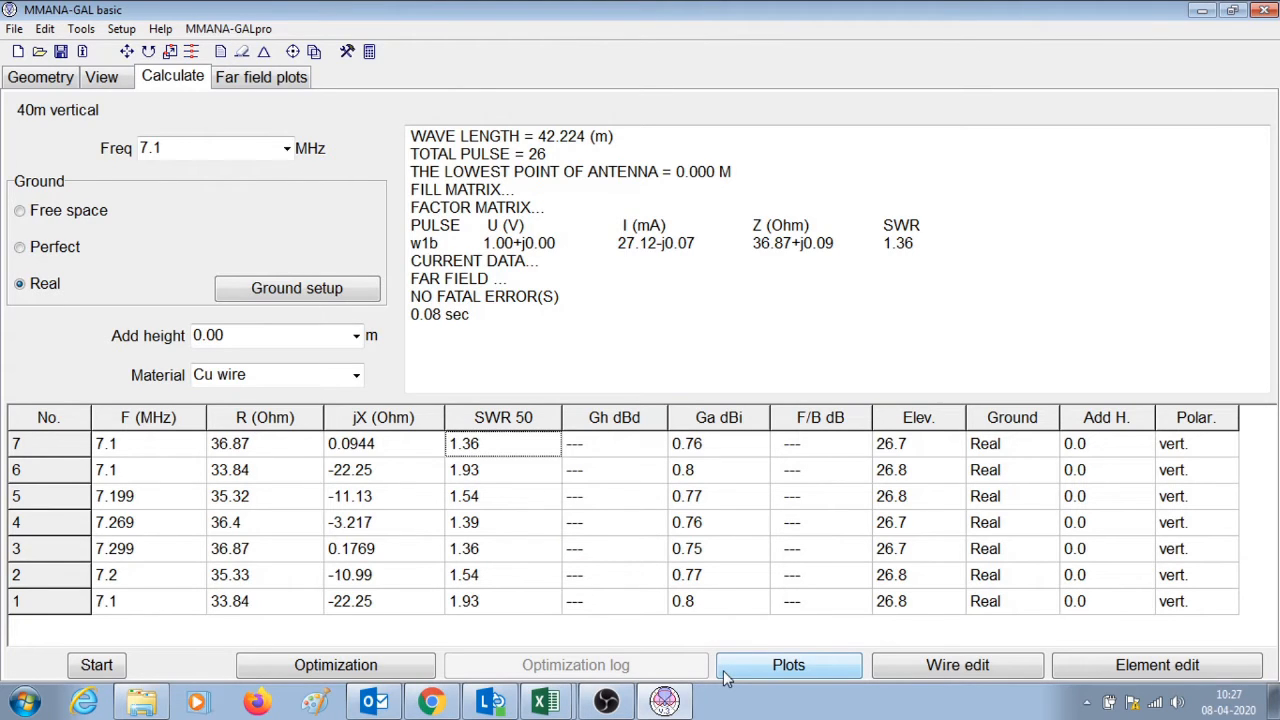
left_click(504, 444)
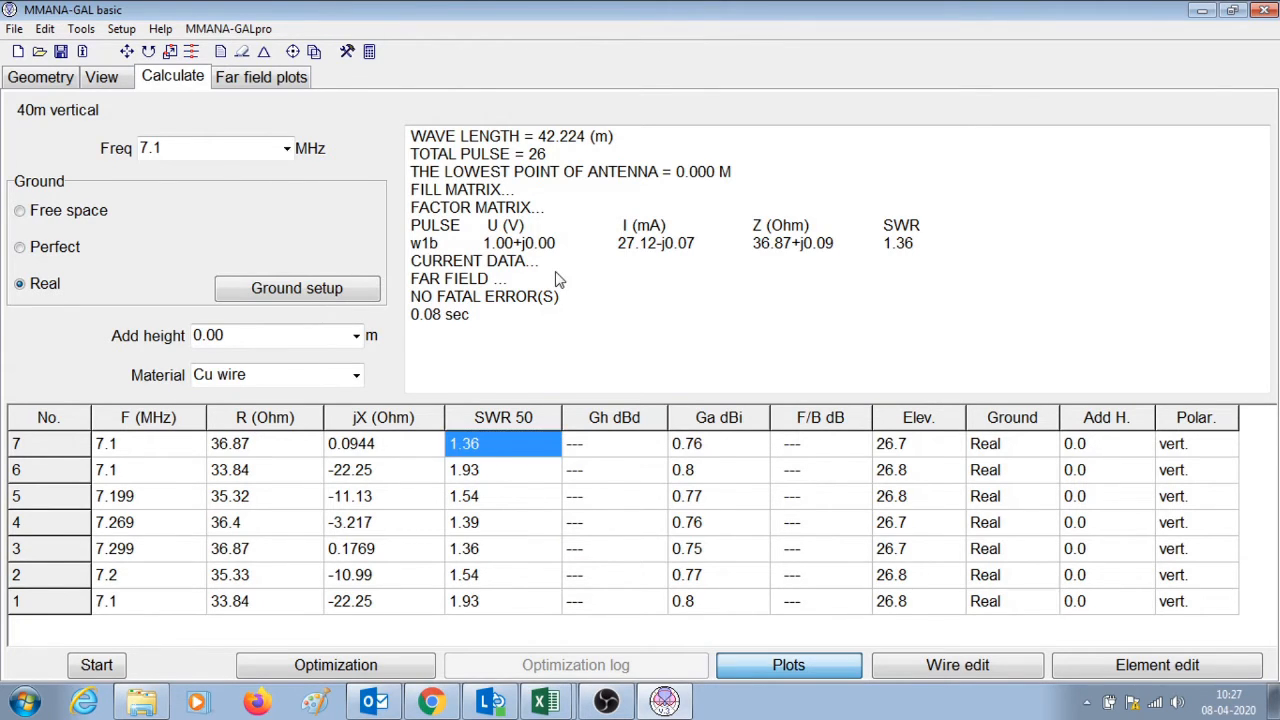
Step: Plot the SWR sweep over 6.9–7.3 MHz at 400 kHz span, then close the plot window
left_click(788, 664)
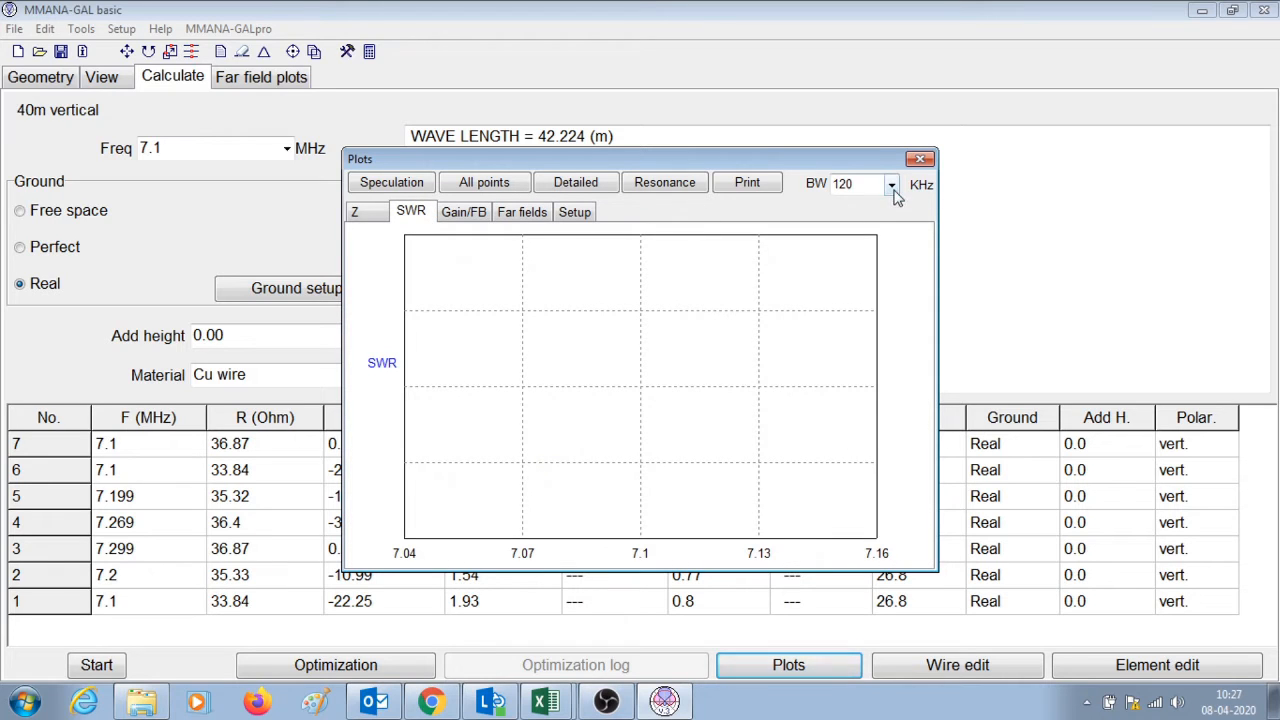
left_click(664, 182)
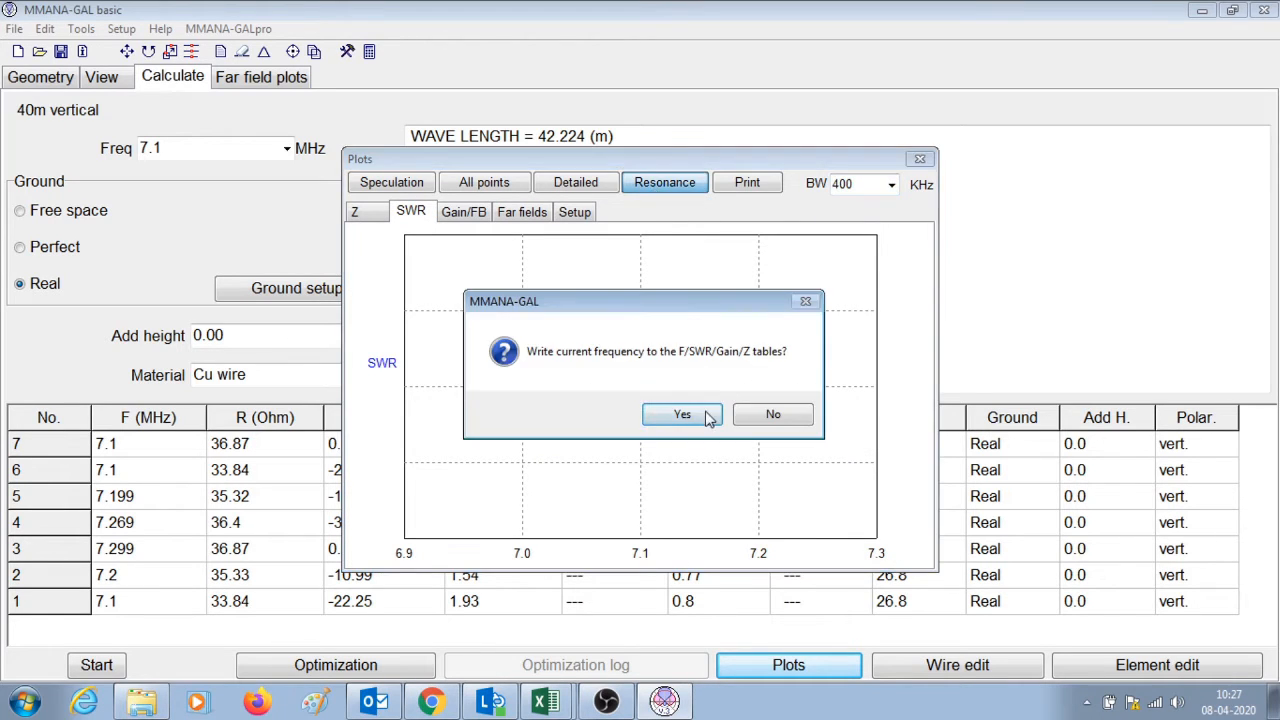
left_click(682, 414)
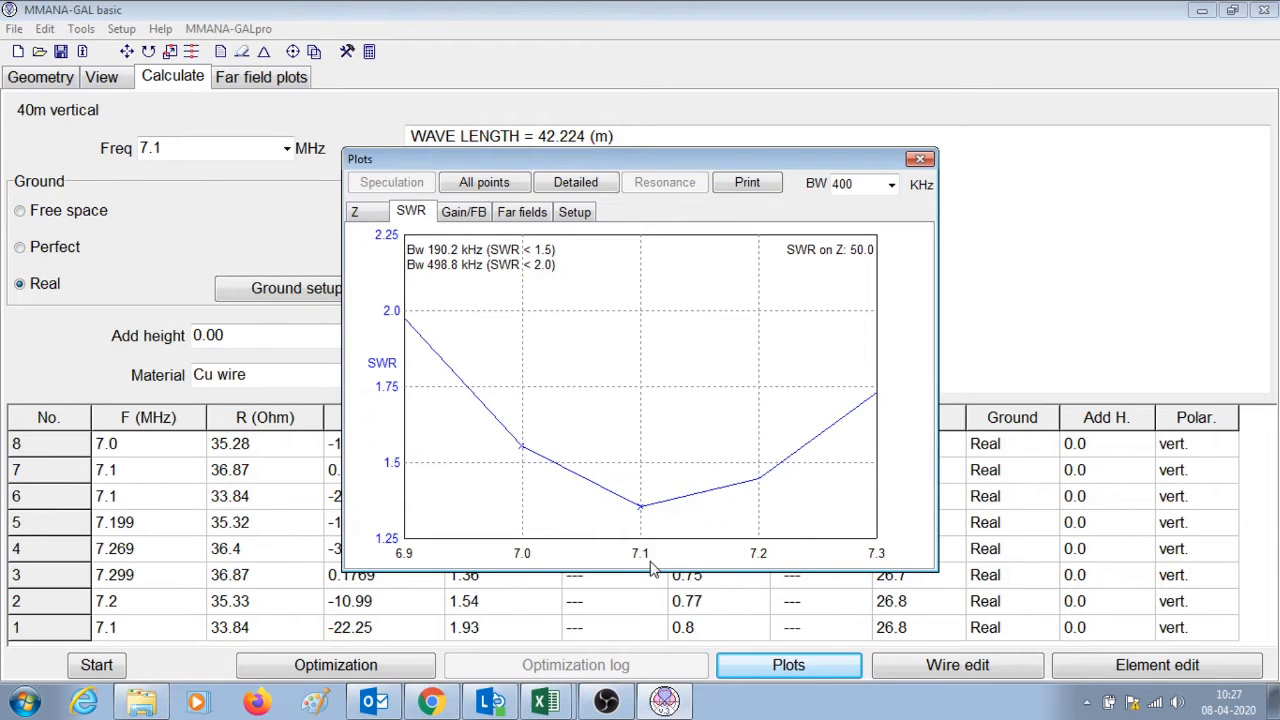
mouse_move(538, 570)
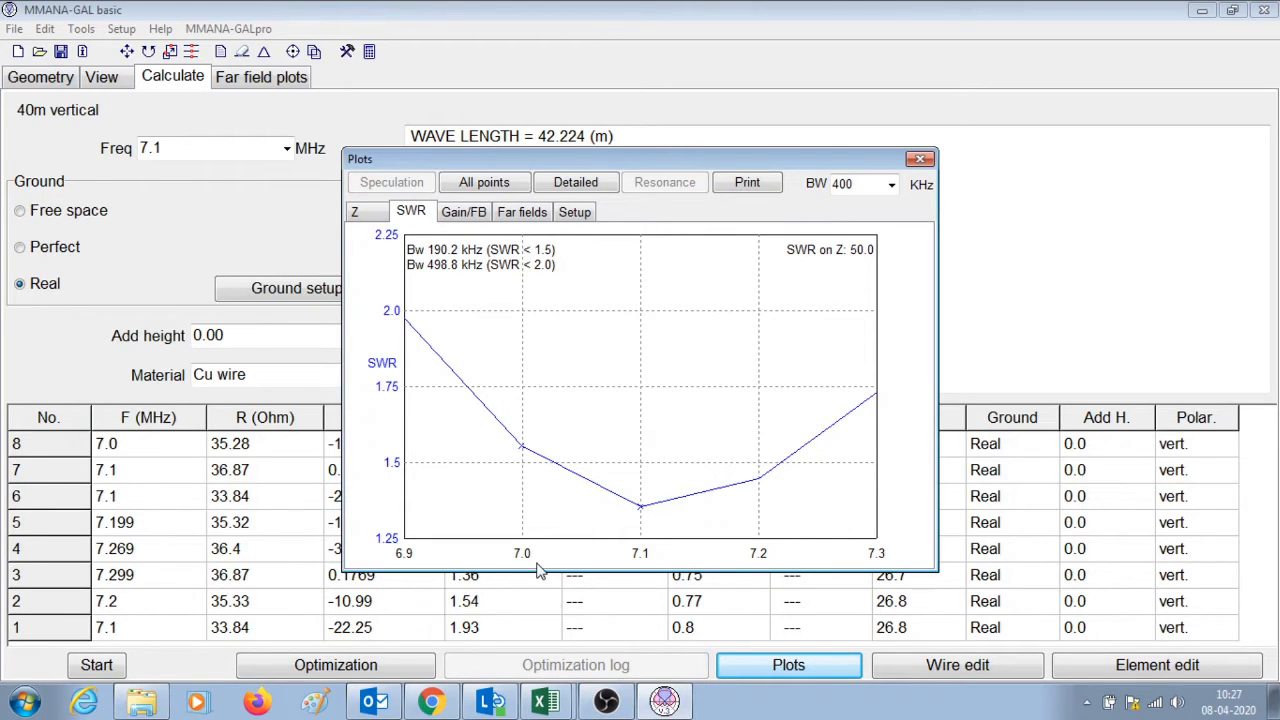
mouse_move(578, 580)
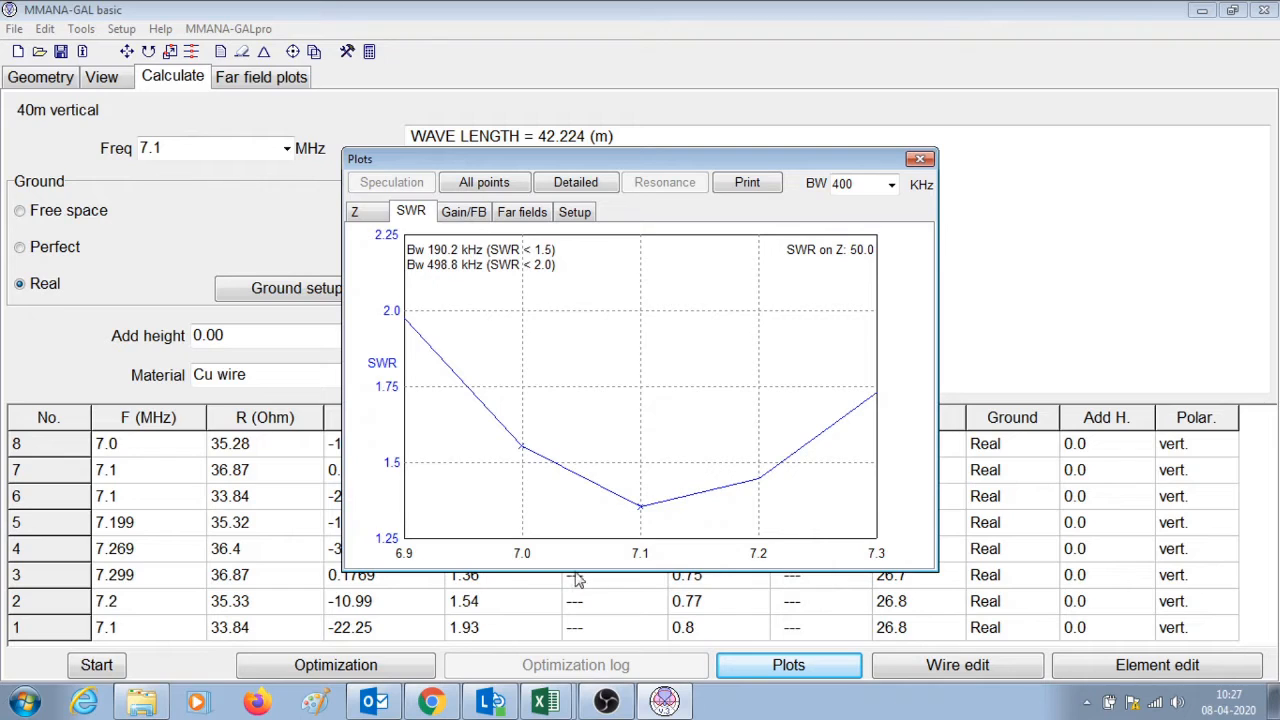
mouse_move(536, 476)
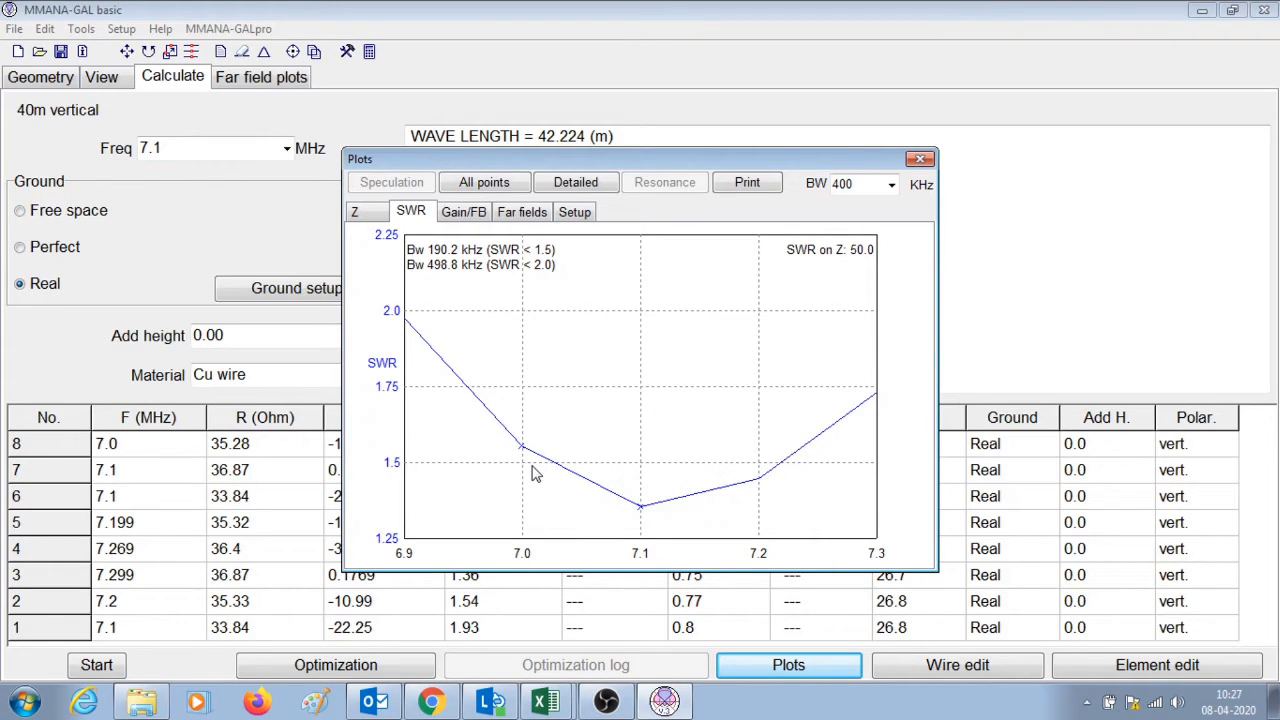
mouse_move(536, 464)
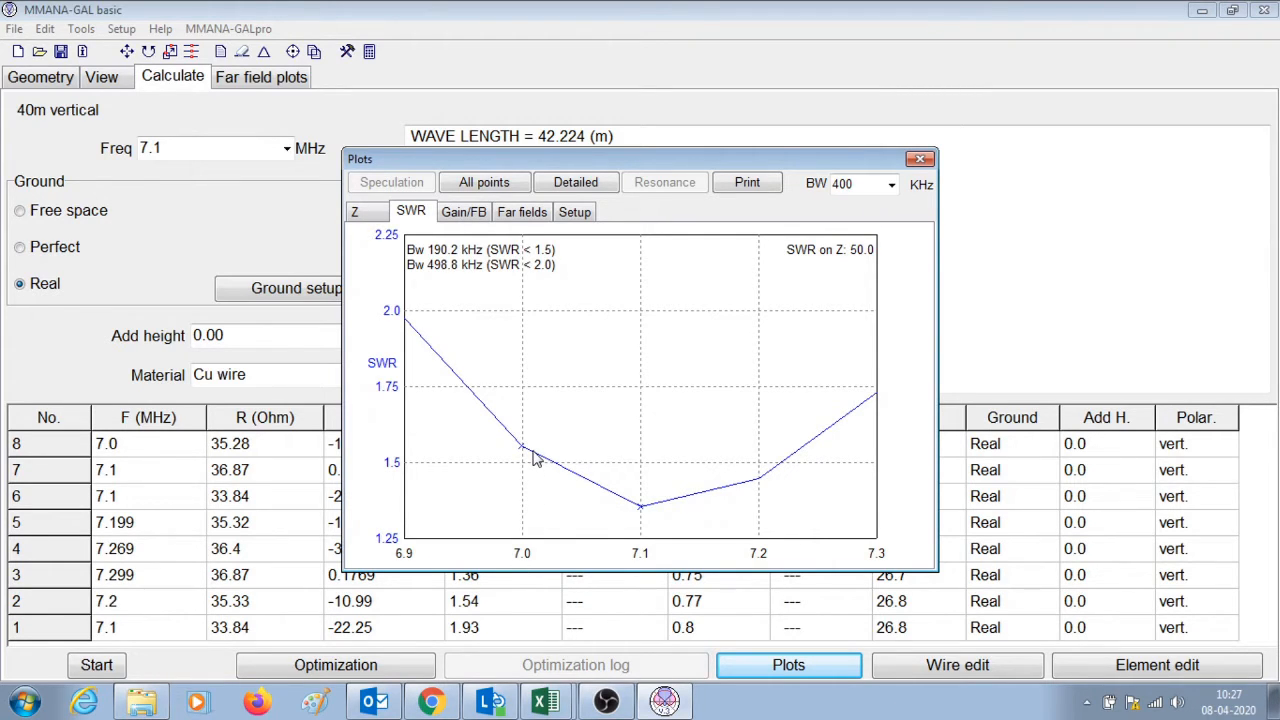
mouse_move(736, 560)
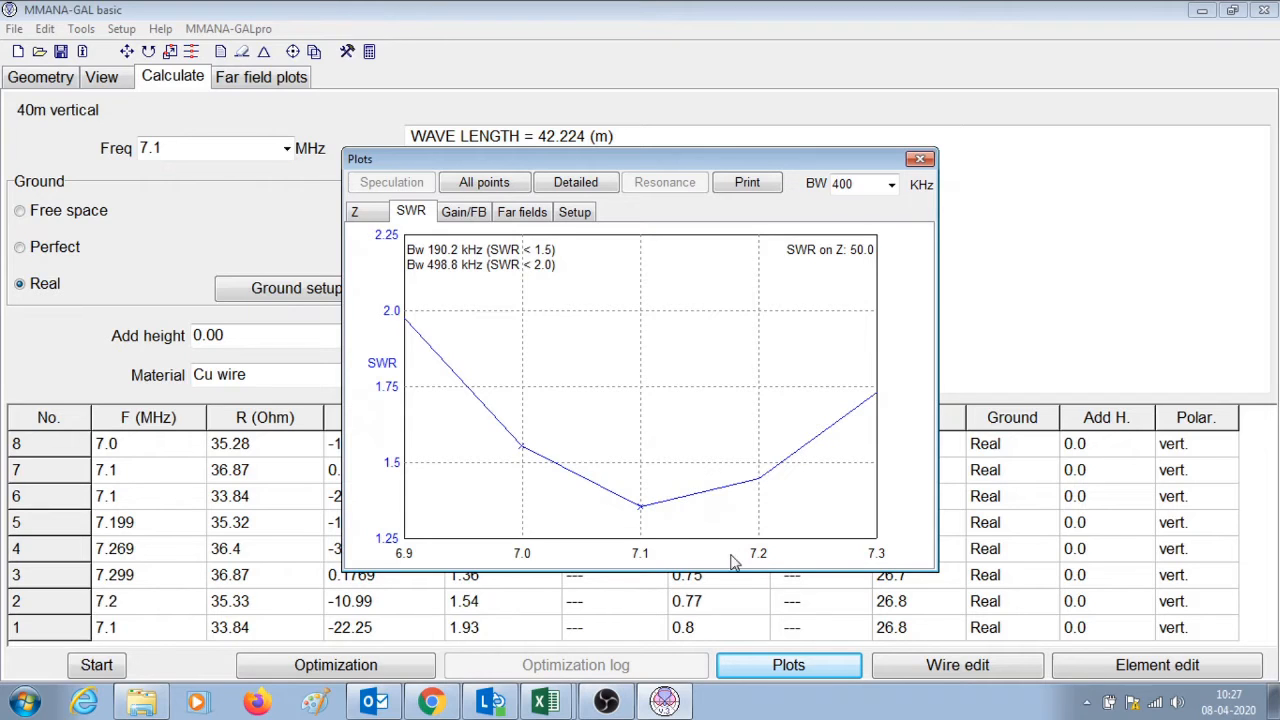
mouse_move(762, 508)
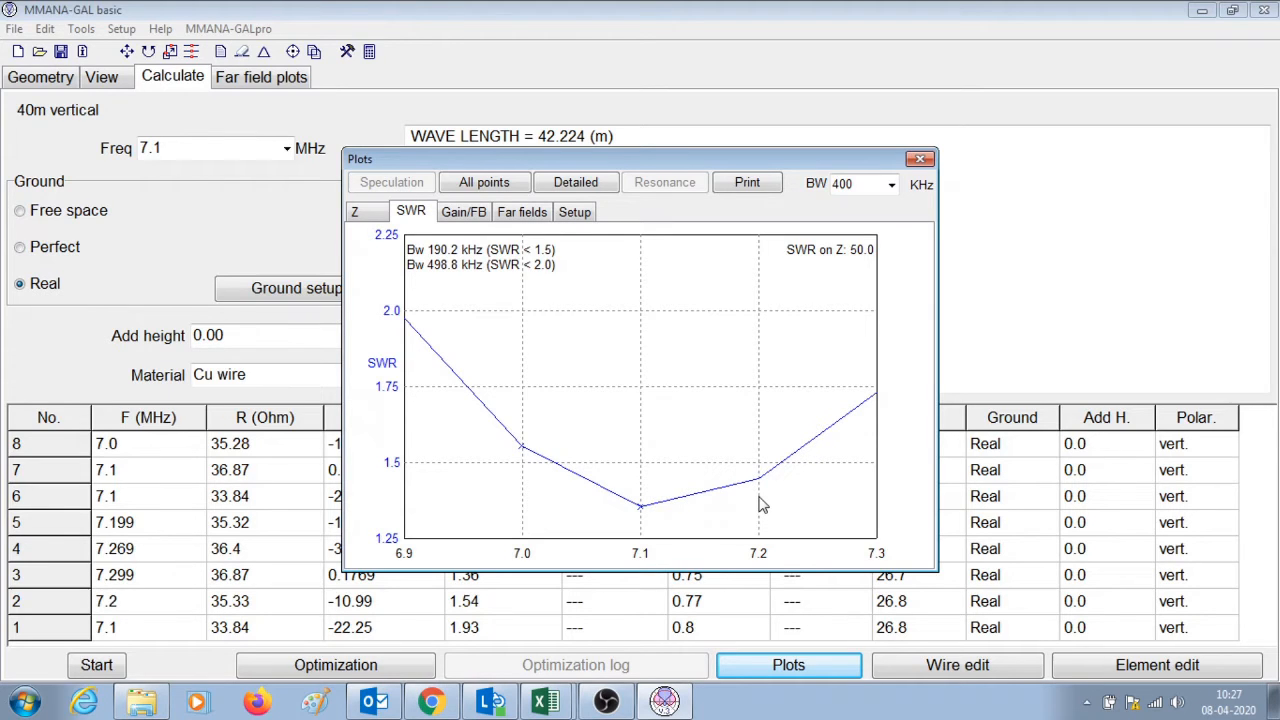
mouse_move(918, 160)
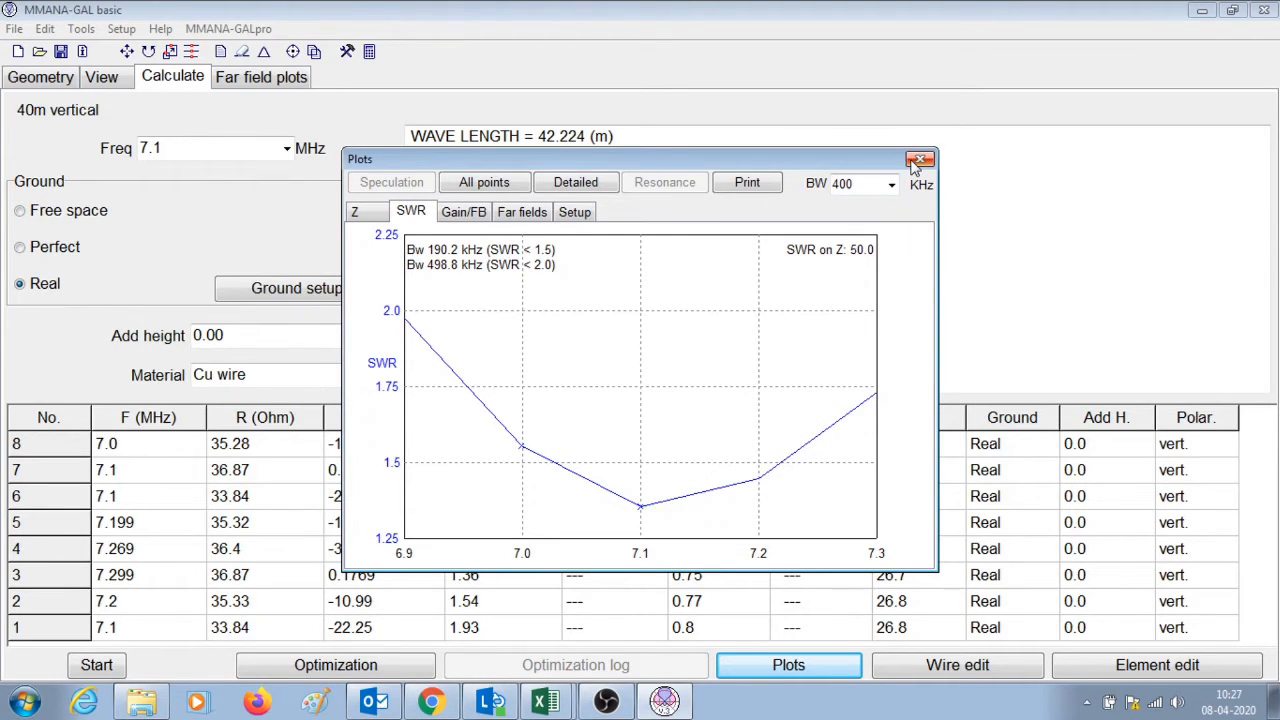
left_click(920, 160)
type("7.2")
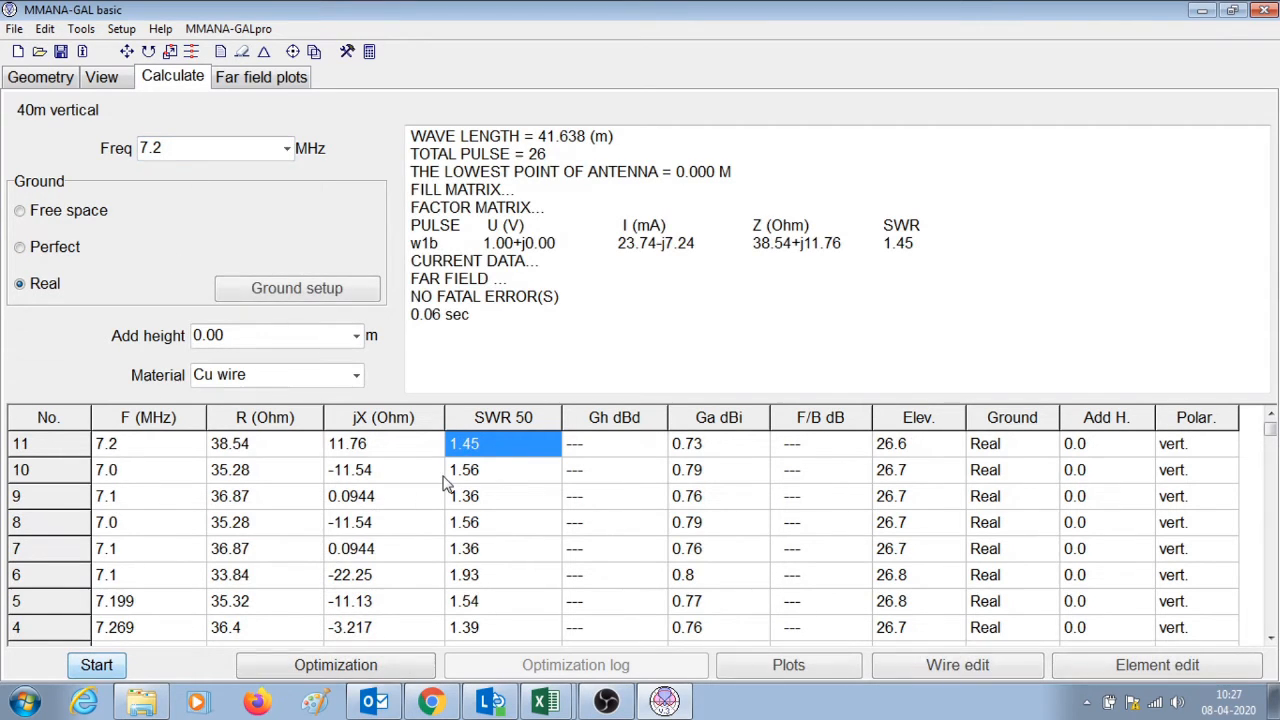
Step: Compute spot SWR values at 7.1, 7.12, 7.05, 7.06 and 7.08 MHz
triple_click(150, 148)
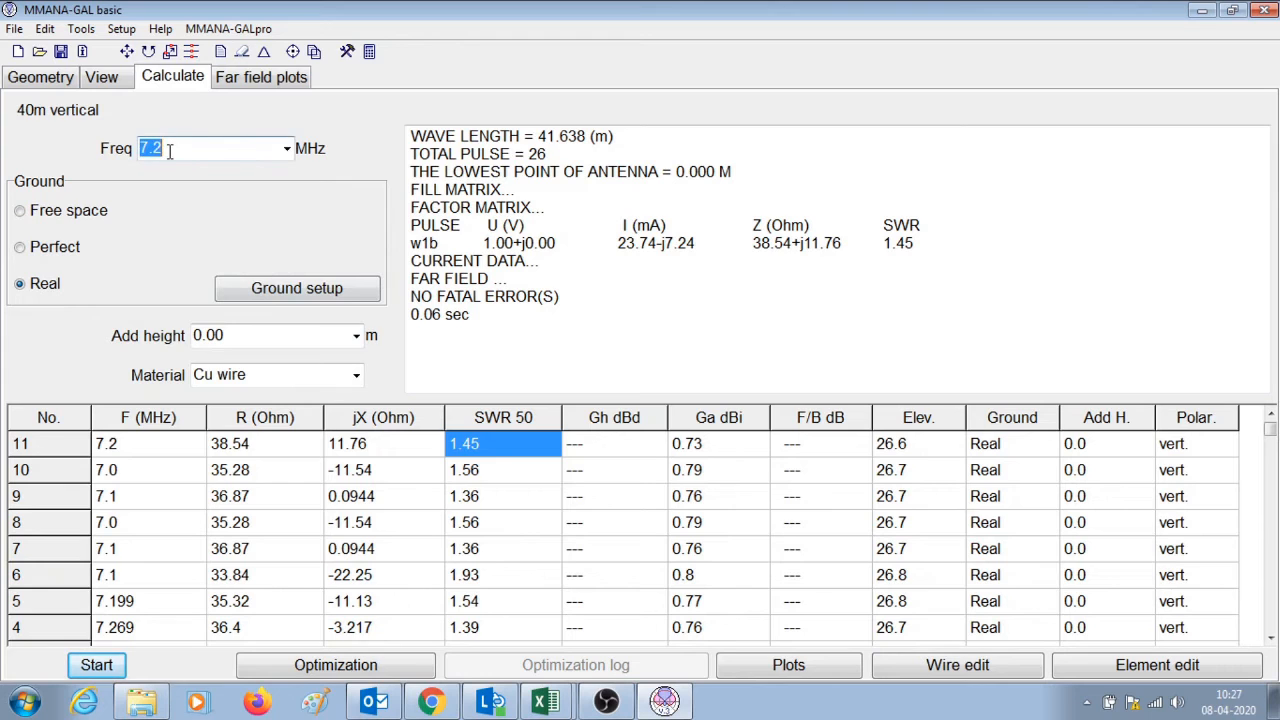
type("7.1")
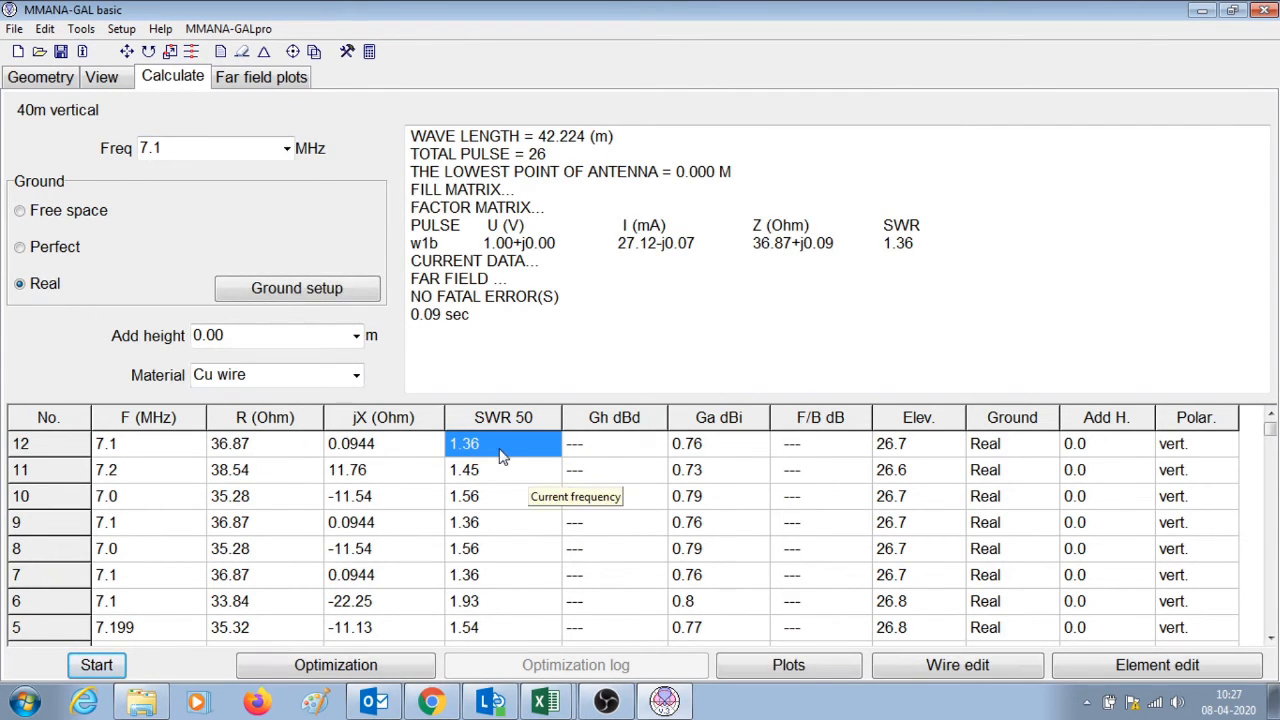
mouse_move(504, 502)
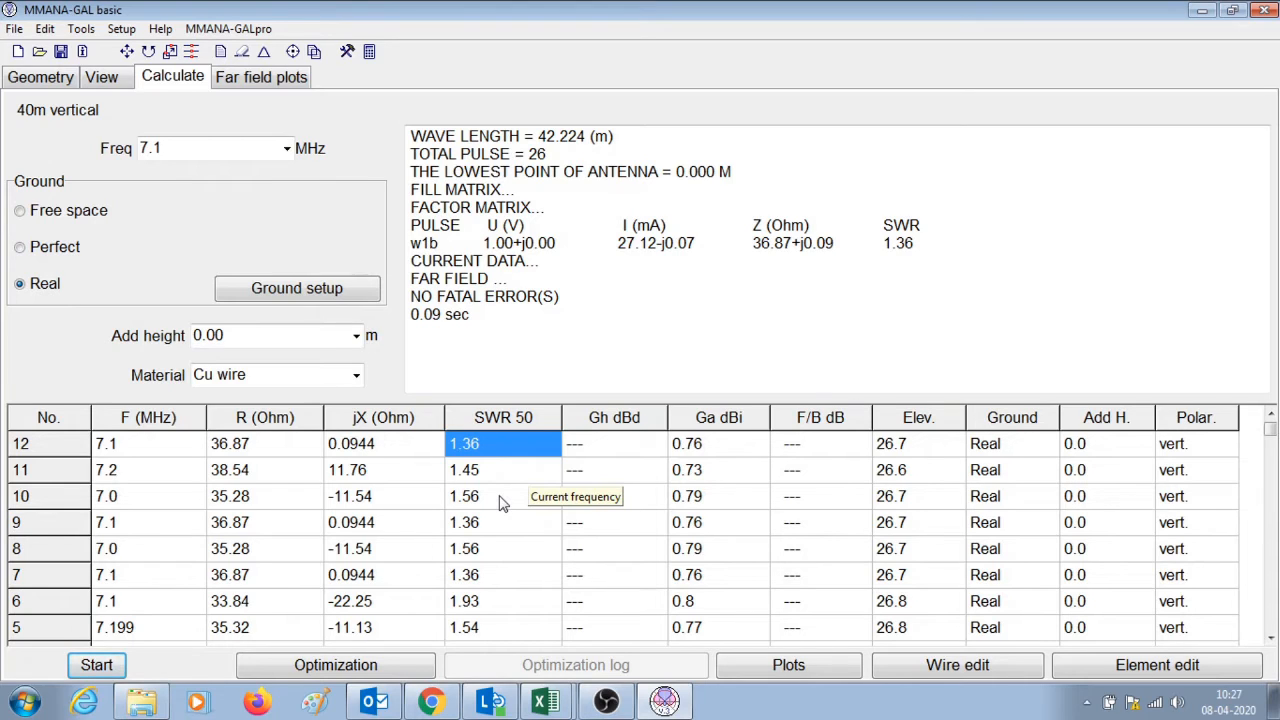
mouse_move(504, 504)
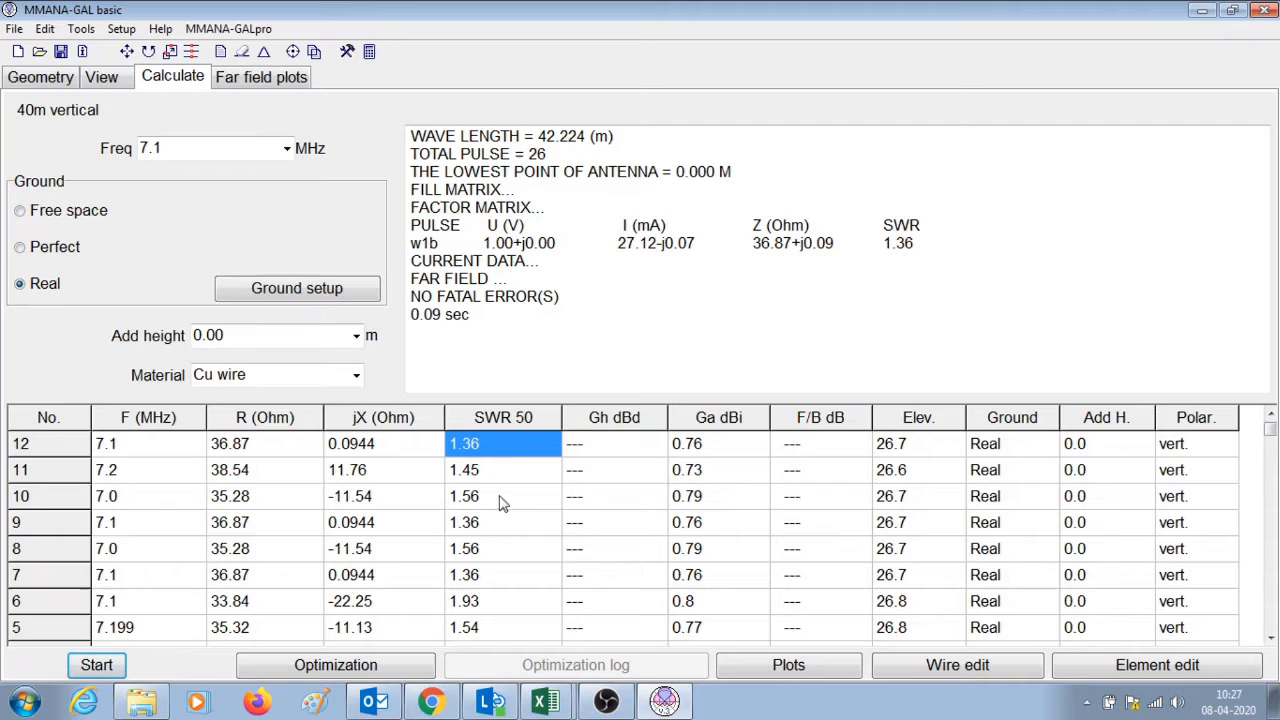
left_click(180, 148)
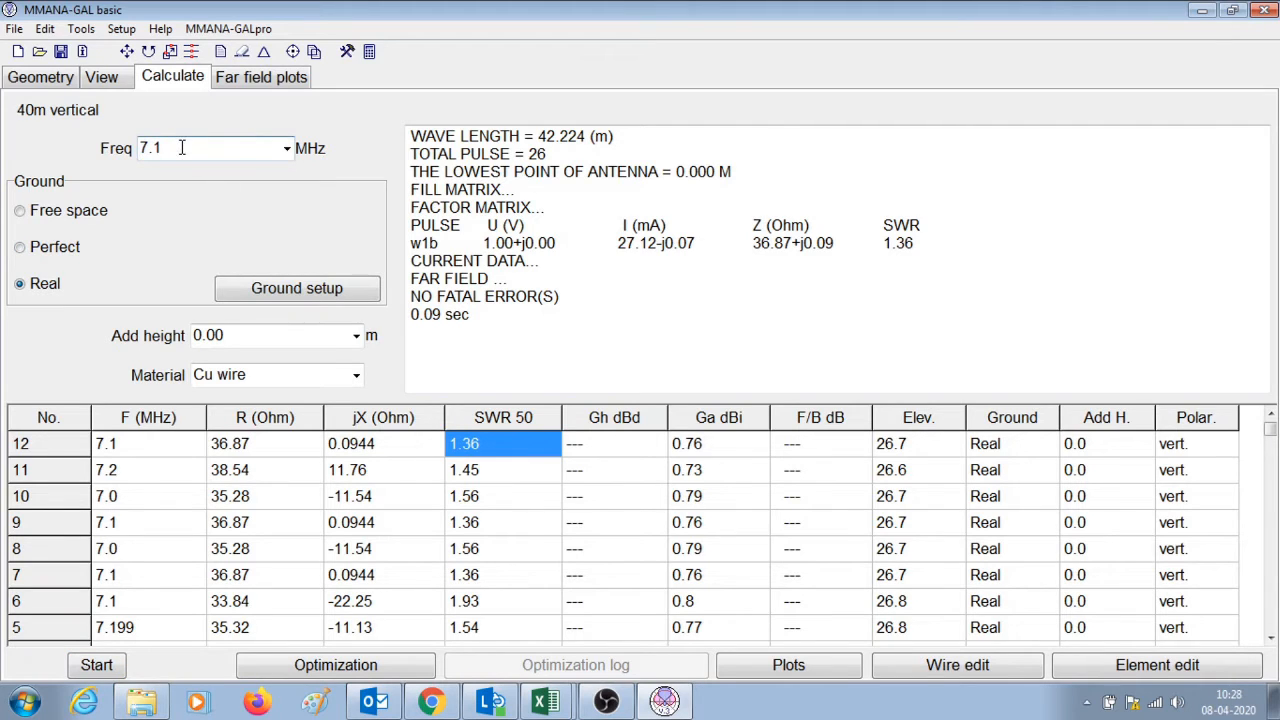
mouse_move(180, 148)
type("2")
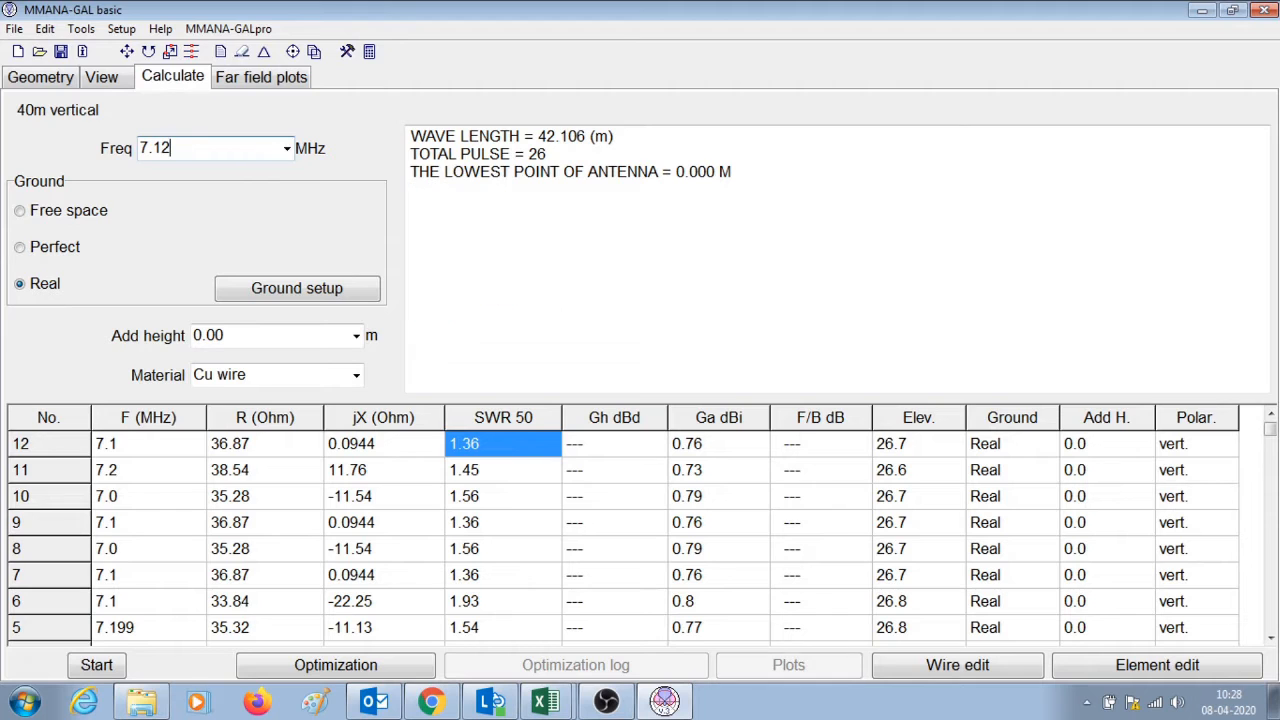
left_click(96, 664)
type("7.05")
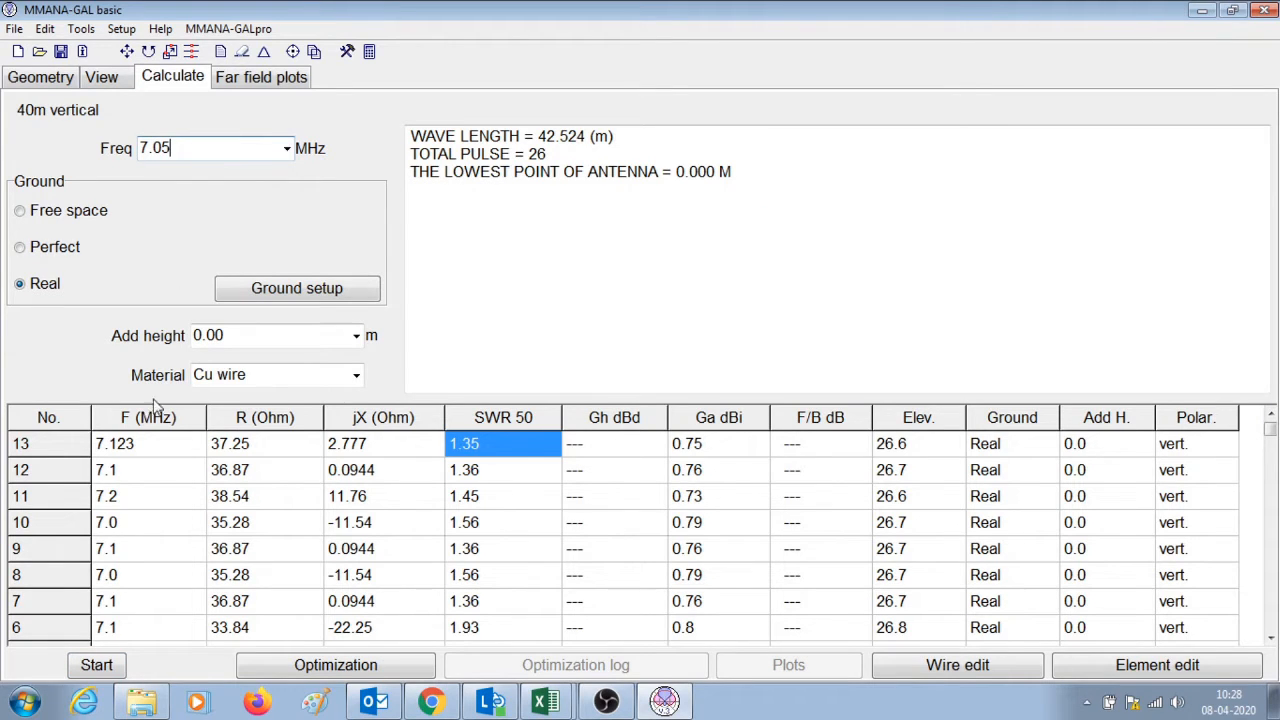
left_click(96, 664)
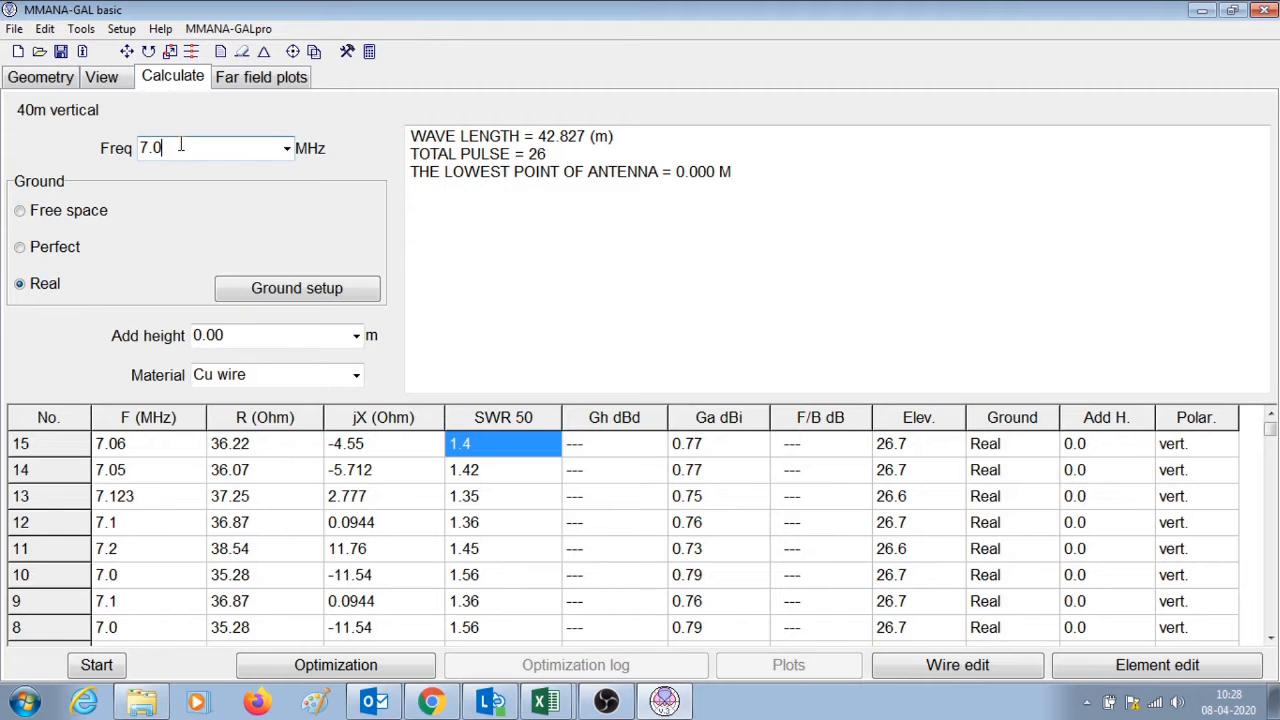
left_click(96, 664)
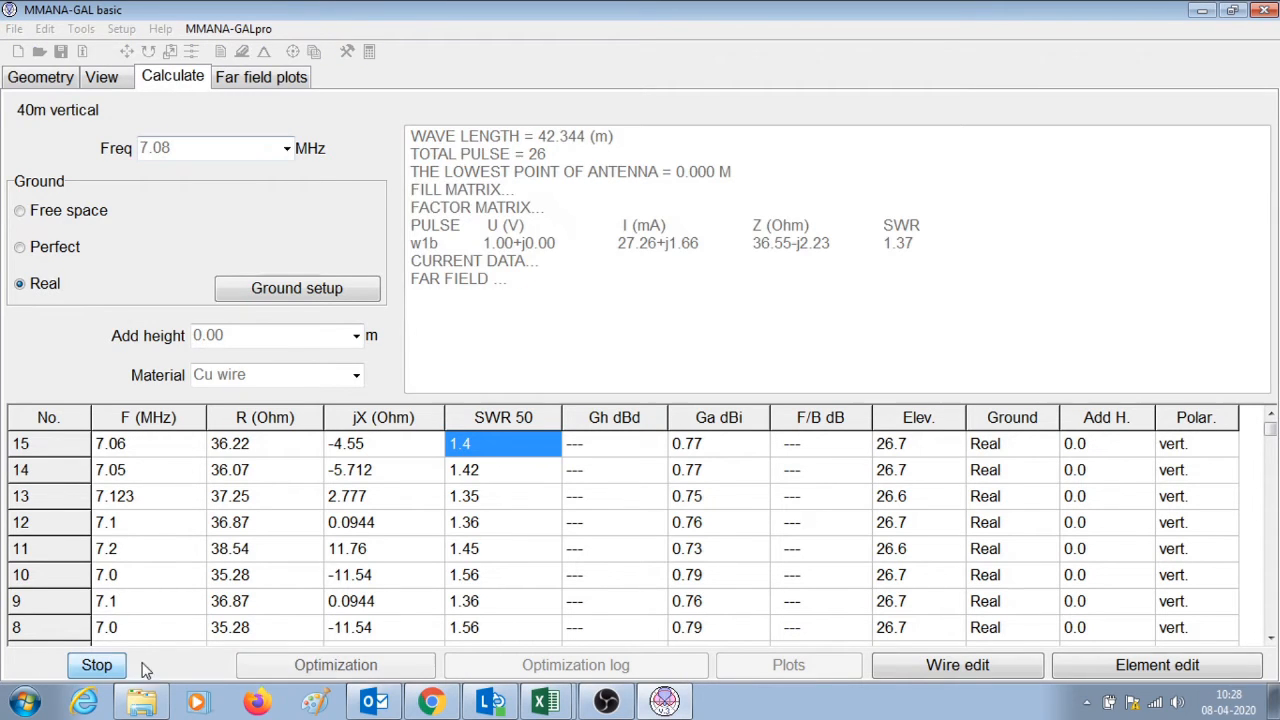
left_click(96, 664)
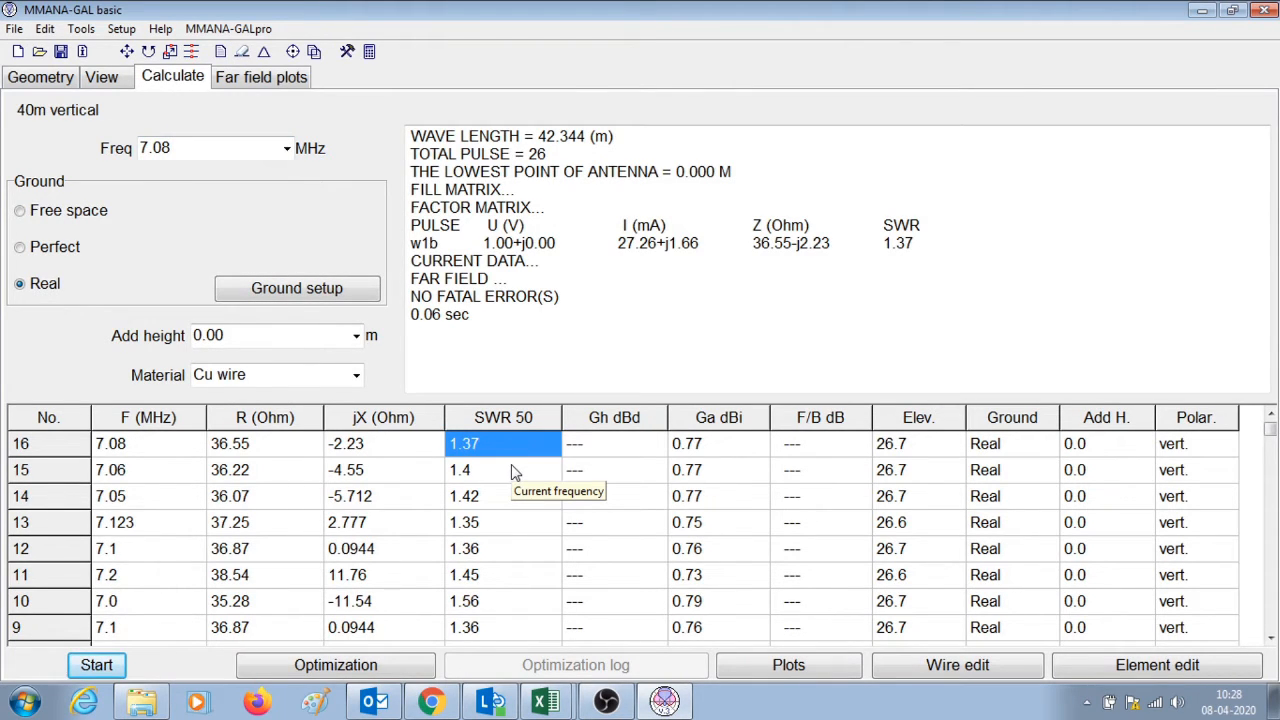
mouse_move(512, 470)
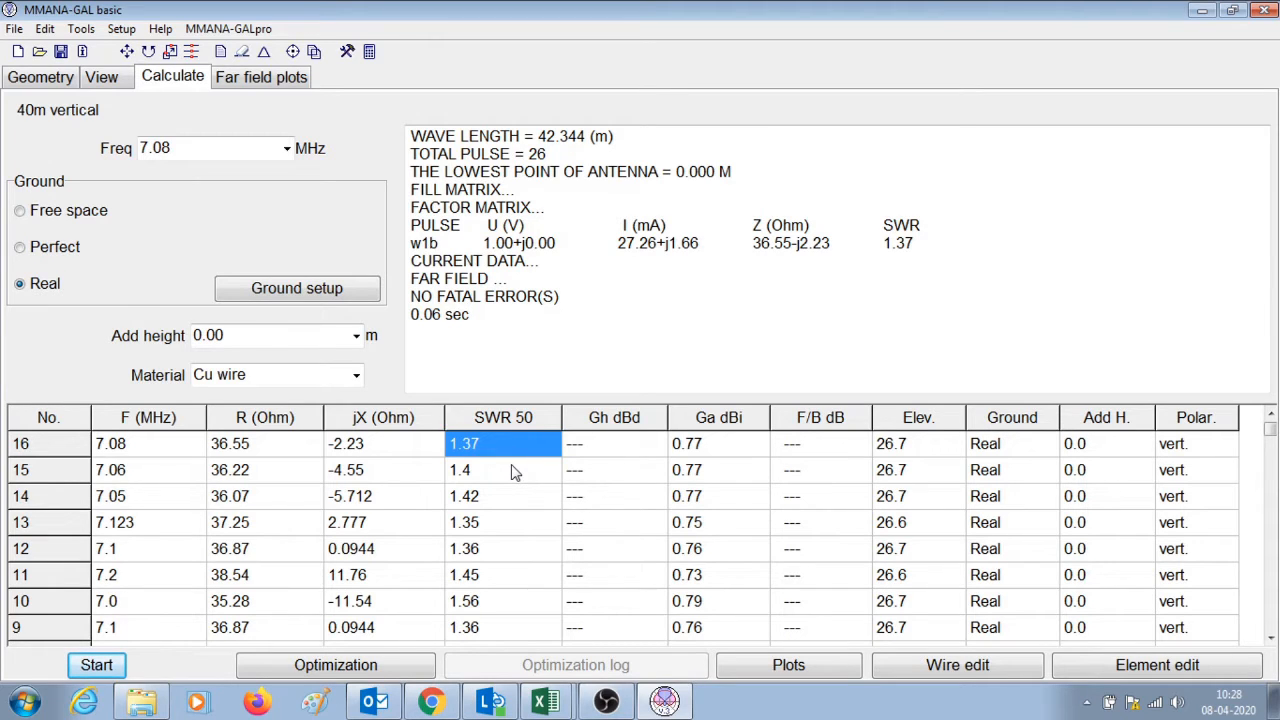
mouse_move(516, 486)
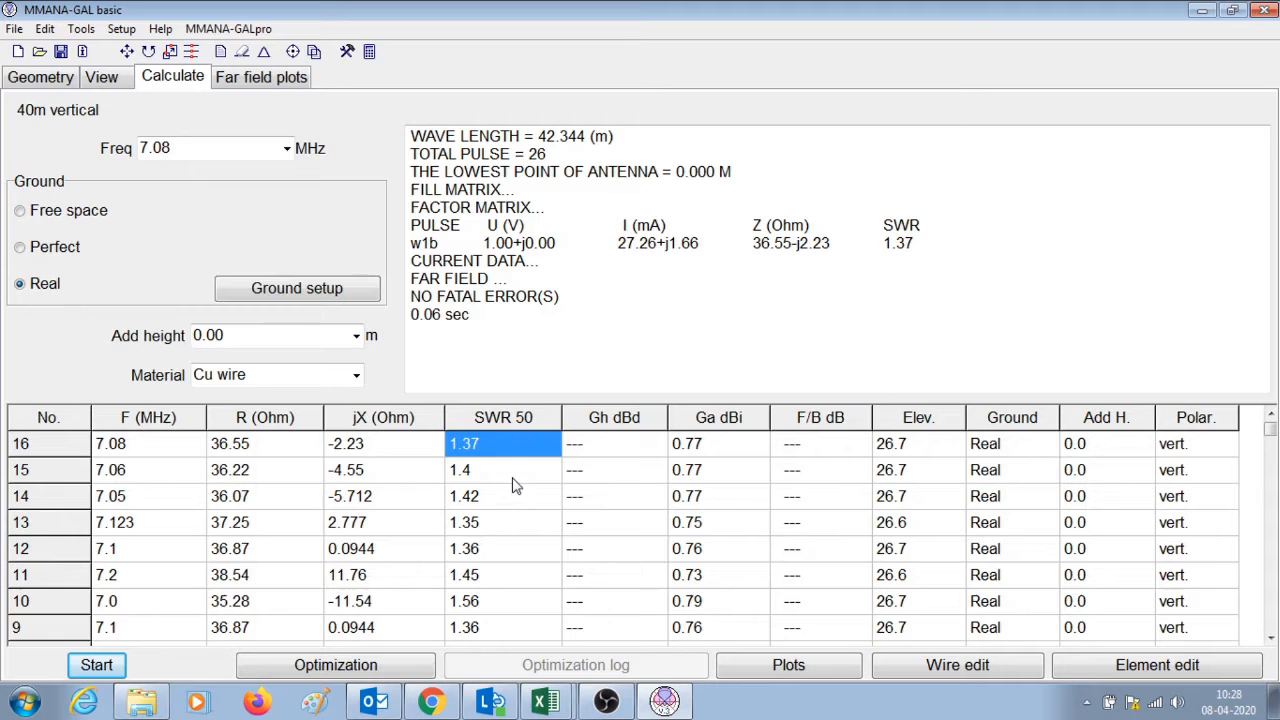
Step: Bring up the HF matching-components calculator
left_click(348, 52)
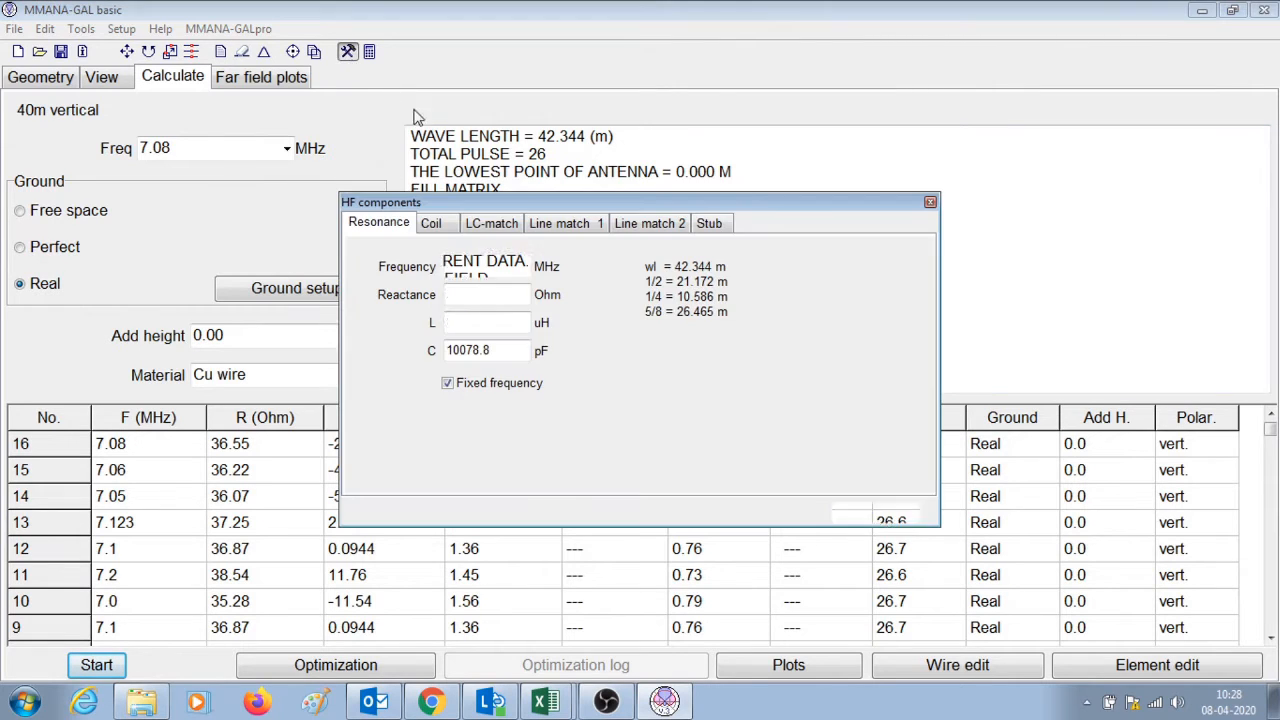
Step: View the LC-match network (L = 0.55 uH, C = 272.8 pF) and cancel out of the dialog
left_click(492, 224)
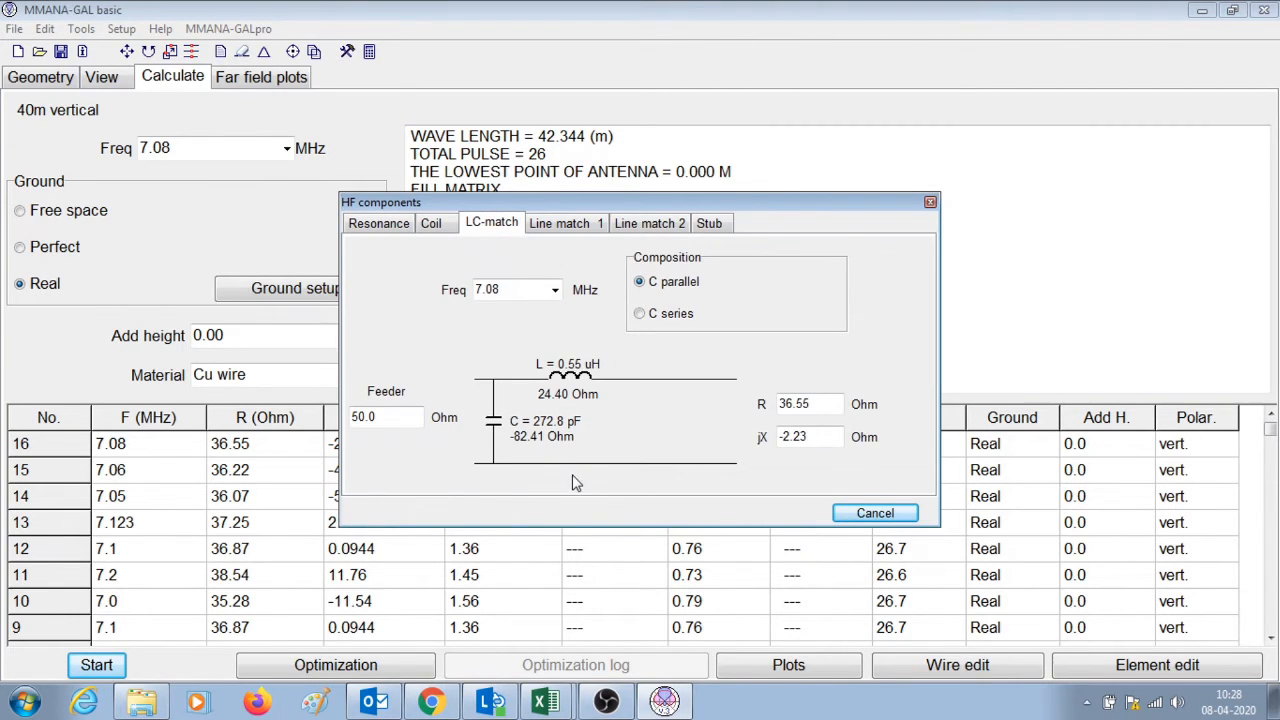
mouse_move(584, 496)
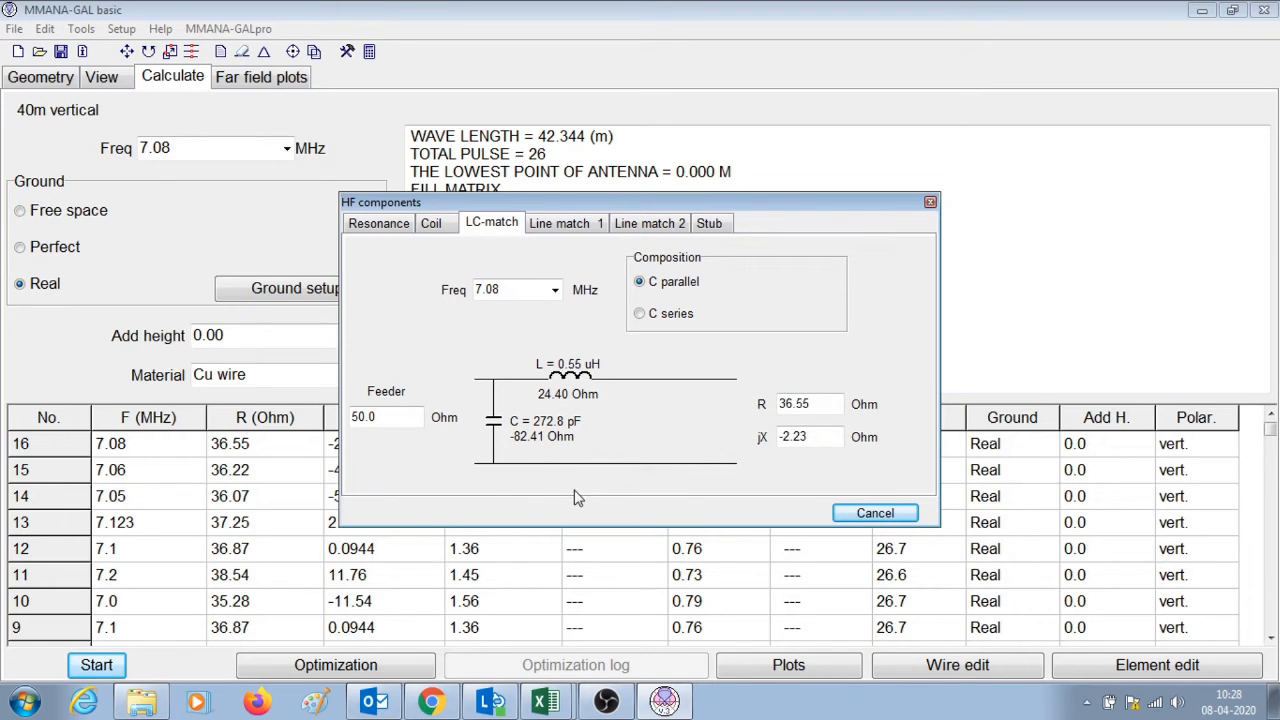
mouse_move(738, 404)
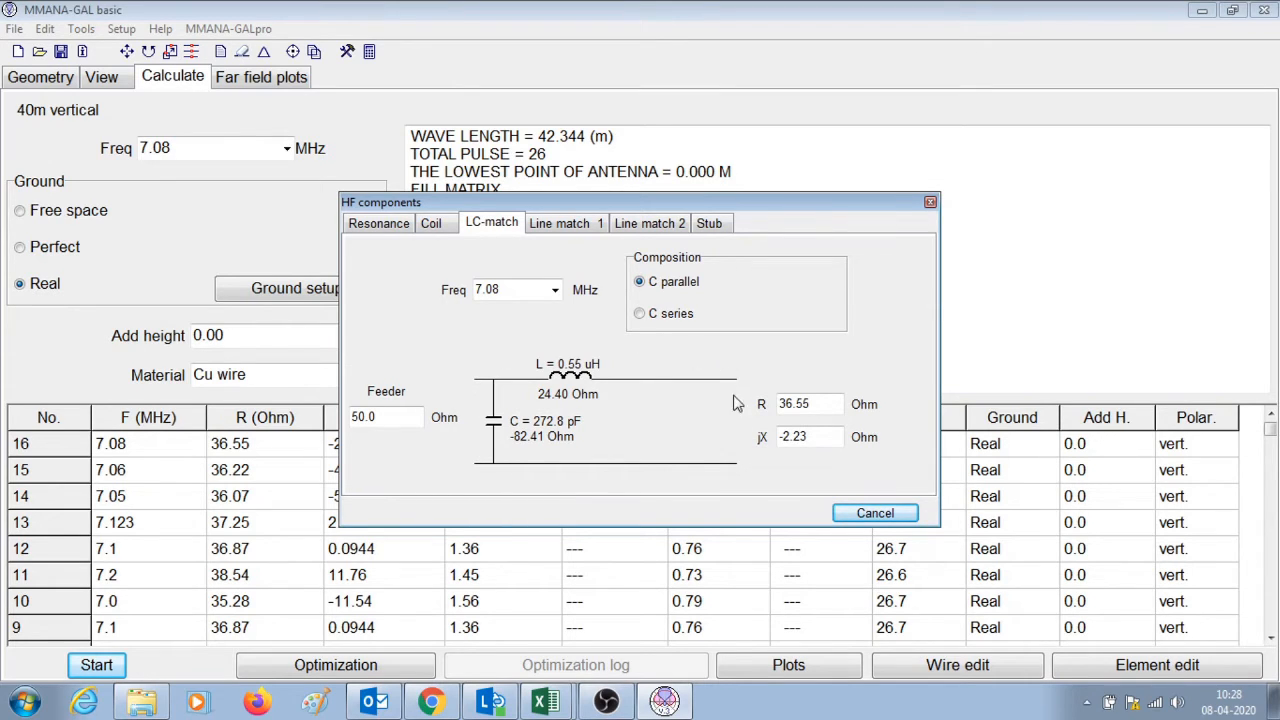
mouse_move(576, 388)
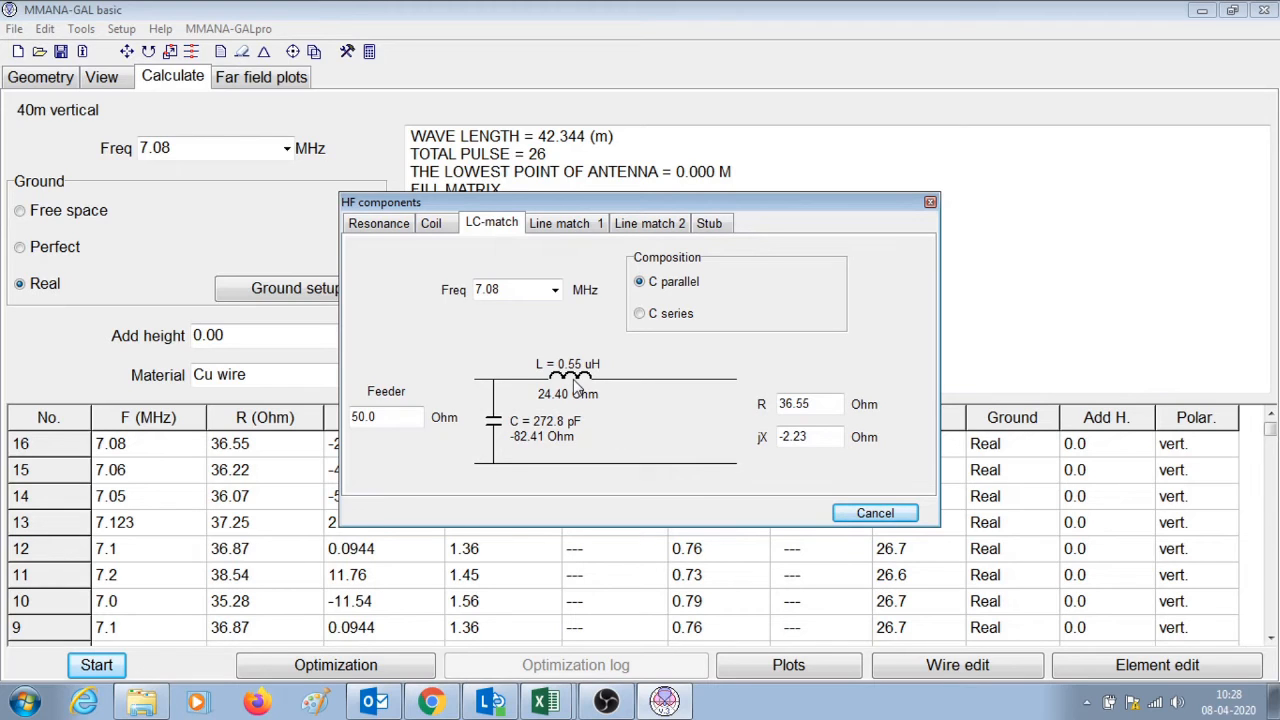
mouse_move(512, 450)
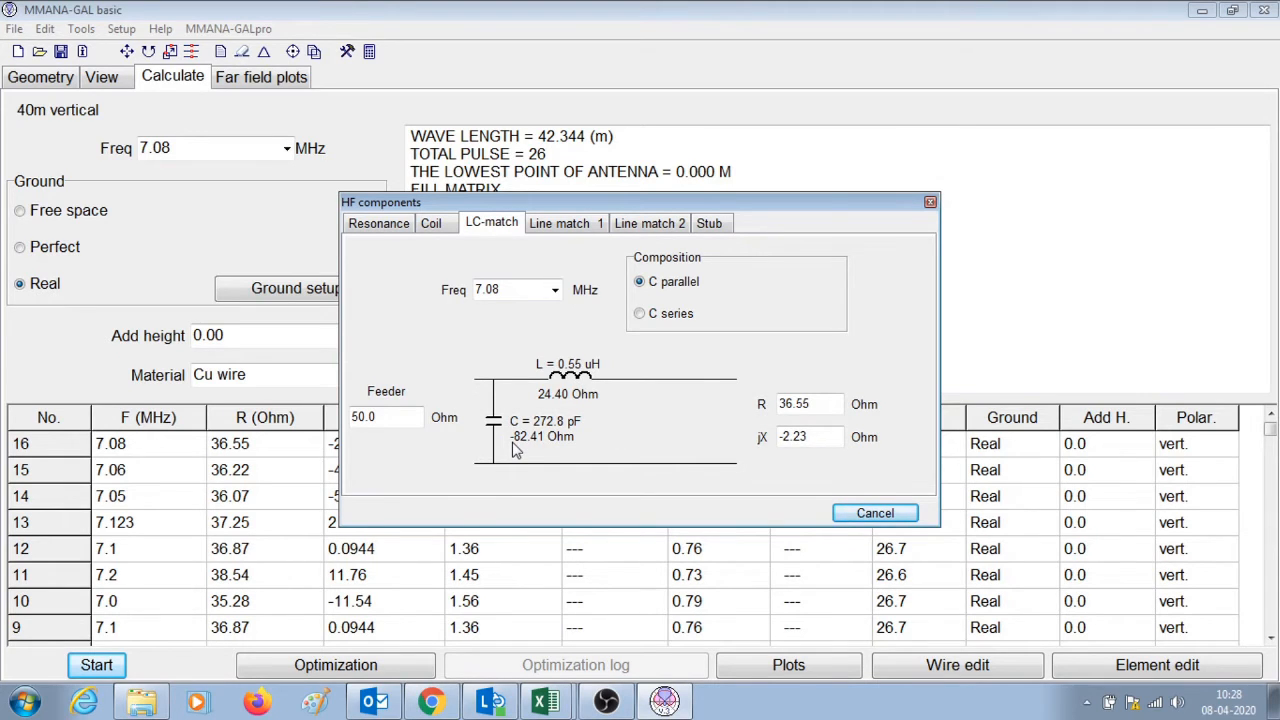
mouse_move(544, 472)
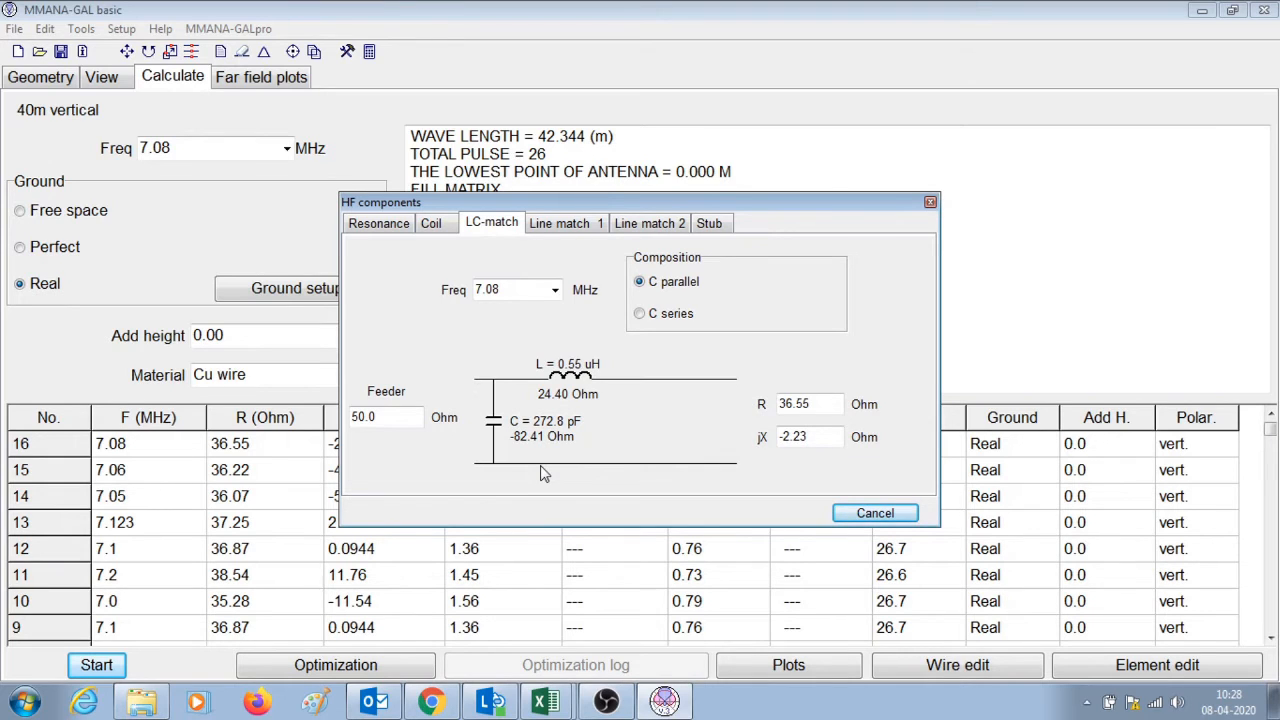
mouse_move(404, 482)
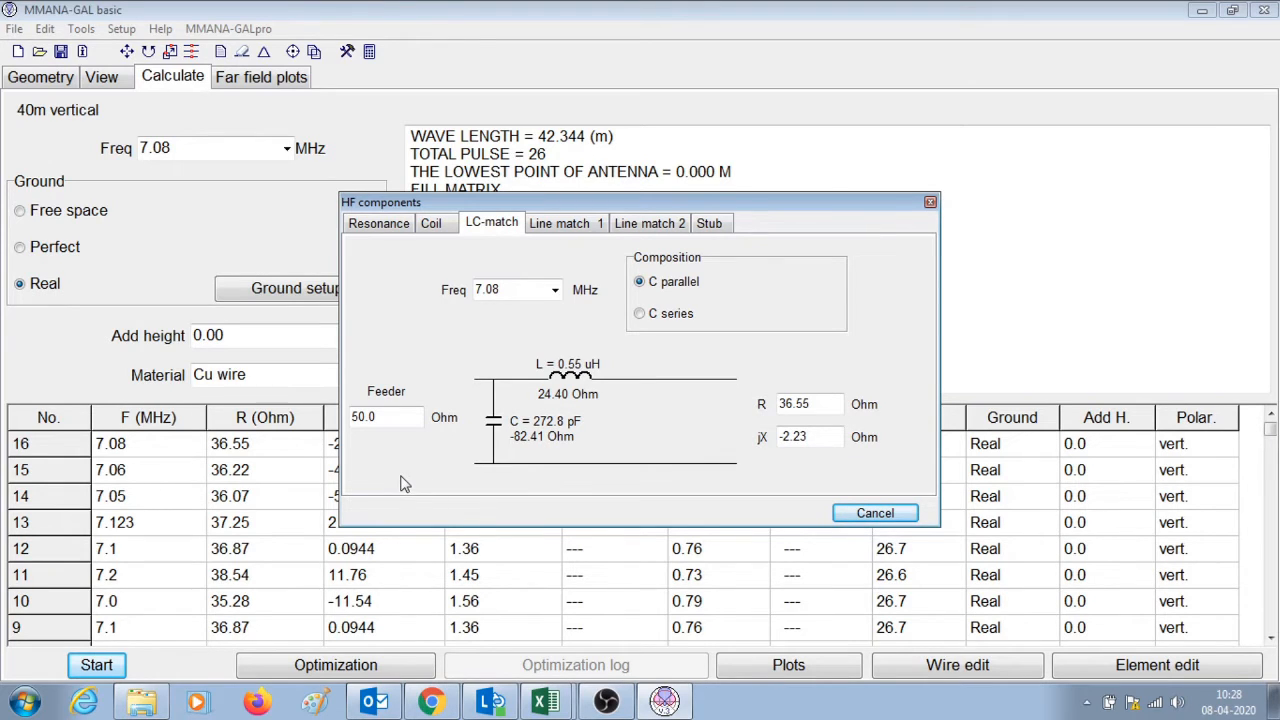
mouse_move(378, 470)
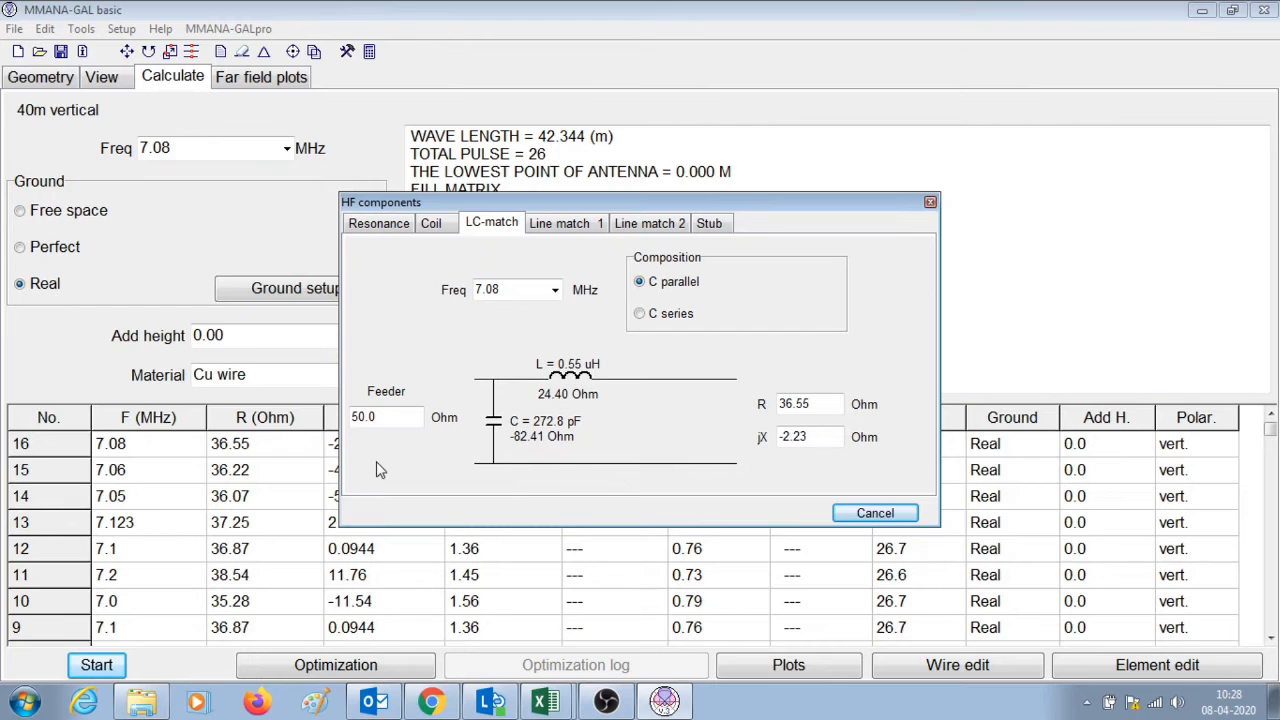
mouse_move(792, 492)
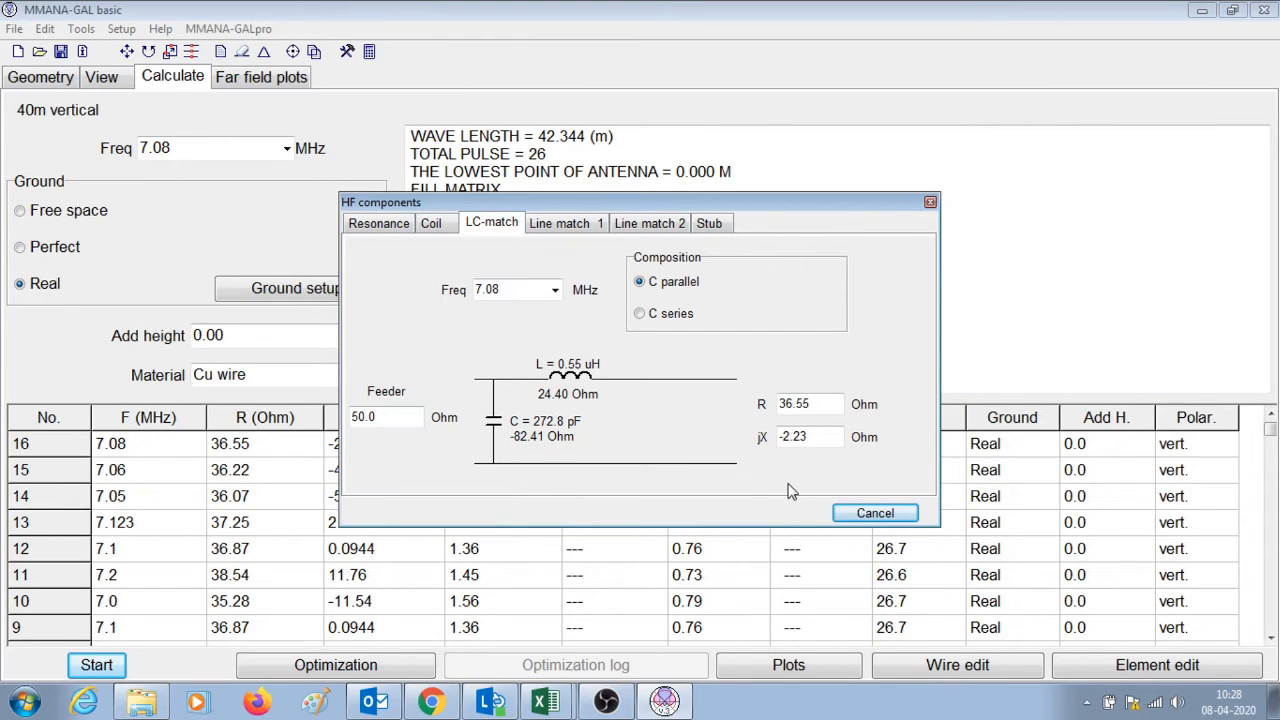
mouse_move(392, 512)
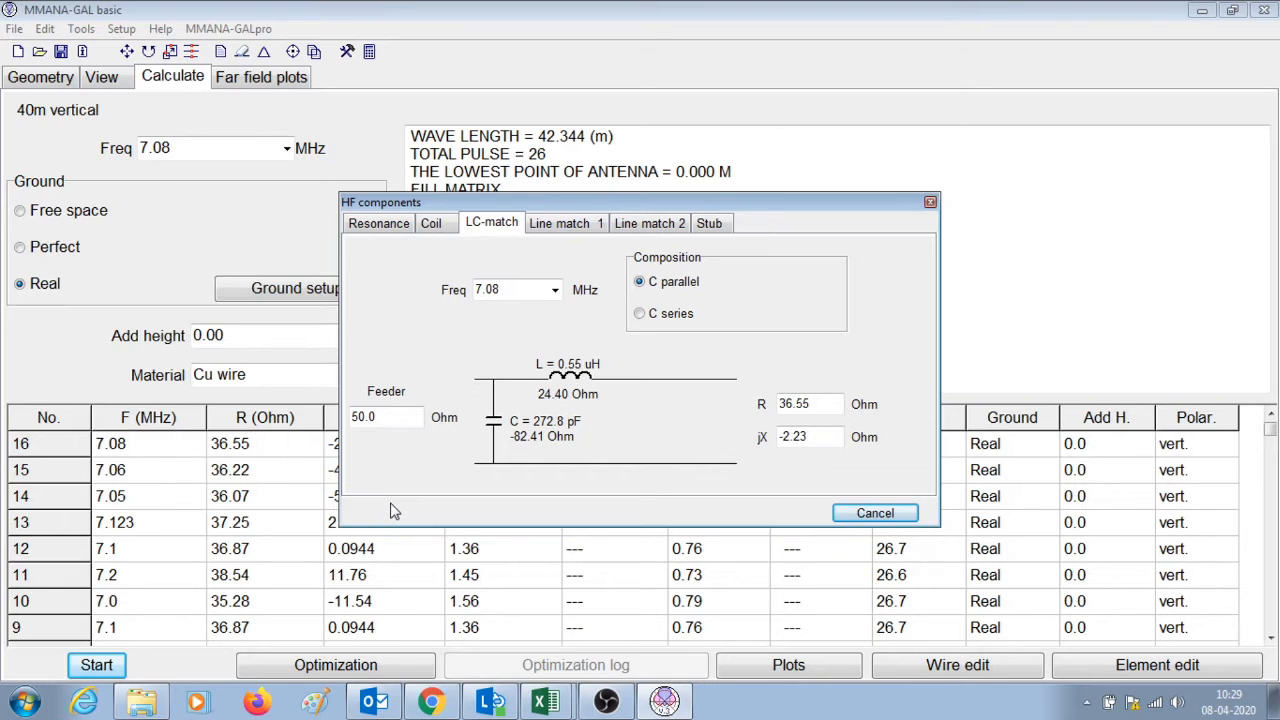
mouse_move(518, 488)
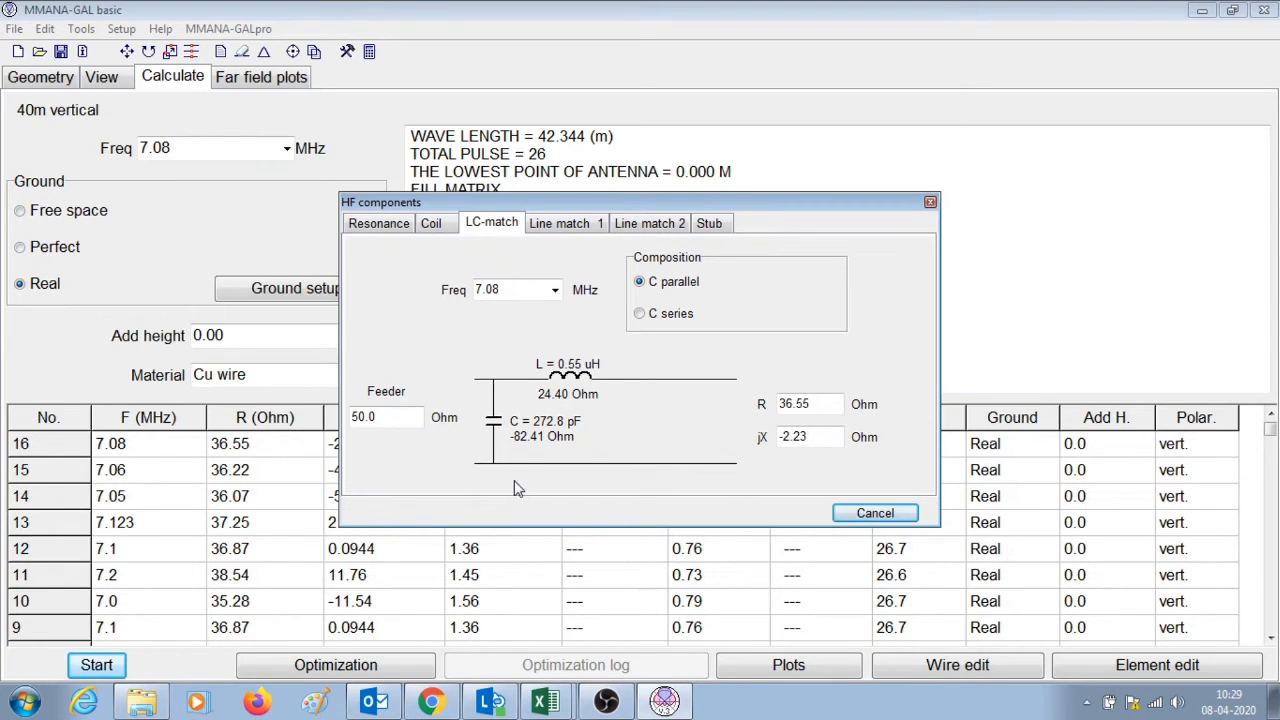
mouse_move(570, 356)
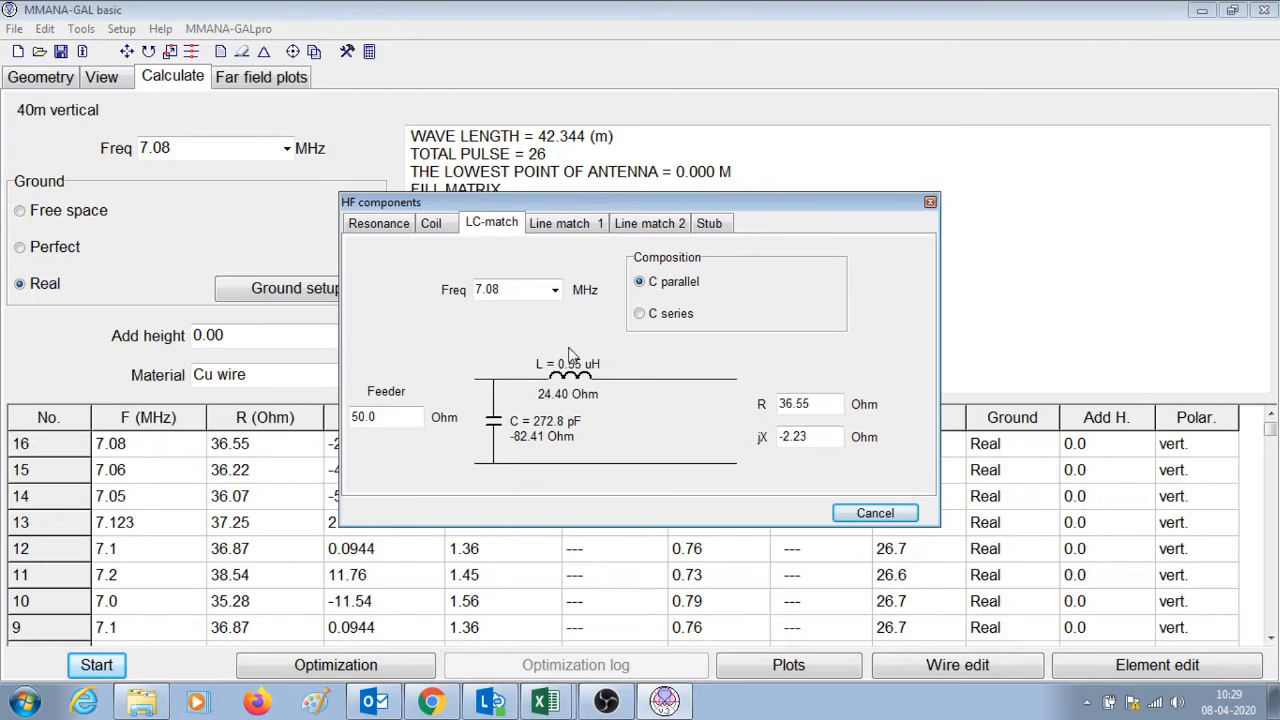
mouse_move(618, 442)
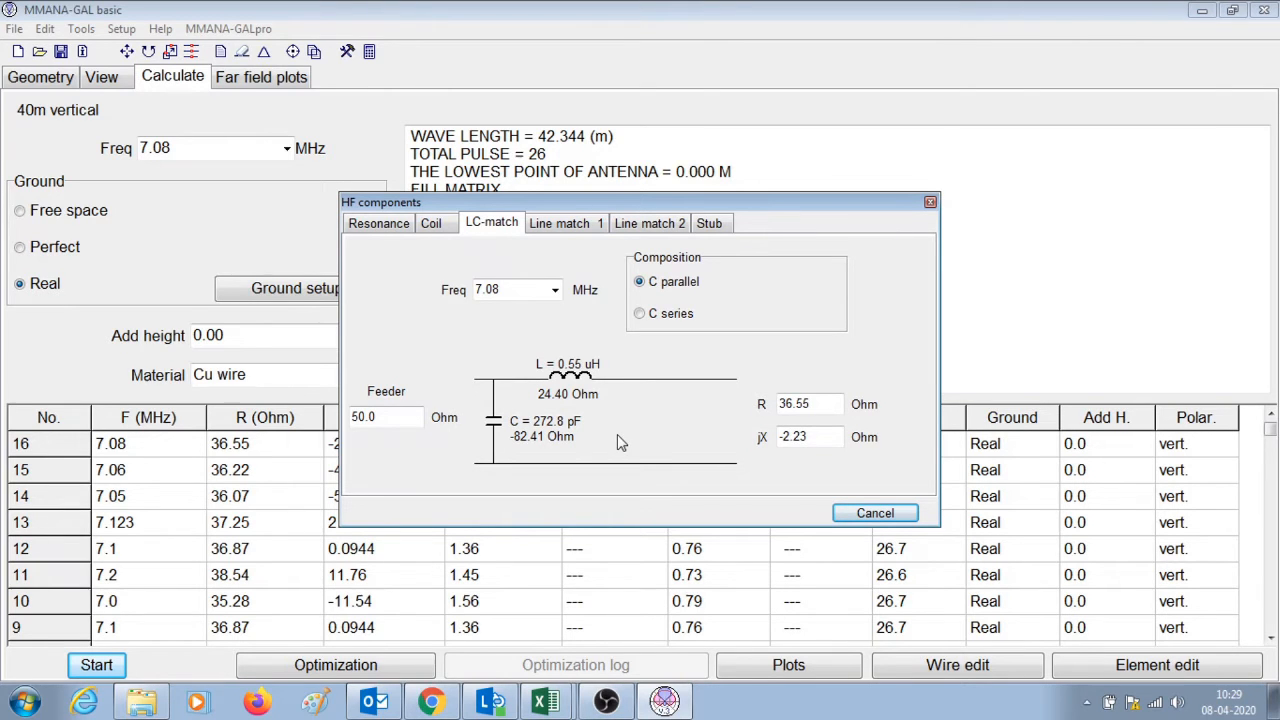
left_click(874, 512)
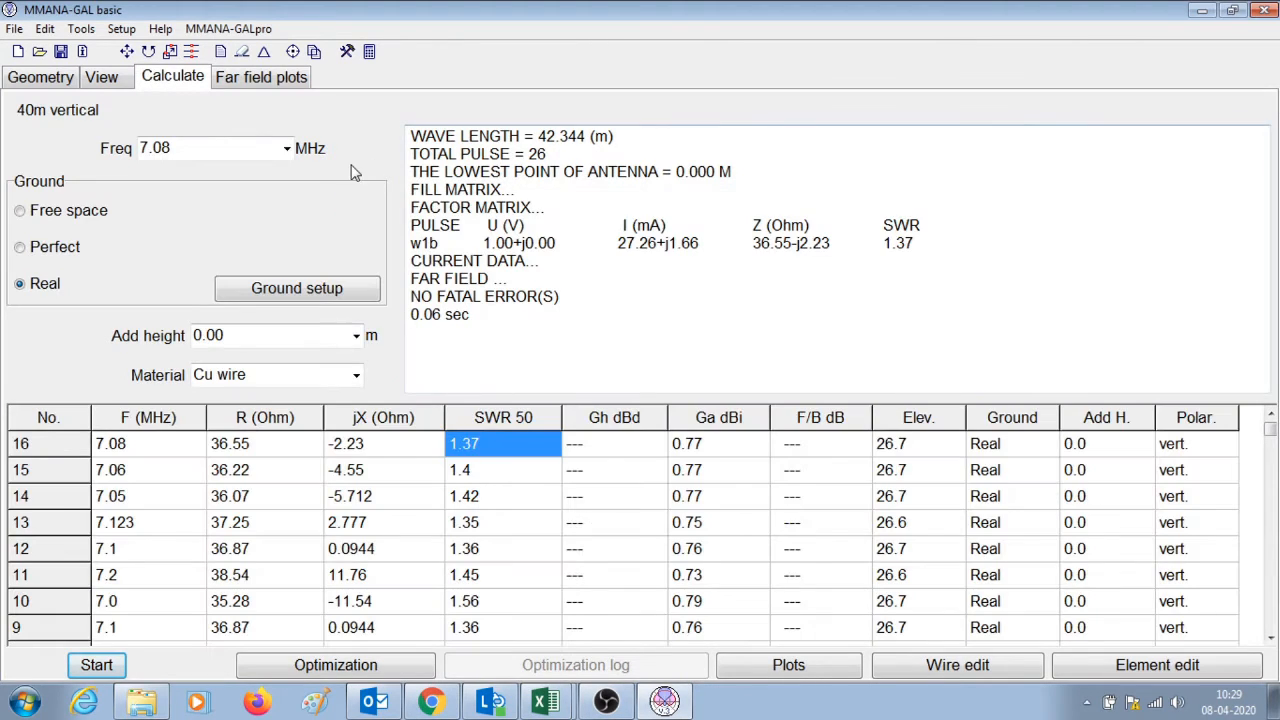
Step: Recalculate at 7.1 MHz (SWR 1.36) and reopen the real ground parameters
triple_click(156, 148)
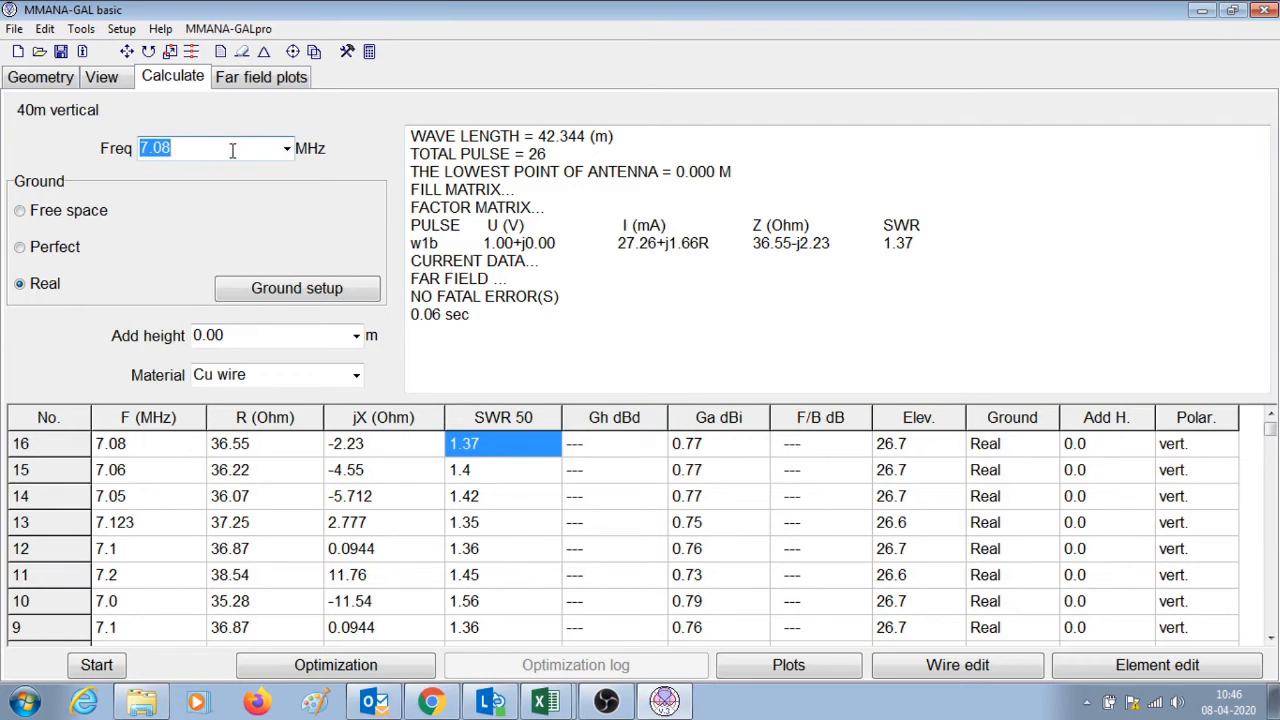
type("7.1")
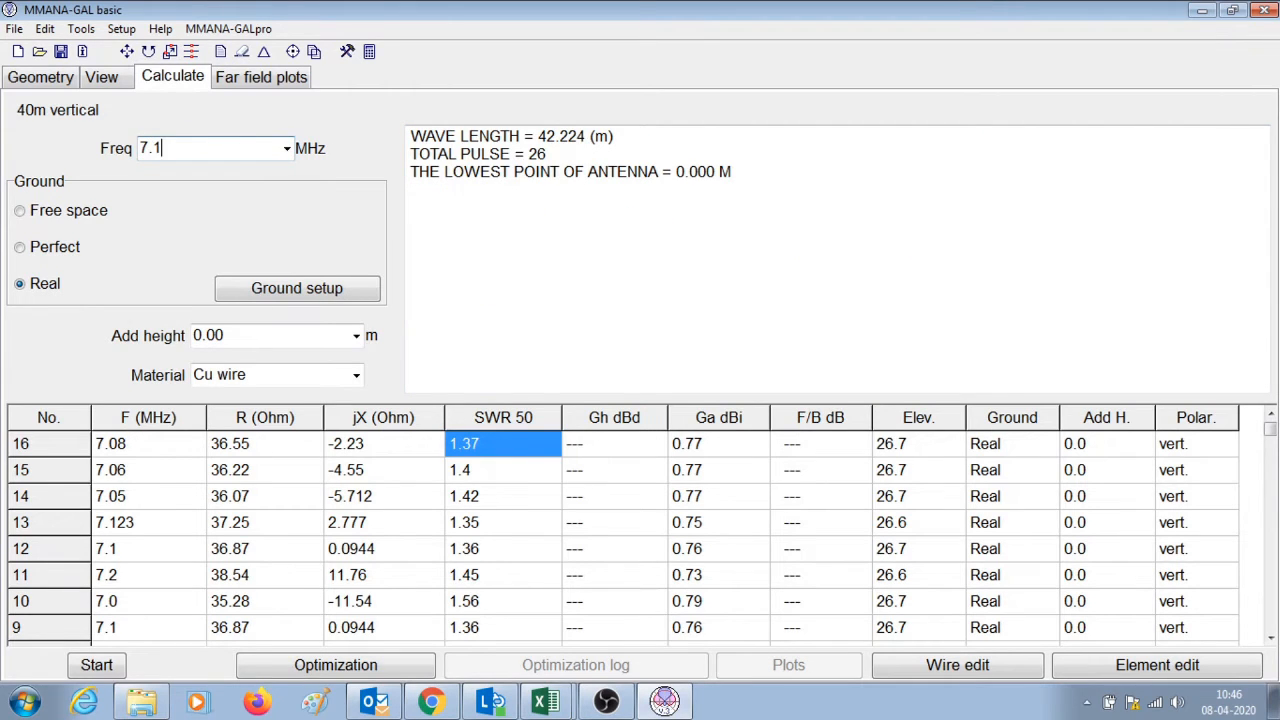
left_click(96, 664)
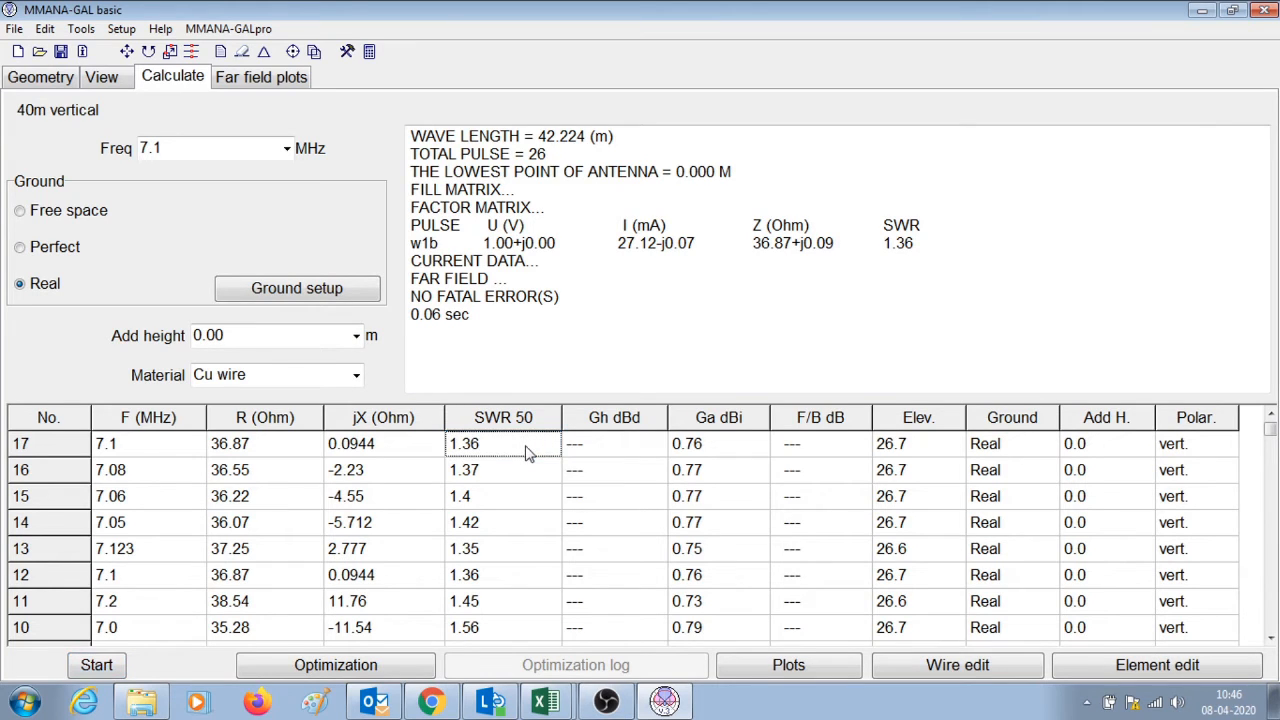
mouse_move(710, 456)
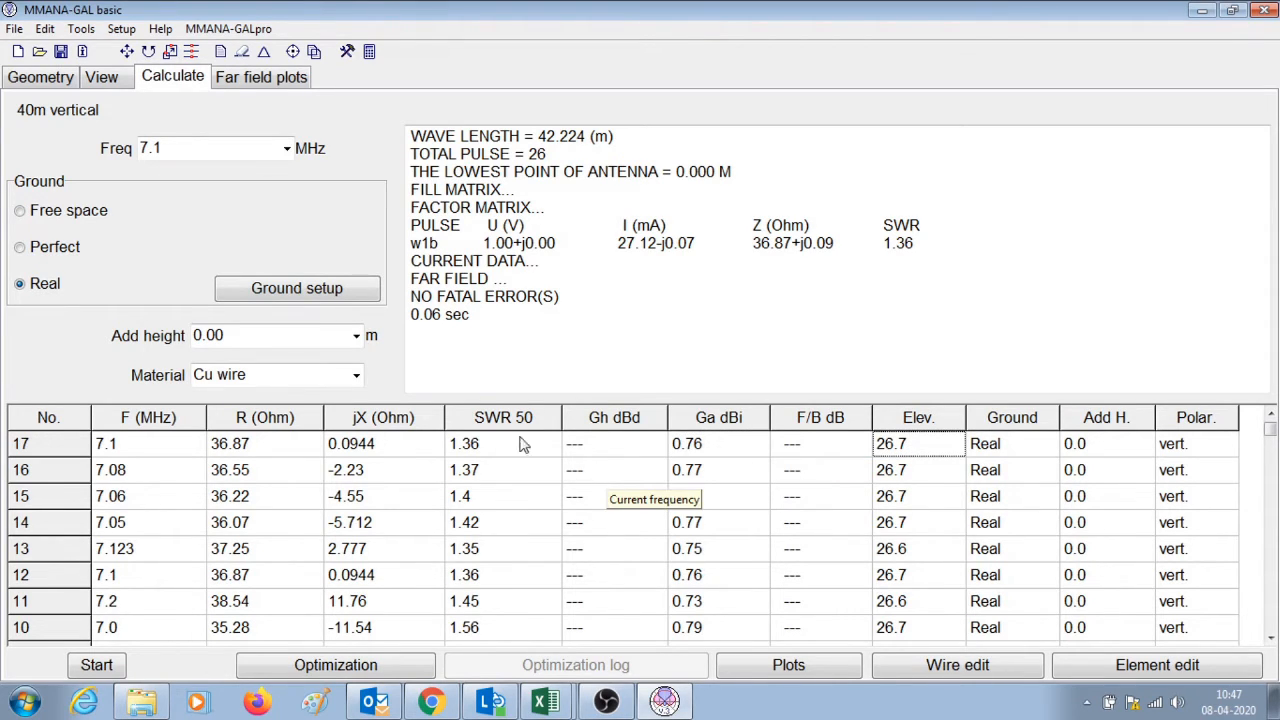
left_click(296, 288)
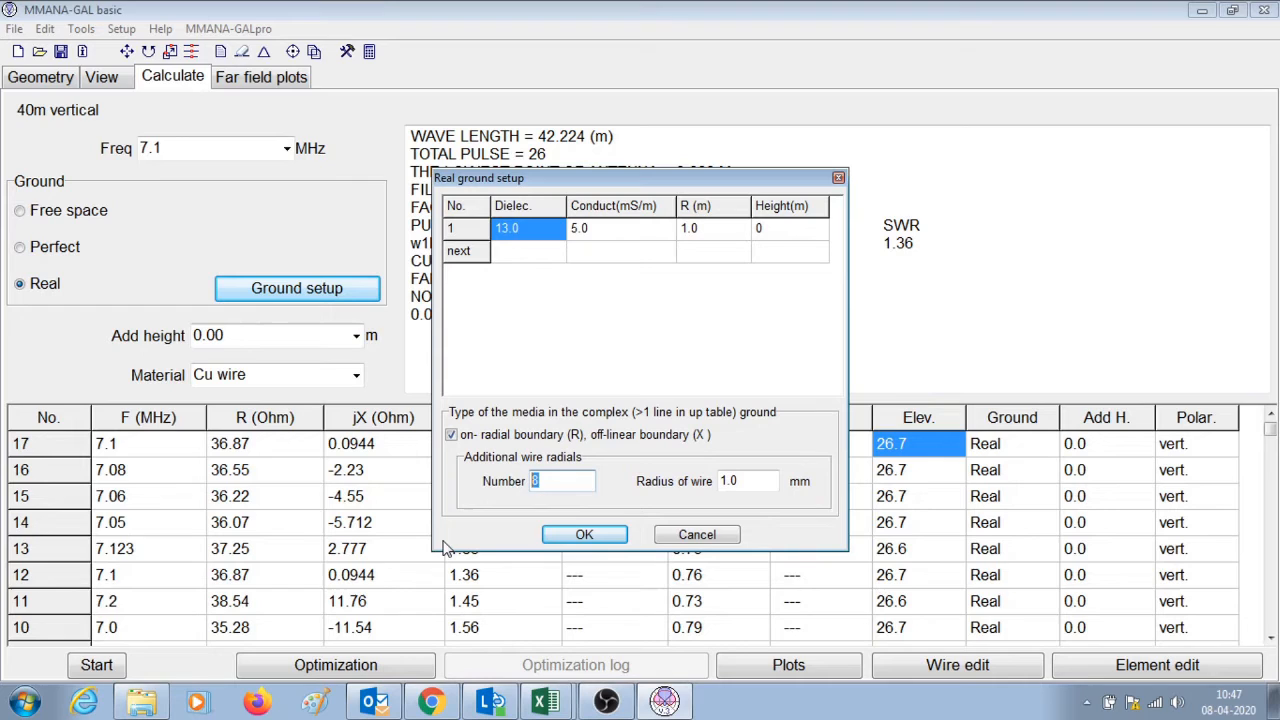
Step: Set the real ground to 16 radials, then 32 radials, recalculating for gains of 1.31 and 2.04 dBi
type("16")
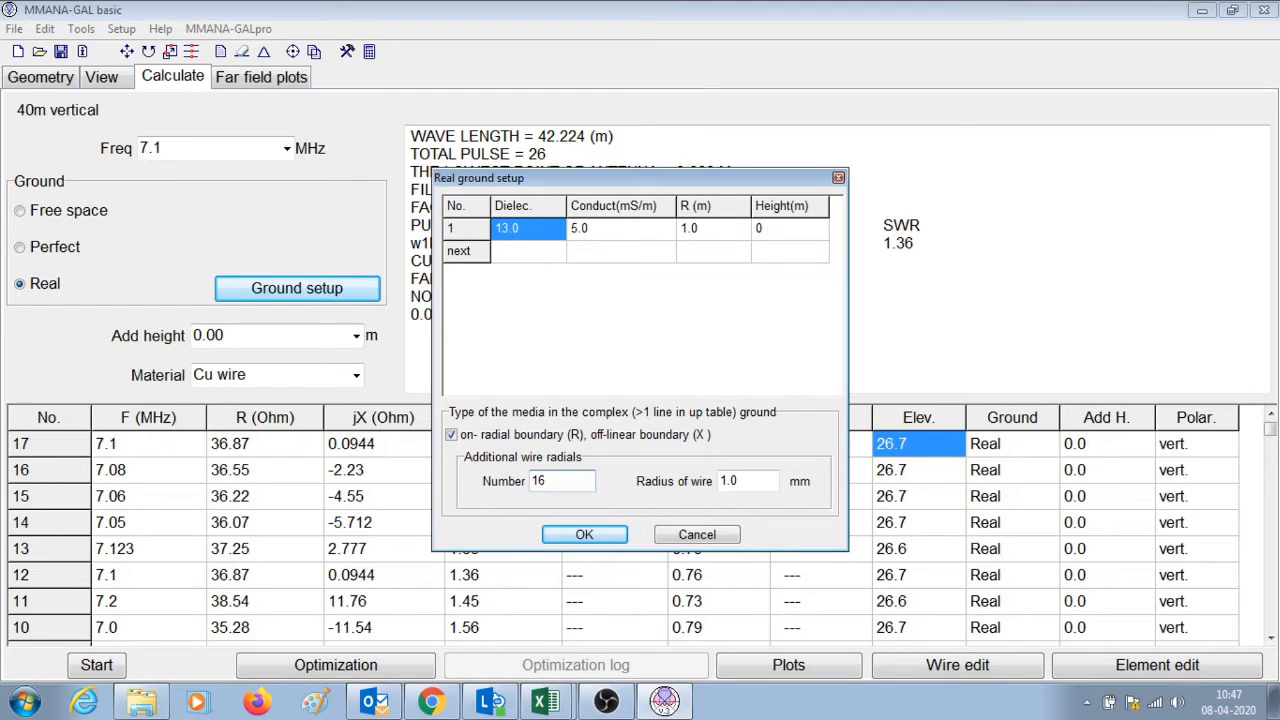
mouse_move(464, 520)
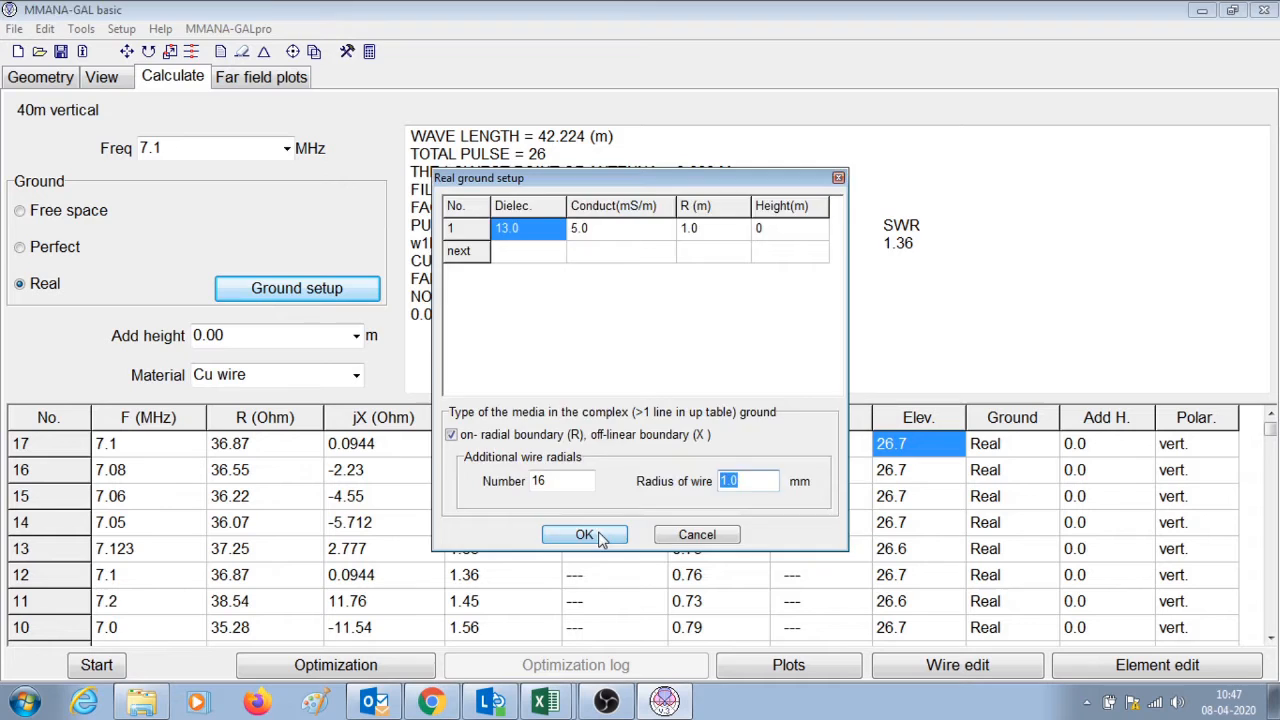
left_click(584, 534)
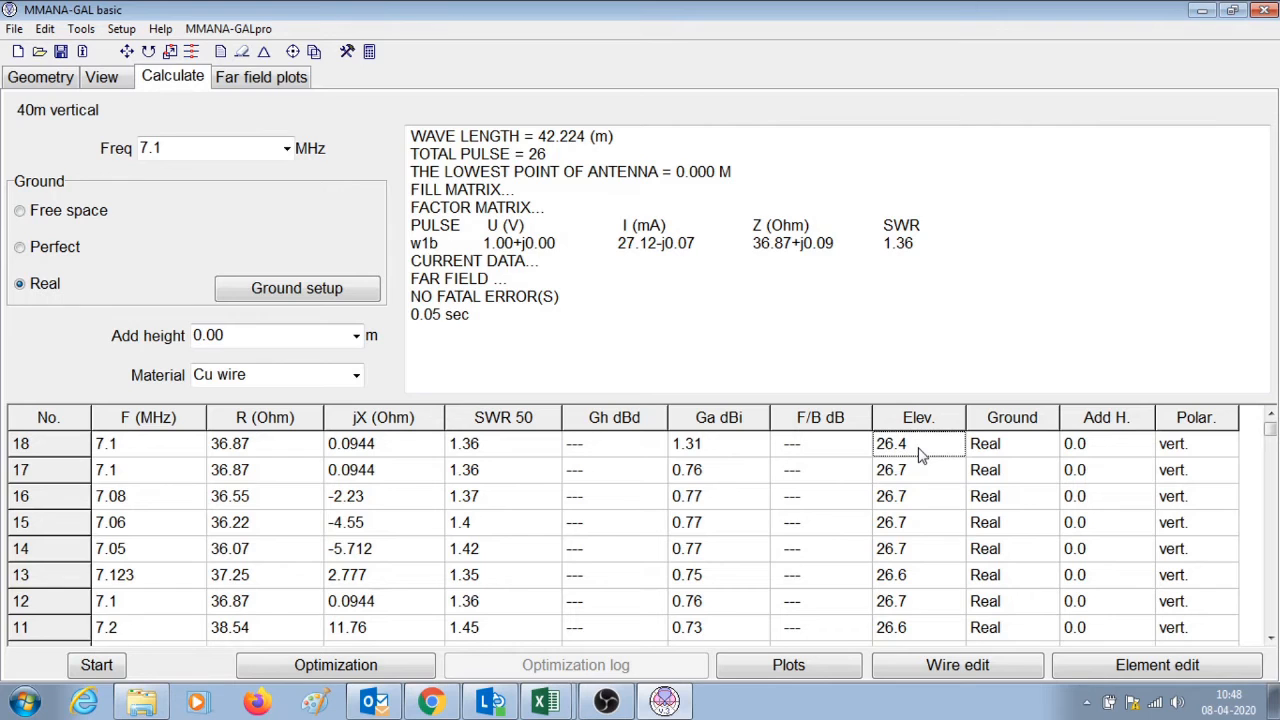
left_click(296, 288)
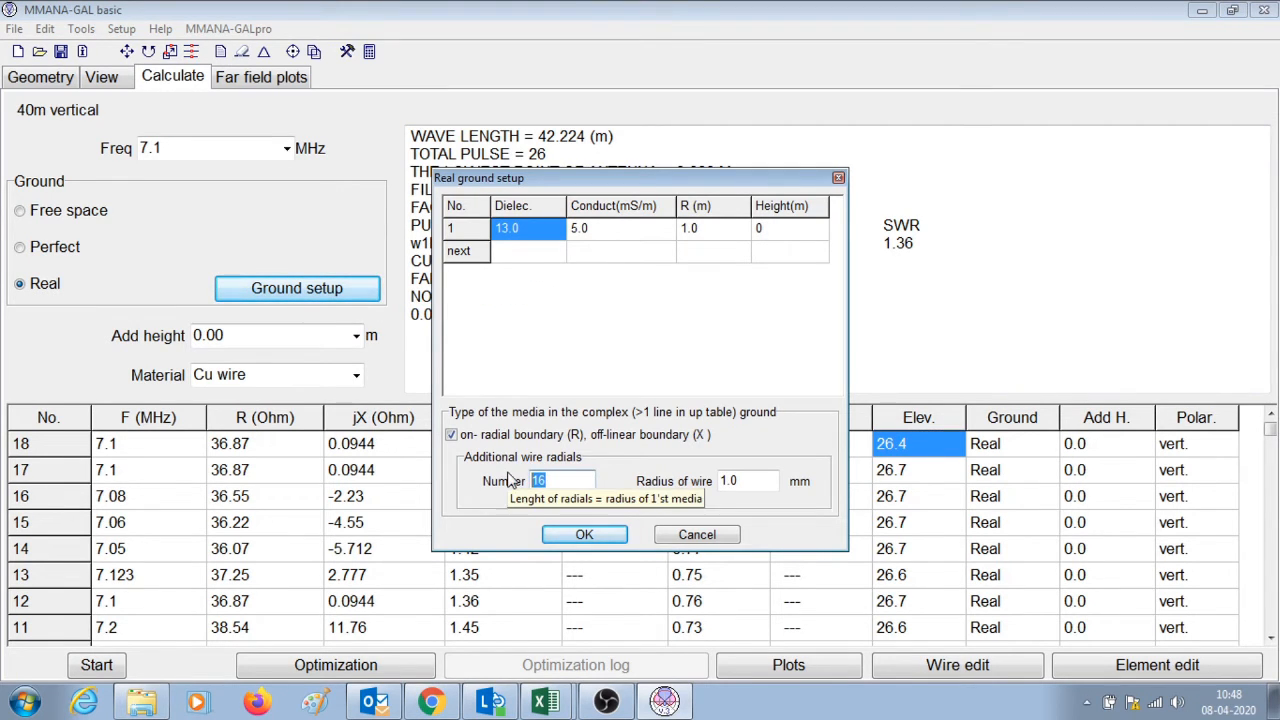
type("32")
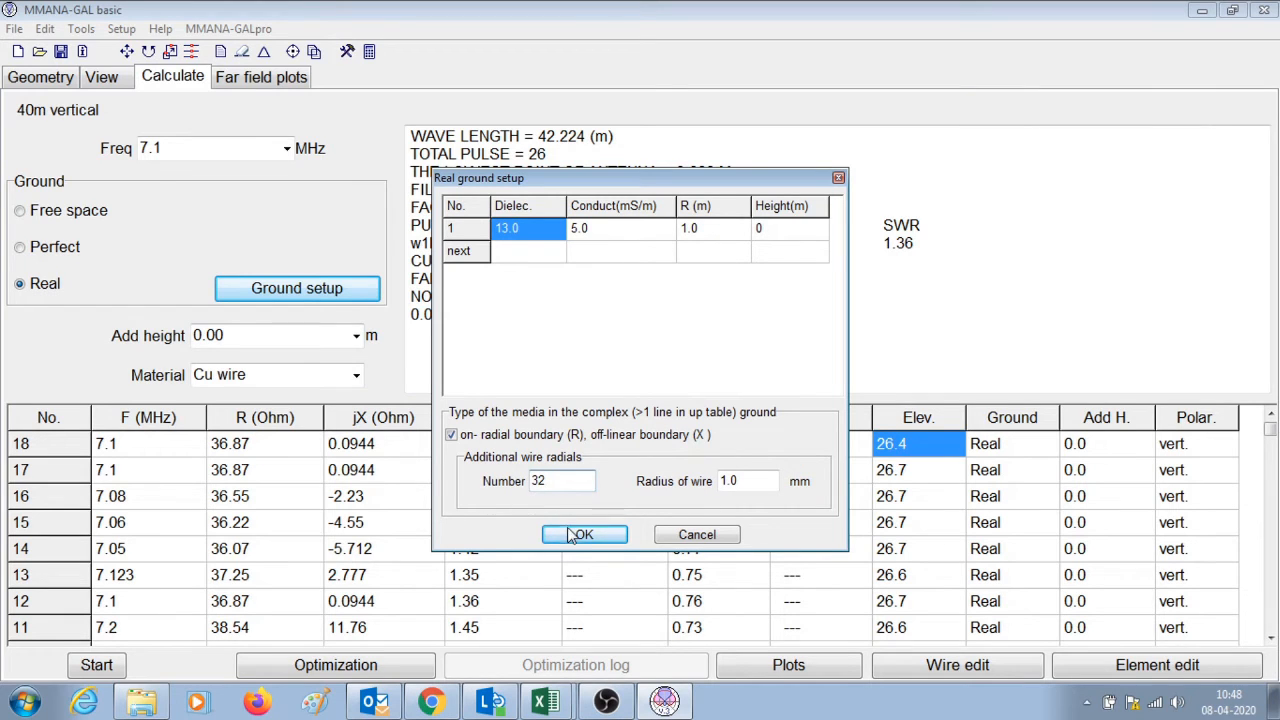
left_click(584, 534)
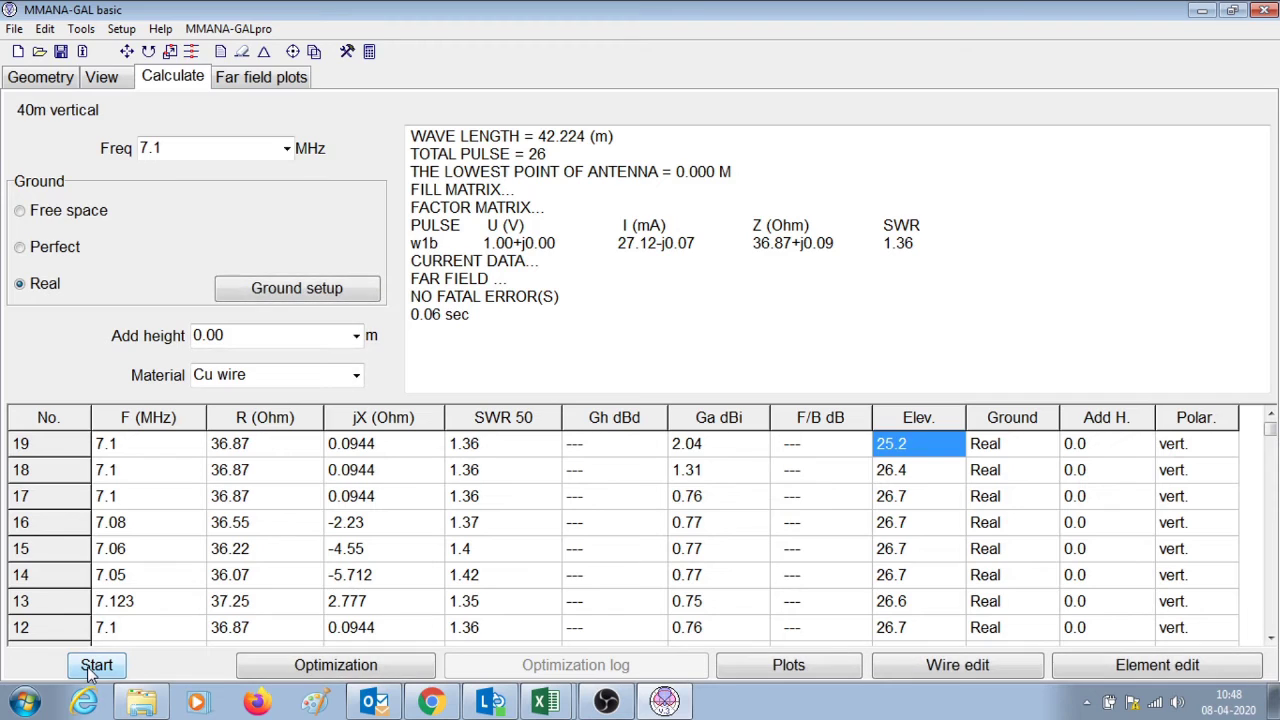
left_click(718, 444)
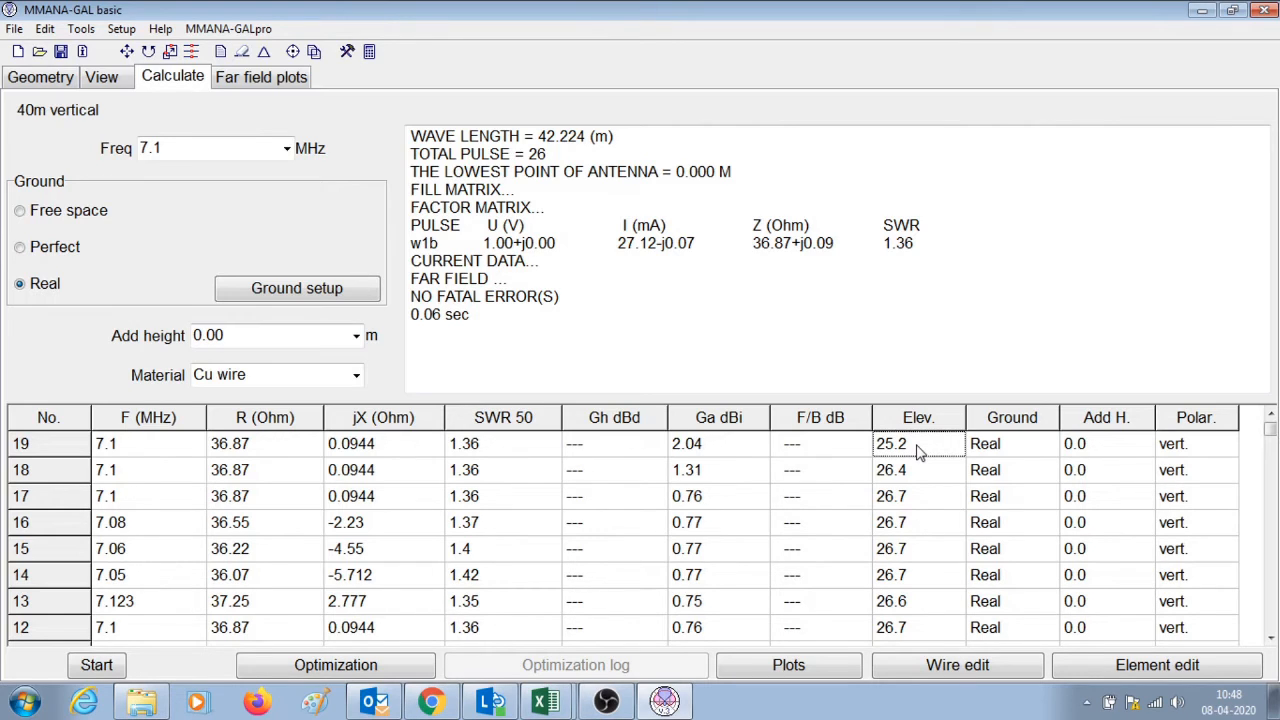
mouse_move(750, 452)
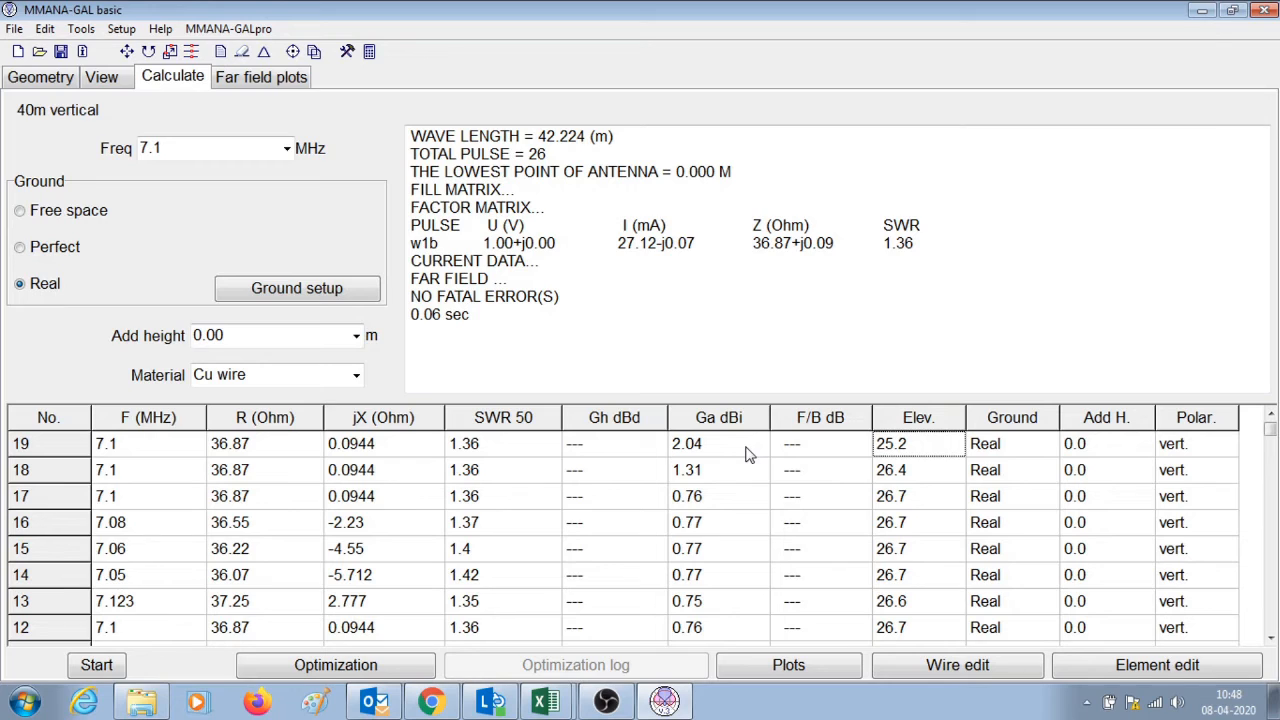
mouse_move(904, 460)
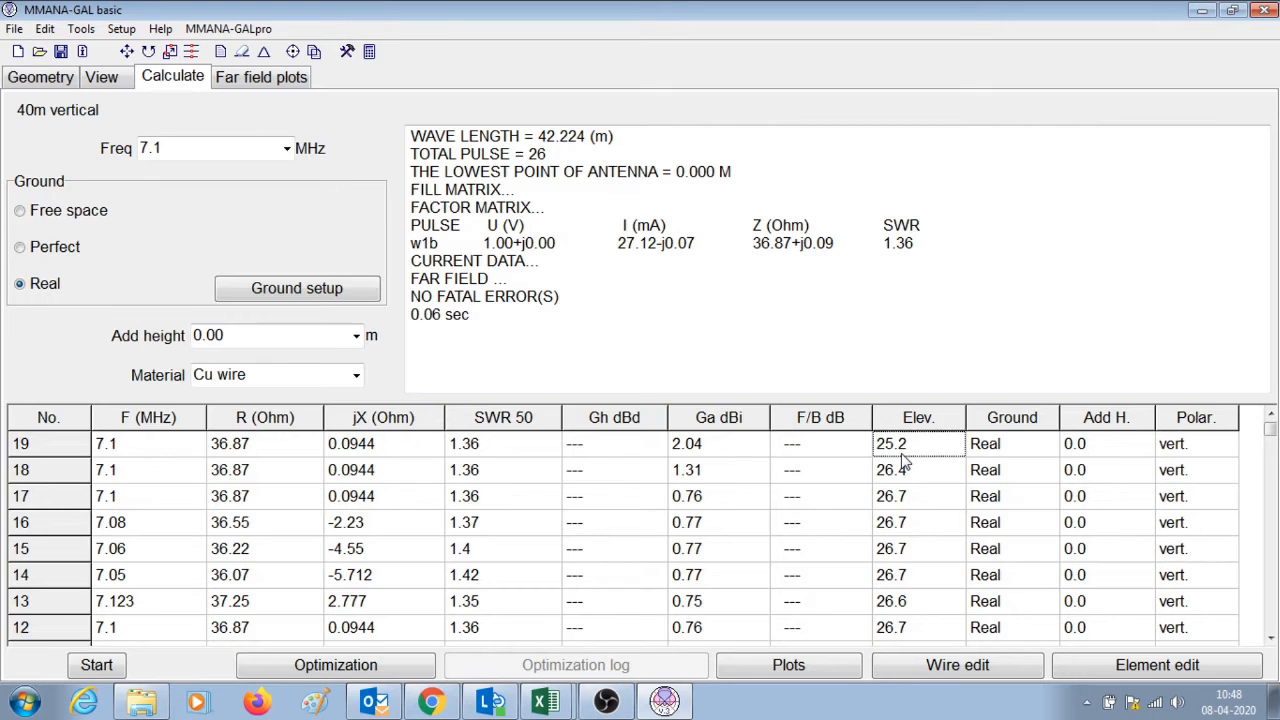
Step: Show the far-field plots reading 0.77 dBi near 27–30° elevation, then go to the File menu
left_click(260, 76)
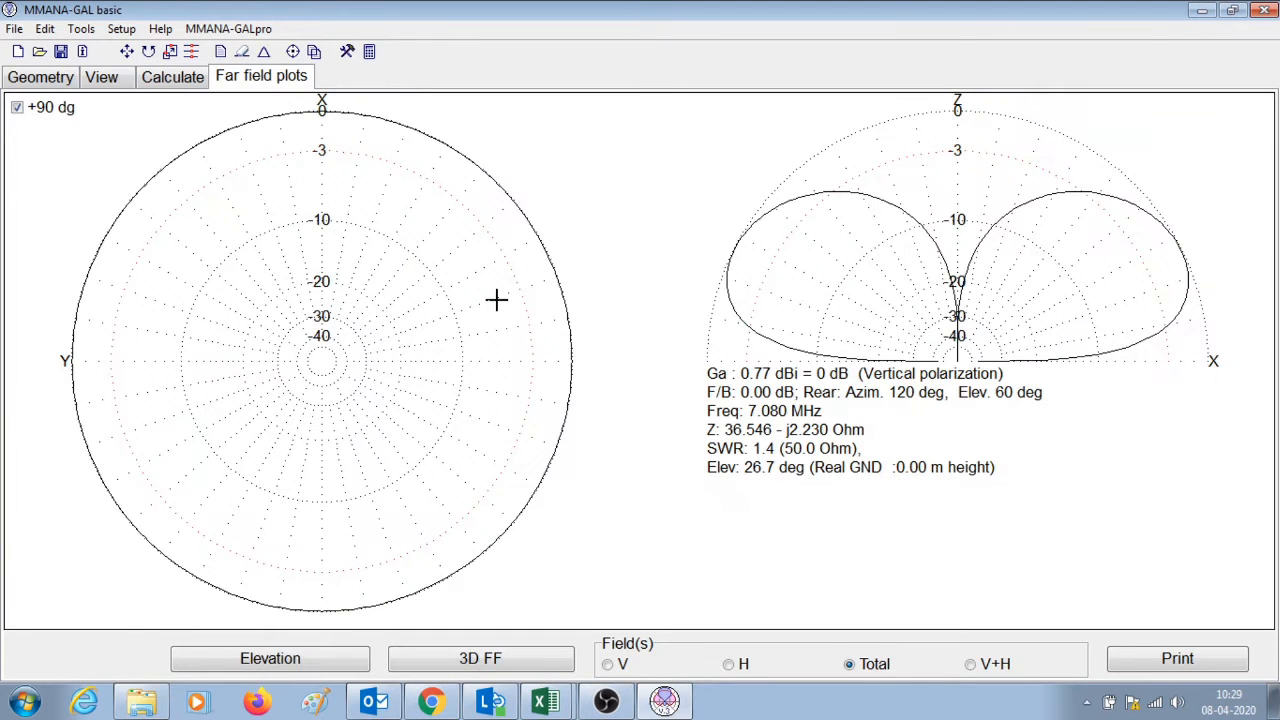
mouse_move(488, 296)
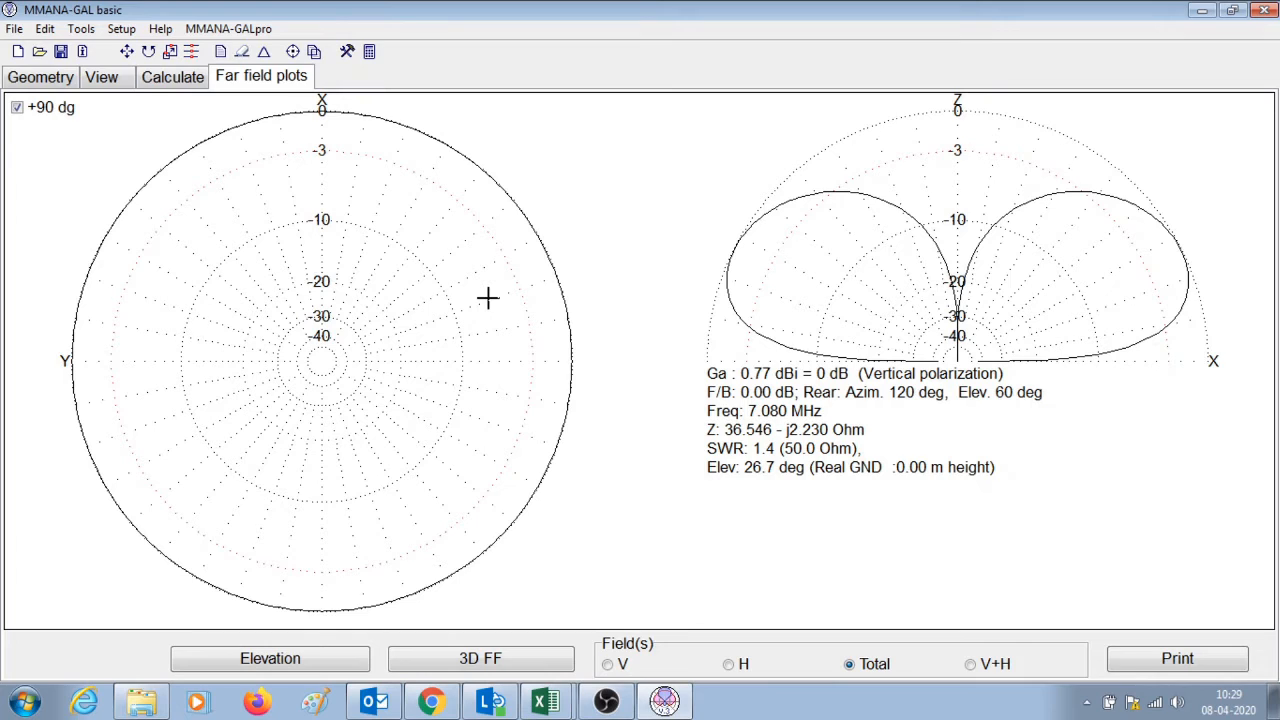
mouse_move(208, 408)
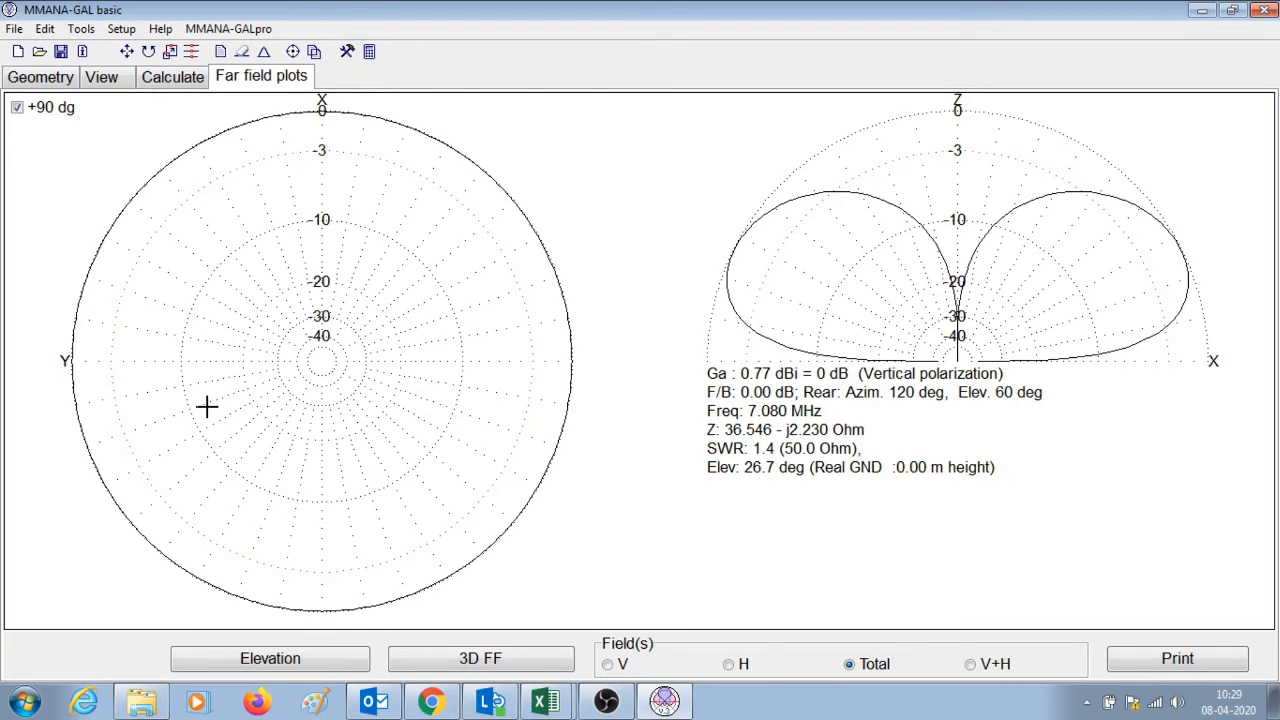
mouse_move(482, 382)
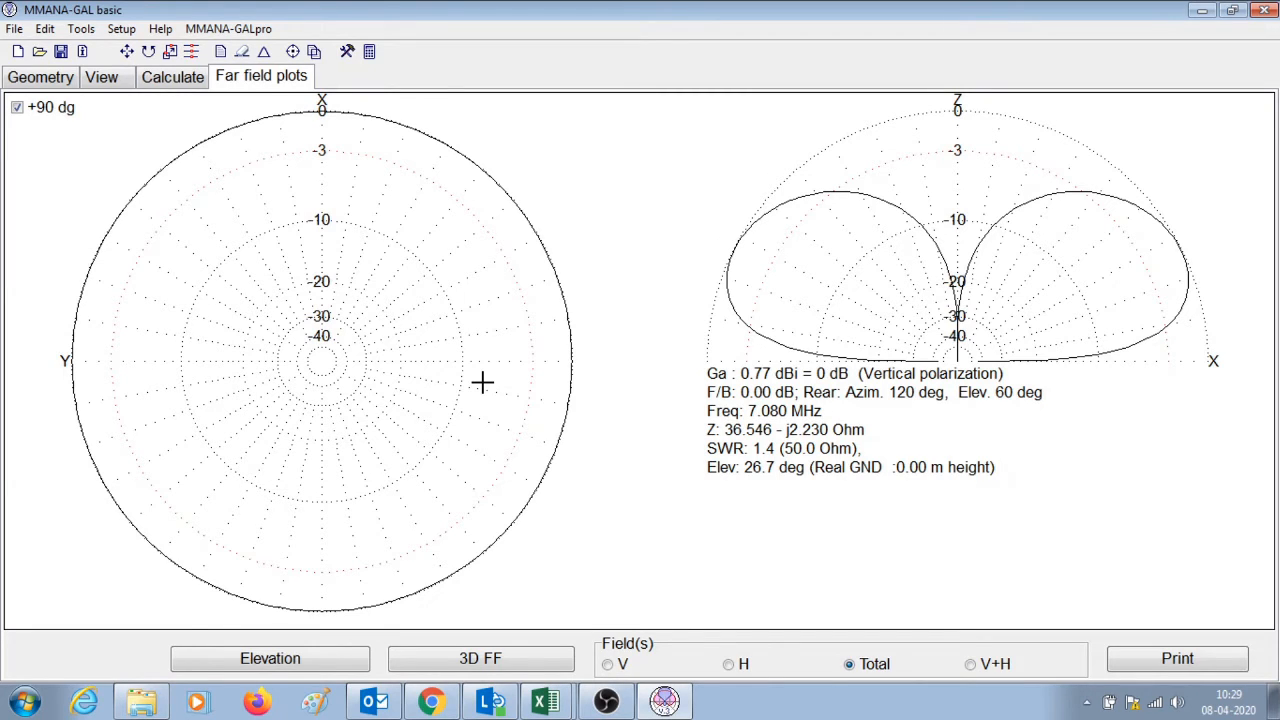
mouse_move(320, 360)
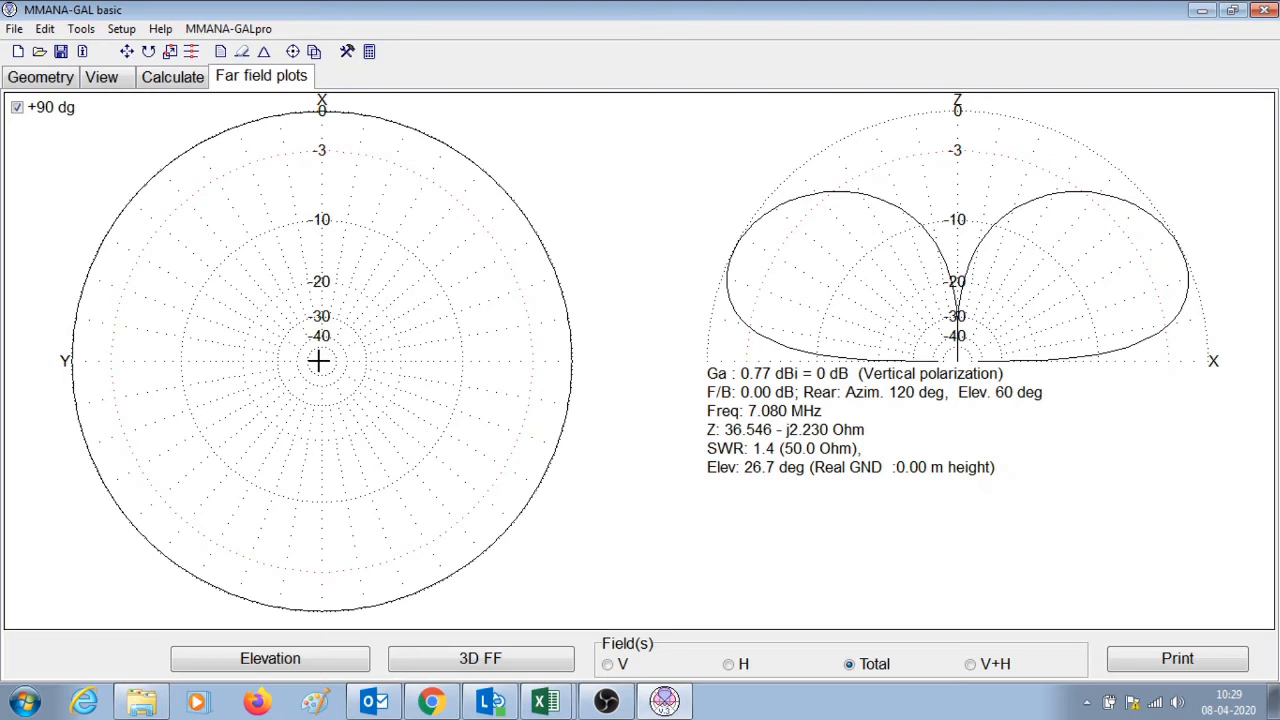
mouse_move(824, 464)
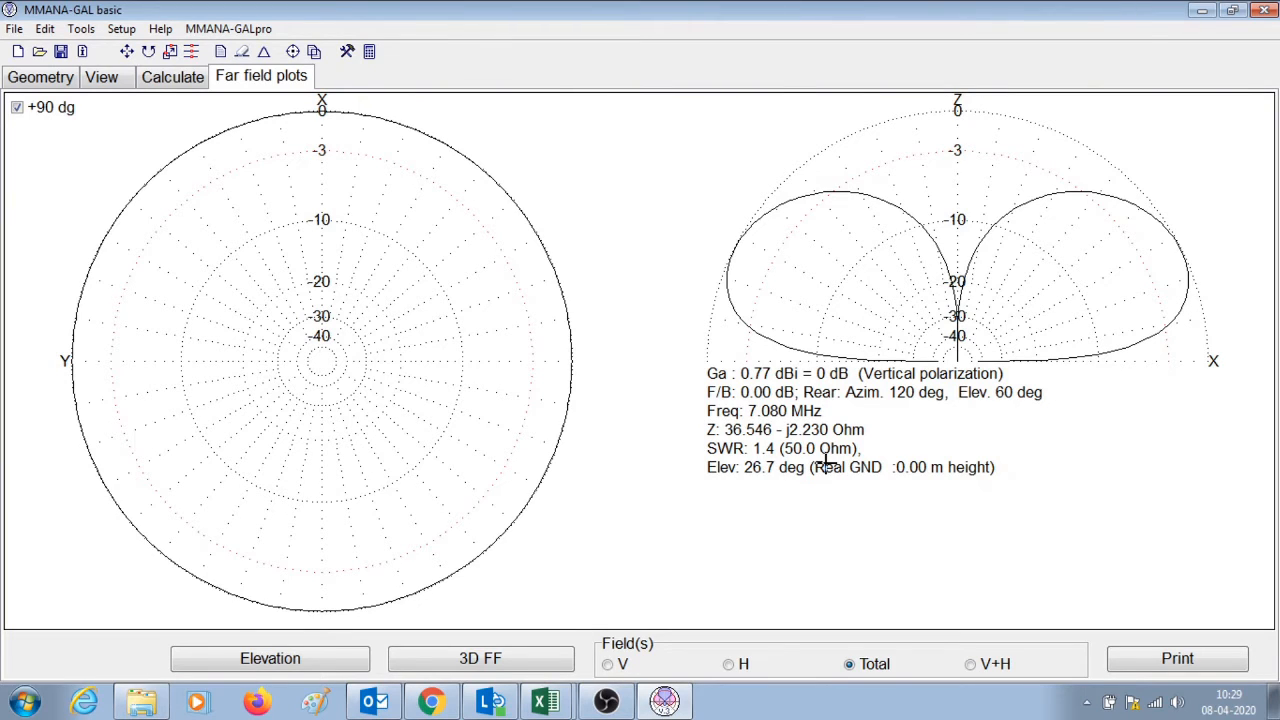
mouse_move(1096, 418)
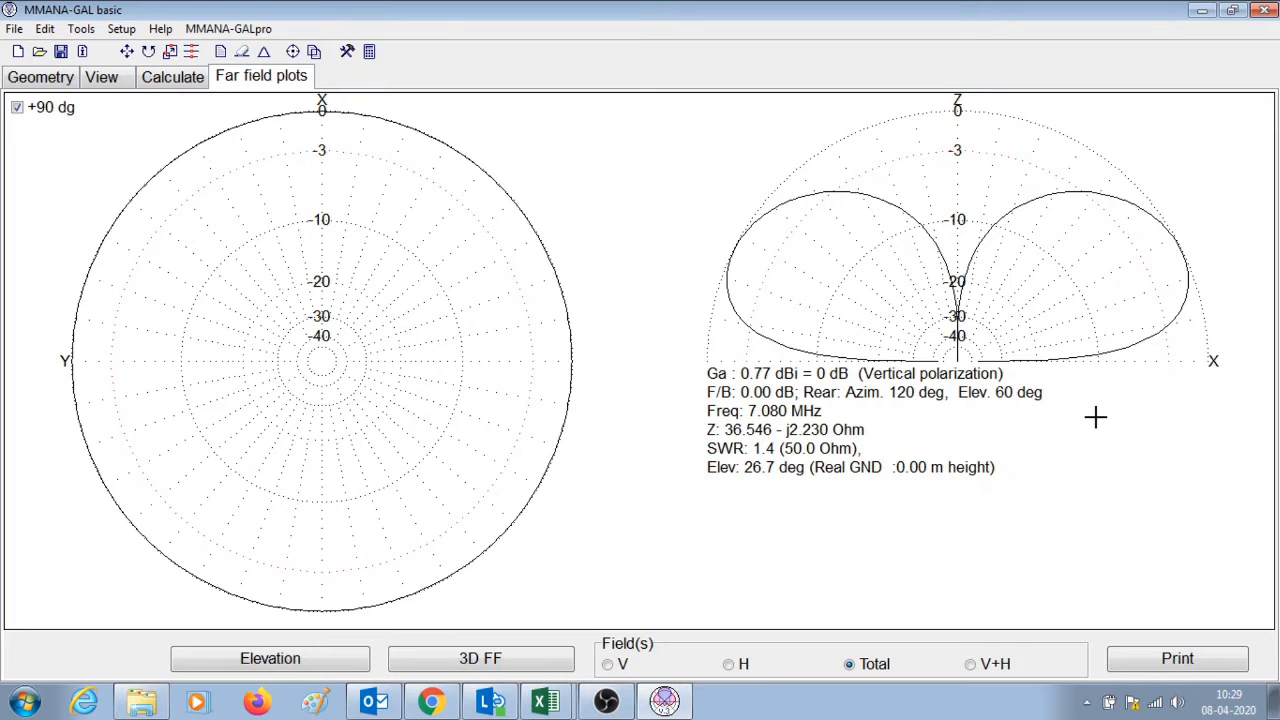
mouse_move(960, 362)
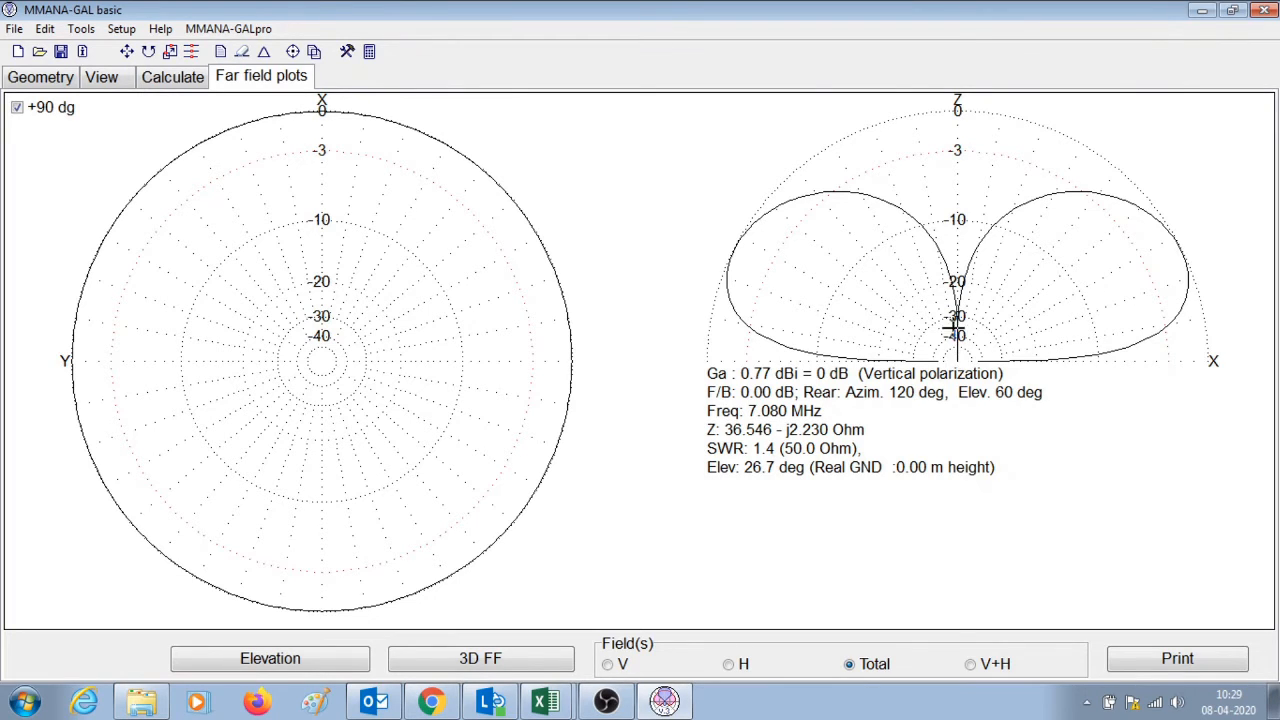
mouse_move(958, 110)
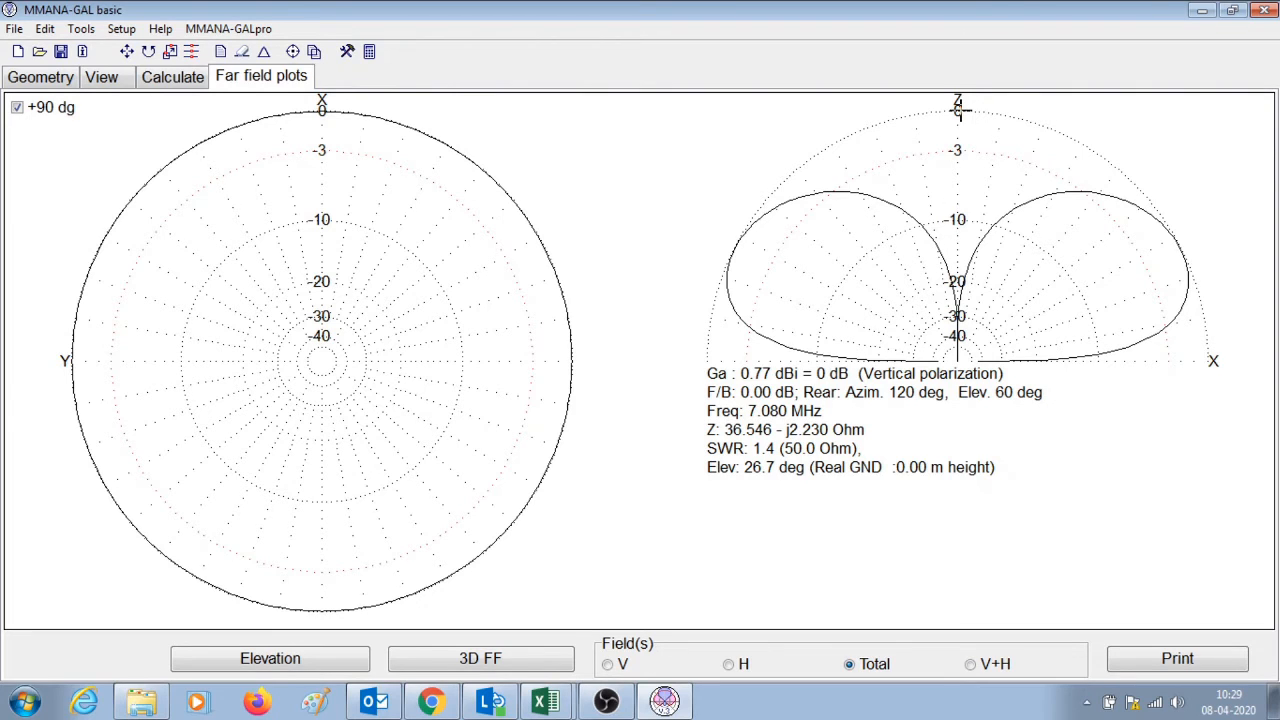
mouse_move(962, 364)
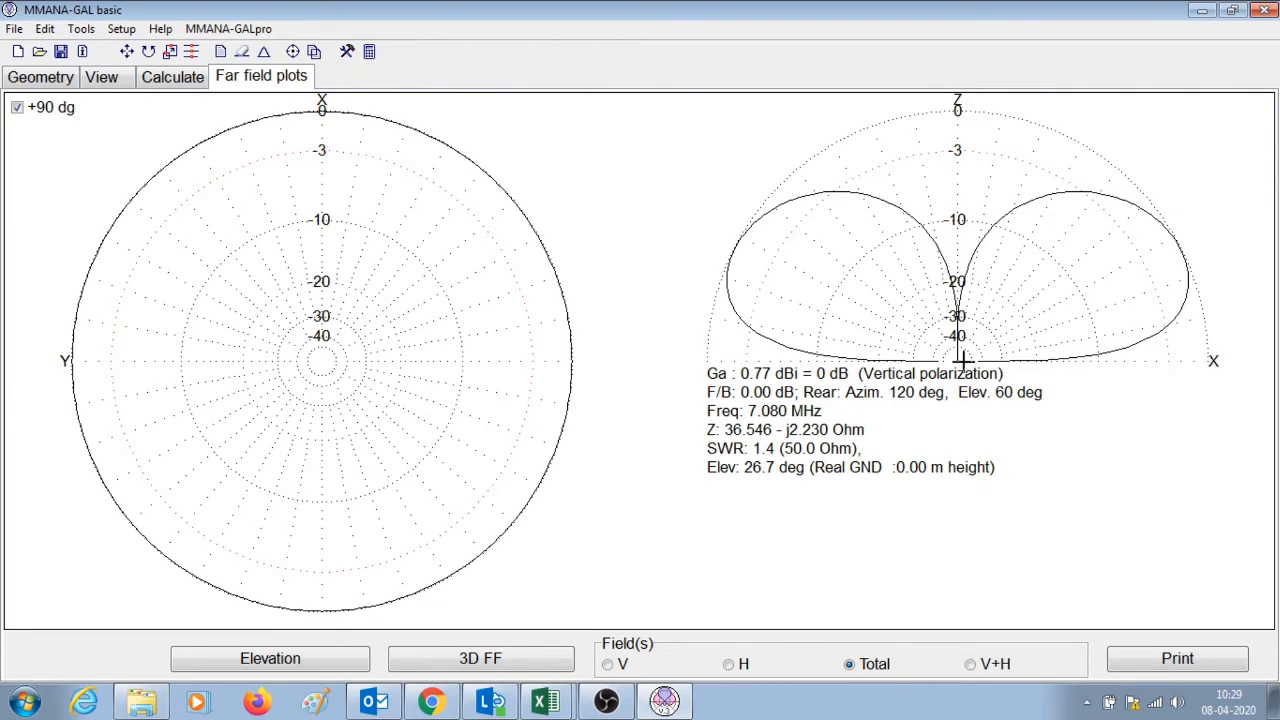
mouse_move(924, 344)
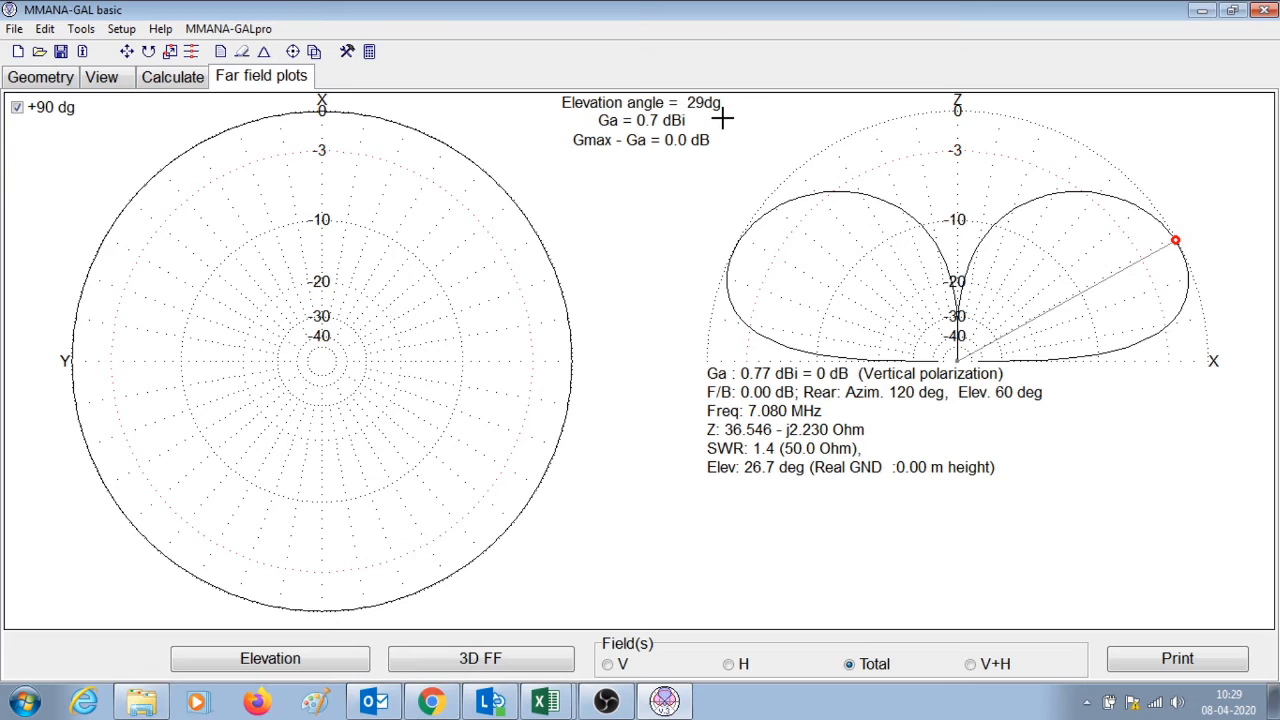
mouse_move(696, 136)
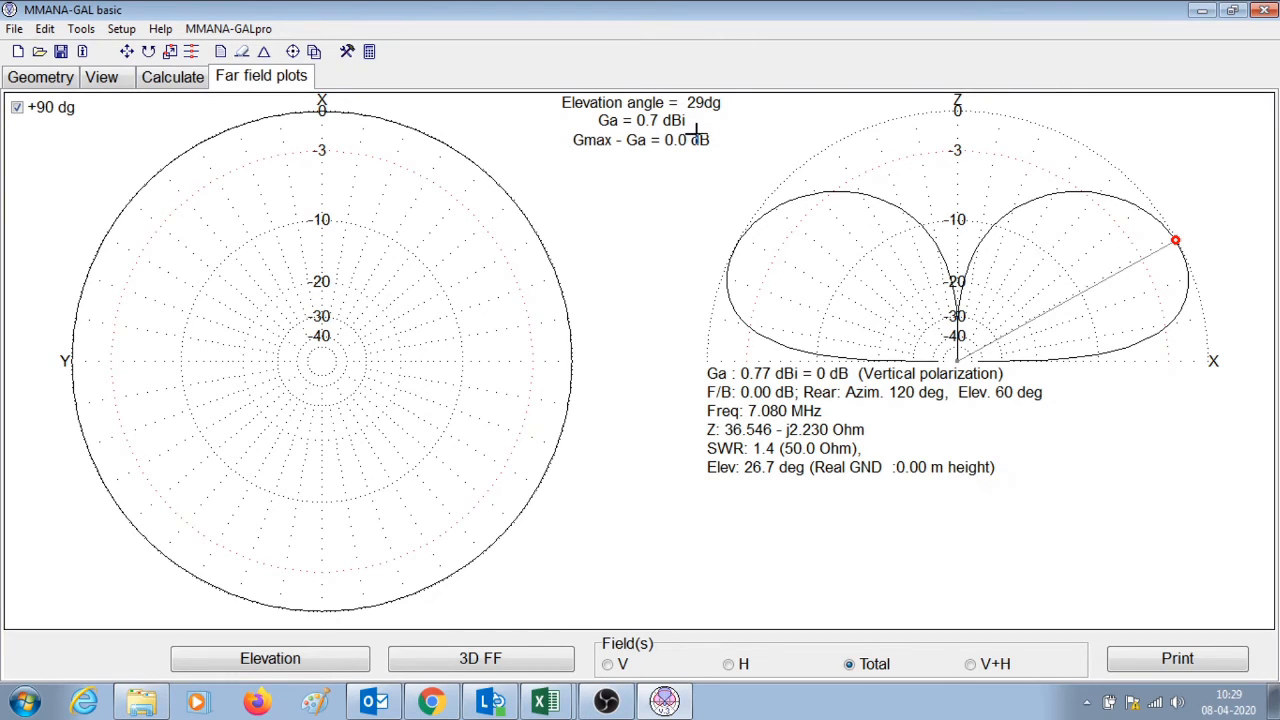
mouse_move(1156, 280)
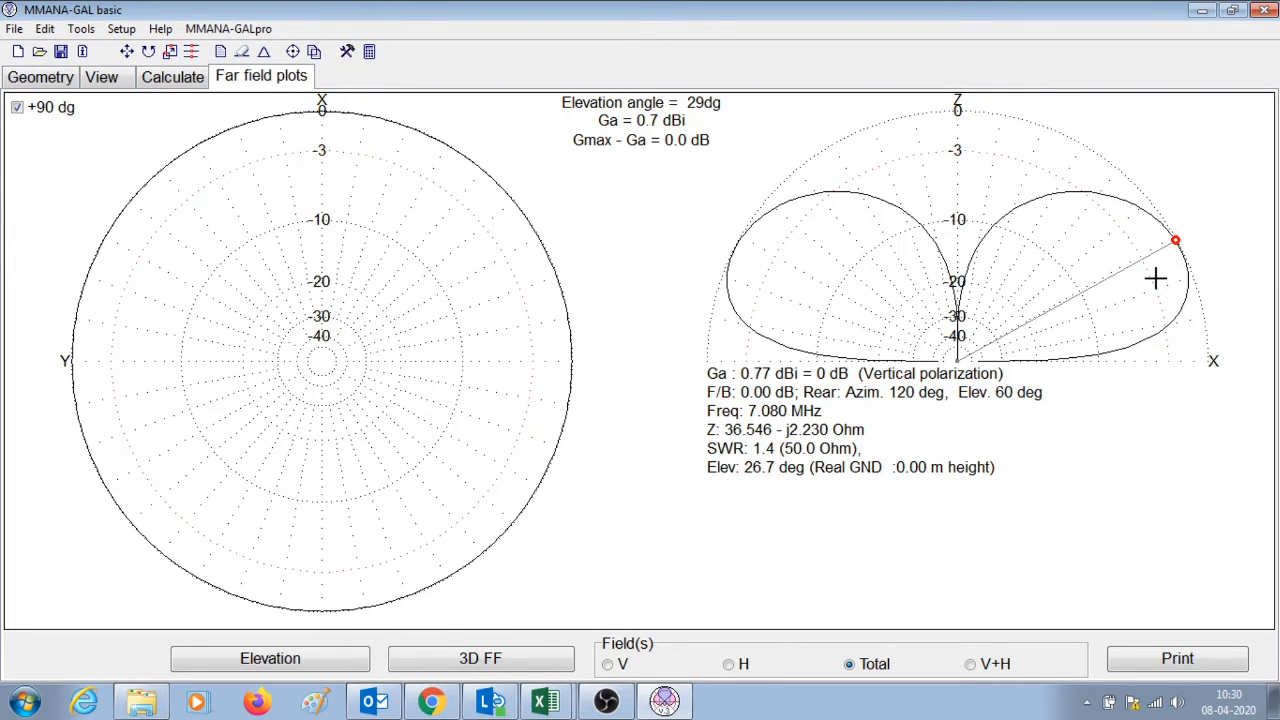
mouse_move(1092, 312)
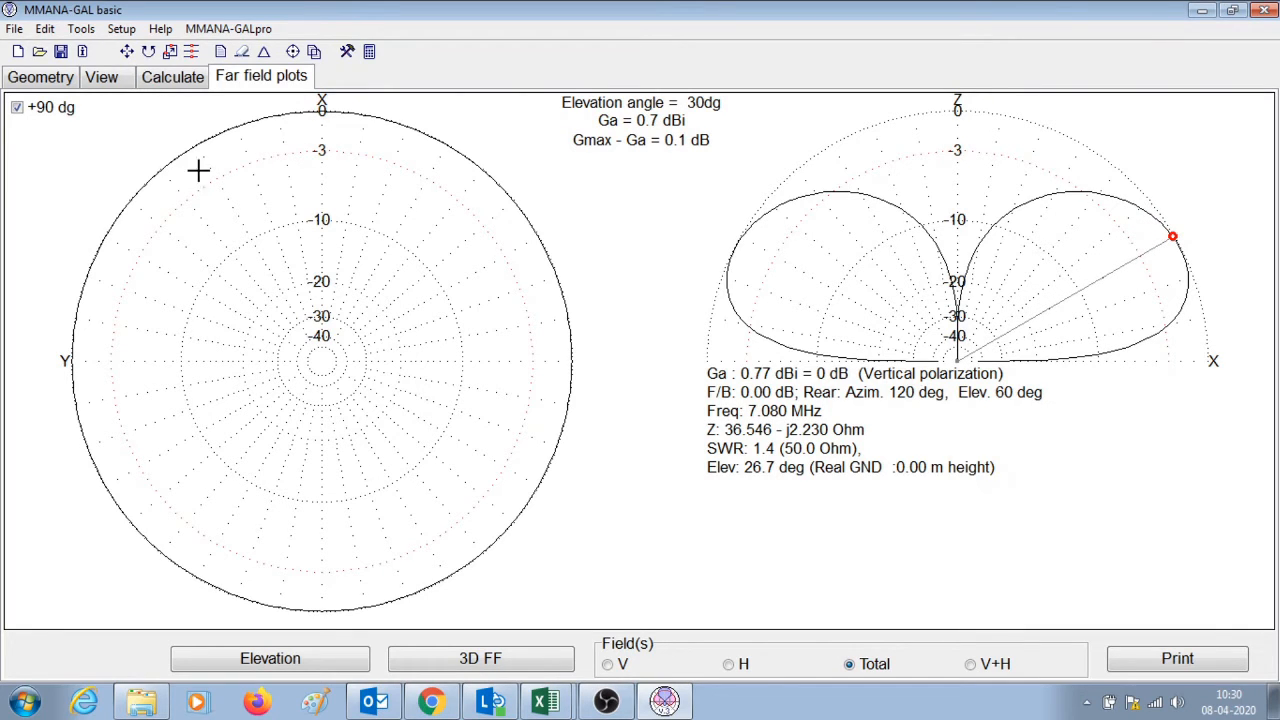
left_click(14, 28)
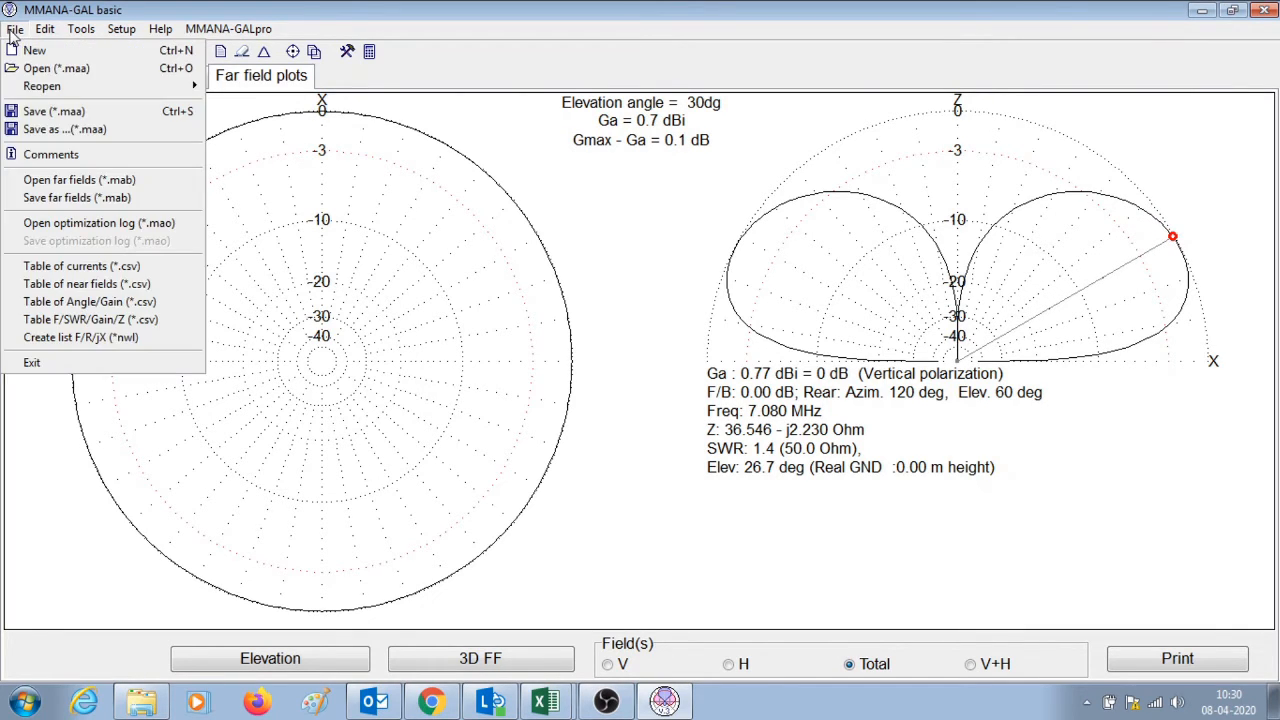
mouse_move(36, 50)
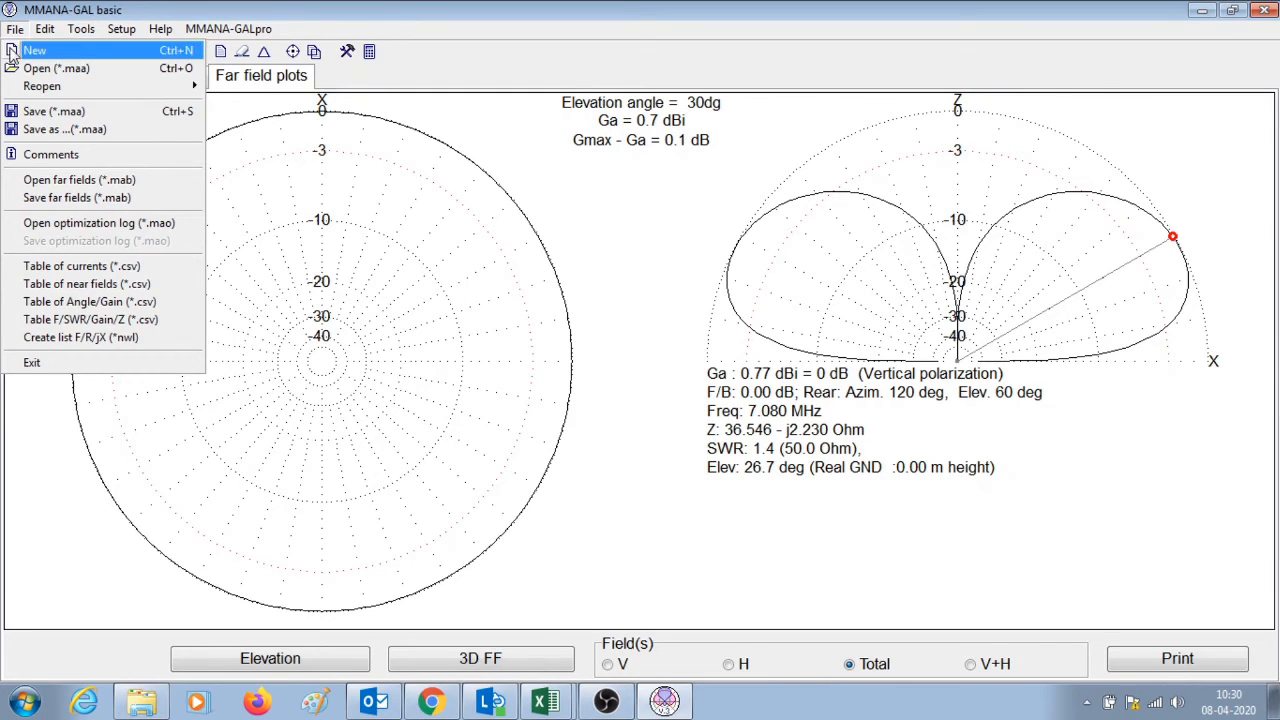
mouse_move(76, 198)
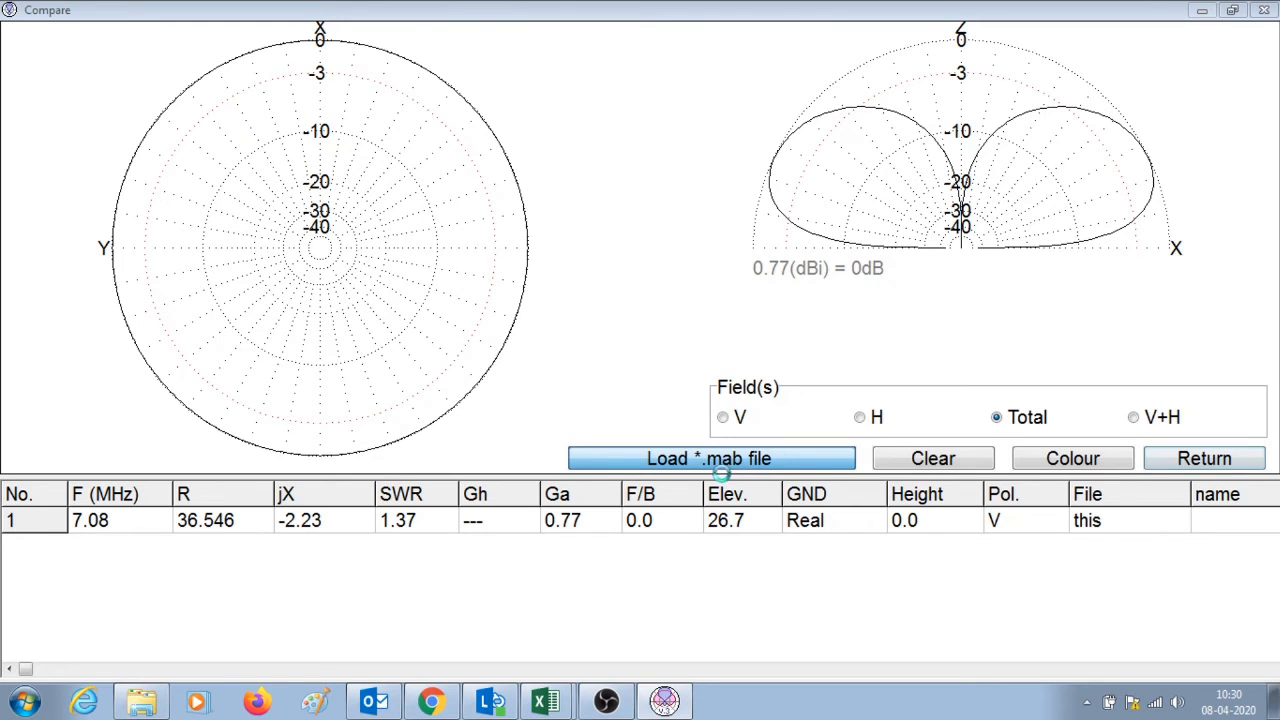
Step: Load dipole.mab into the comparison and colour the vertical's pattern blue against the red dipole
left_click(712, 458)
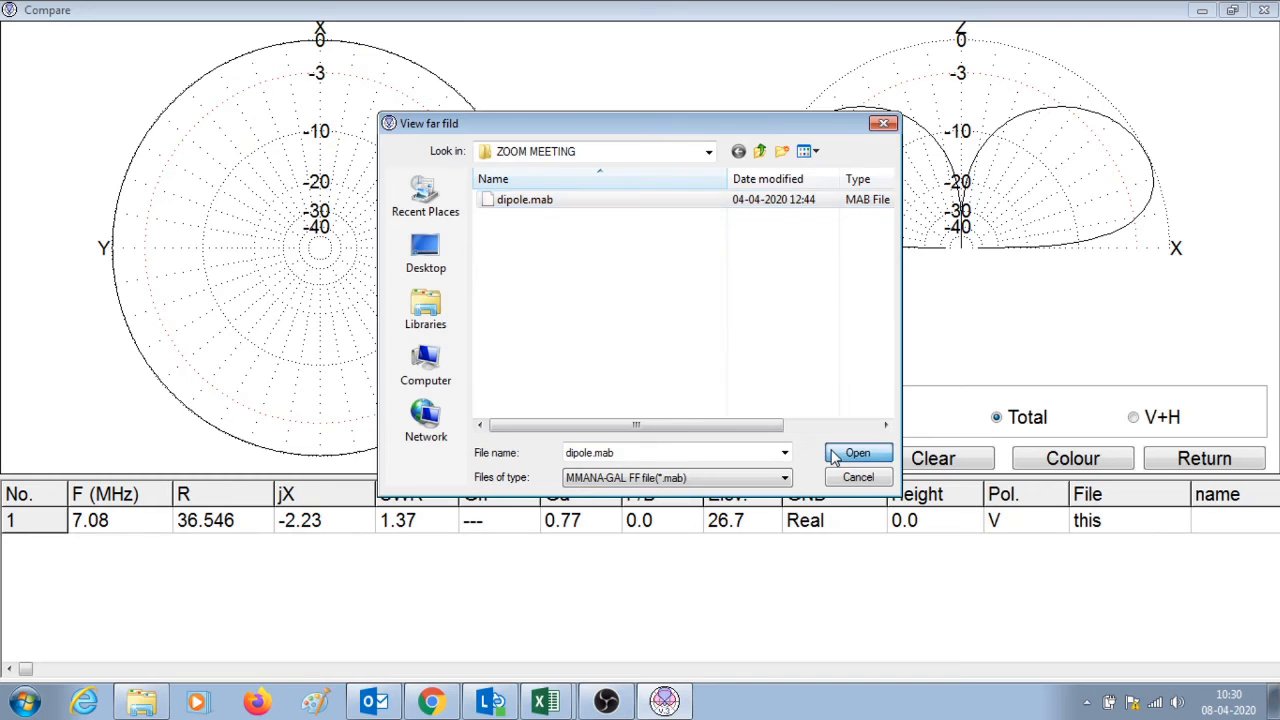
left_click(856, 452)
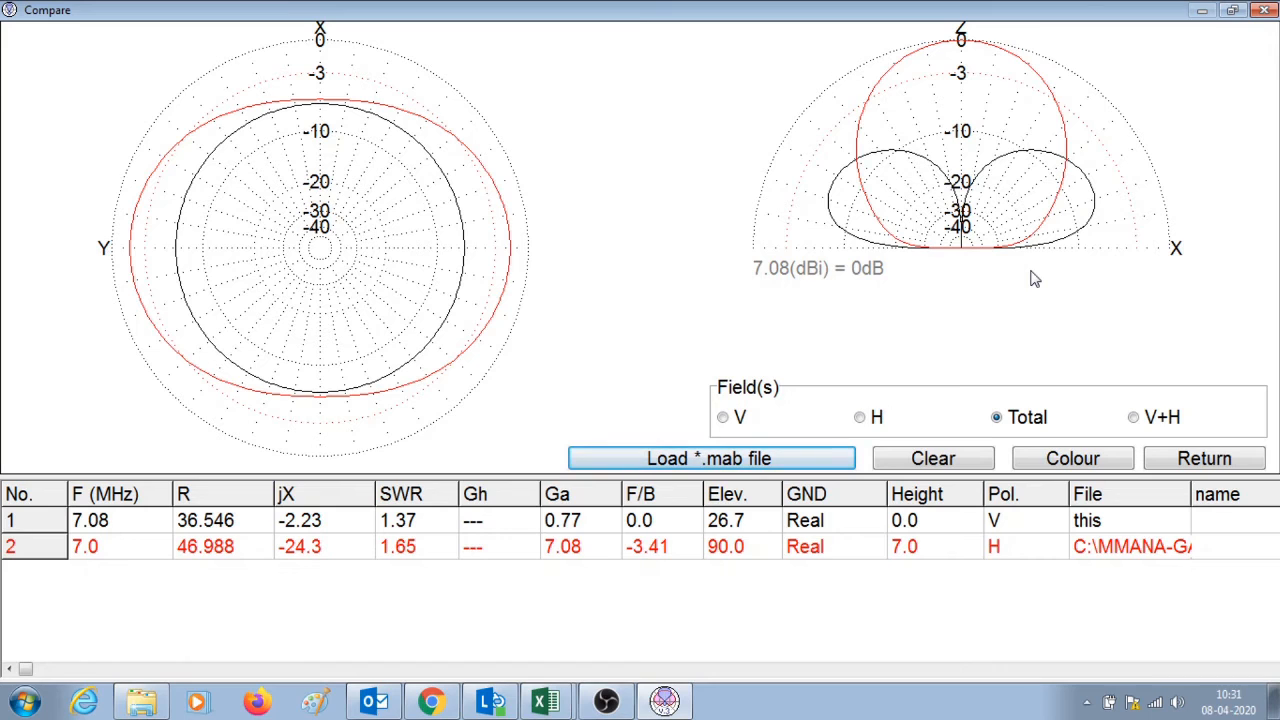
left_click(1072, 458)
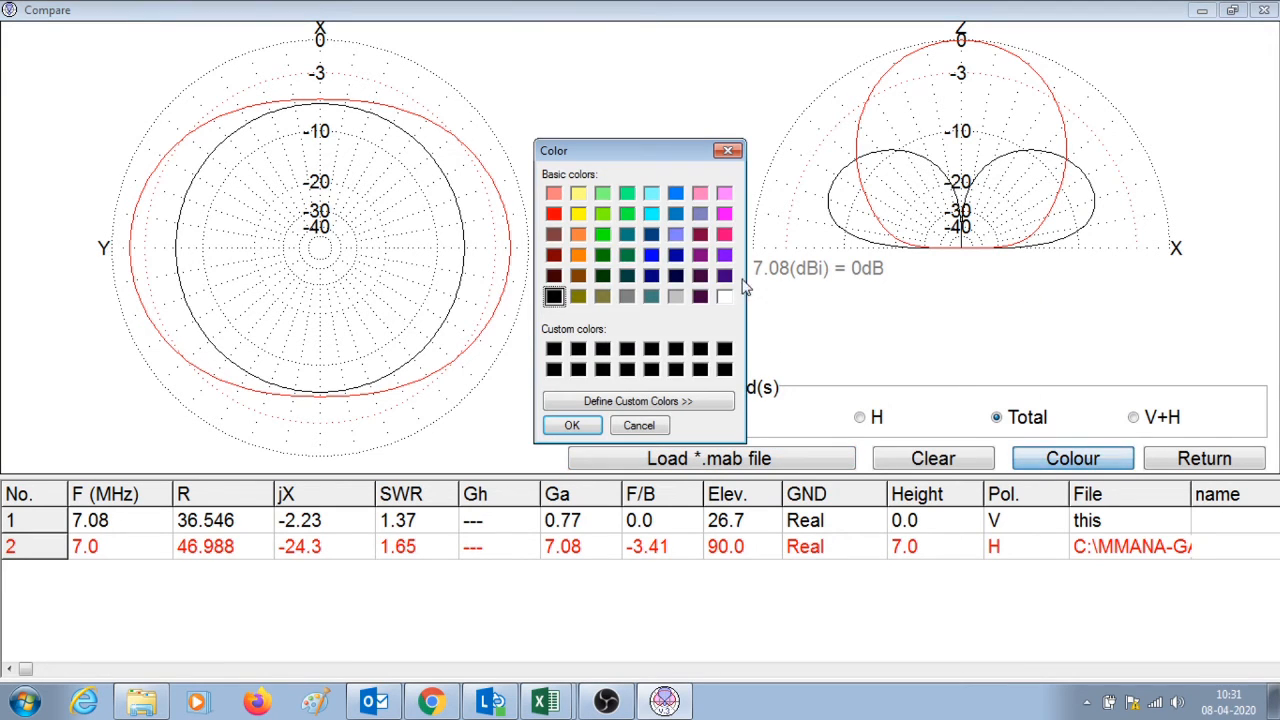
left_click(676, 256)
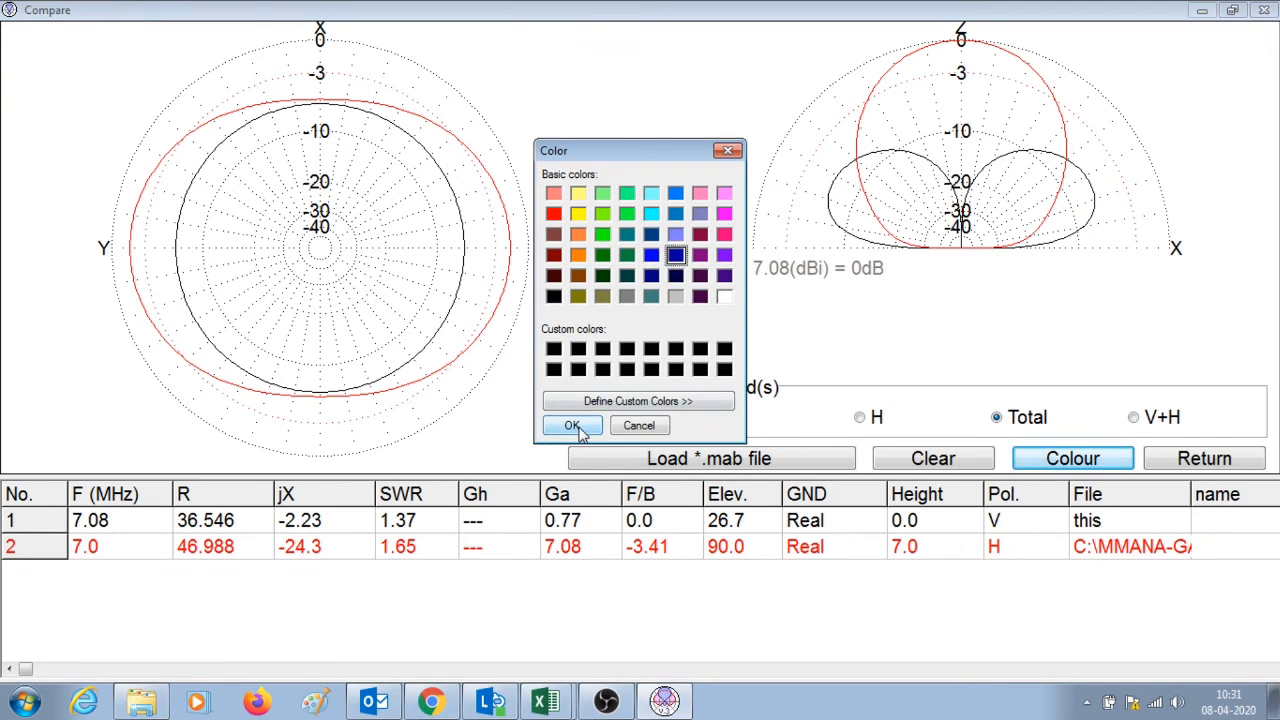
left_click(572, 424)
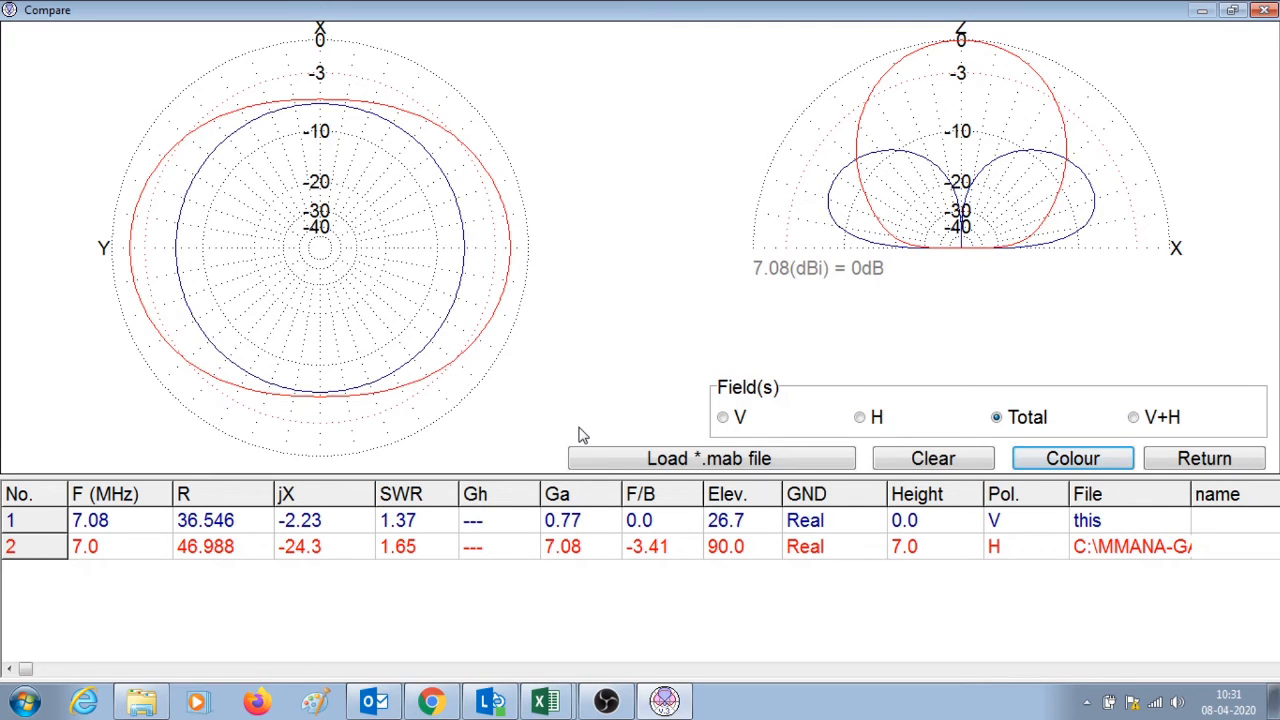
mouse_move(1108, 408)
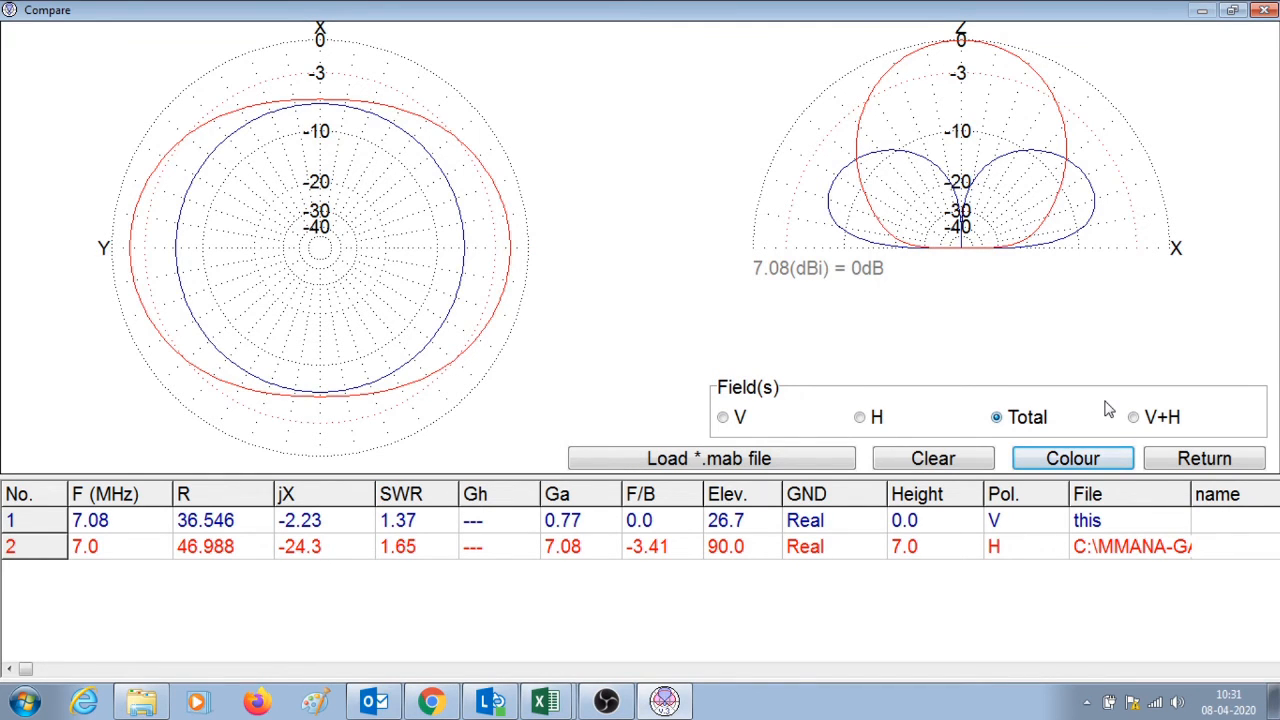
mouse_move(1096, 200)
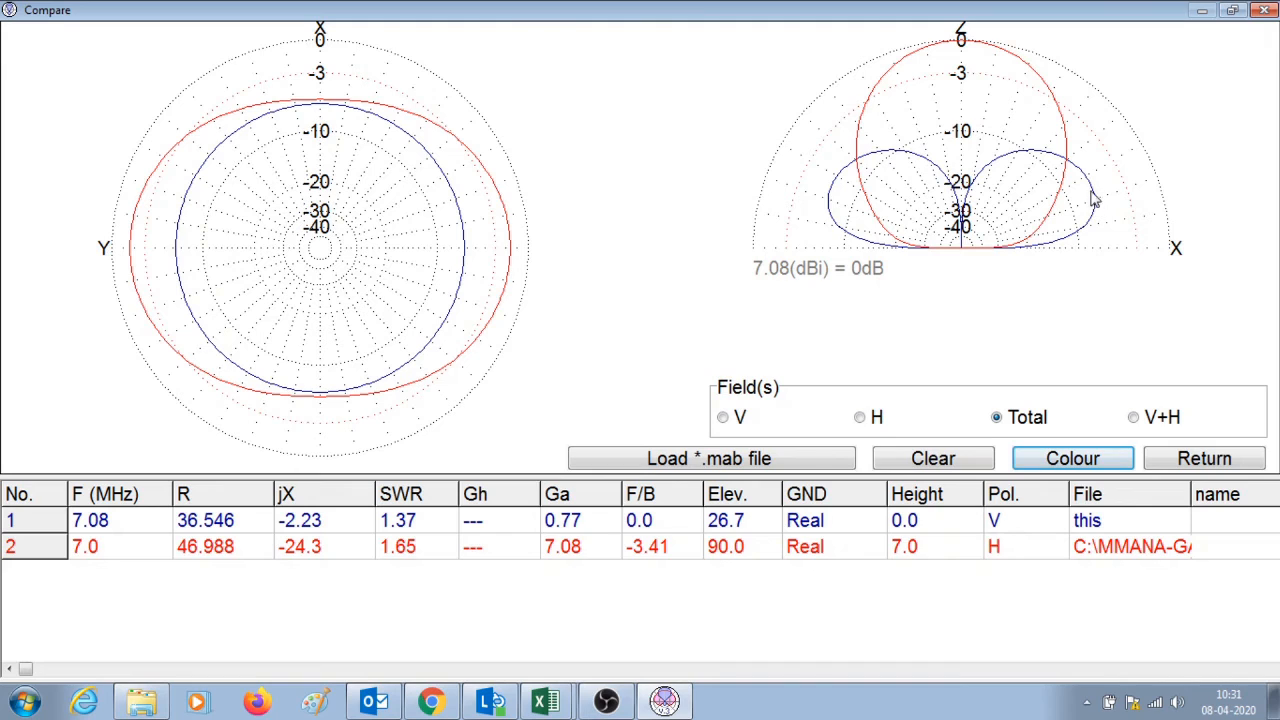
mouse_move(1090, 188)
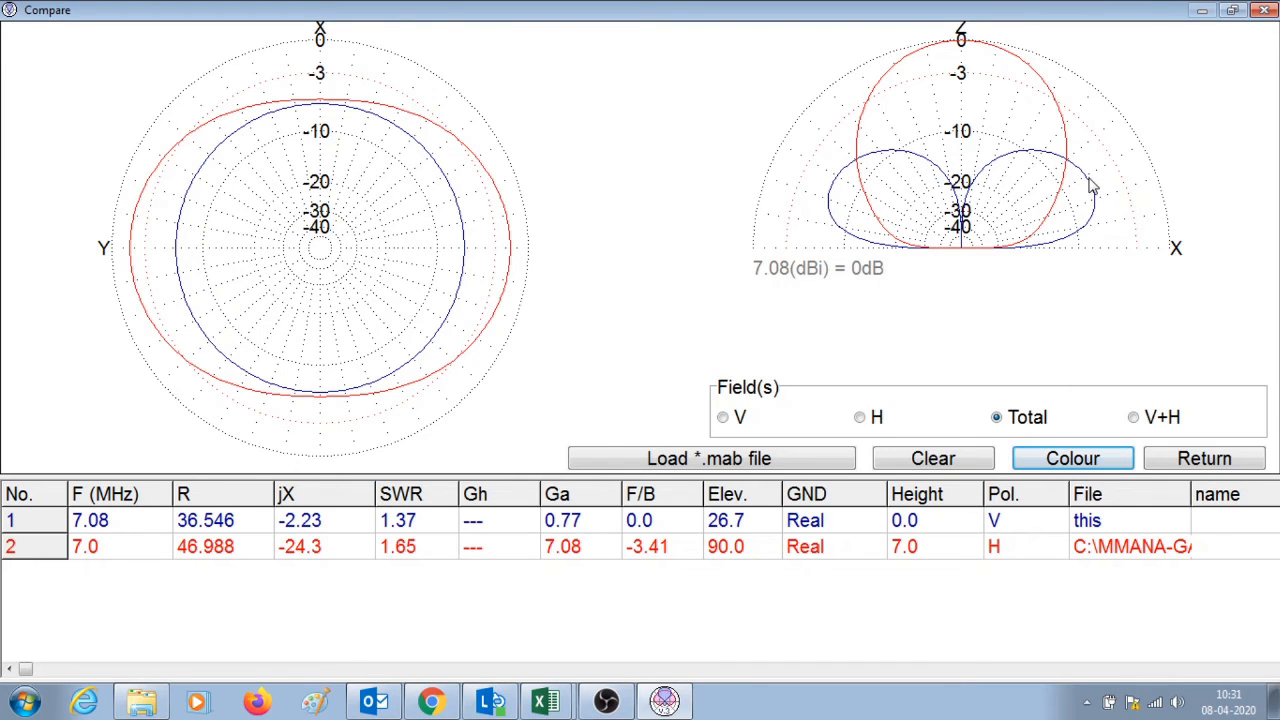
mouse_move(838, 222)
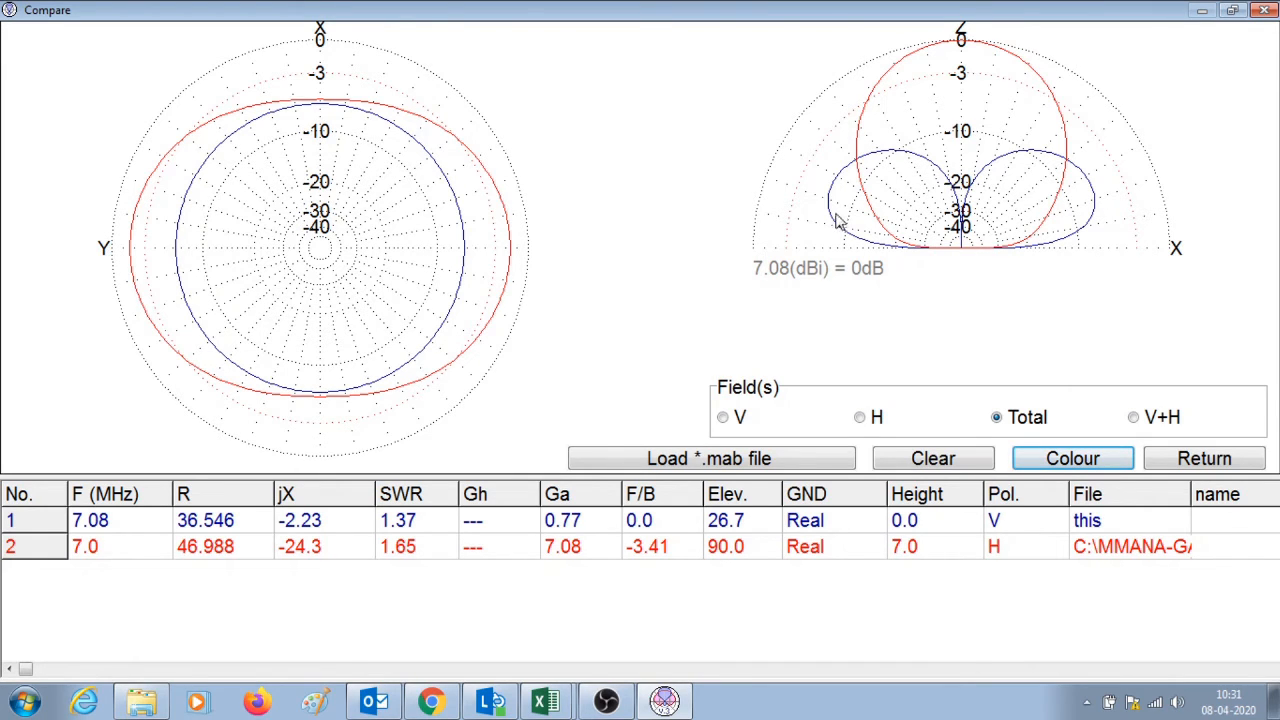
mouse_move(1030, 260)
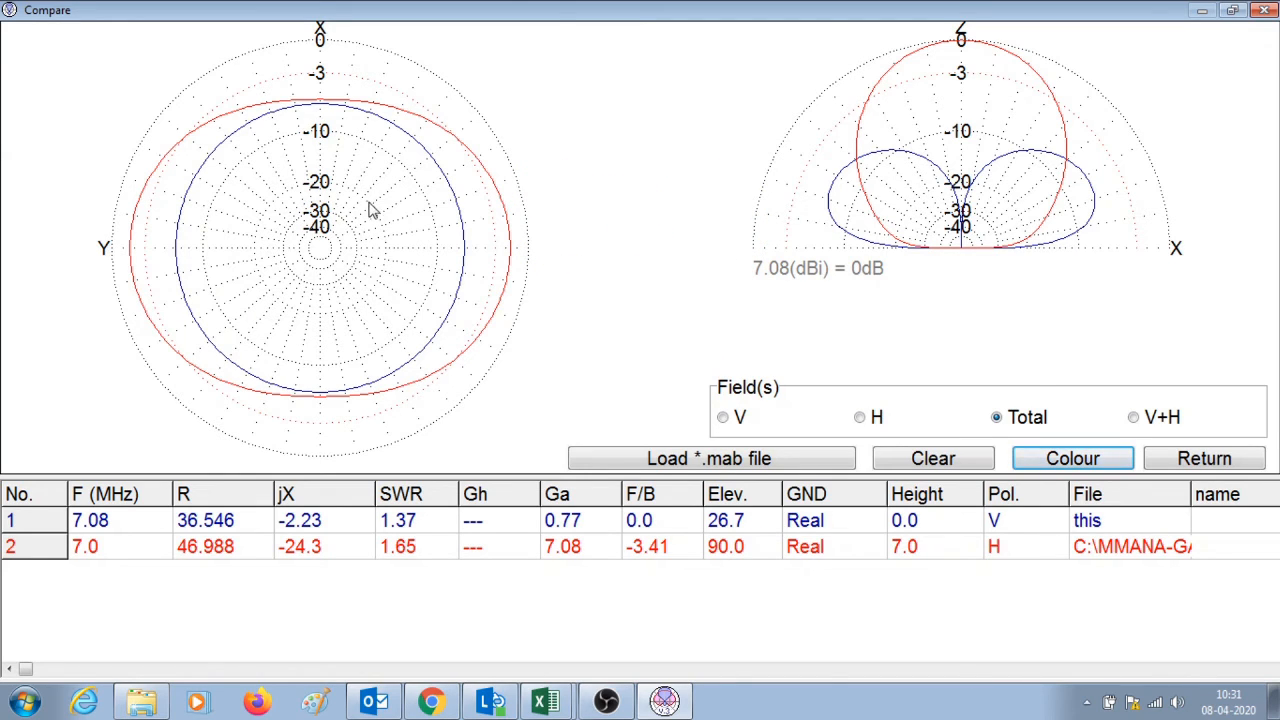
mouse_move(344, 284)
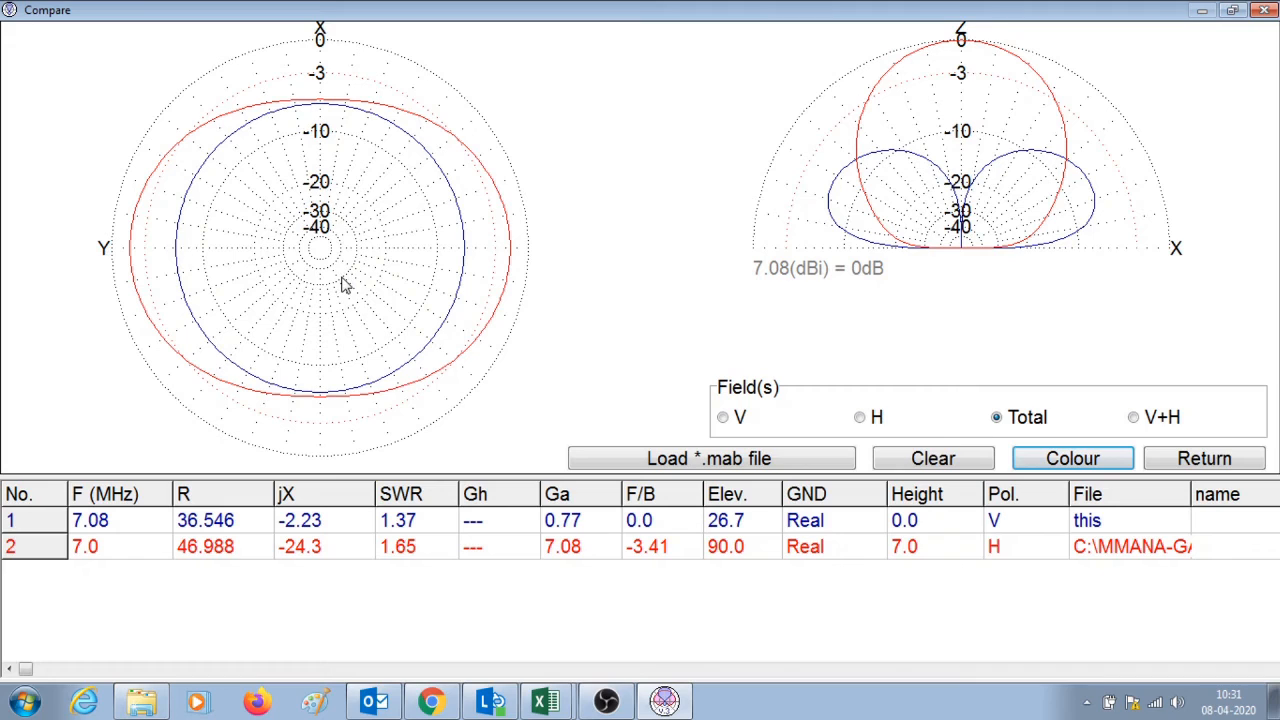
mouse_move(460, 304)
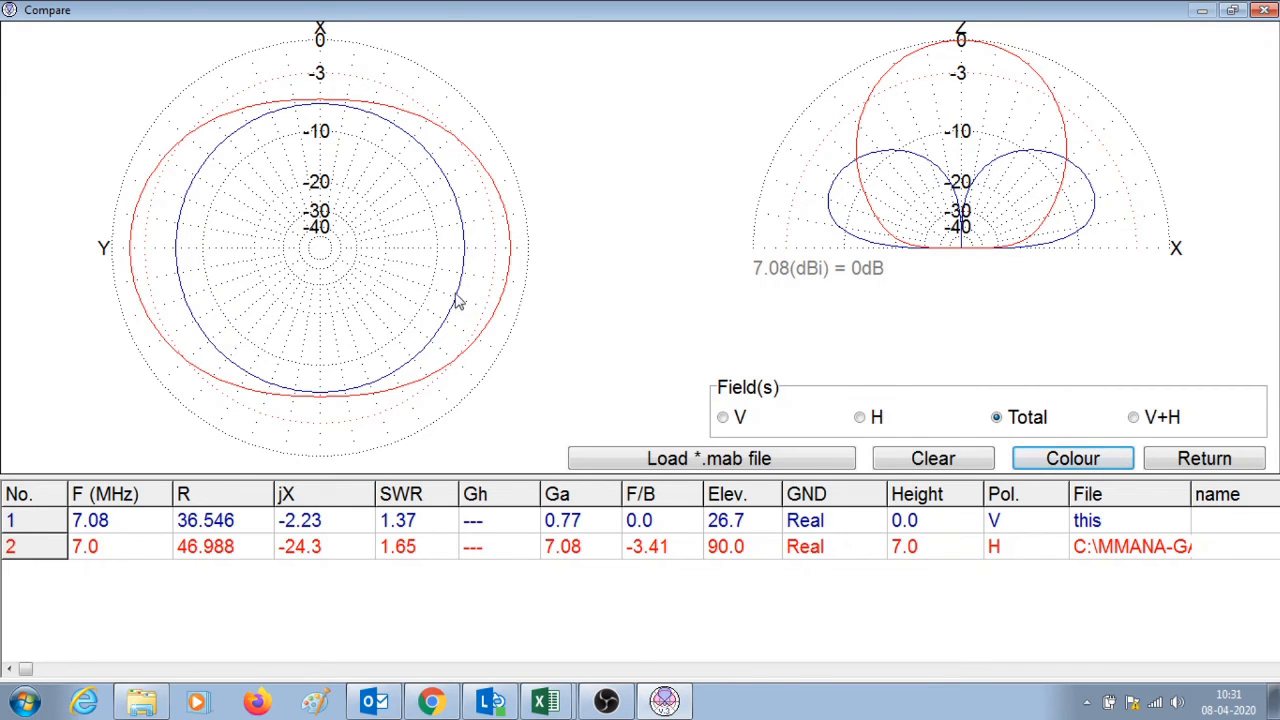
mouse_move(330, 110)
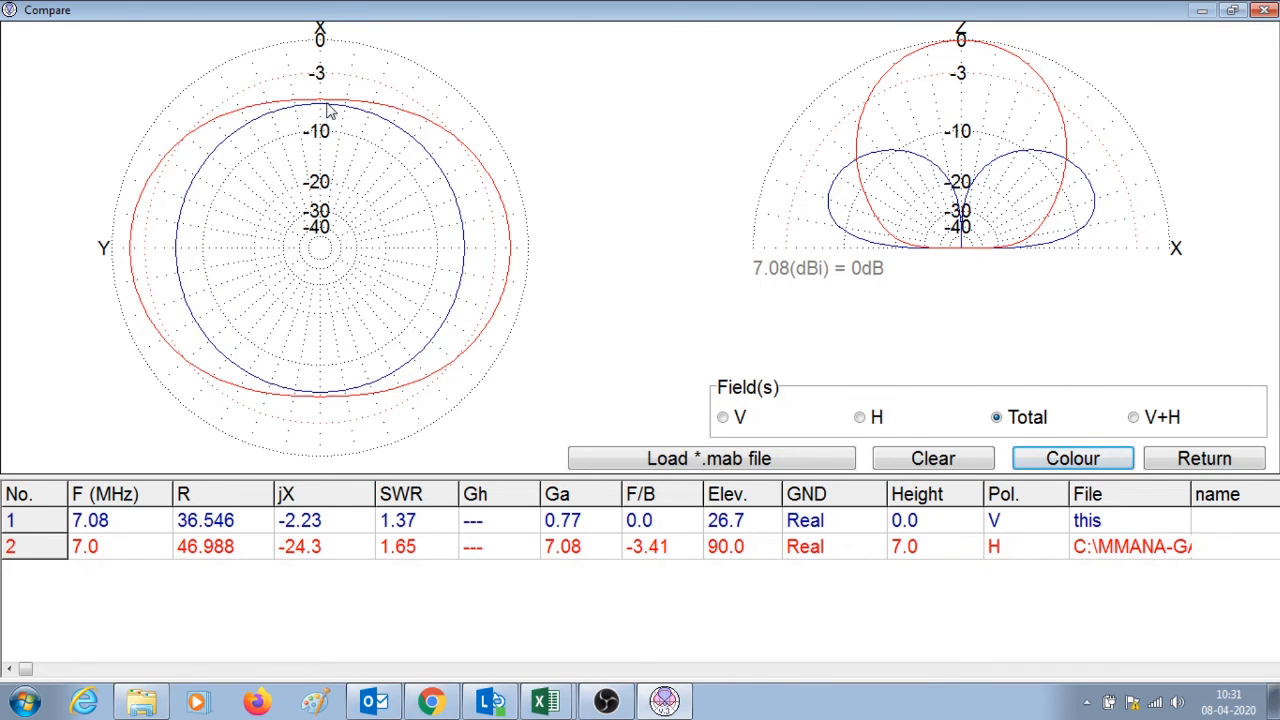
mouse_move(304, 436)
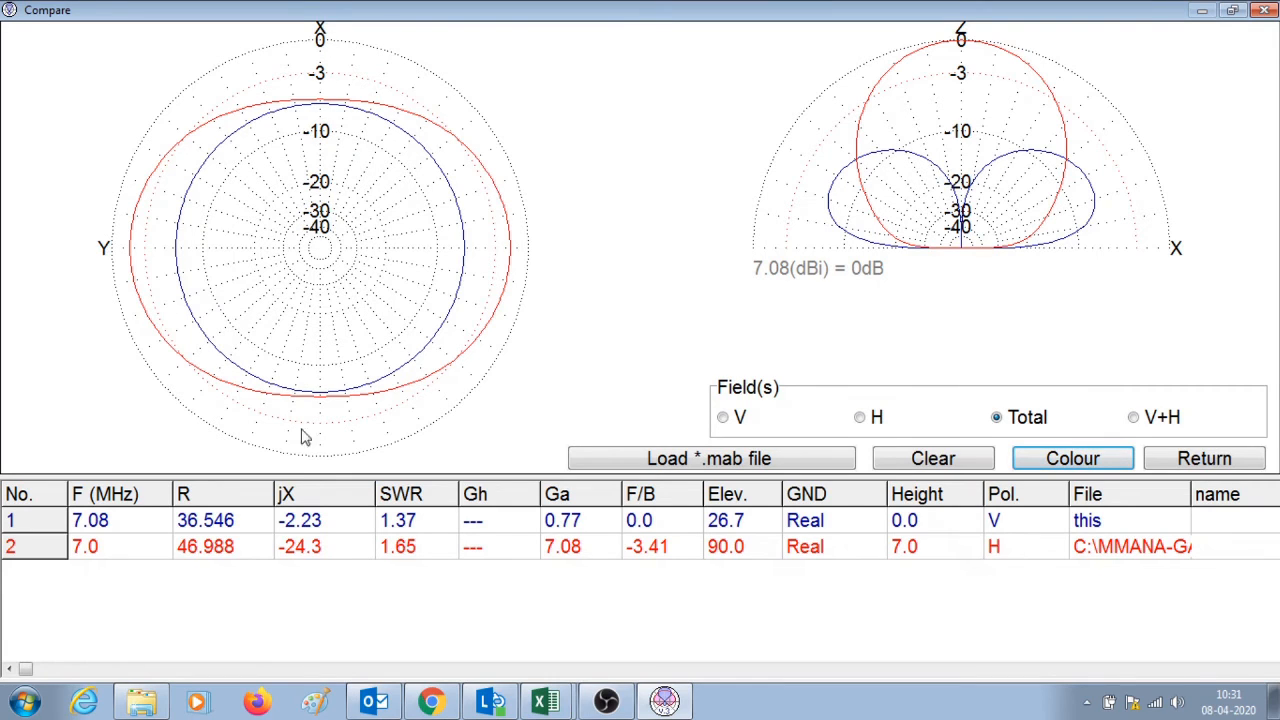
mouse_move(324, 404)
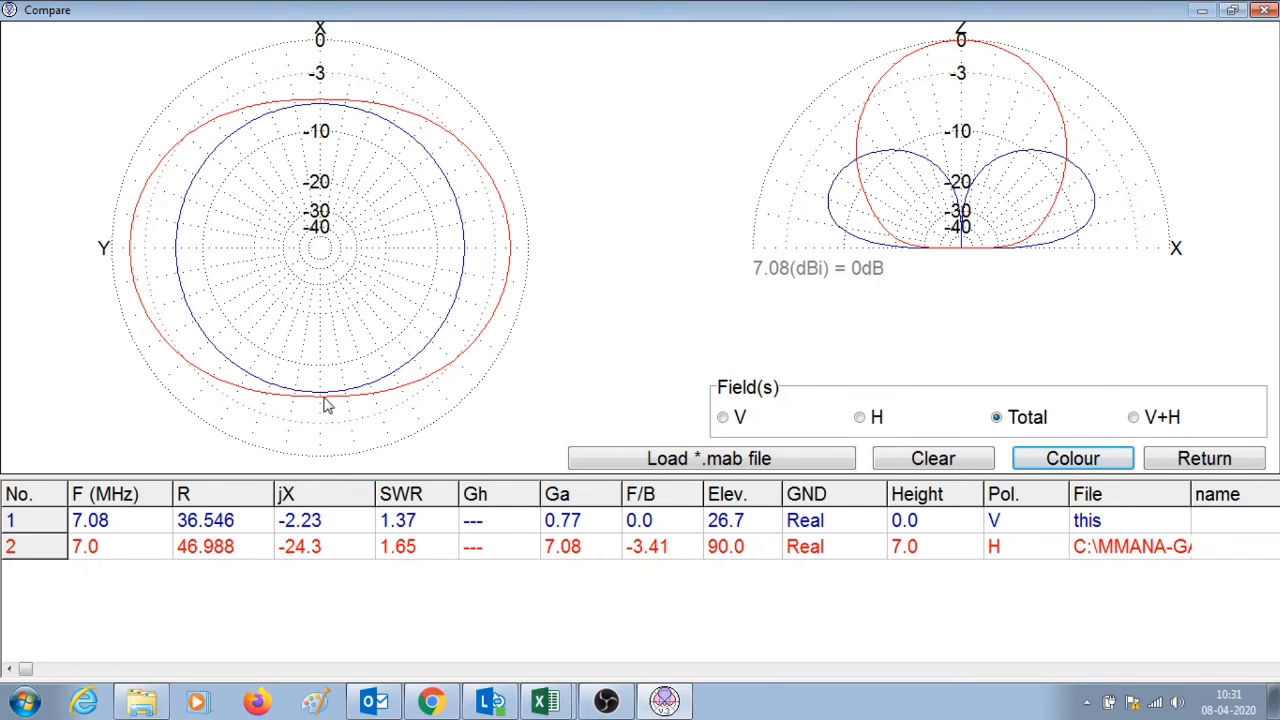
mouse_move(164, 356)
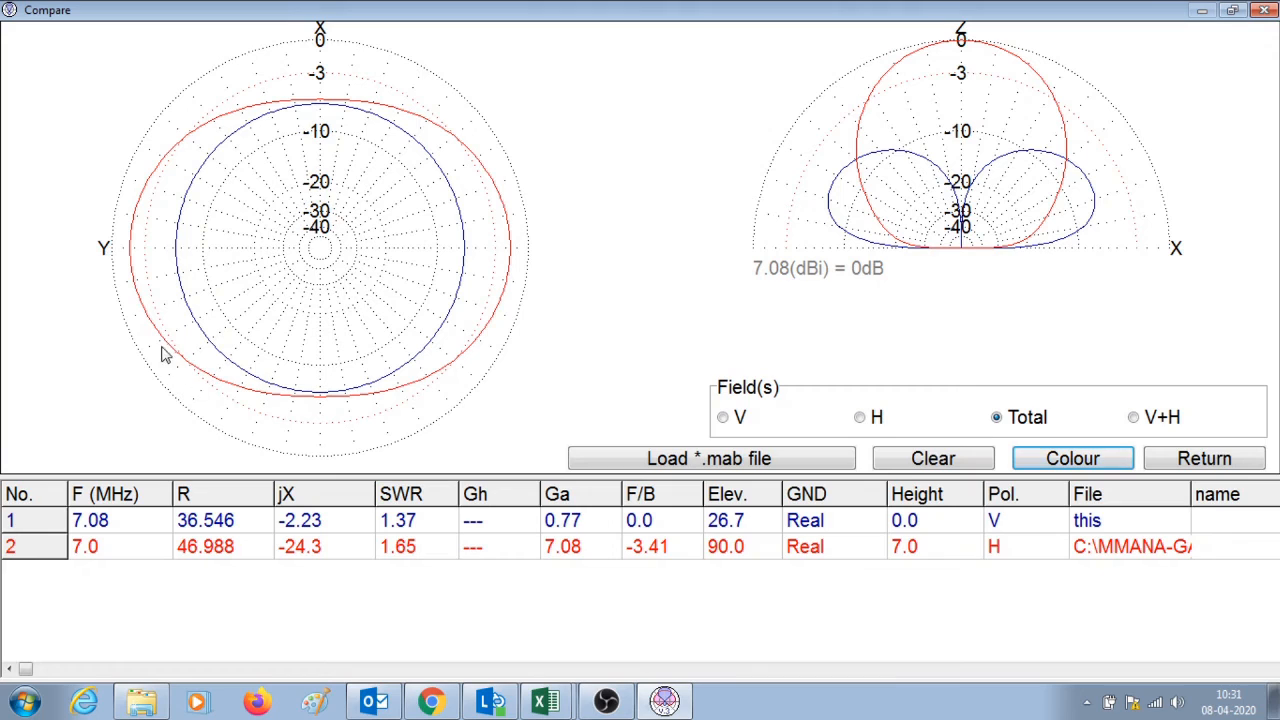
mouse_move(408, 272)
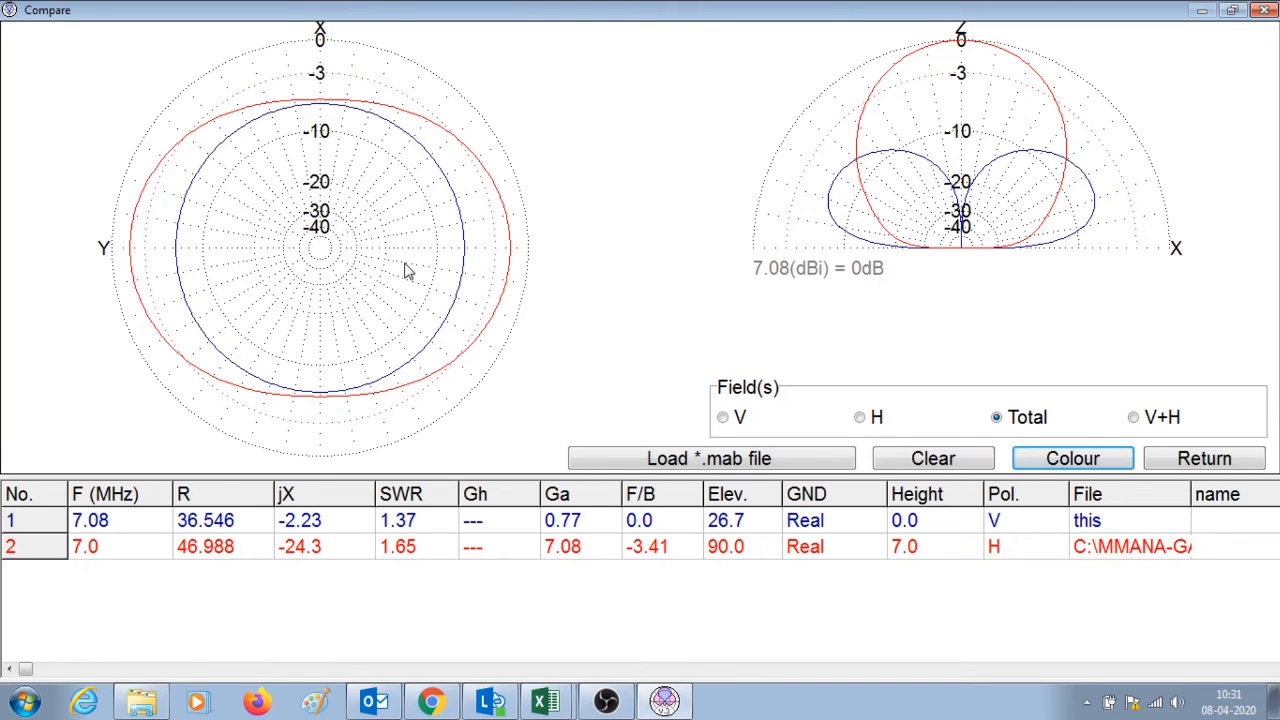
mouse_move(360, 250)
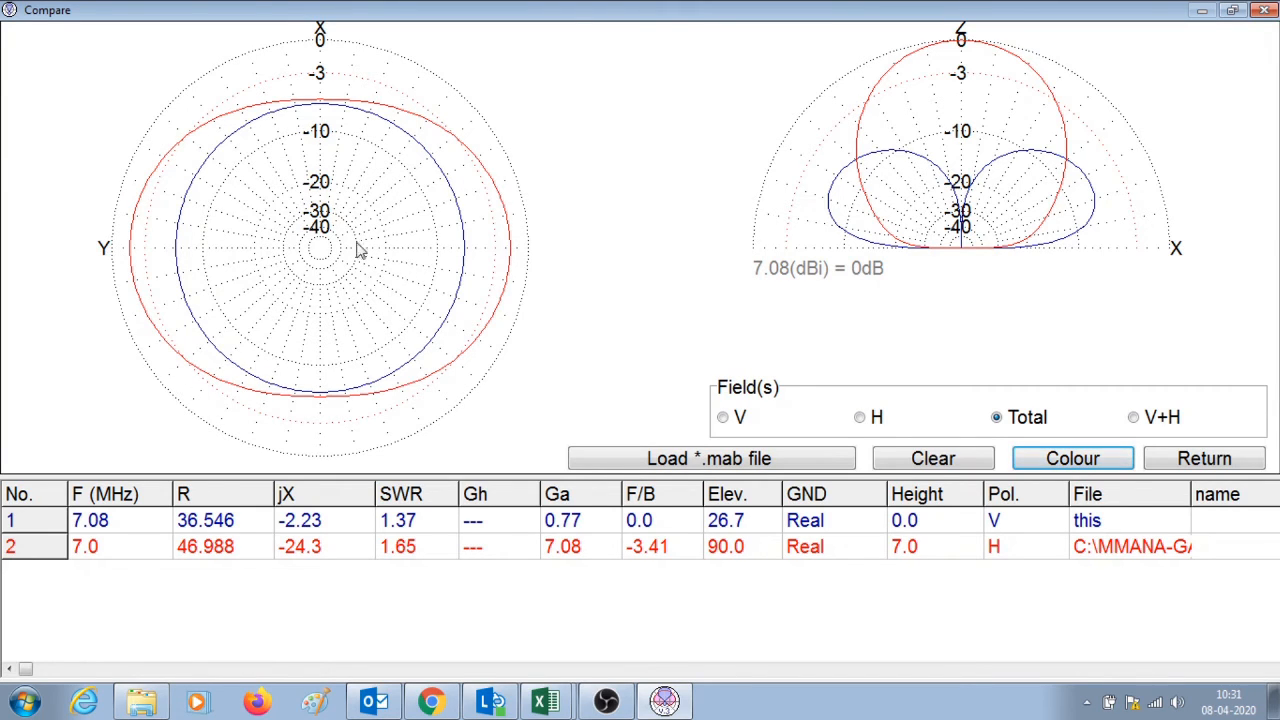
mouse_move(328, 40)
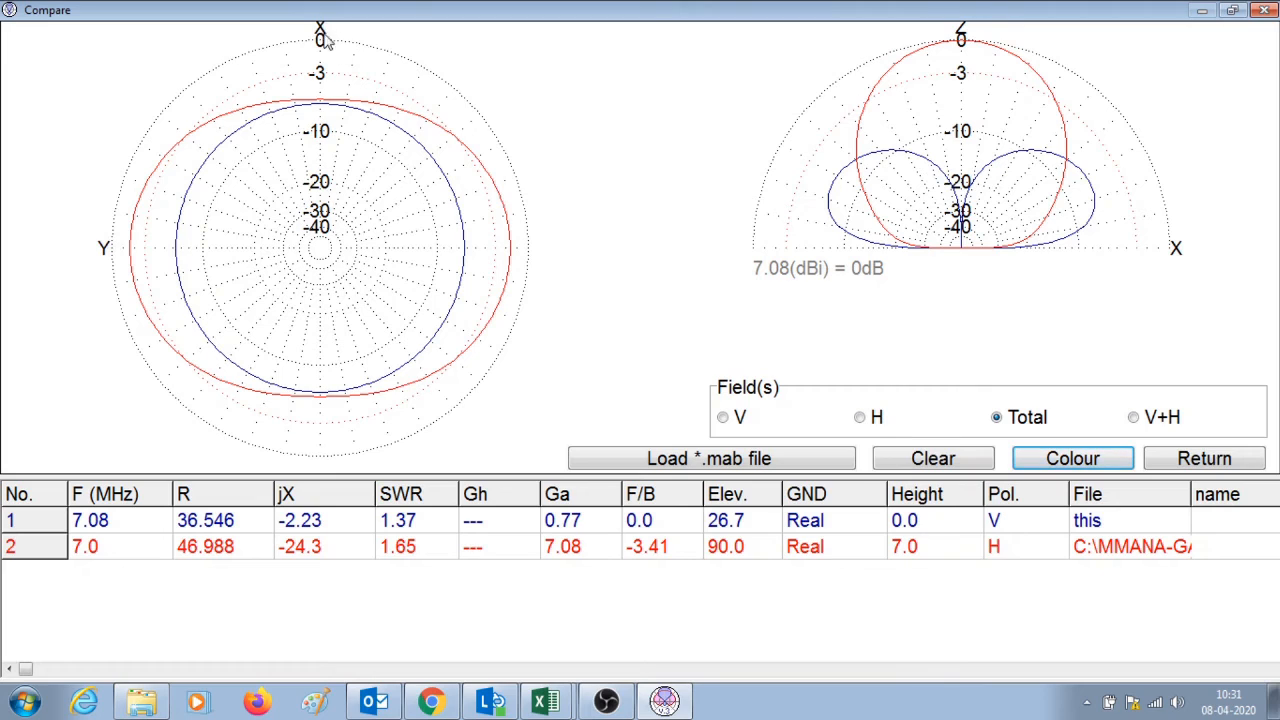
mouse_move(318, 460)
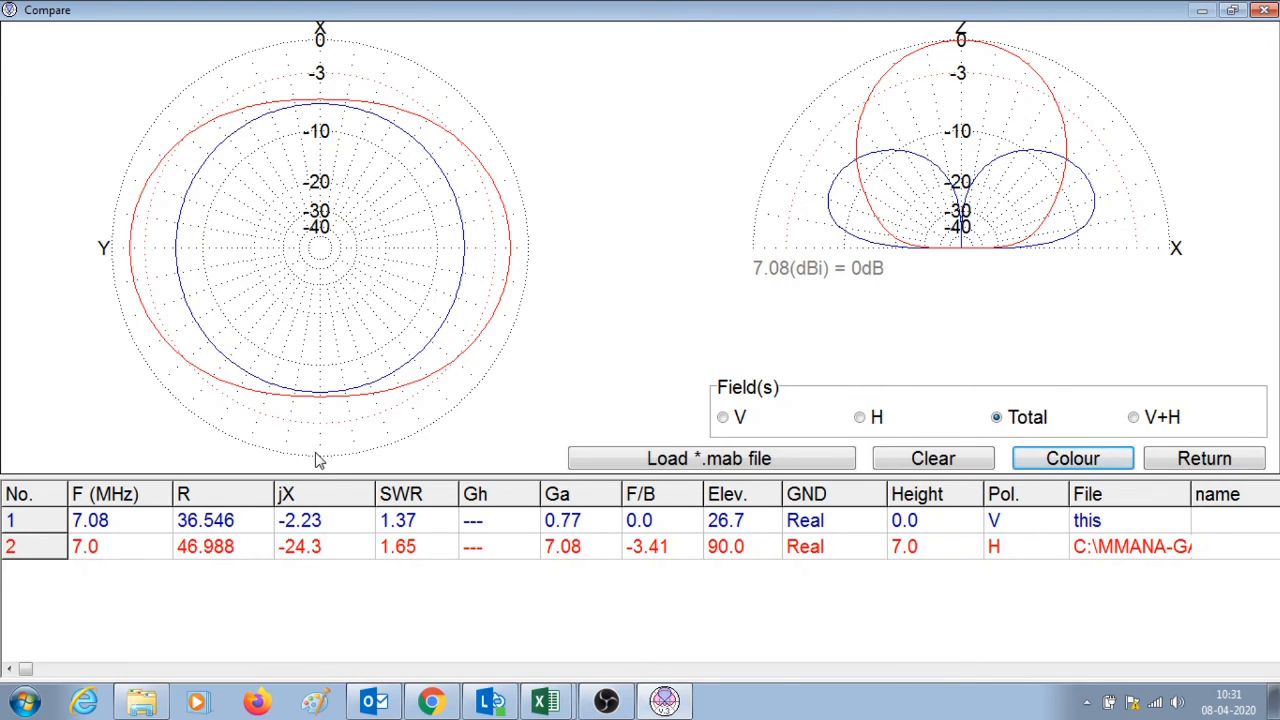
mouse_move(648, 386)
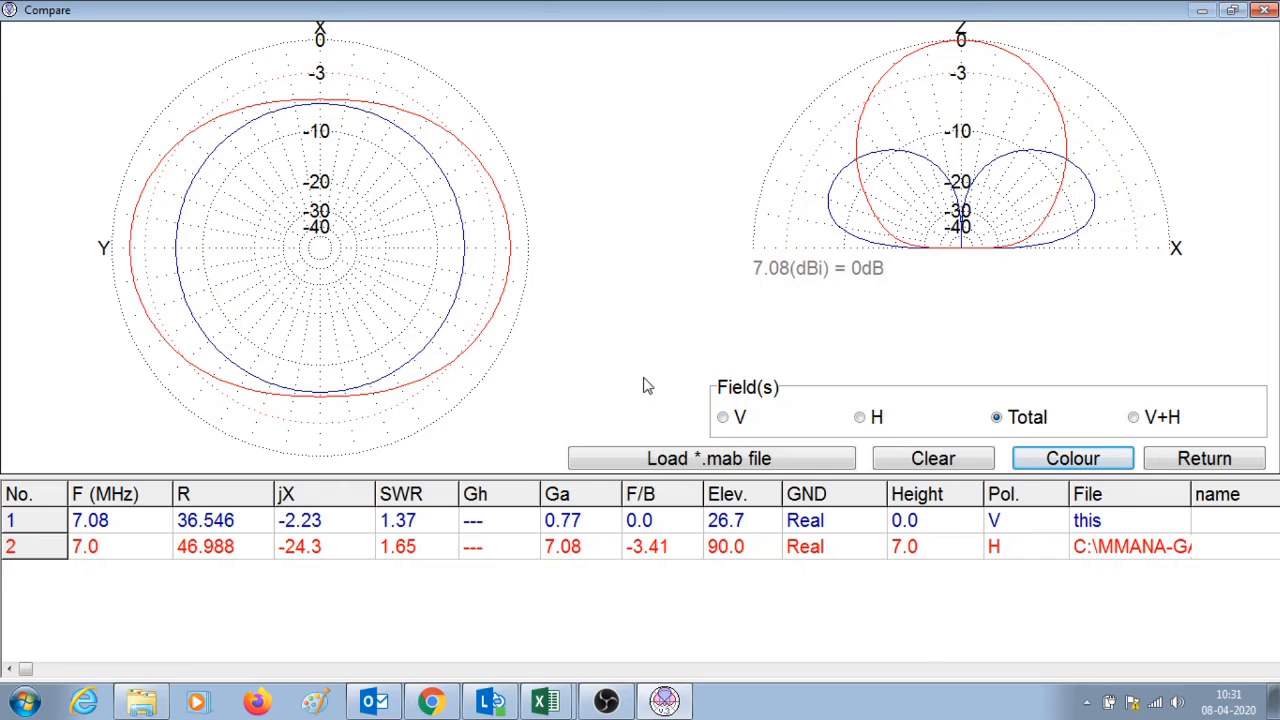
mouse_move(1018, 294)
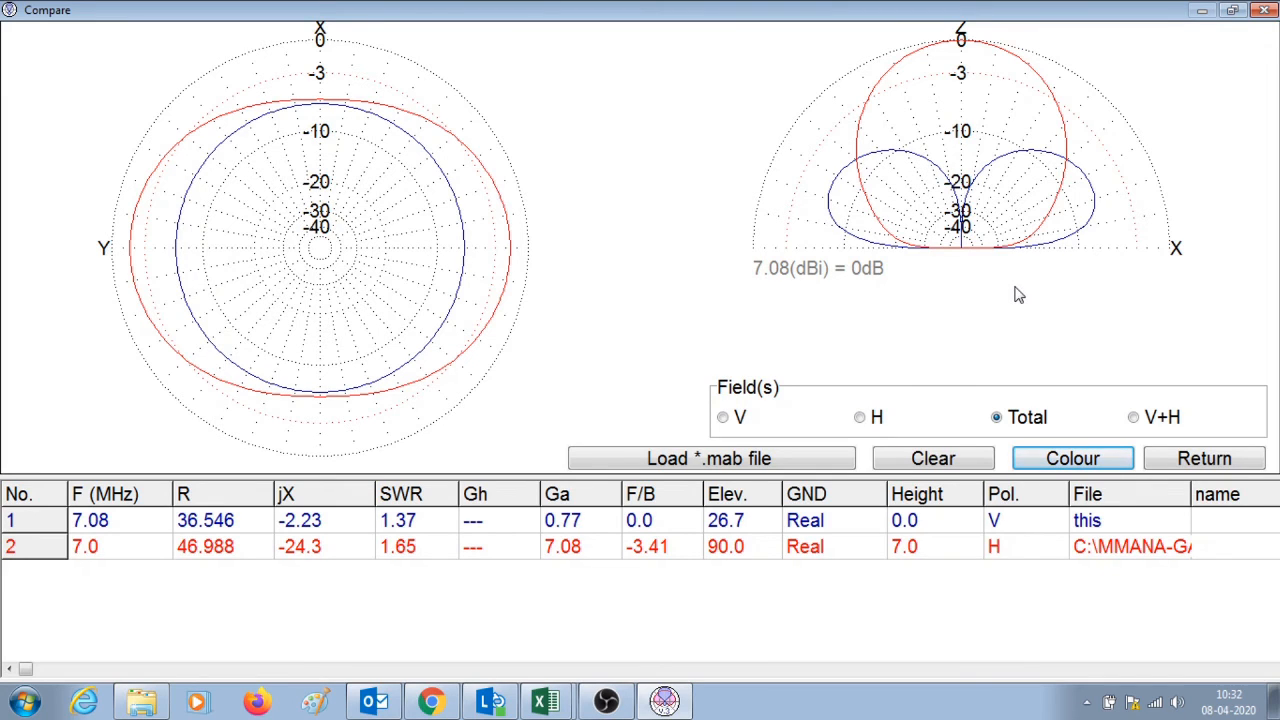
mouse_move(976, 268)
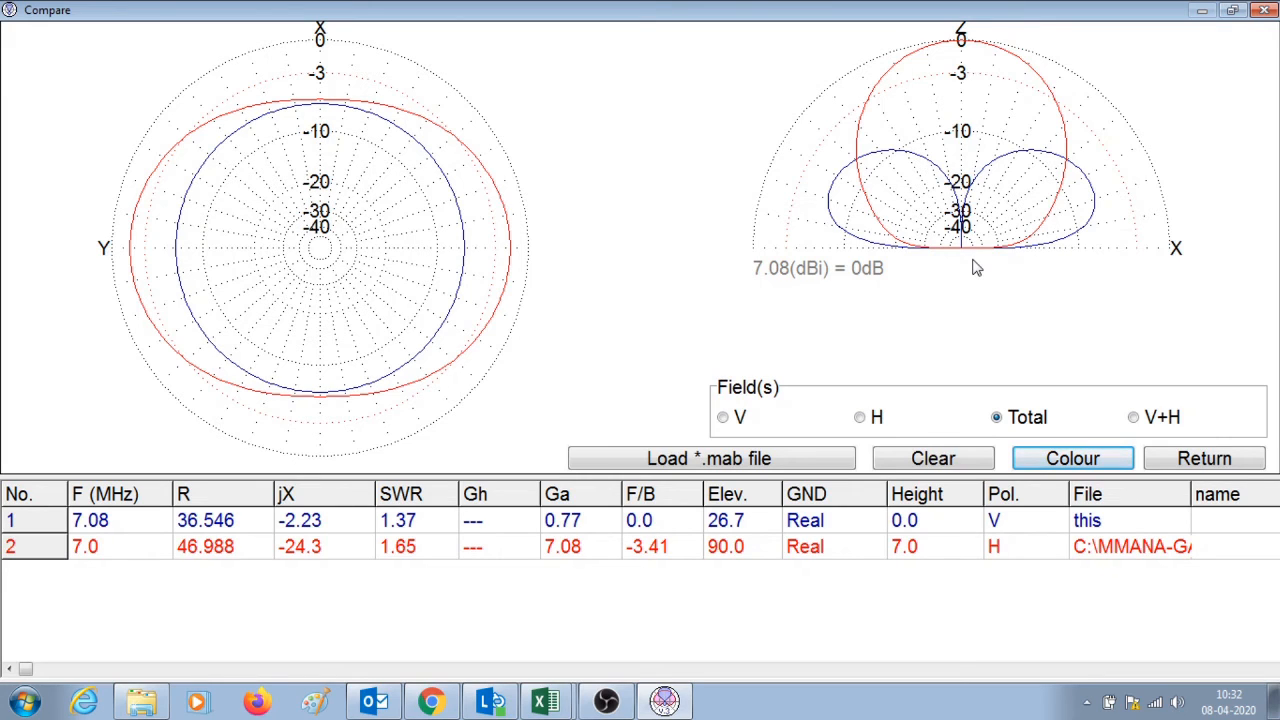
mouse_move(756, 252)
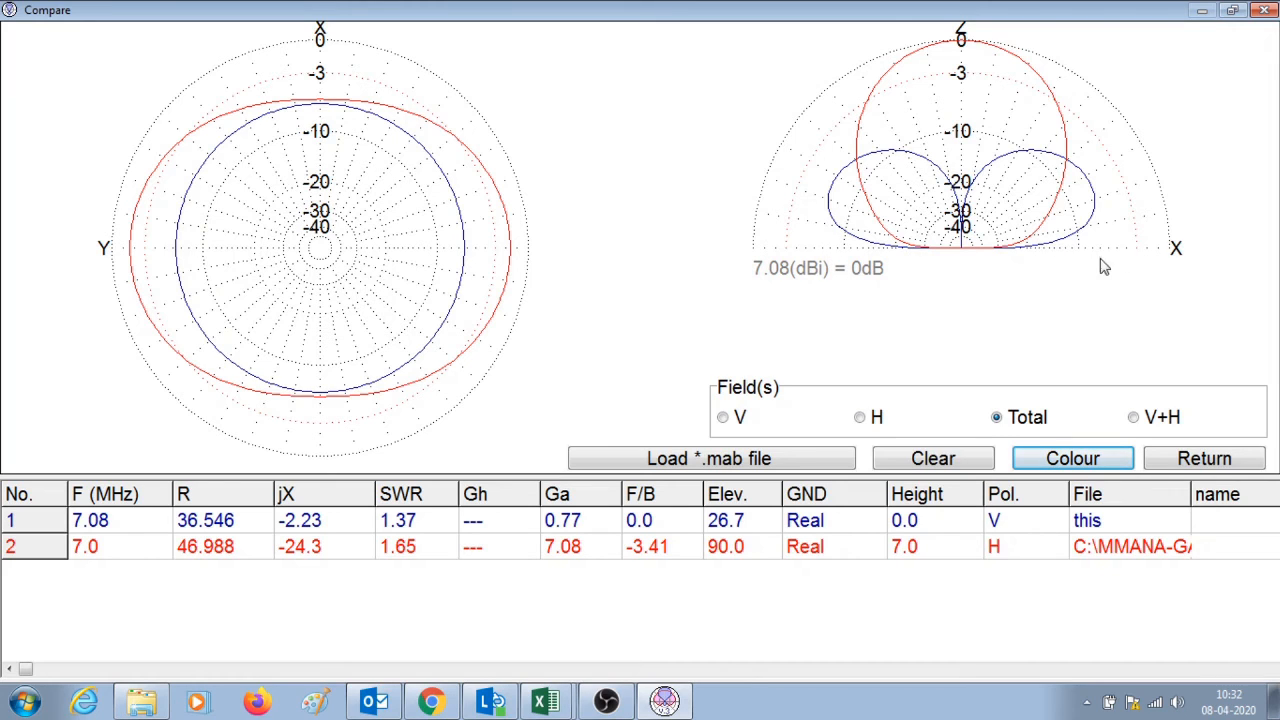
mouse_move(1060, 136)
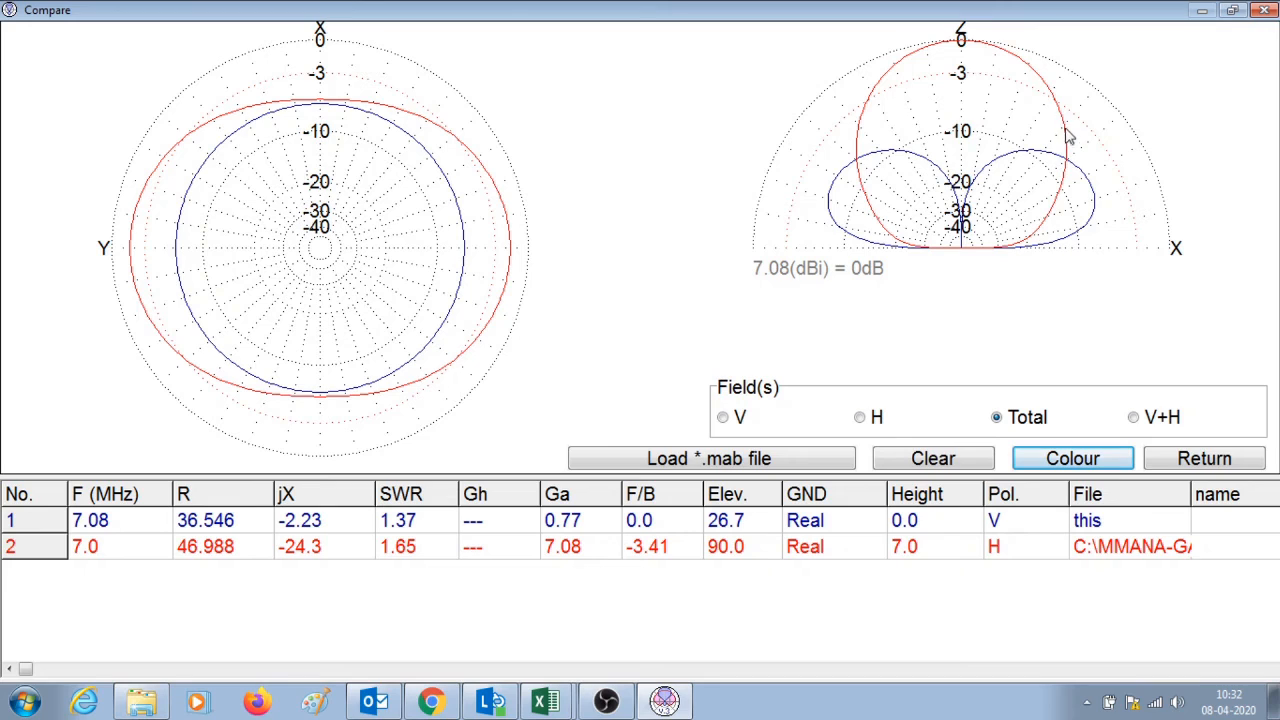
mouse_move(950, 50)
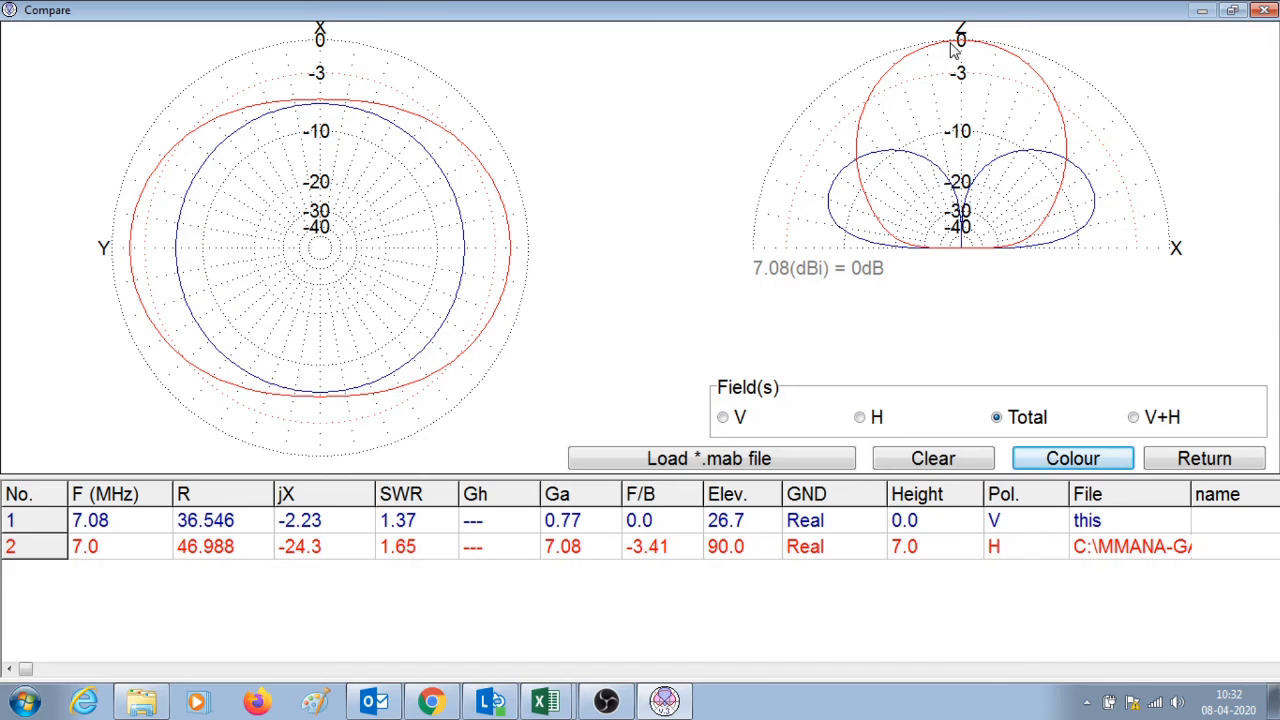
mouse_move(944, 292)
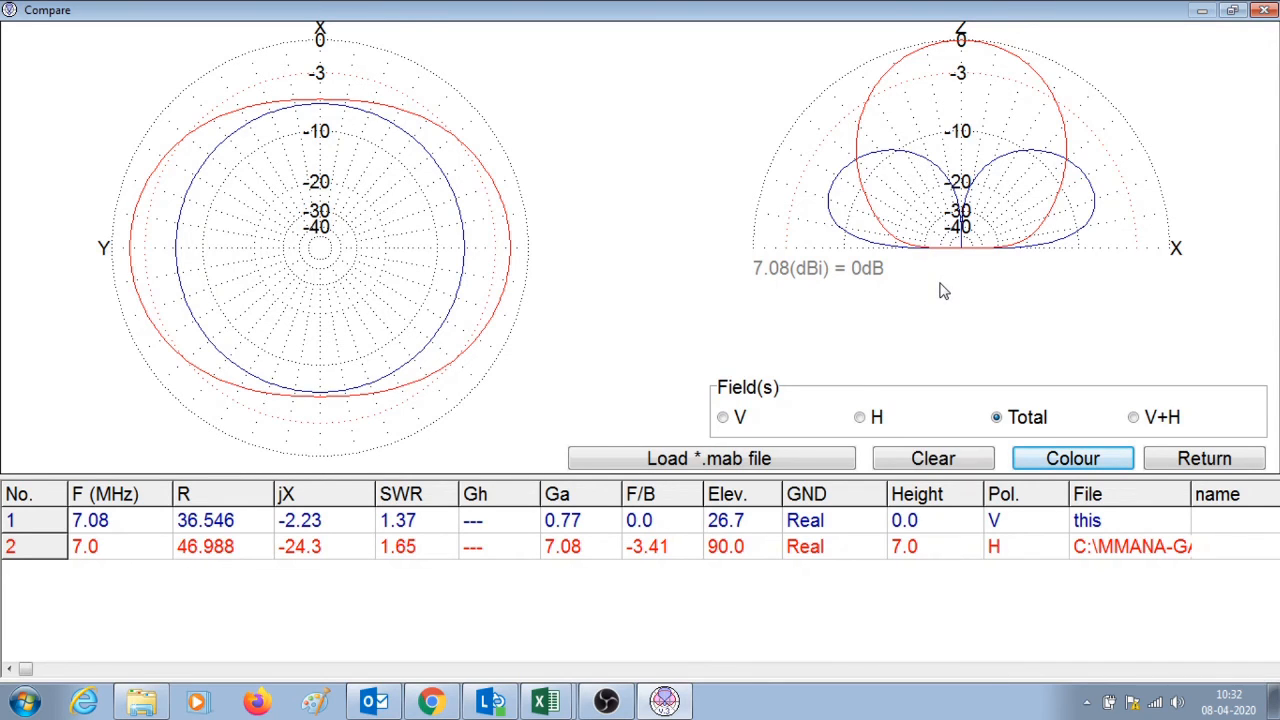
mouse_move(1064, 248)
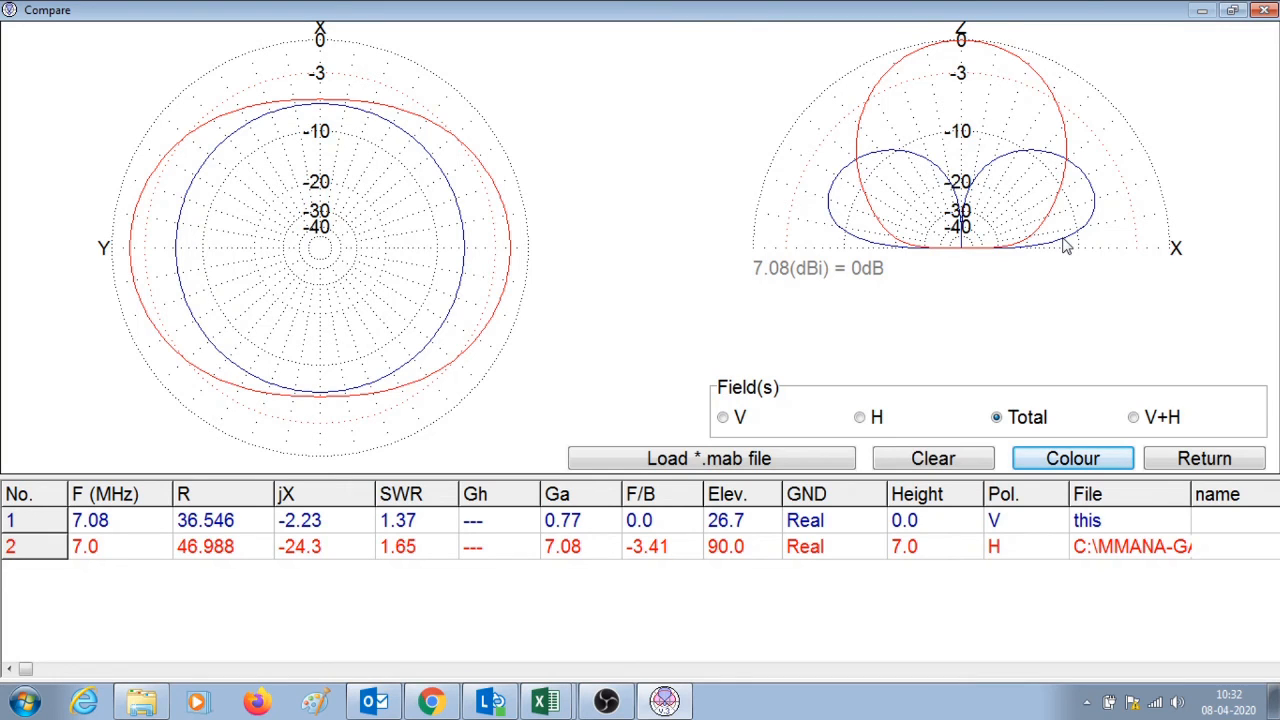
mouse_move(944, 256)
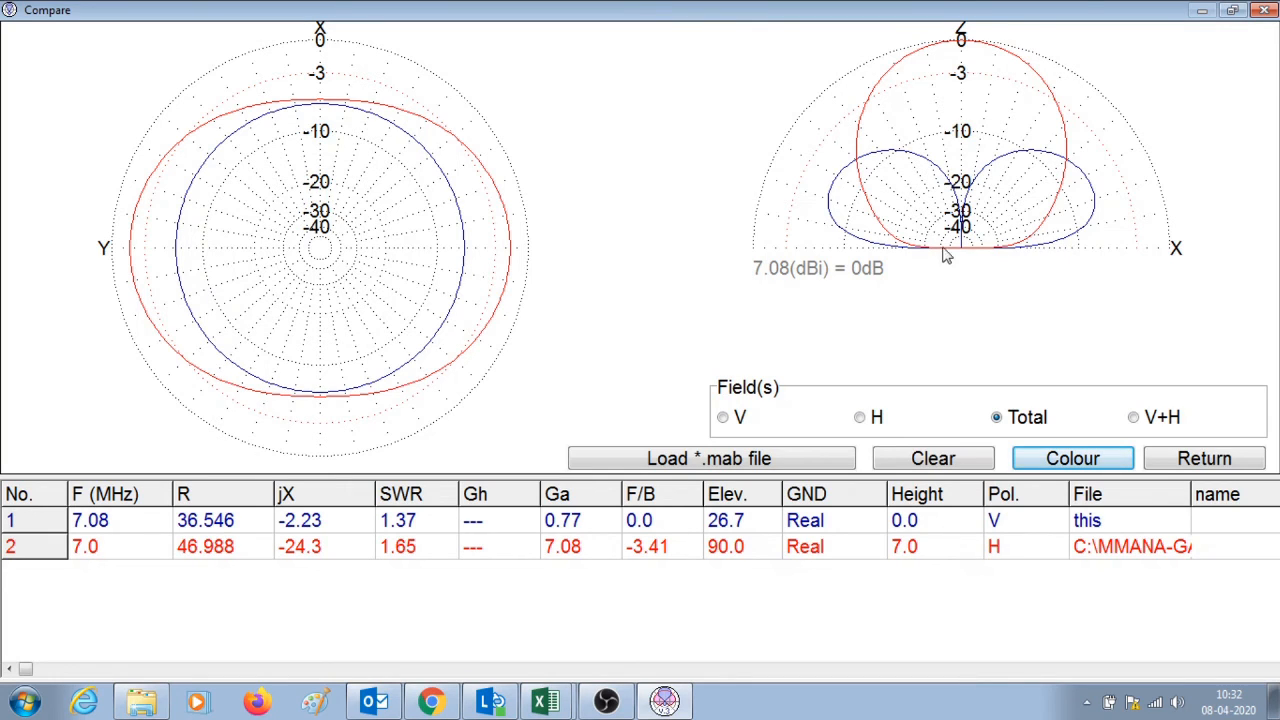
mouse_move(928, 144)
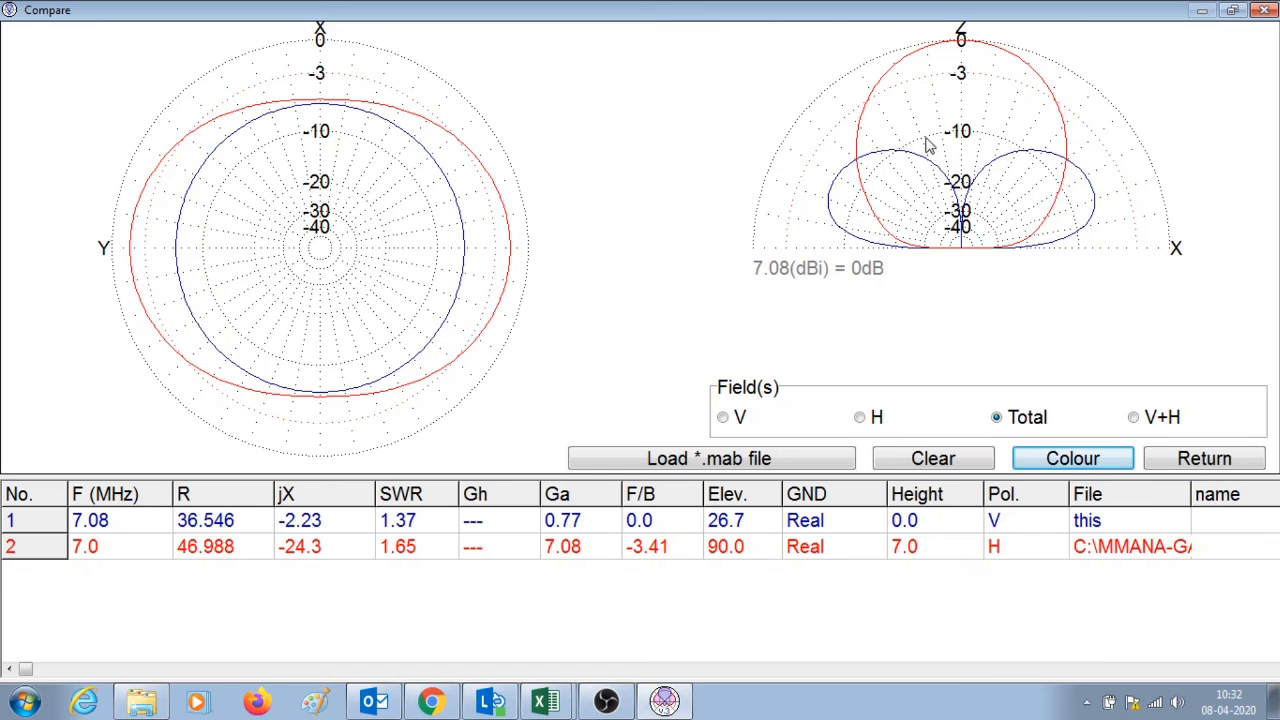
mouse_move(984, 52)
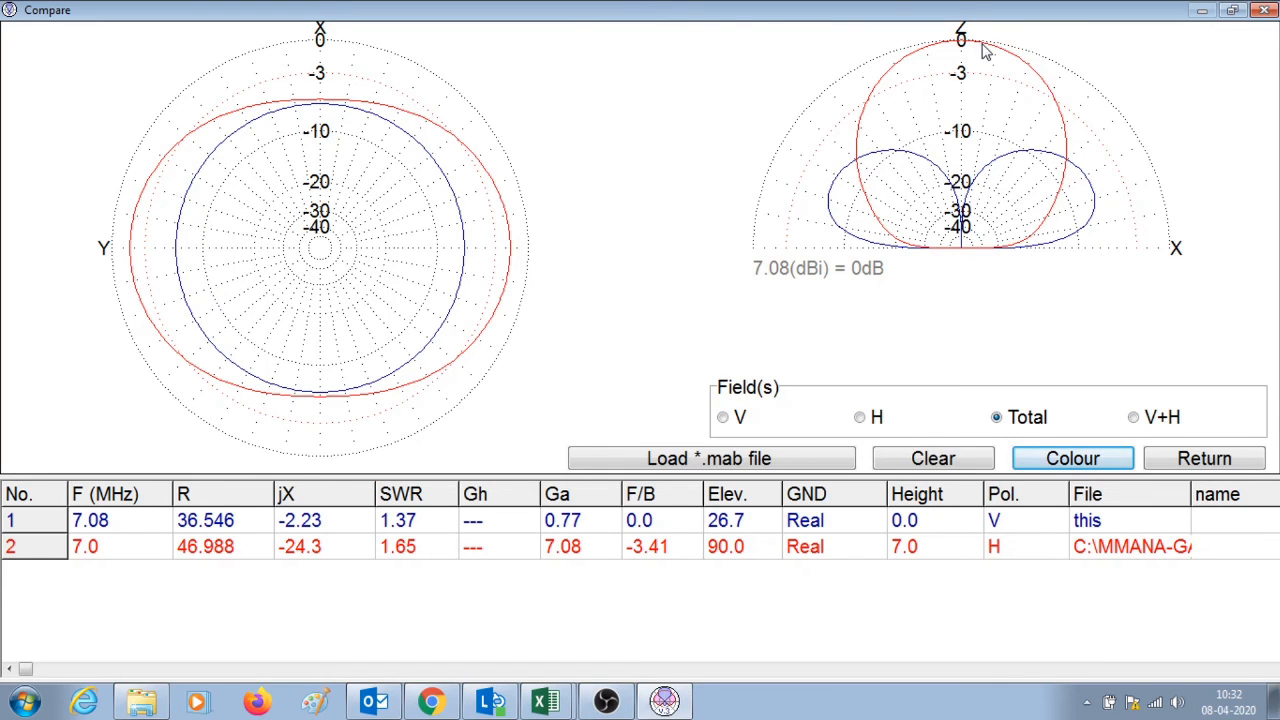
mouse_move(988, 52)
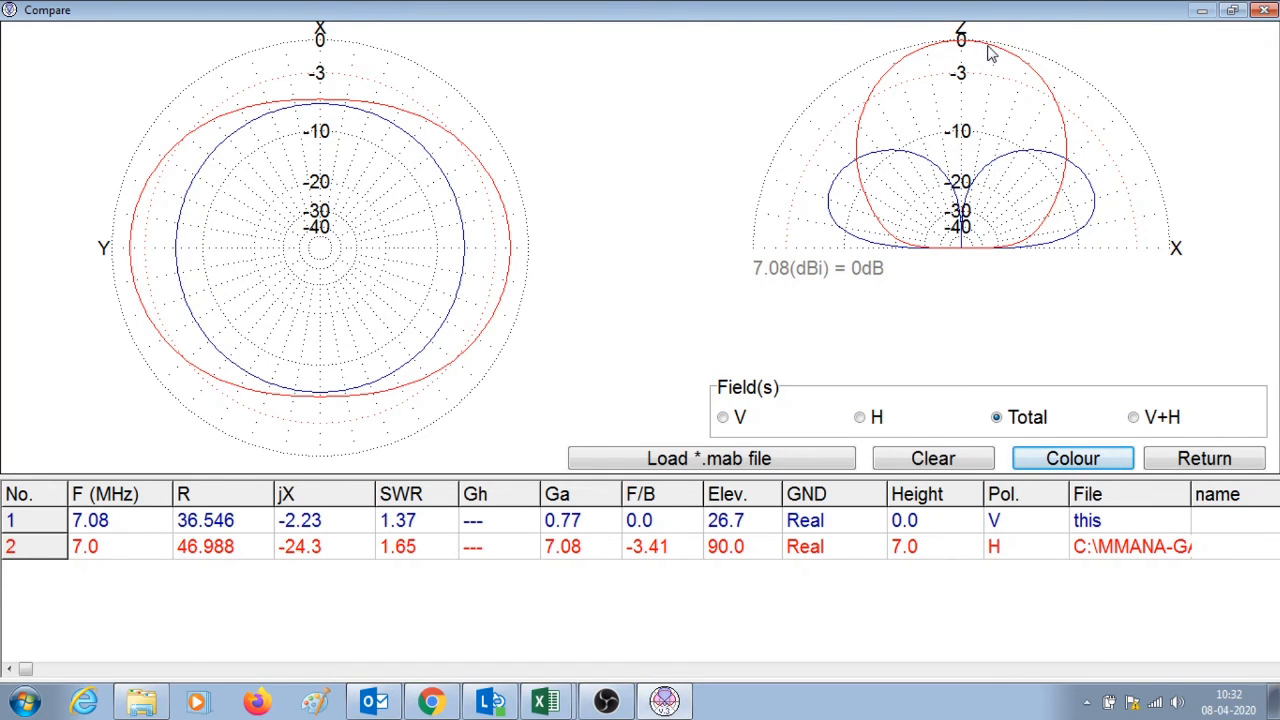
mouse_move(1032, 210)
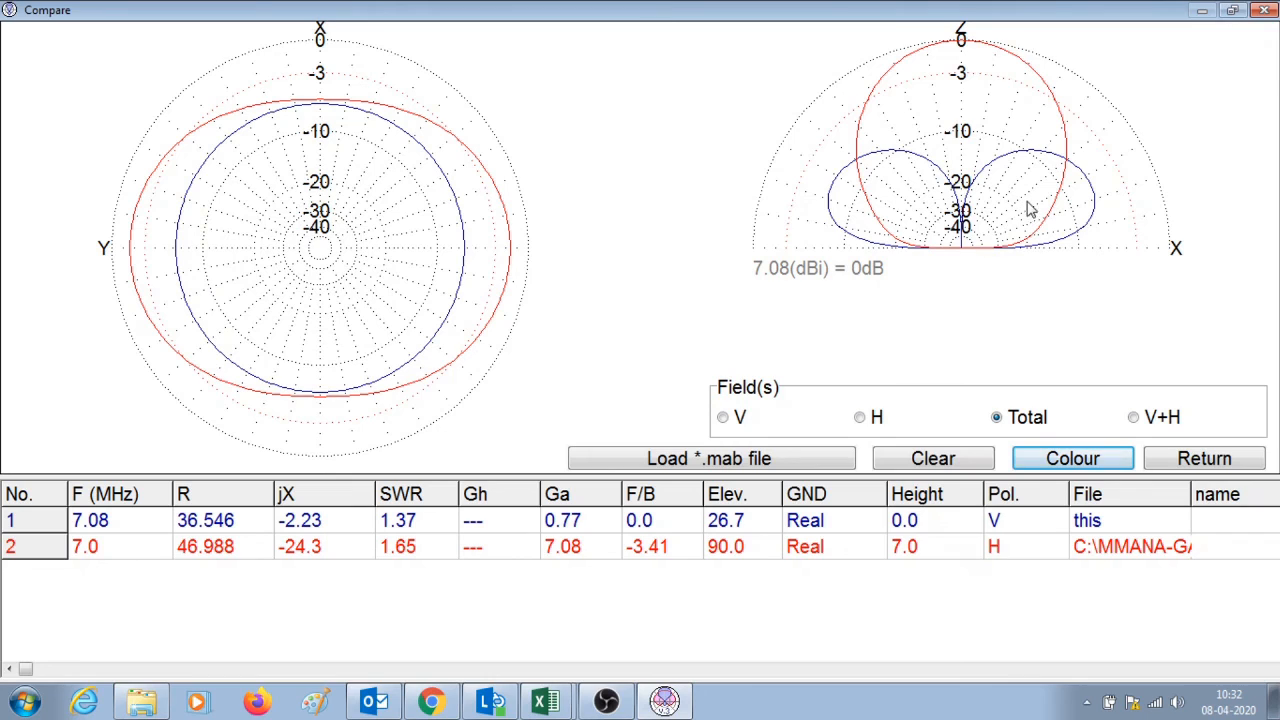
mouse_move(1150, 144)
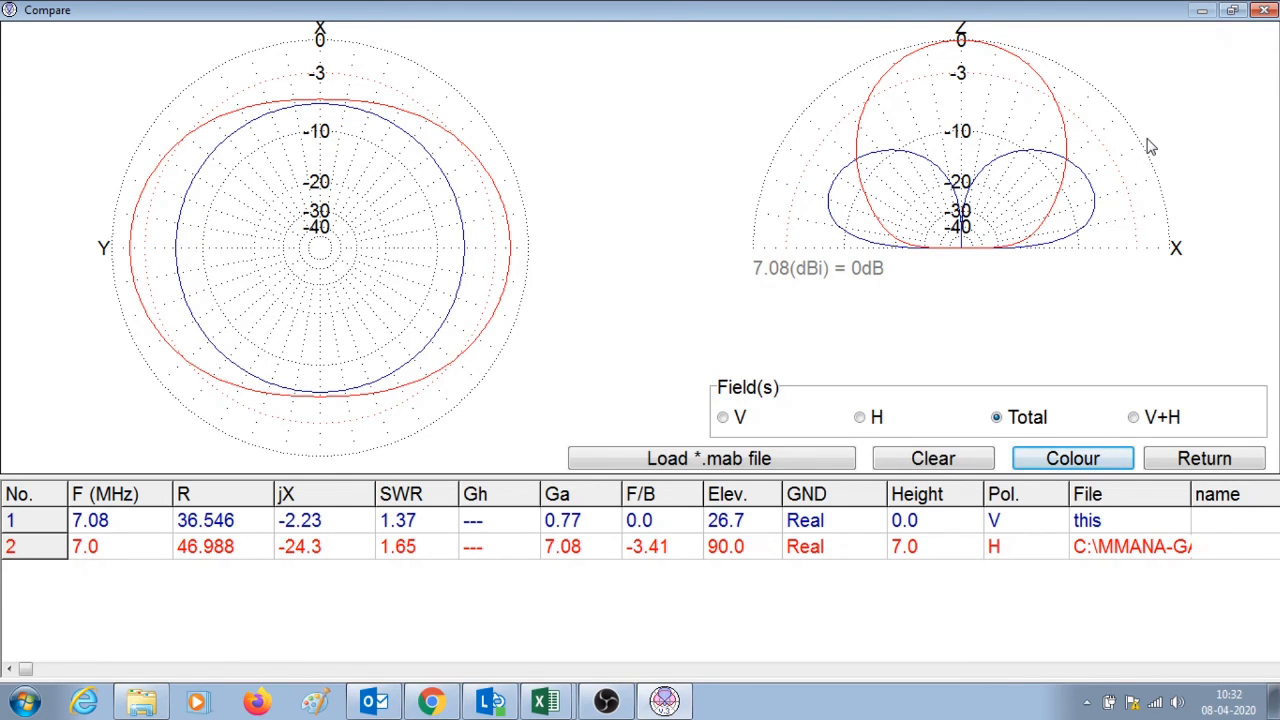
mouse_move(1044, 96)
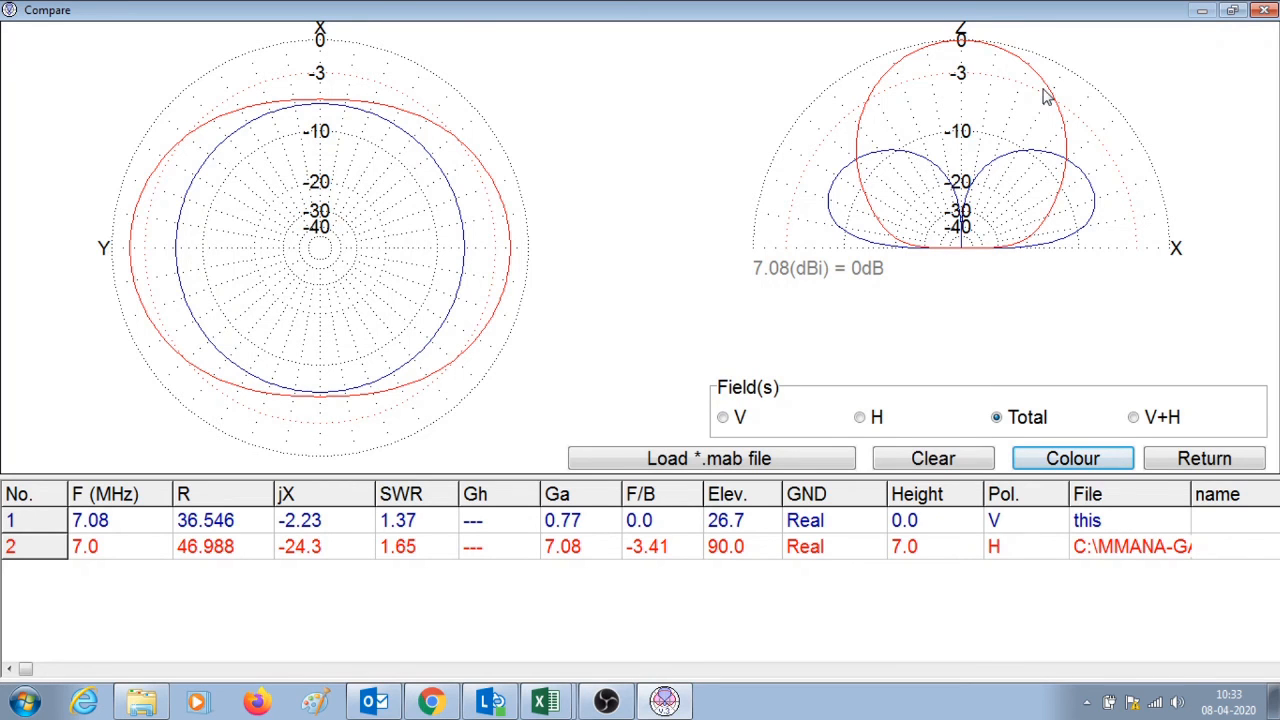
mouse_move(1262, 12)
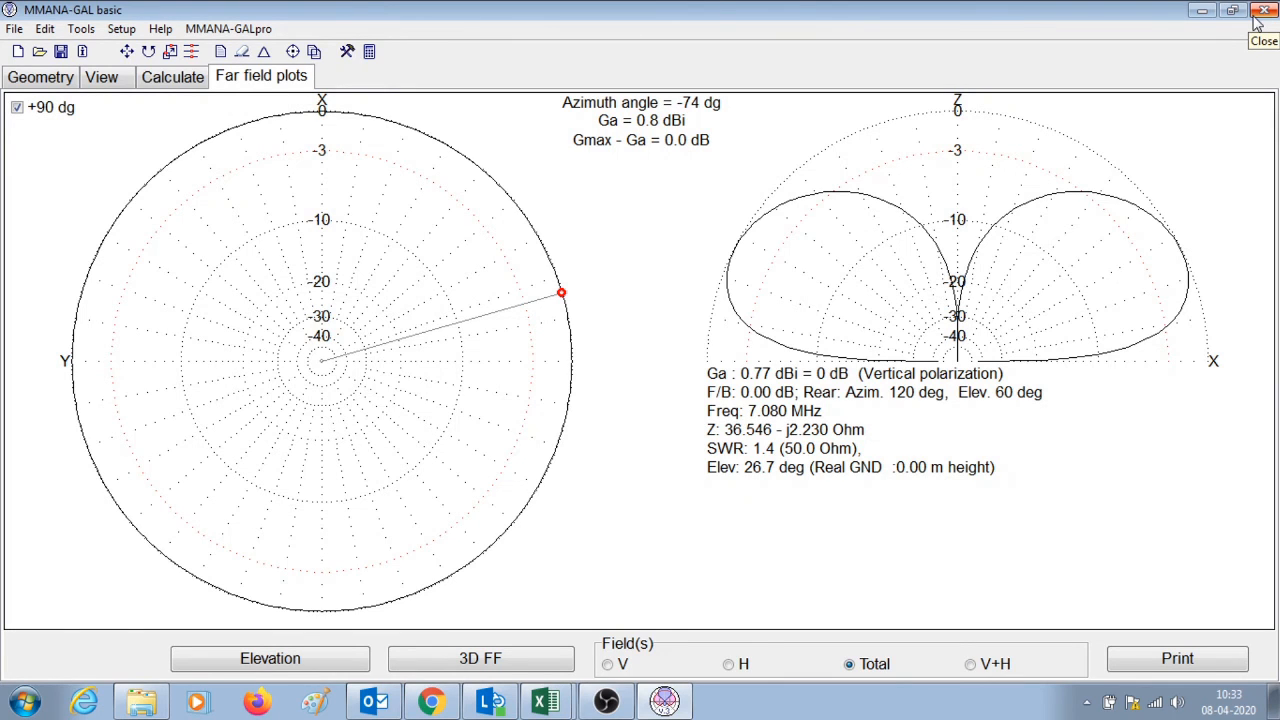
mouse_move(102, 76)
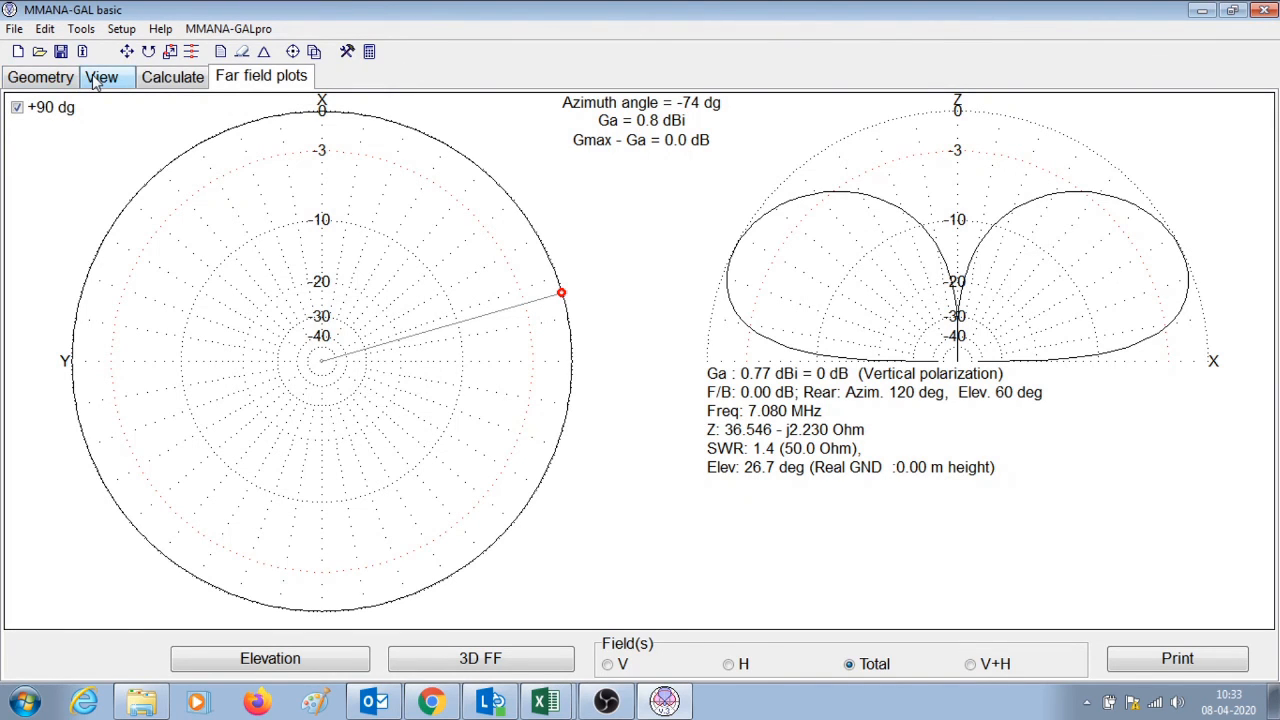
Step: Show the View tab's wire drawing of the 10.28 m vertical with the Currents overlay unchecked
left_click(100, 76)
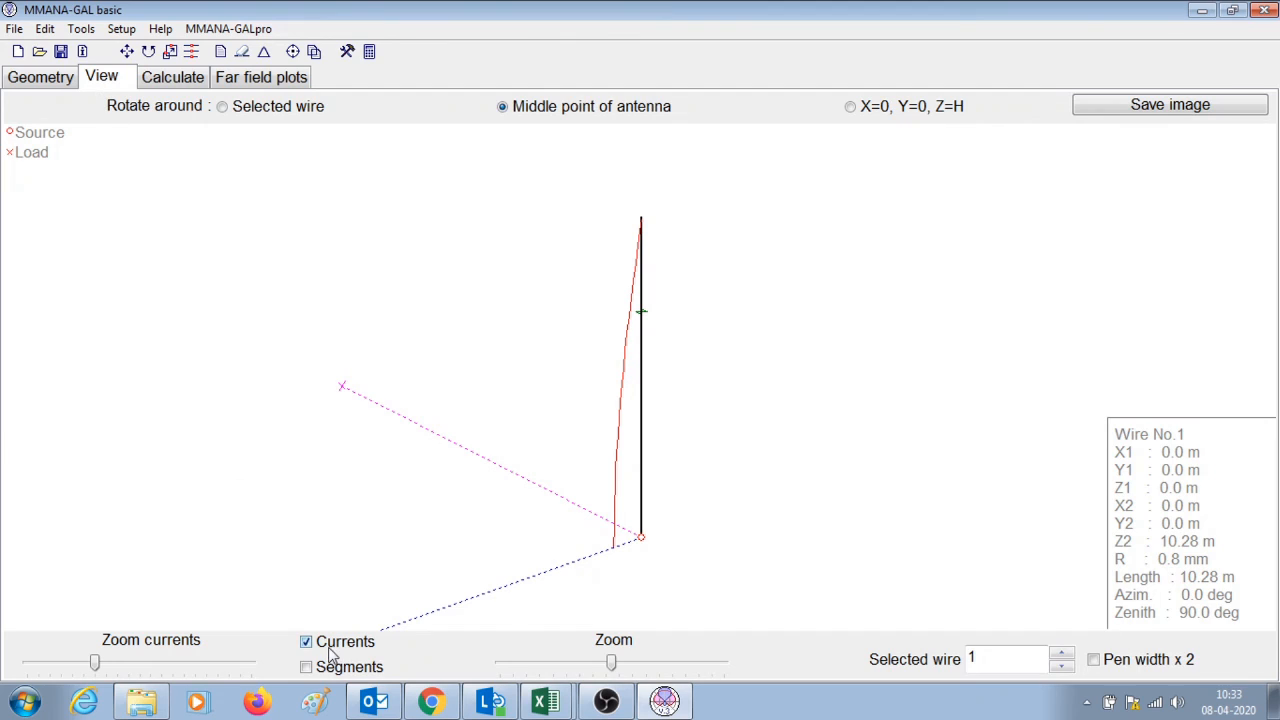
left_click(306, 640)
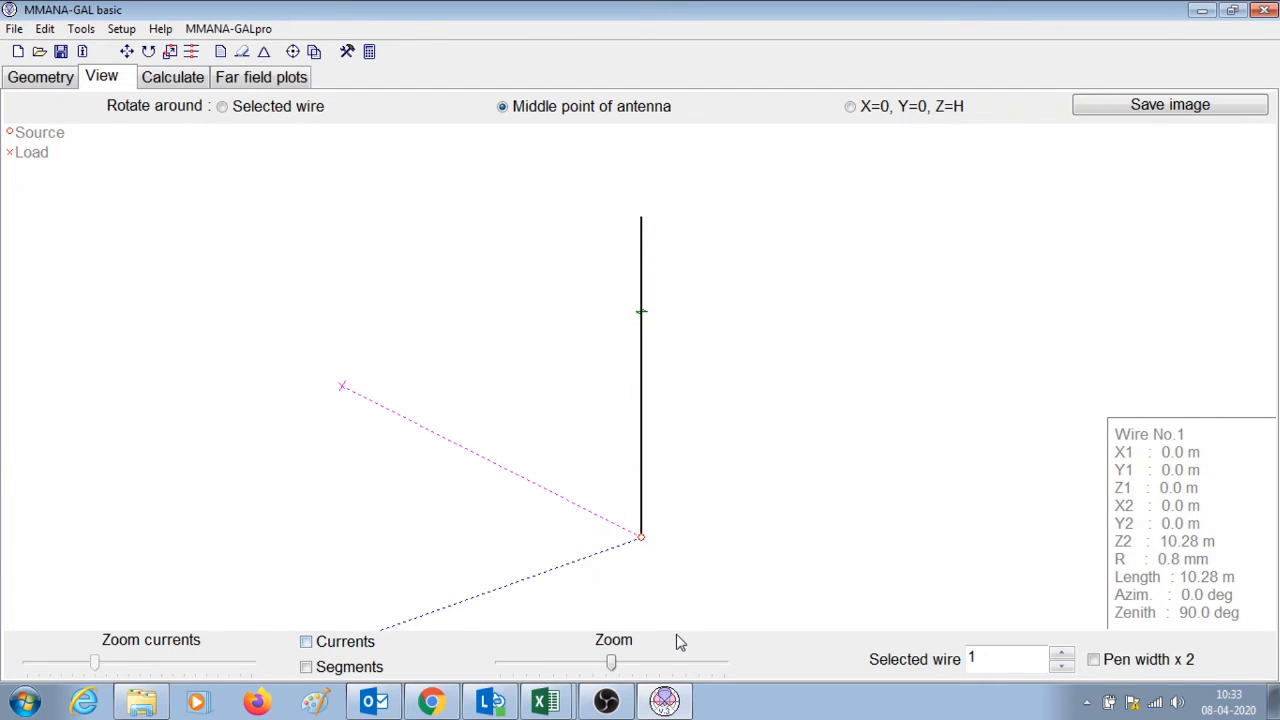